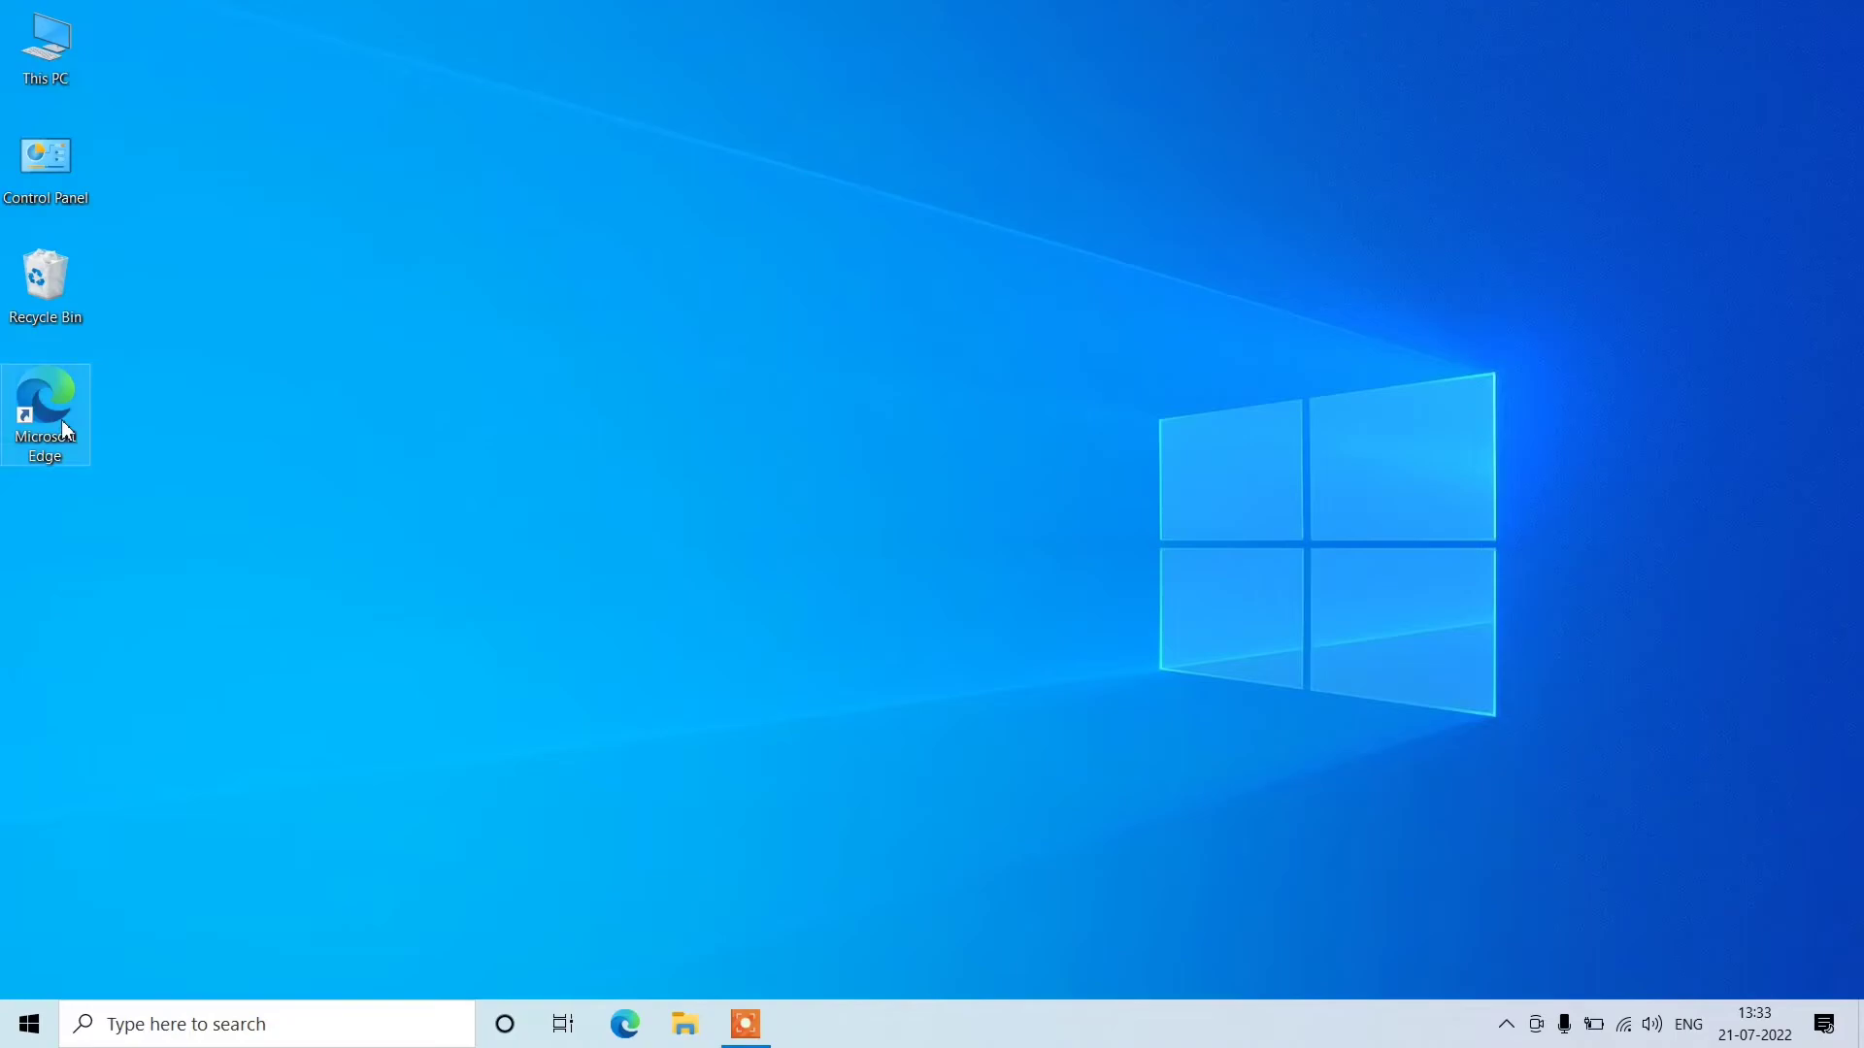
- Launch Edge and search 'visual studio download' to reach the Visual Studio Downloads page
{"action": "double_click", "coordinate": [45, 407]}
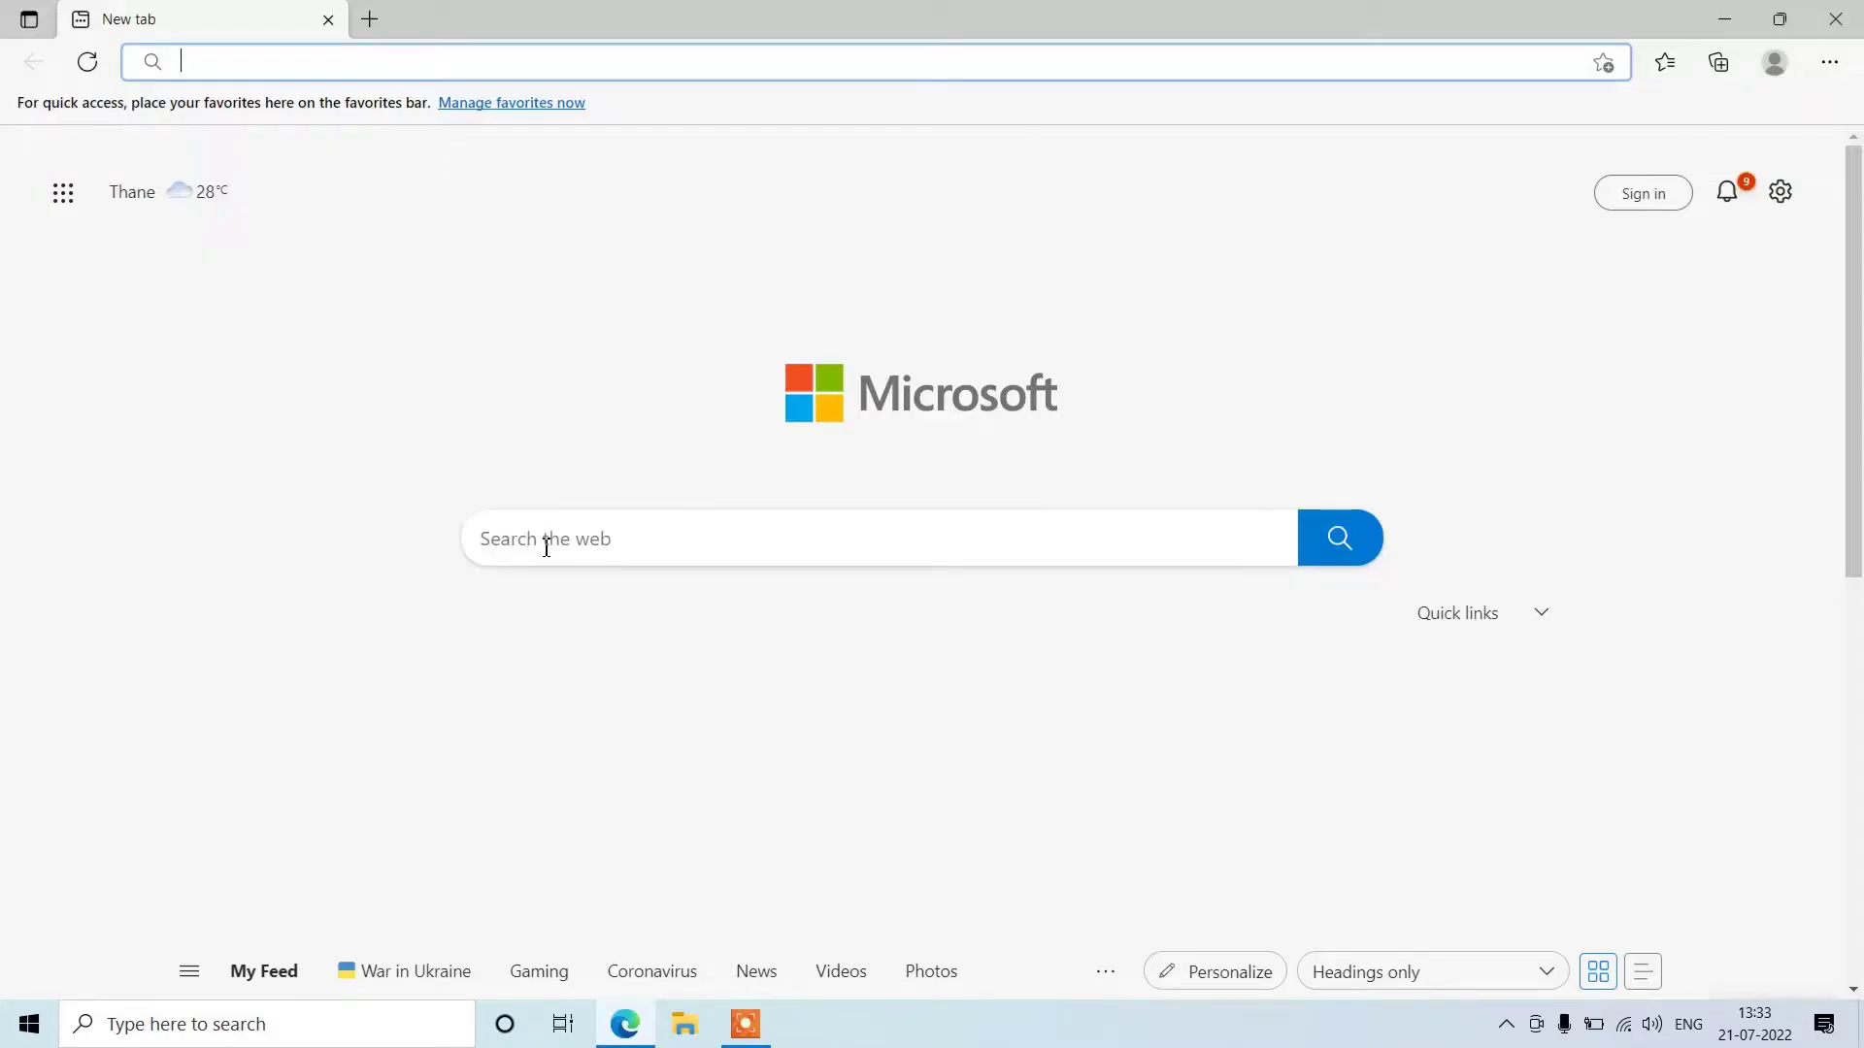
{"action": "type", "text": "vis"}
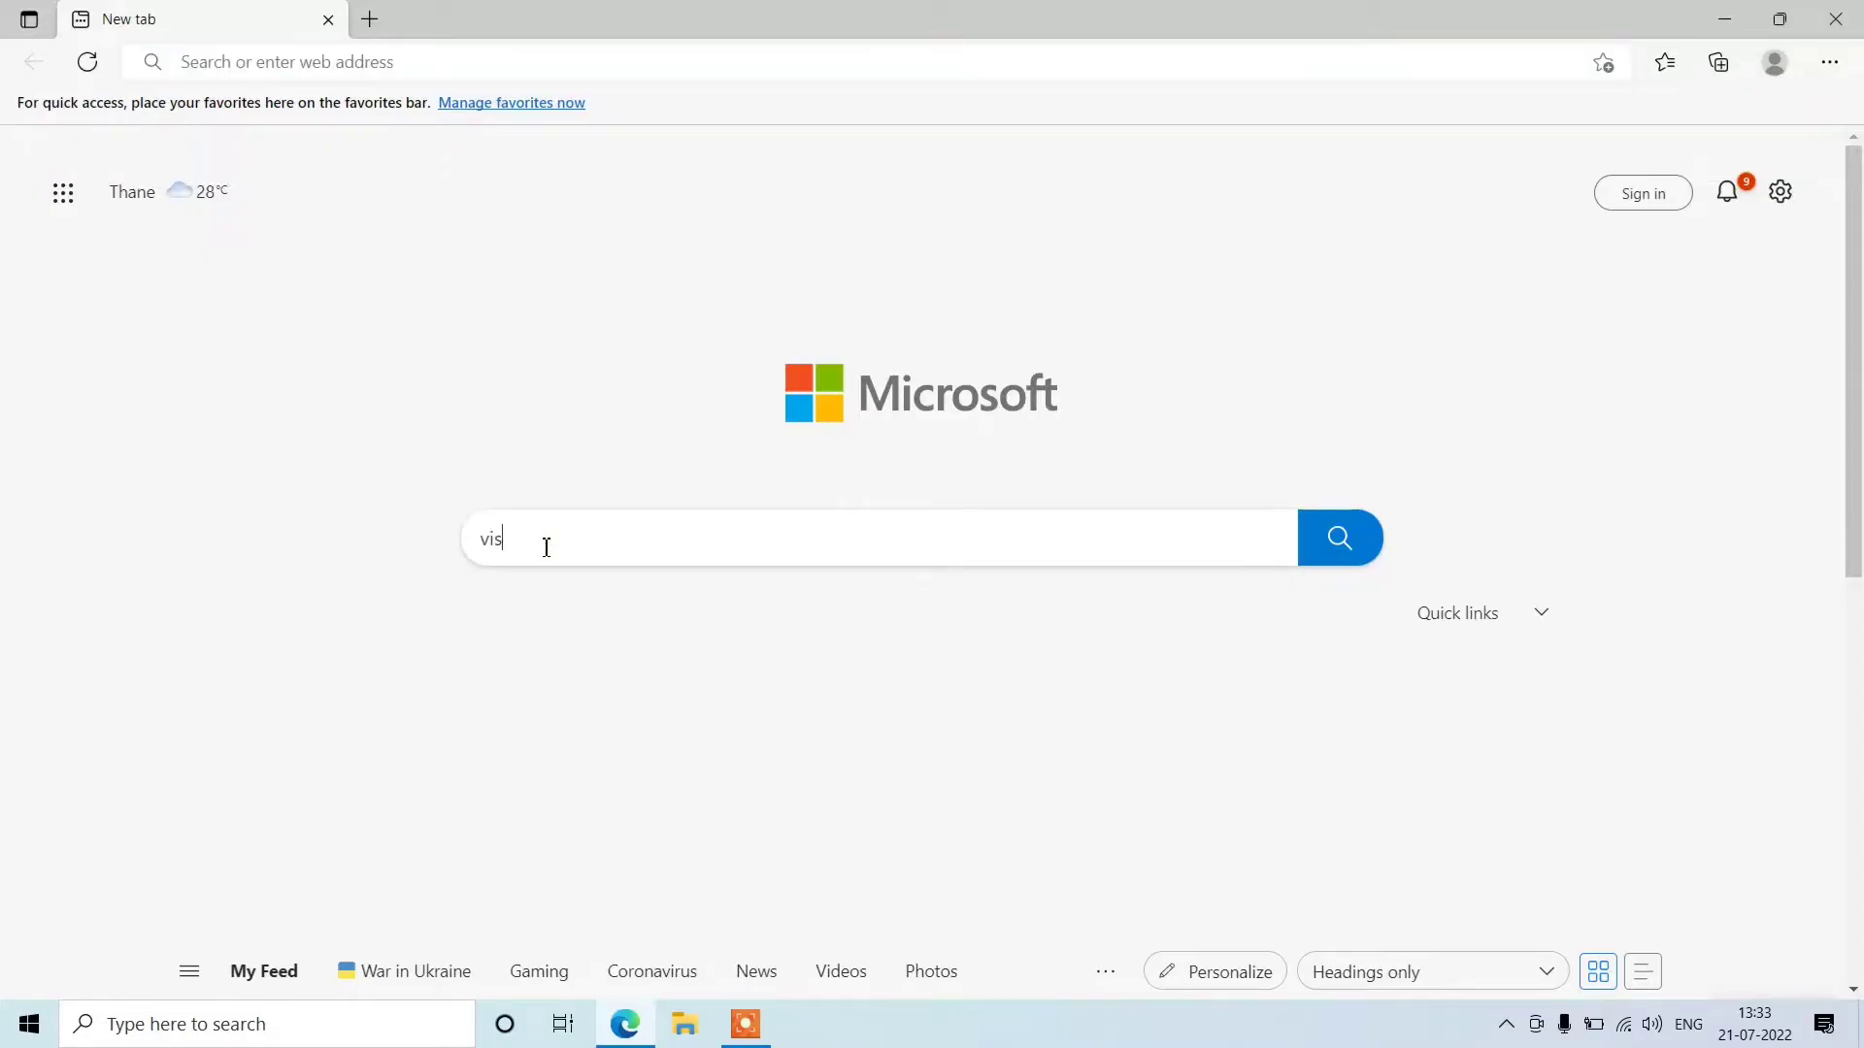
{"action": "type", "text": "ua"}
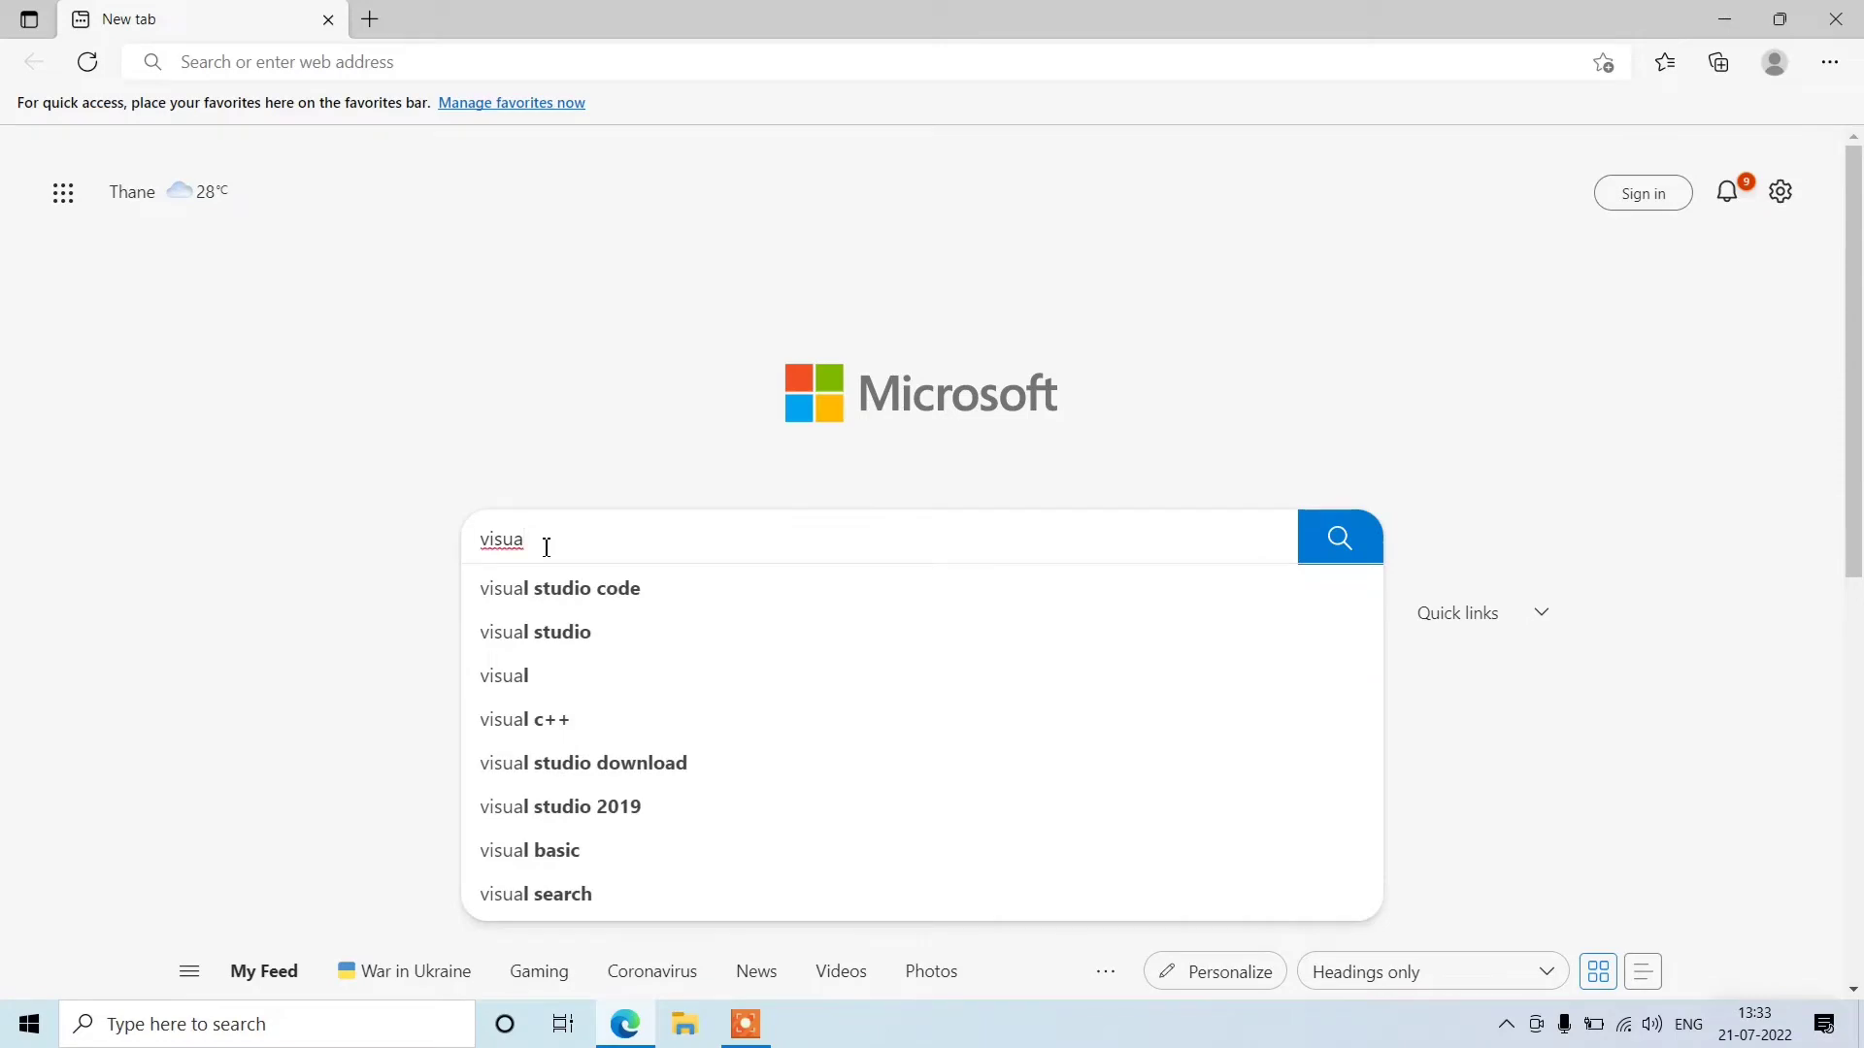
{"action": "mouse_move", "coordinate": [583, 763]}
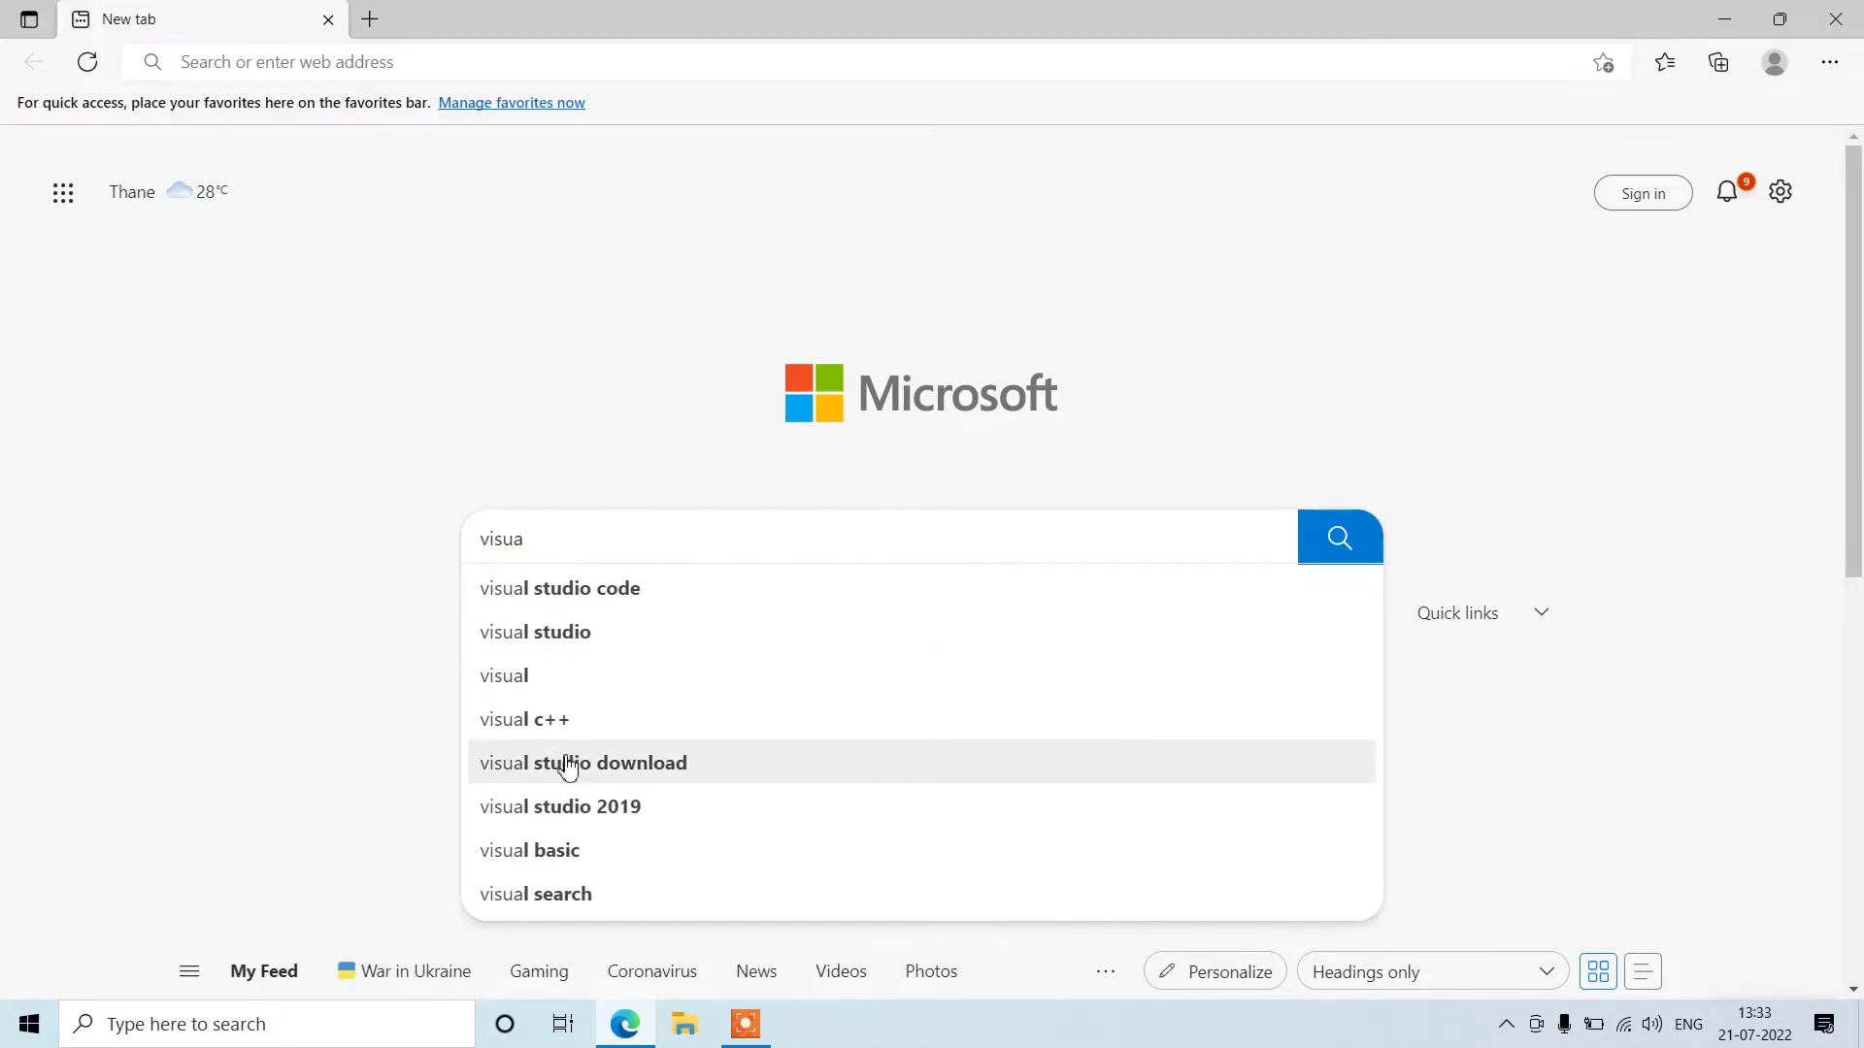
{"action": "left_click", "coordinate": [583, 764]}
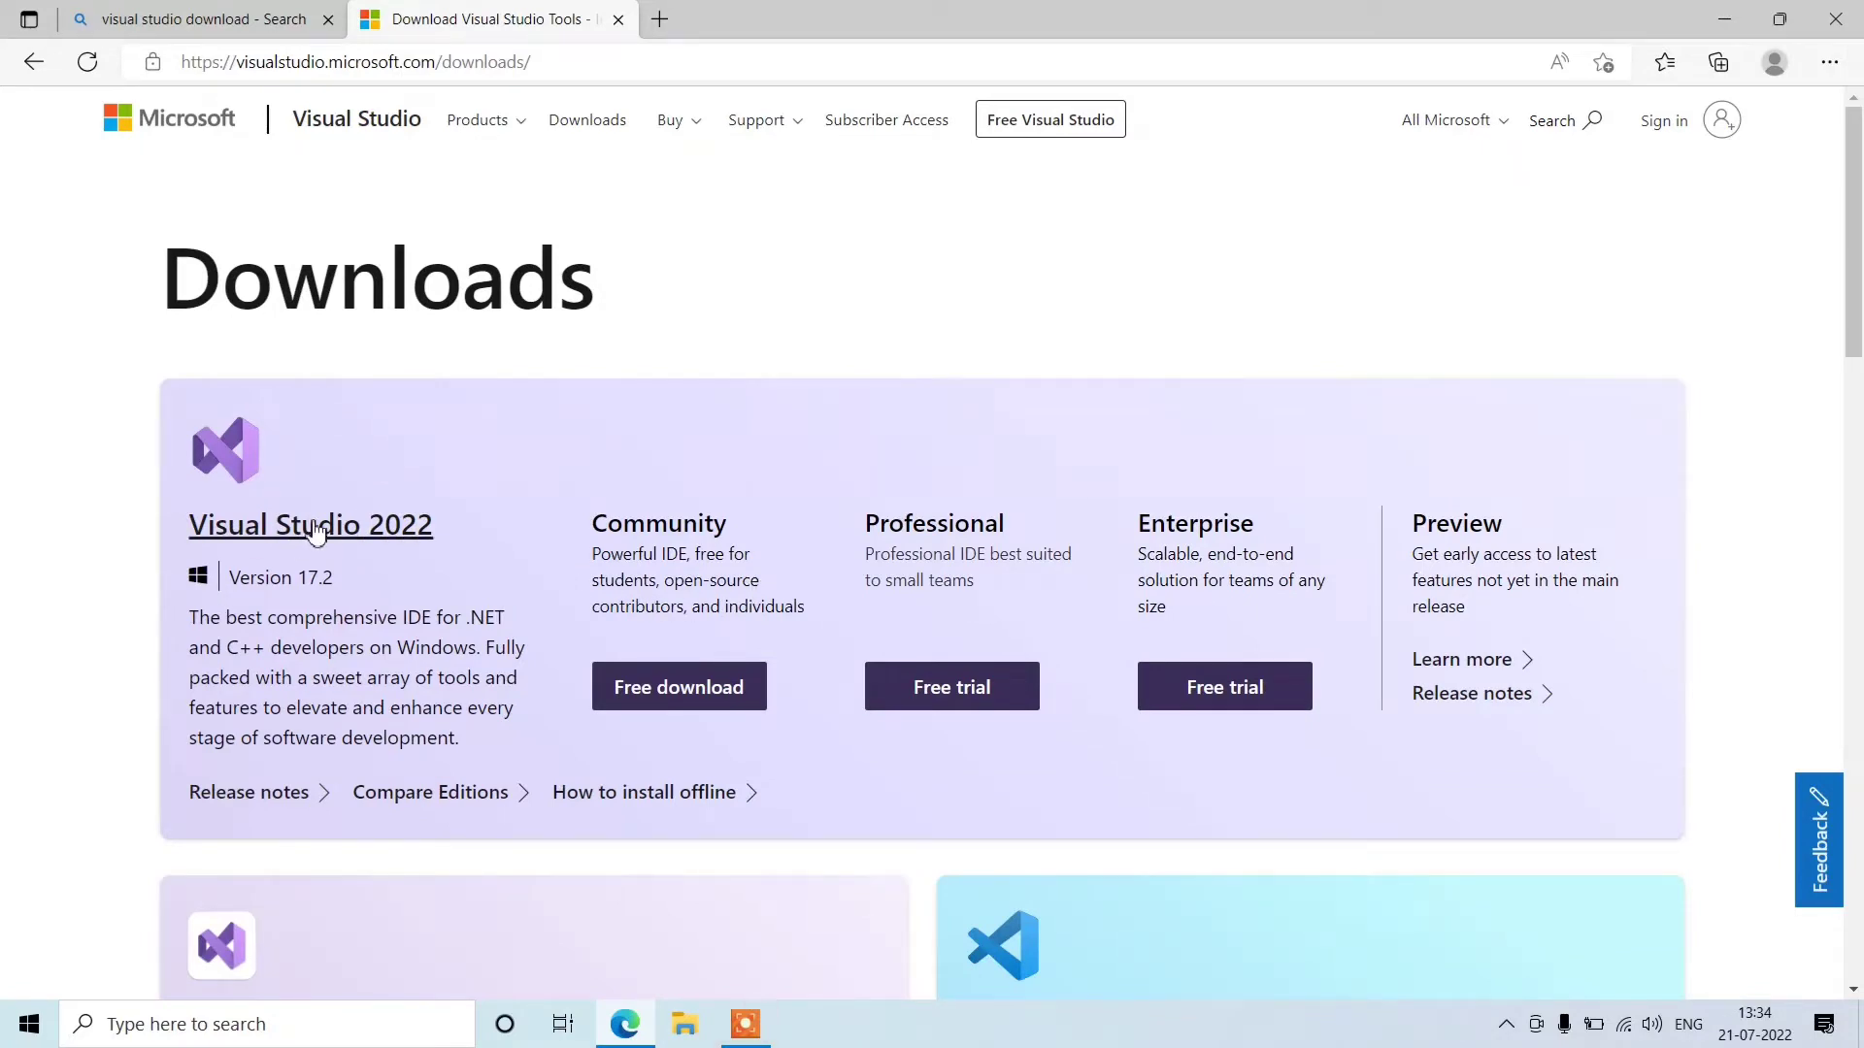
{"action": "mouse_move", "coordinate": [1103, 545]}
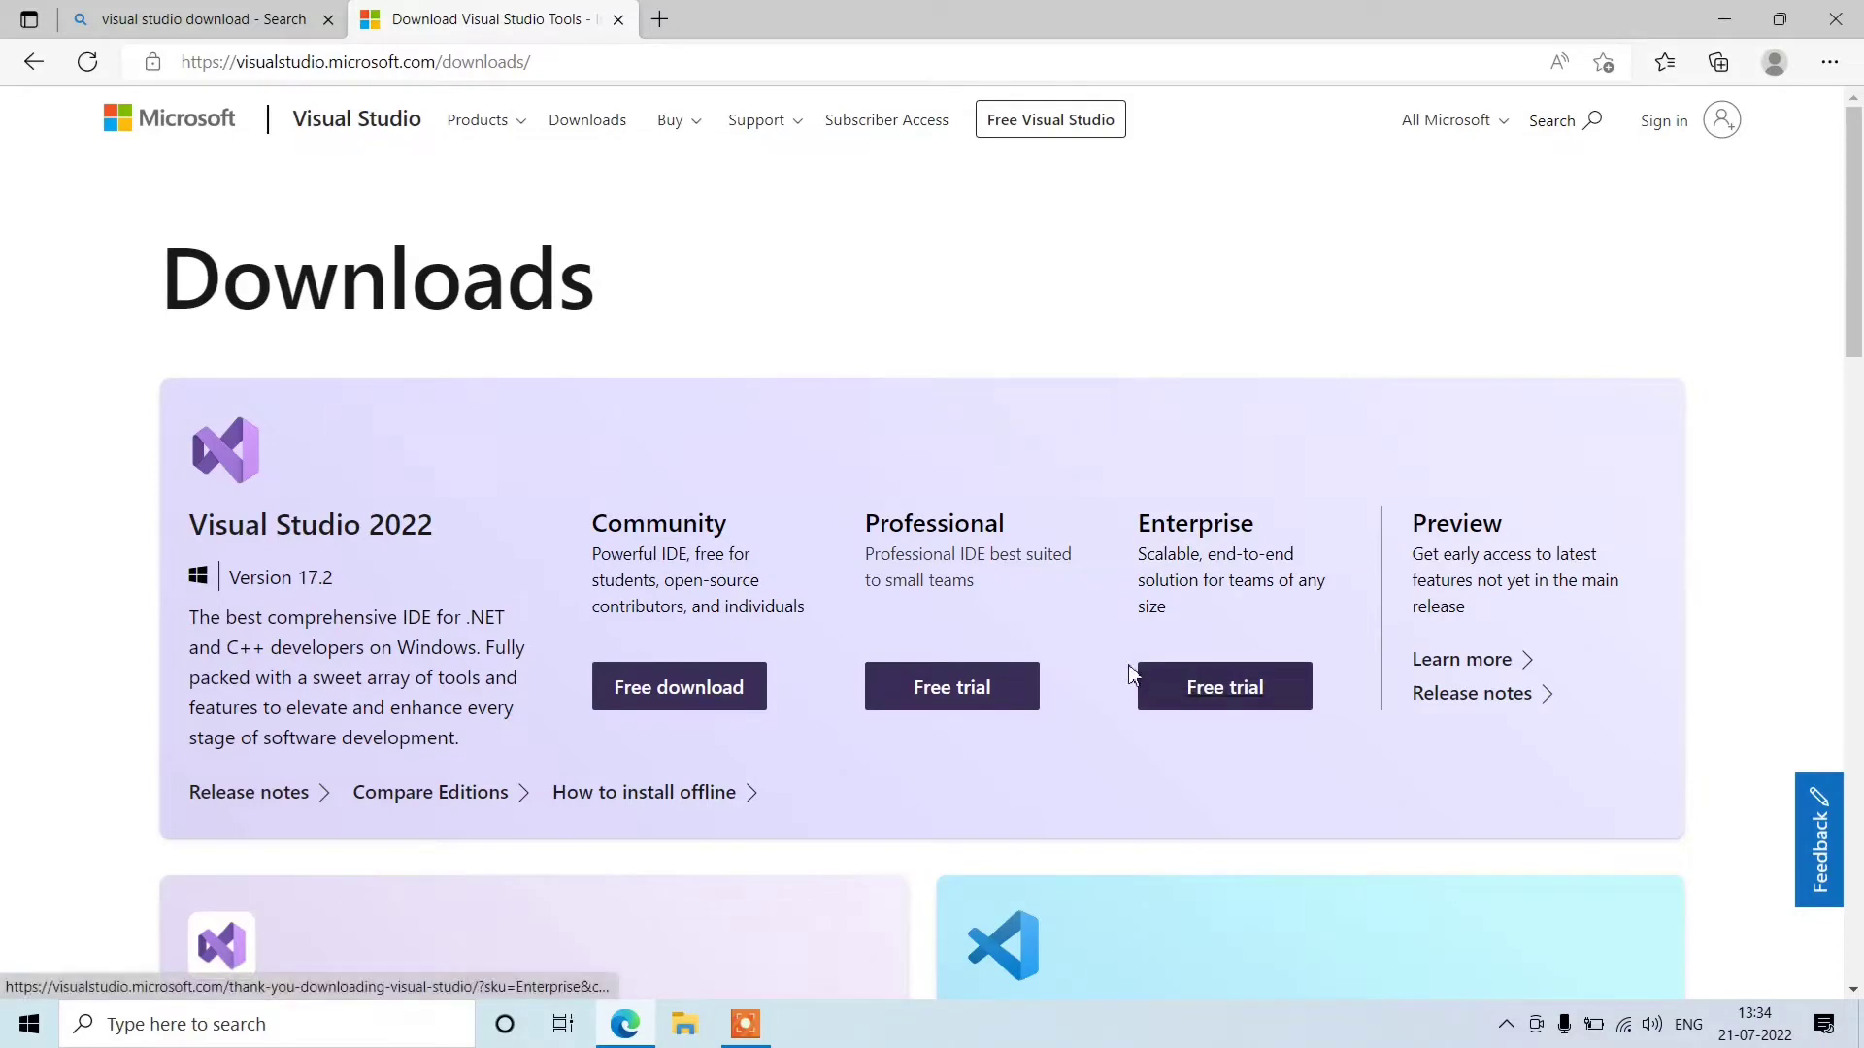
{"action": "mouse_move", "coordinate": [680, 686]}
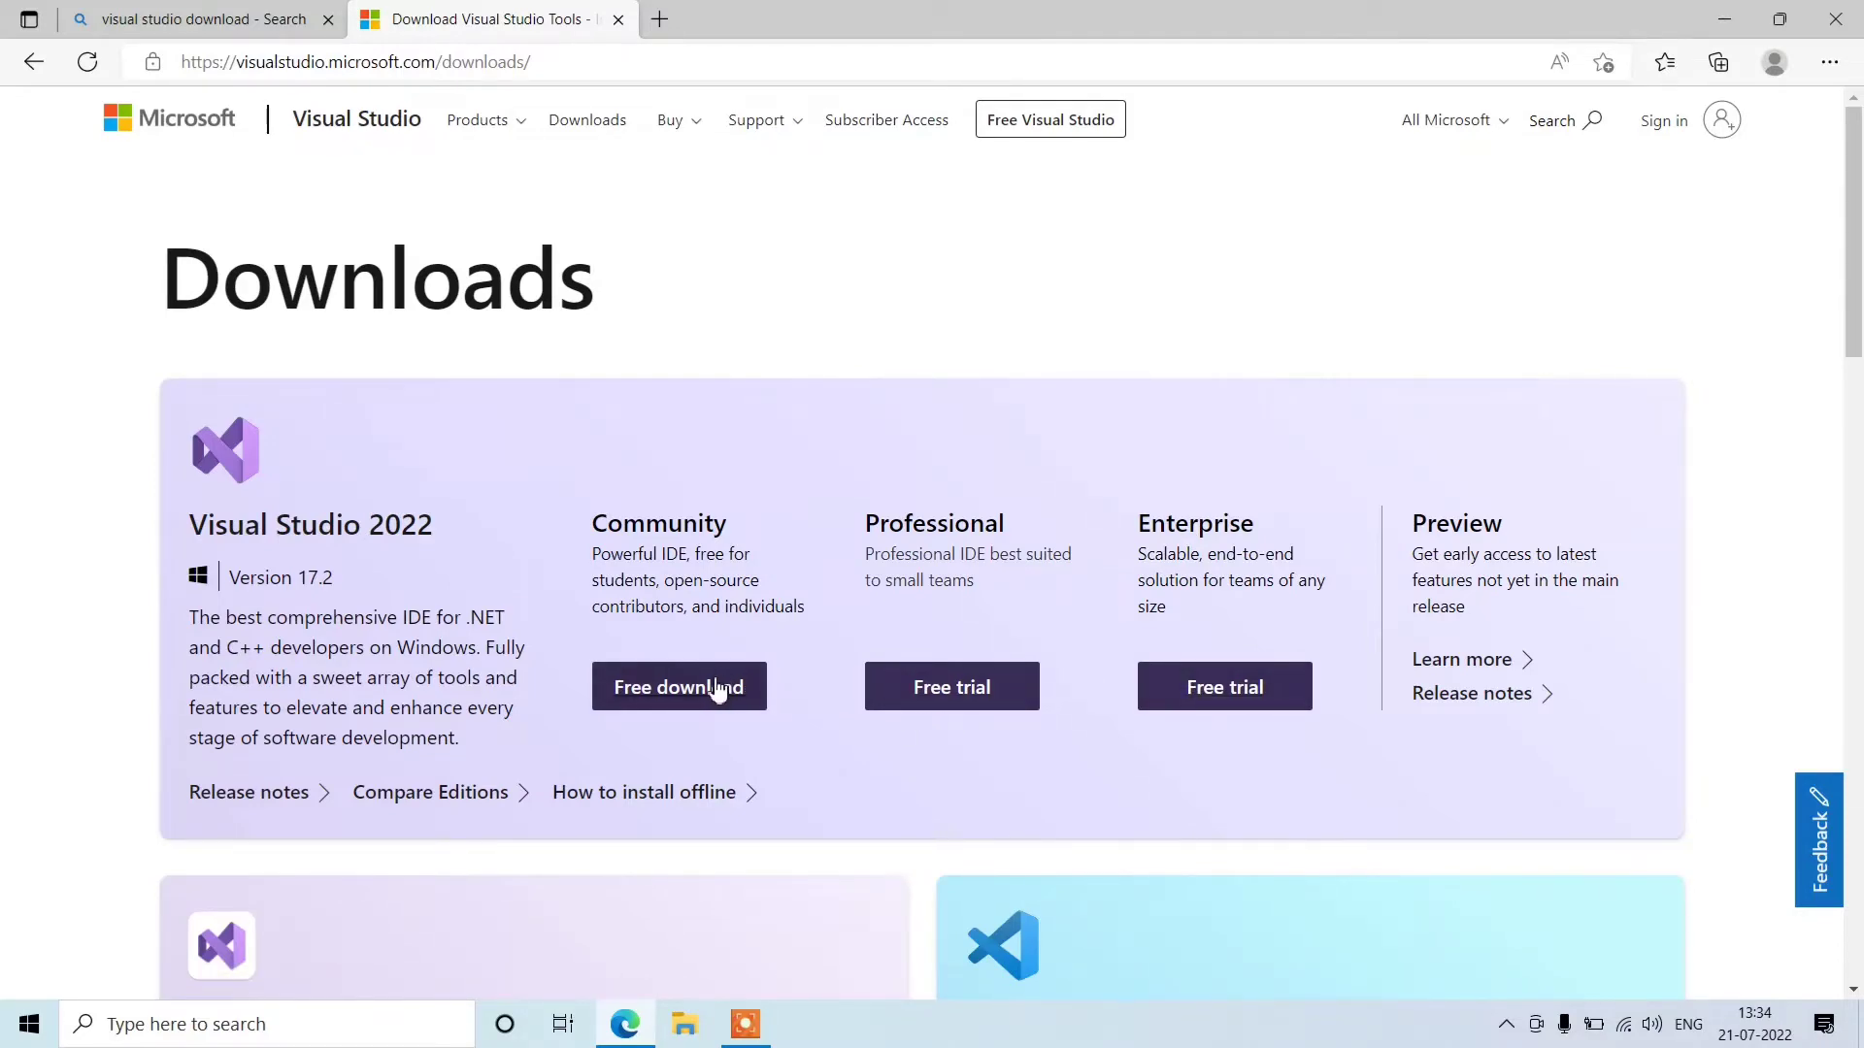
- Download the free Community 2022 edition and run VisualStudioSetup.exe from the Downloads flyout
{"action": "left_click", "coordinate": [678, 687]}
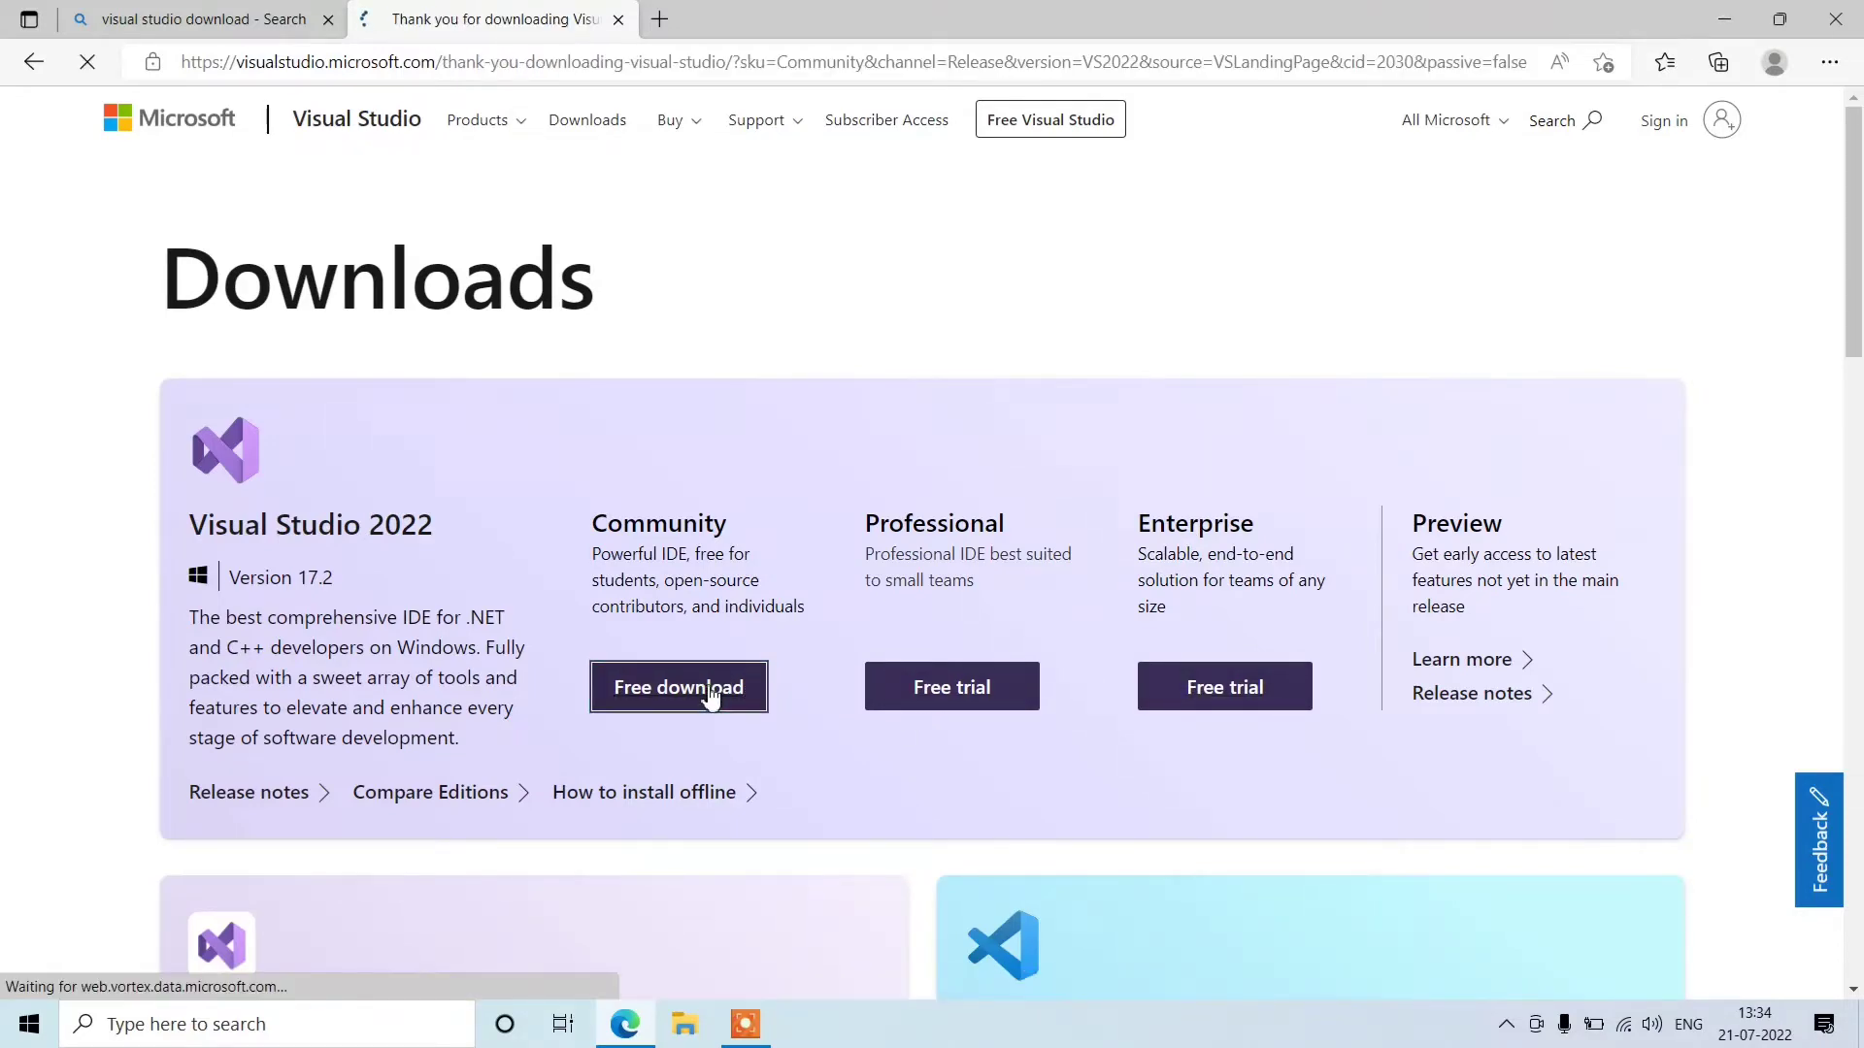
{"action": "left_click", "coordinate": [678, 687]}
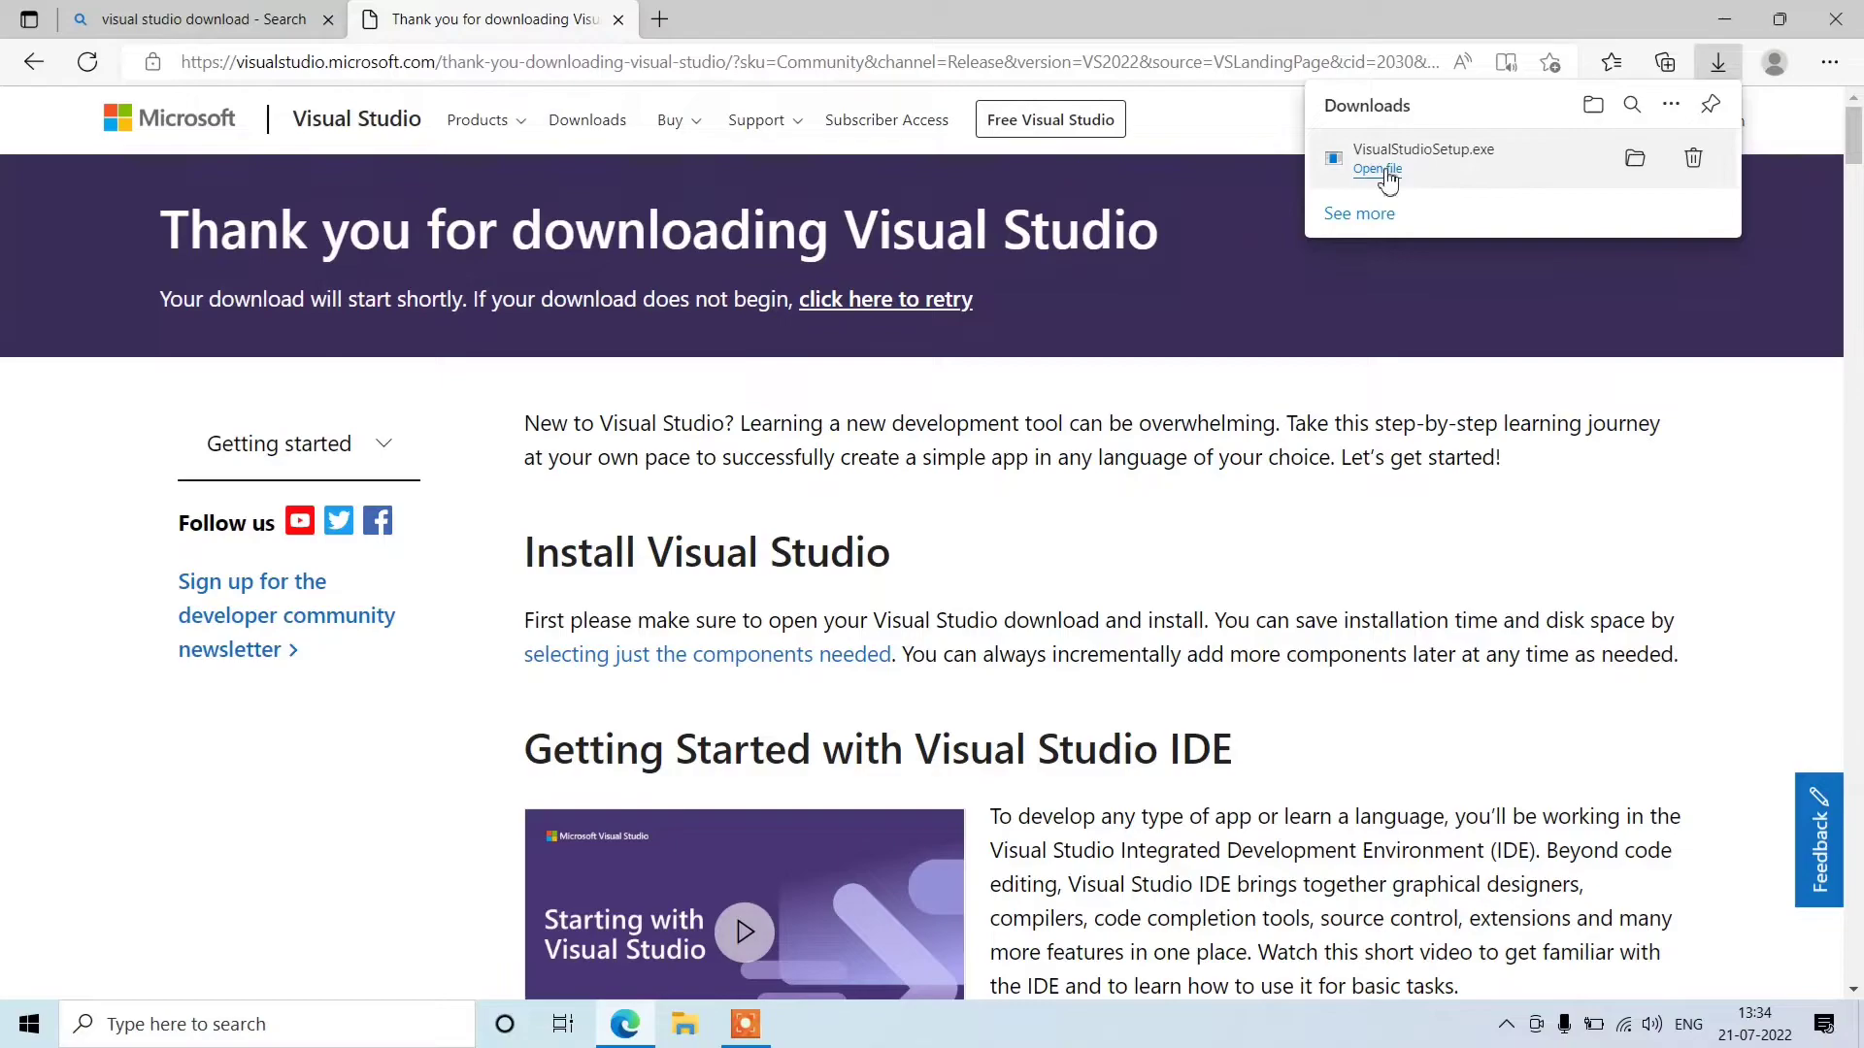
{"action": "left_click", "coordinate": [1374, 169]}
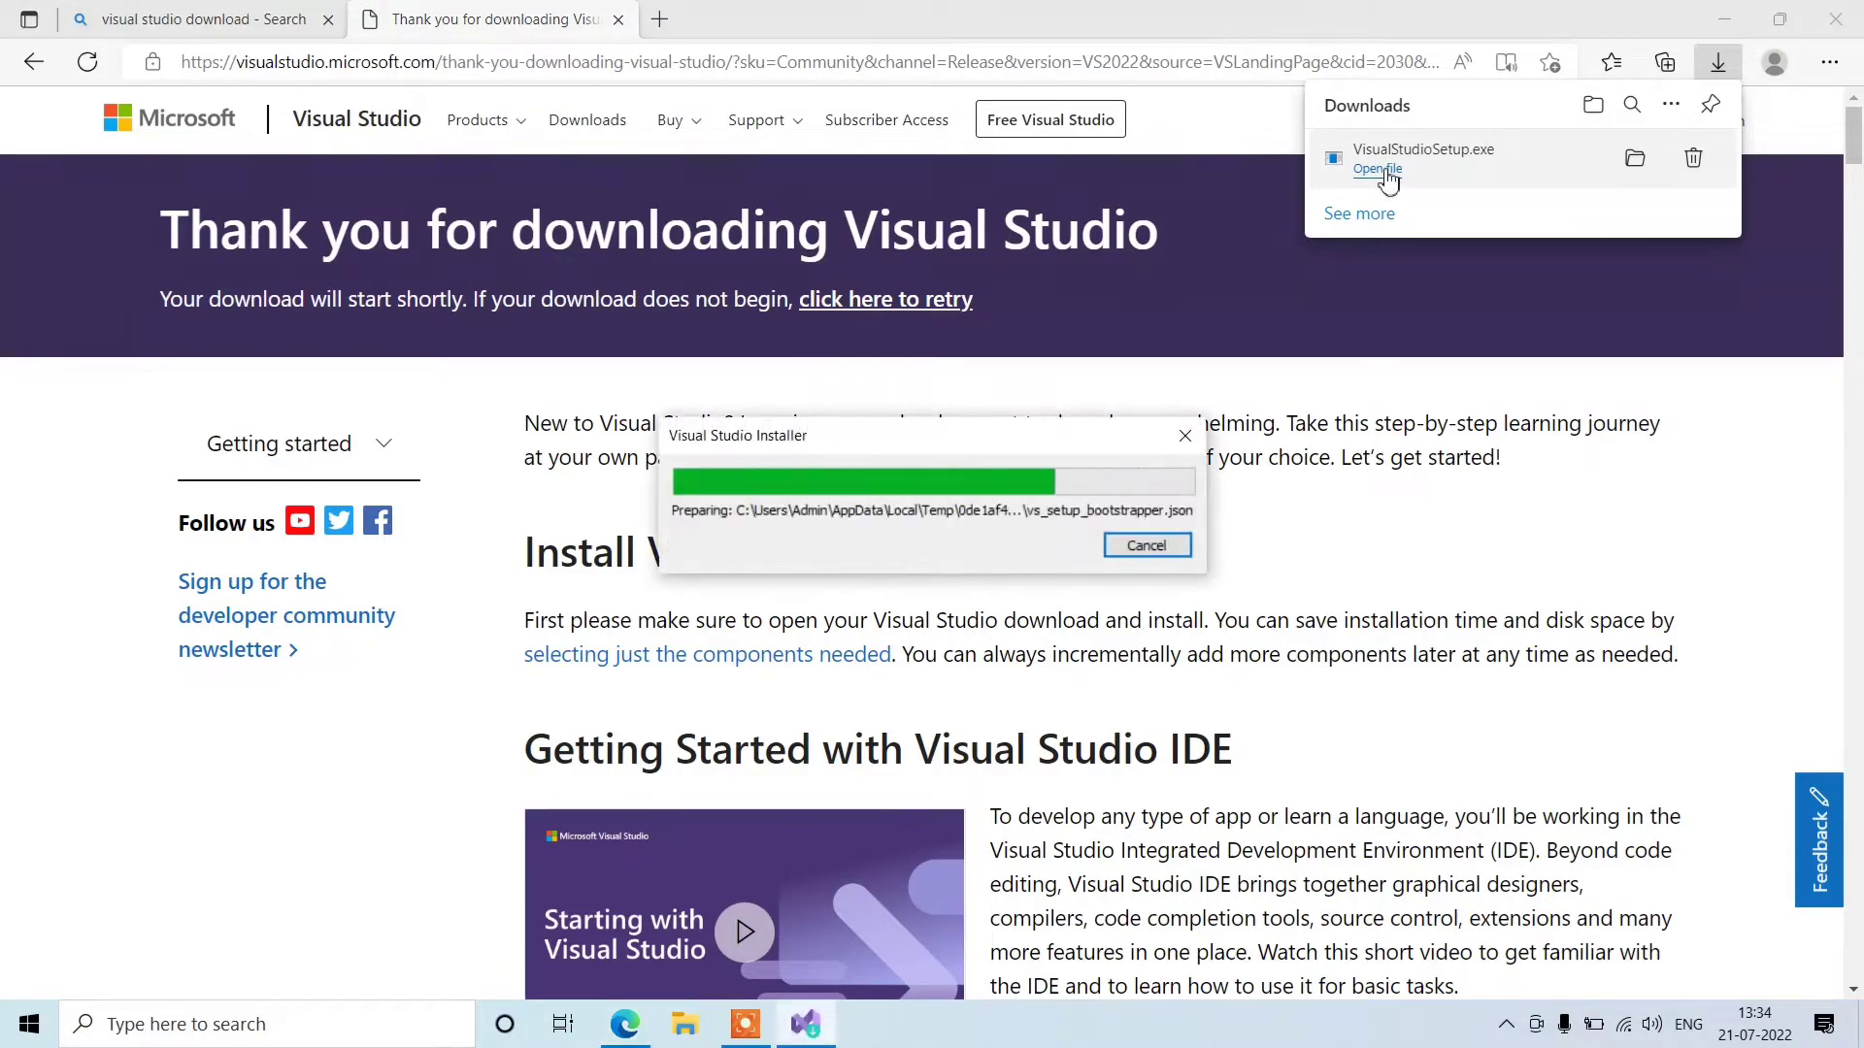
{"action": "mouse_move", "coordinate": [779, 686]}
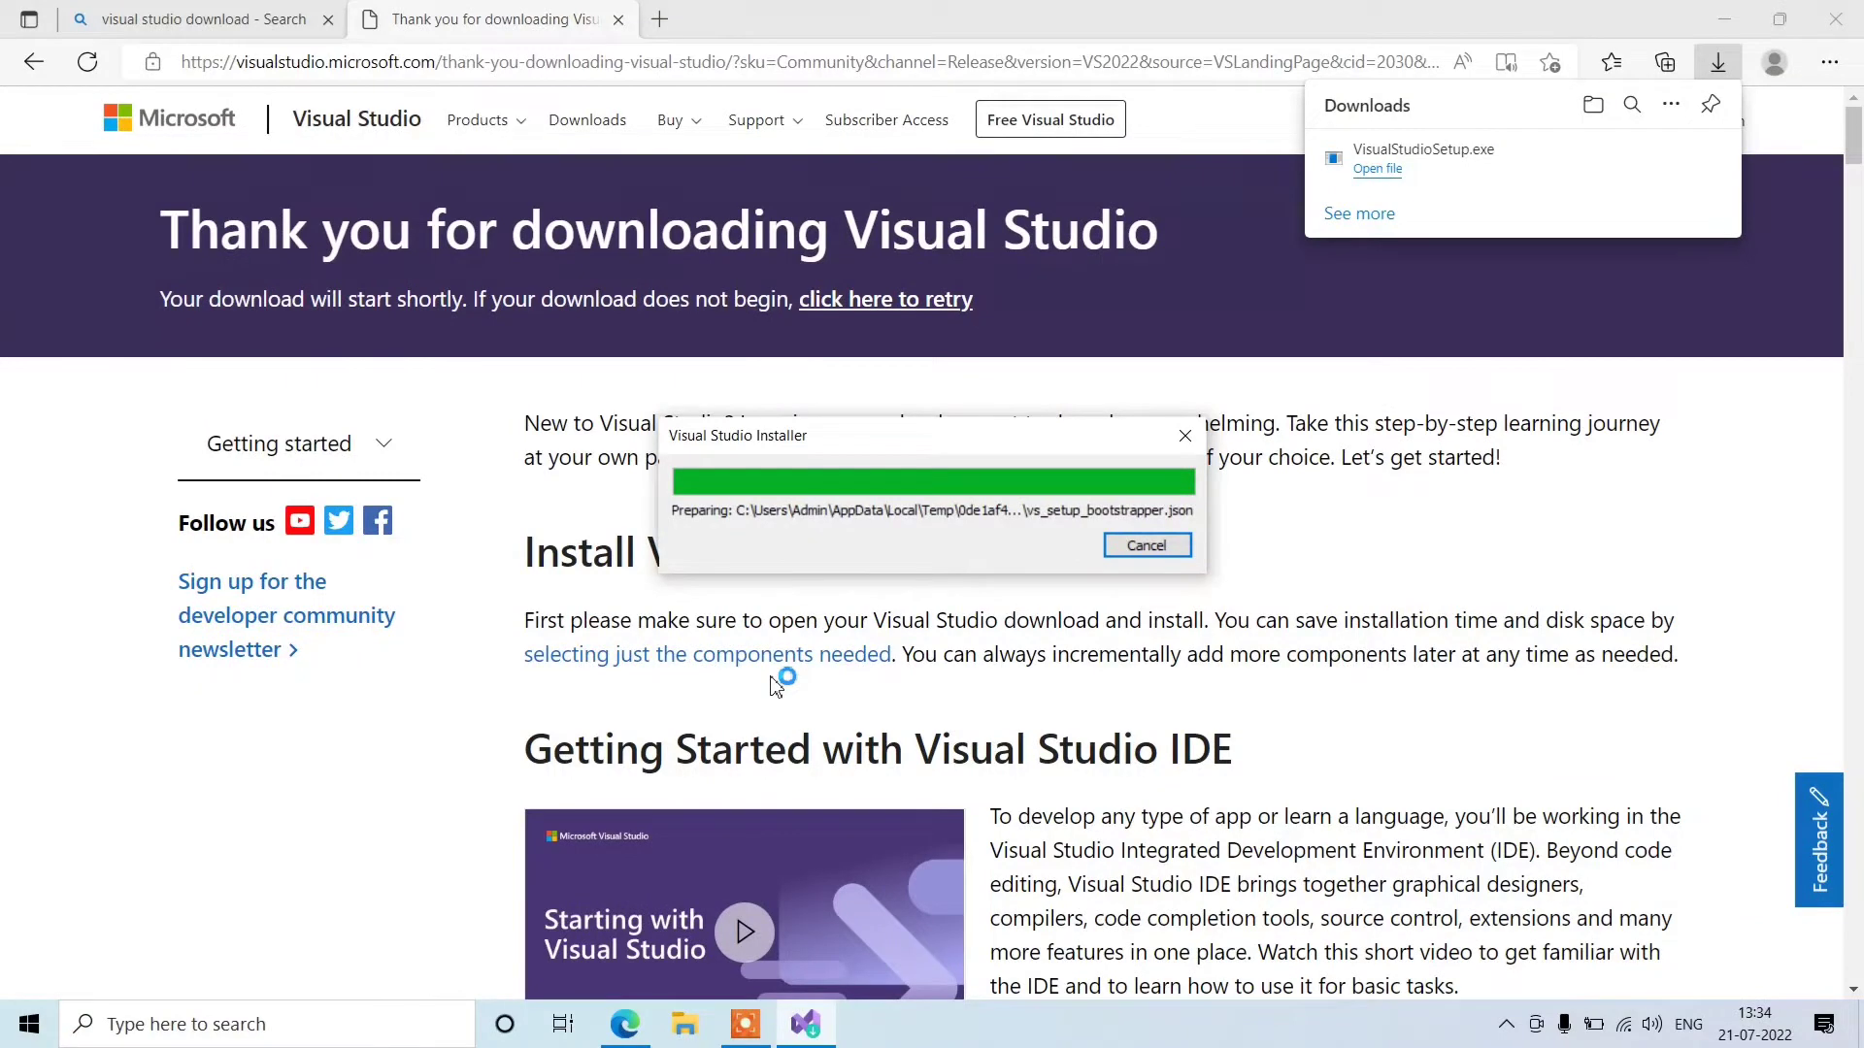
{"action": "left_click", "coordinate": [1145, 544]}
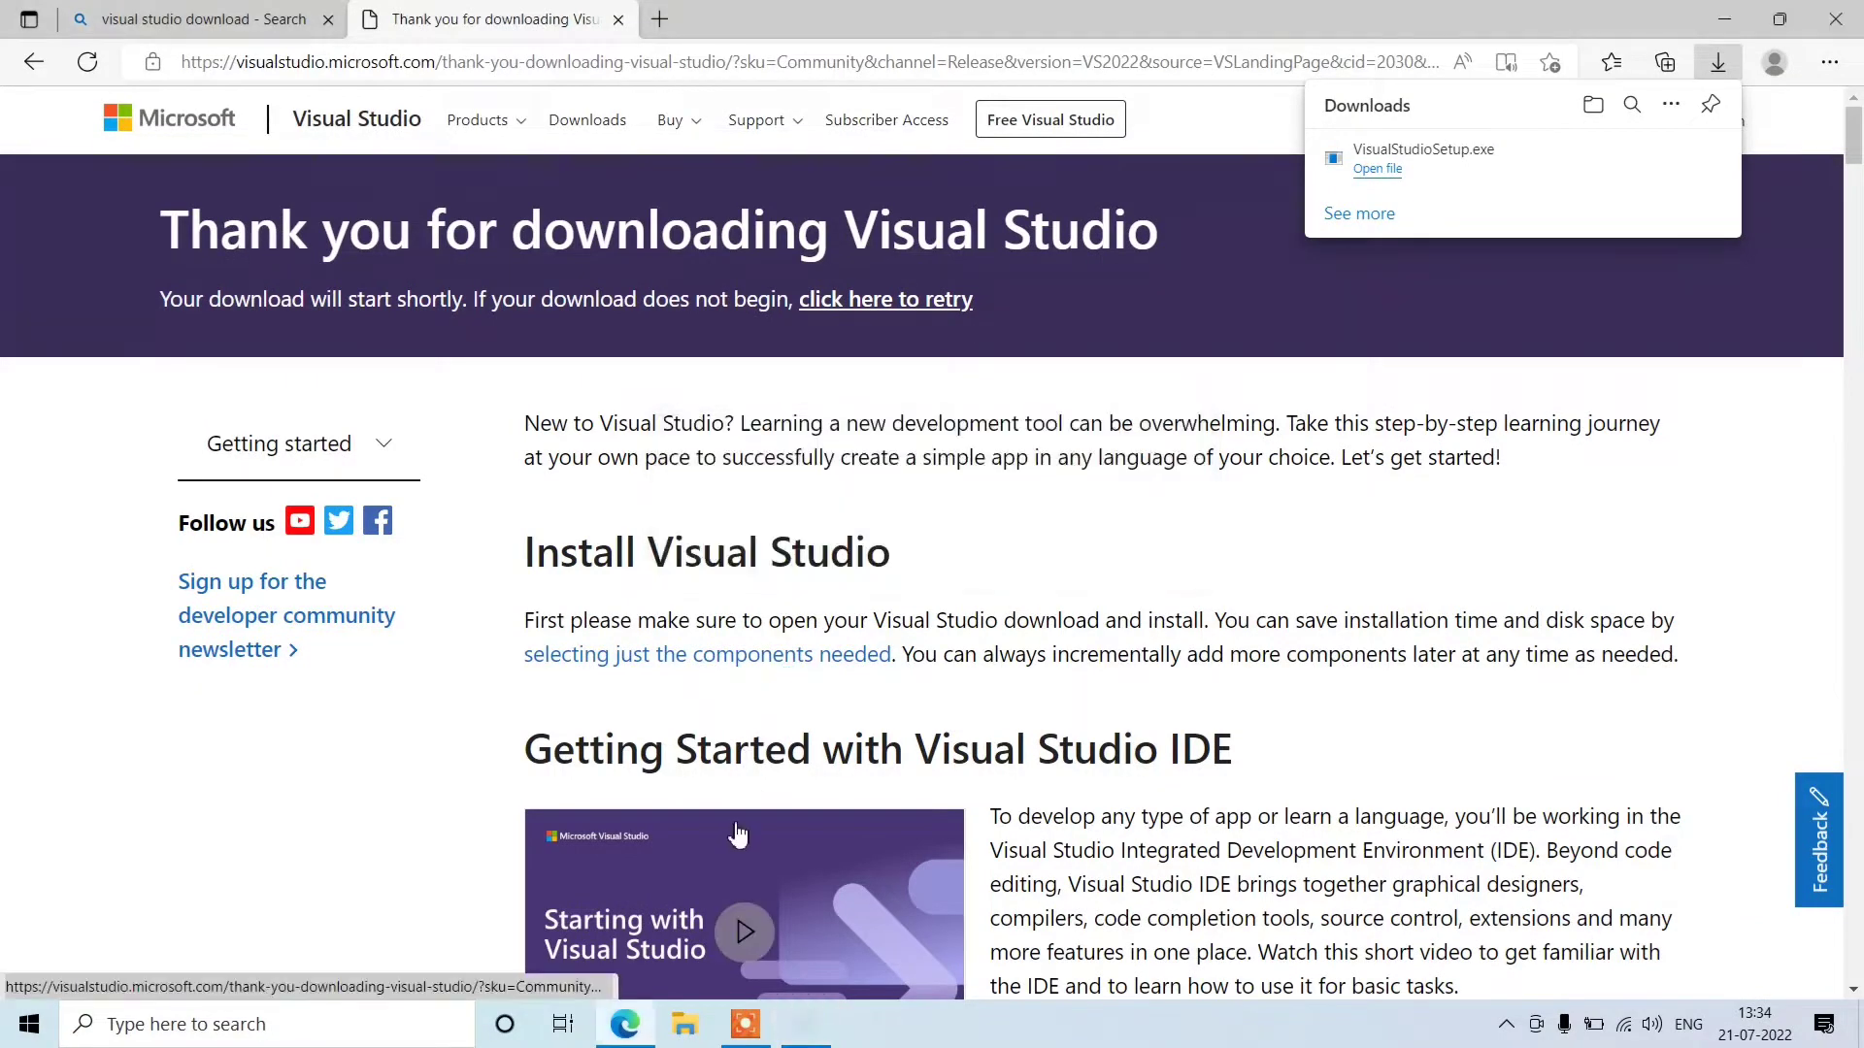
{"action": "mouse_move", "coordinate": [807, 728]}
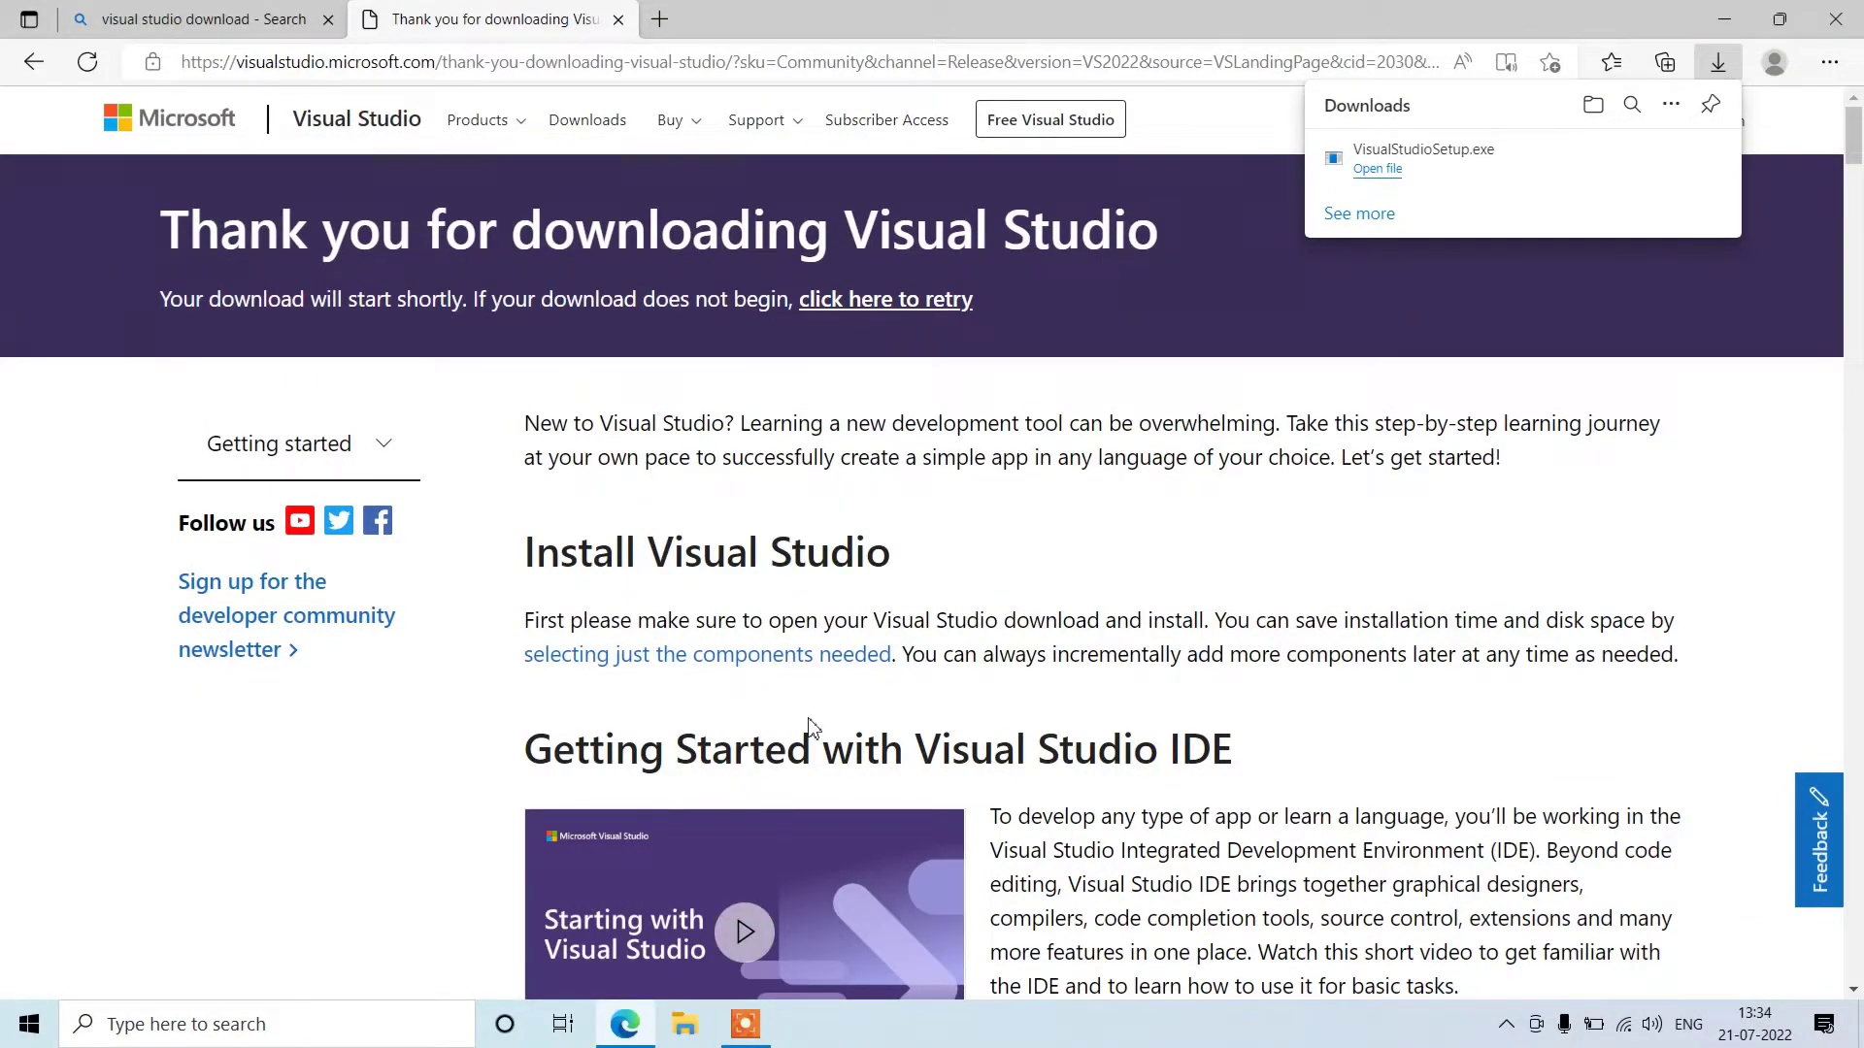
{"action": "left_click", "coordinate": [1377, 167]}
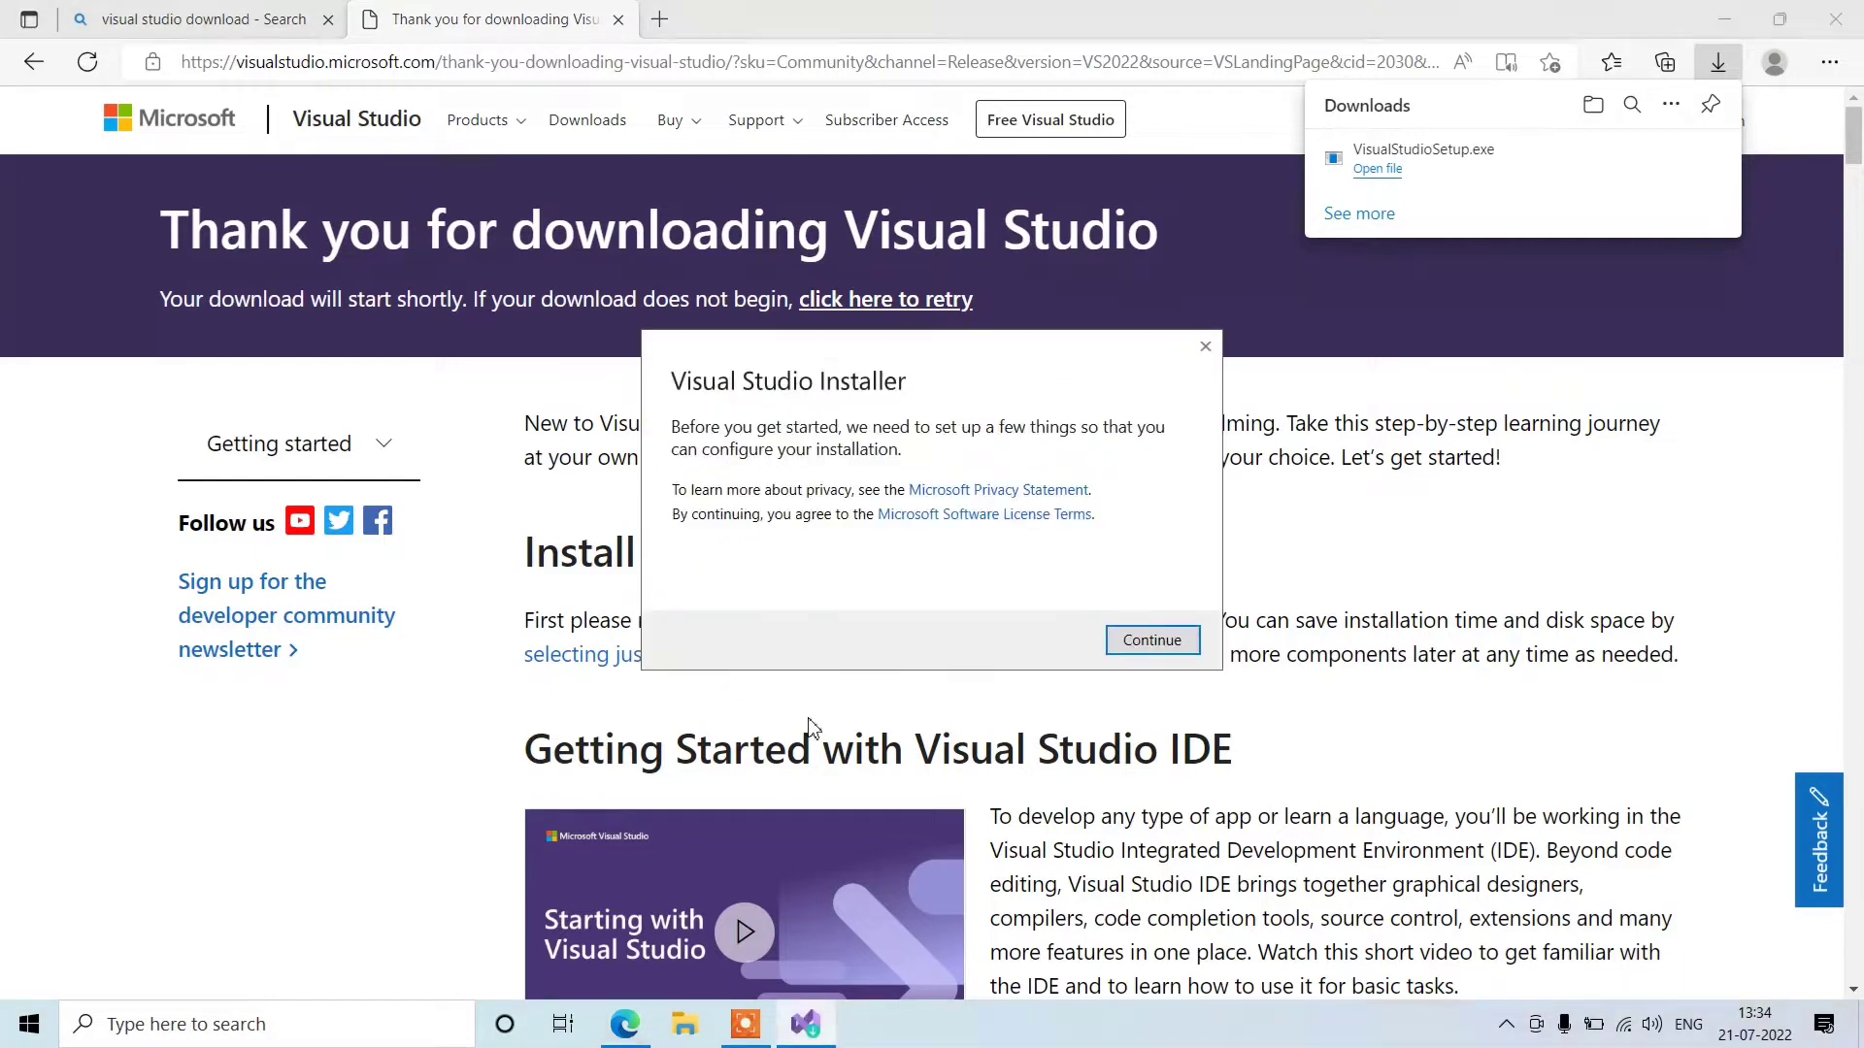
{"action": "mouse_move", "coordinate": [926, 579]}
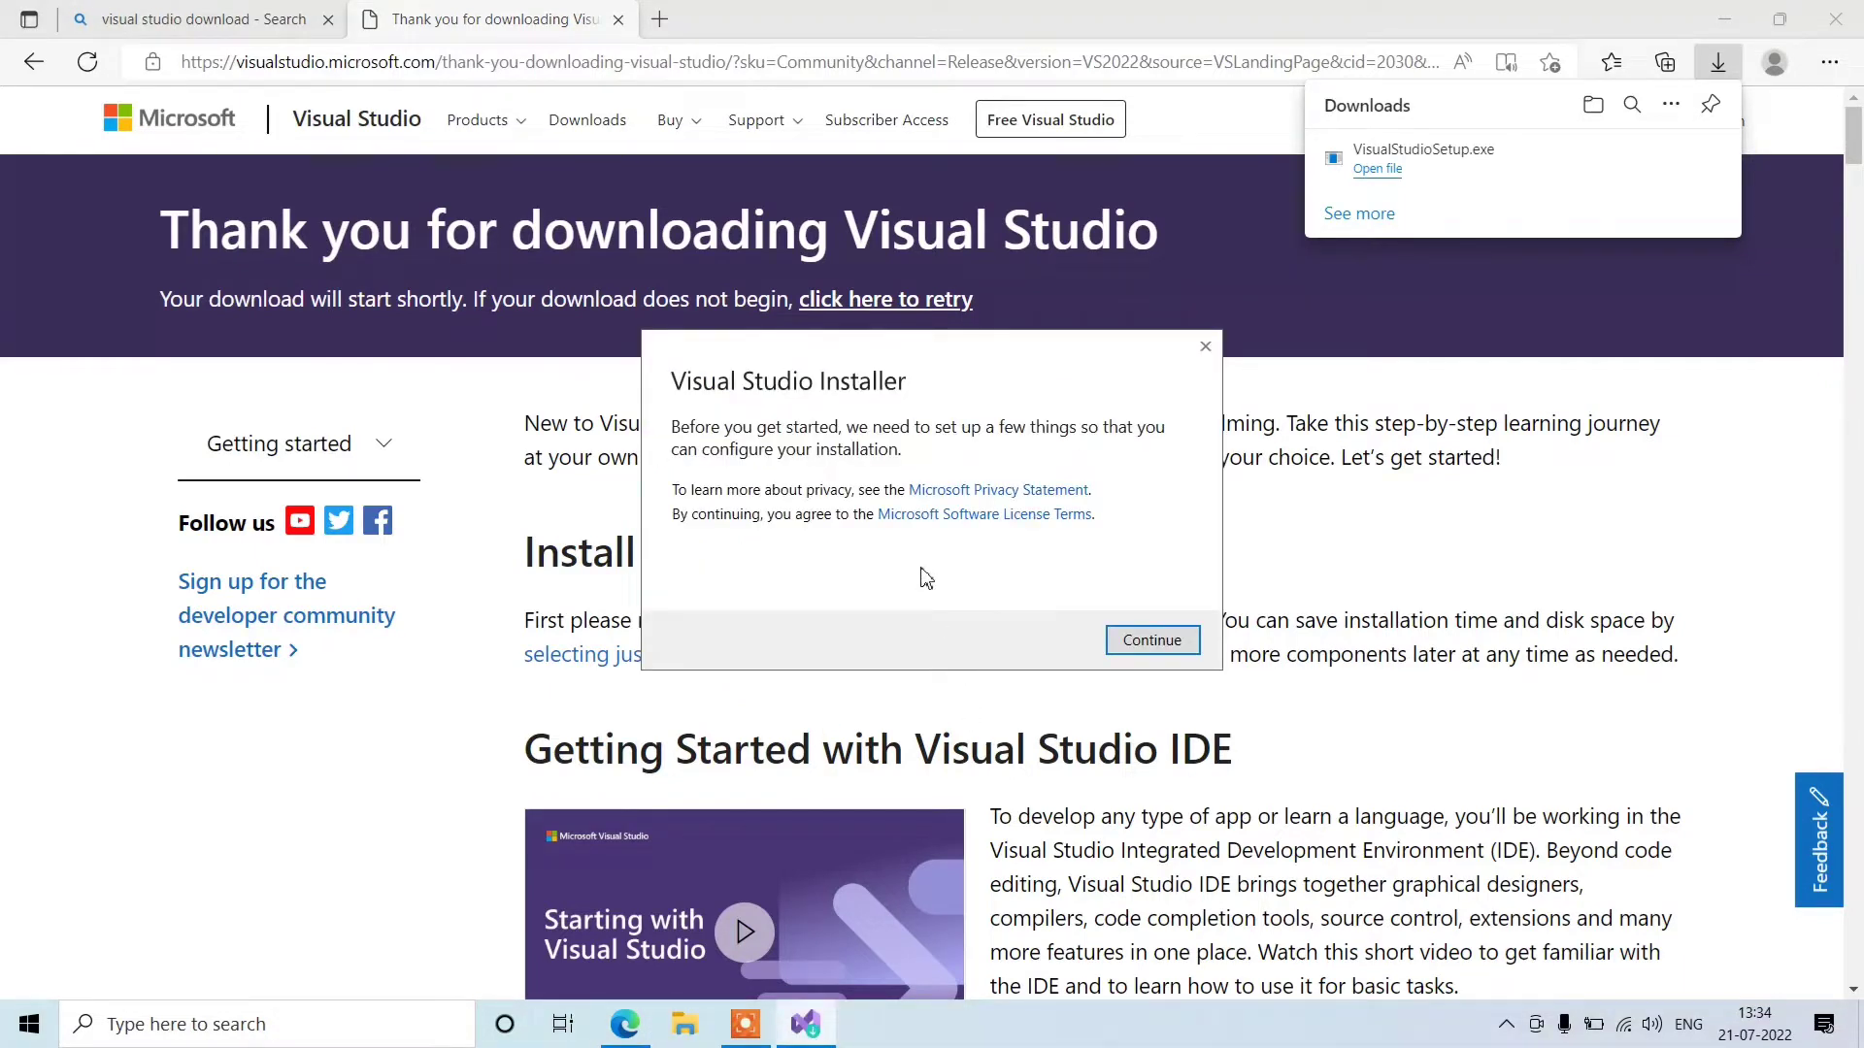
{"action": "mouse_move", "coordinate": [868, 578]}
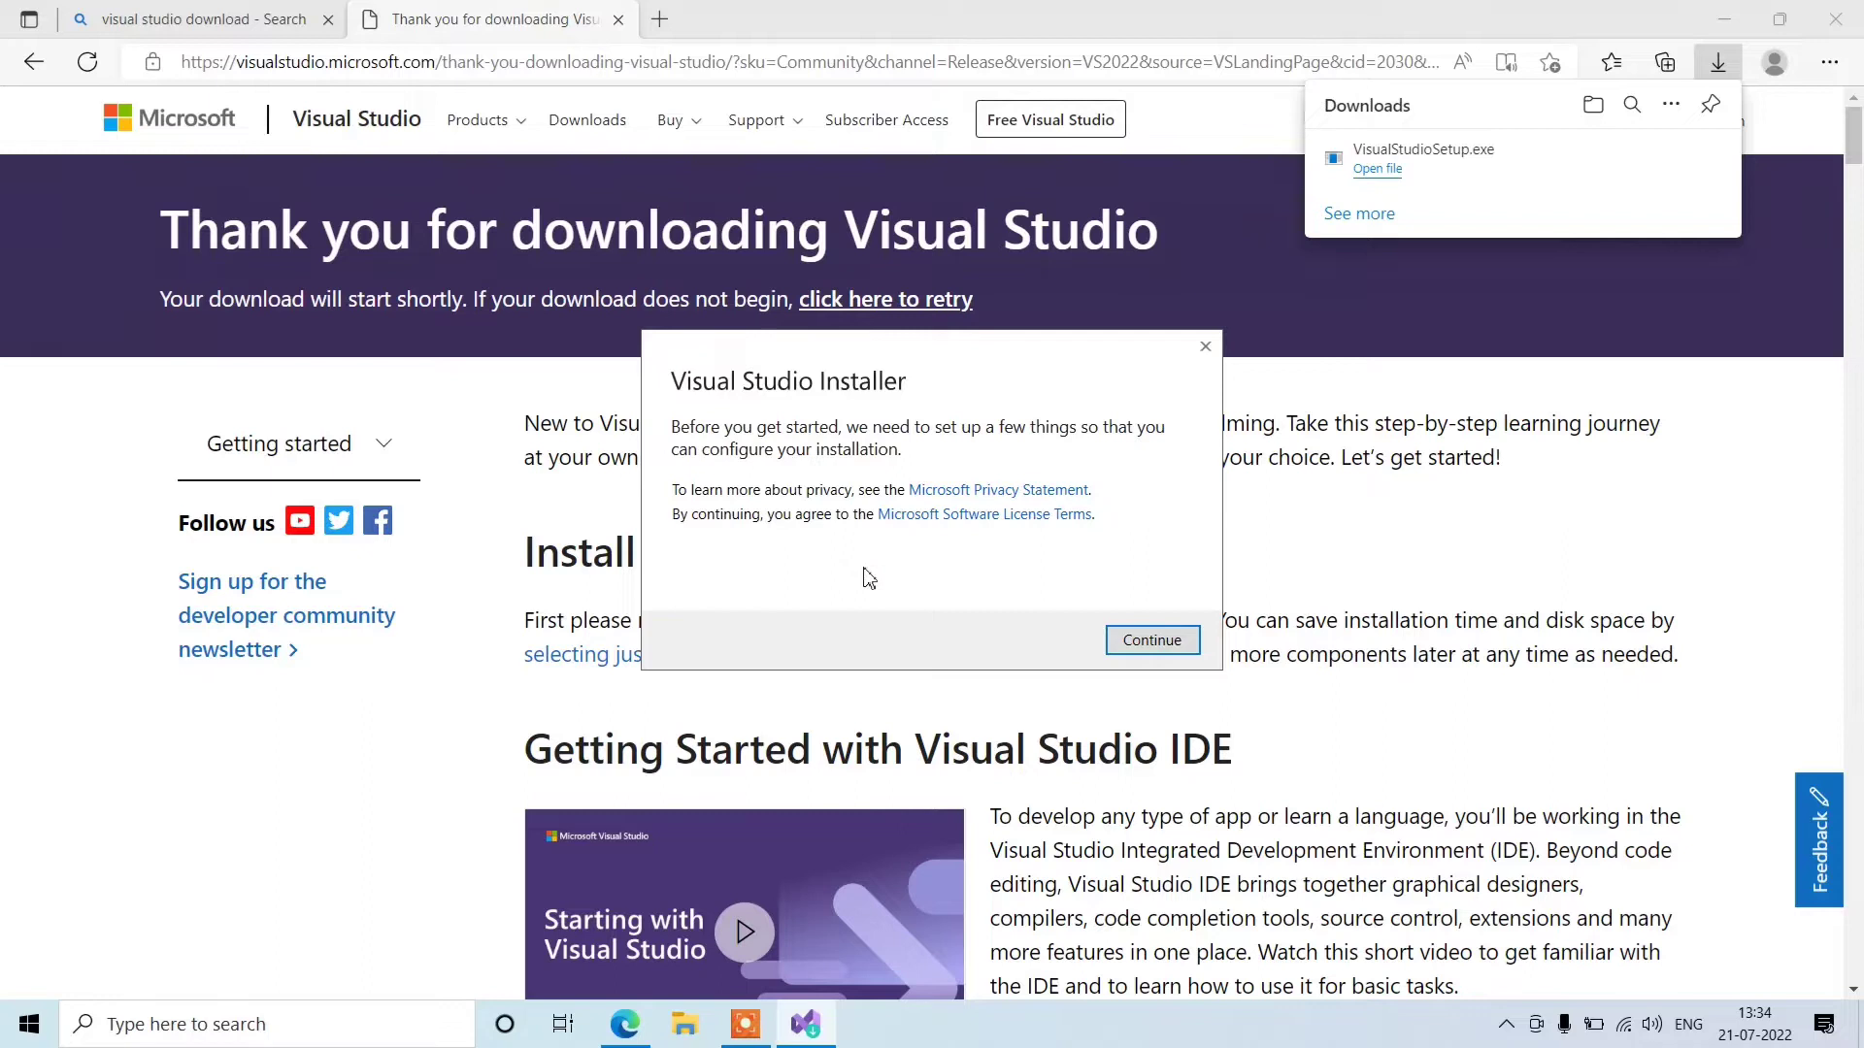
- Accept the installer terms with Continue so the Community 2022 Workloads screen loads
{"action": "left_click", "coordinate": [1151, 639]}
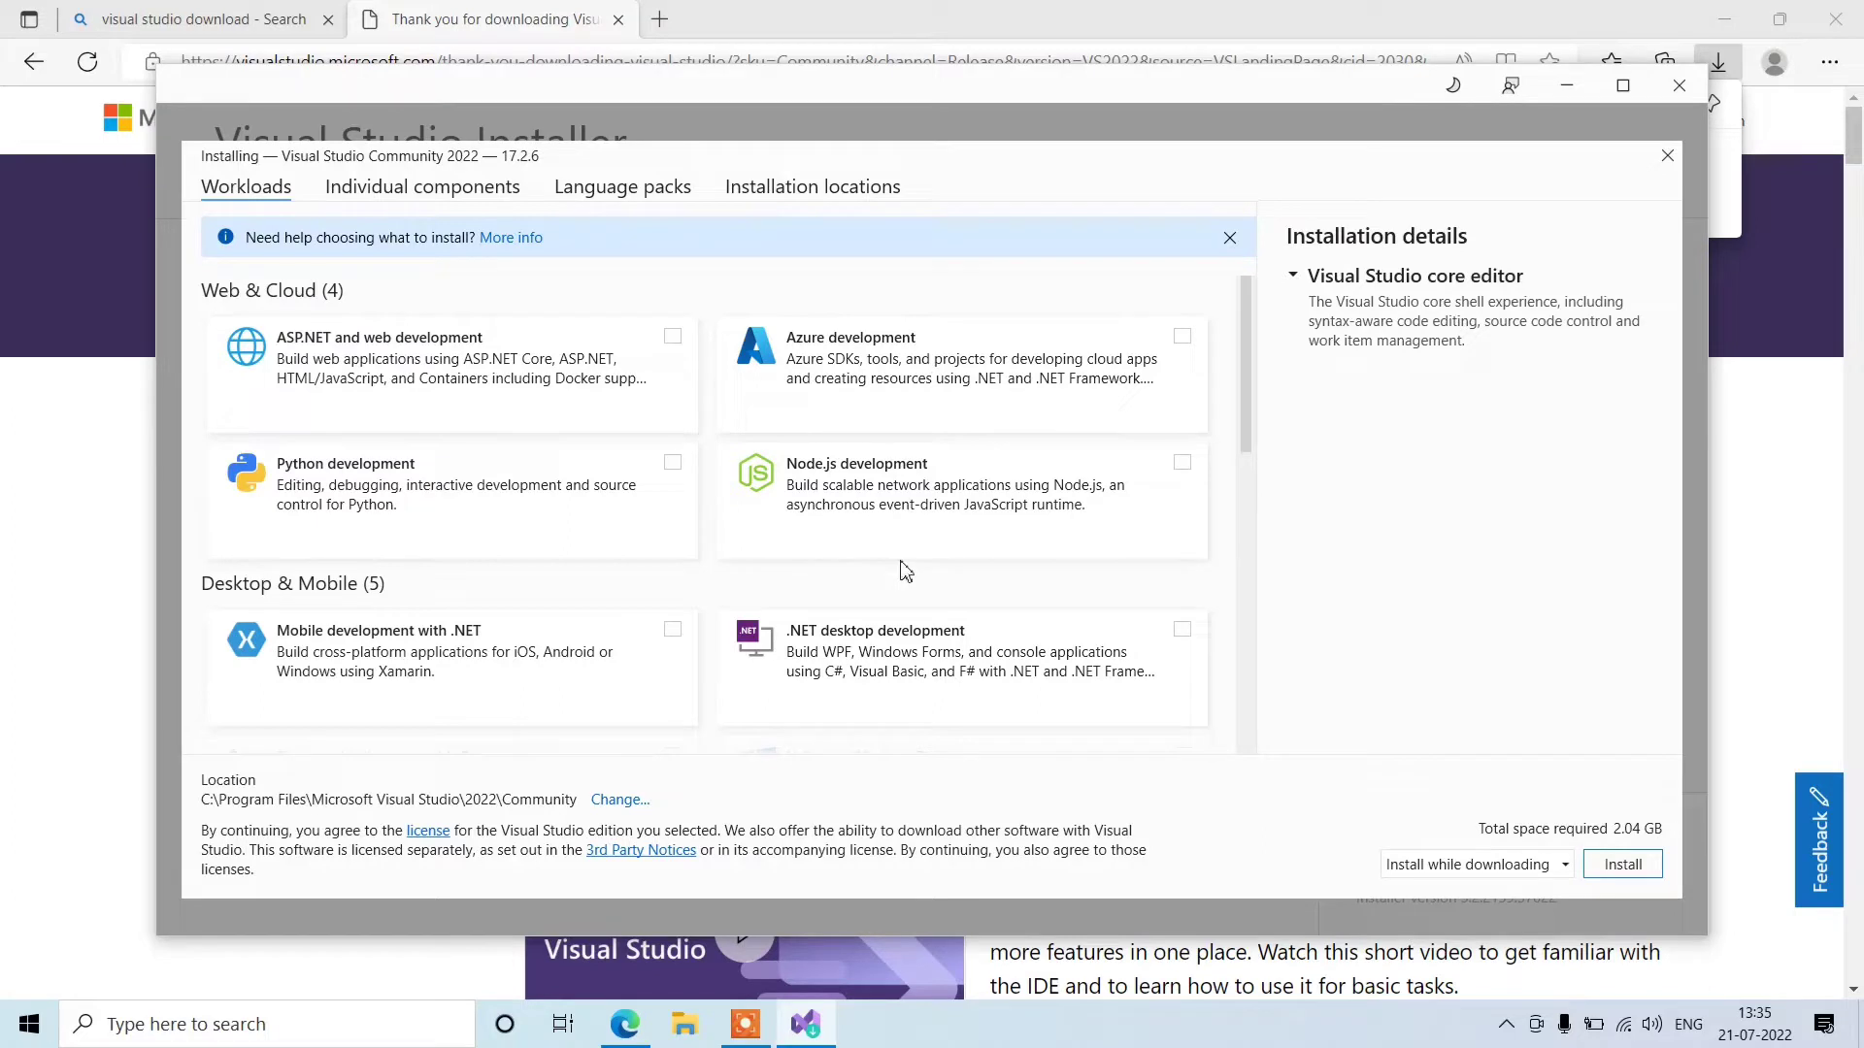
{"action": "mouse_move", "coordinate": [675, 311]}
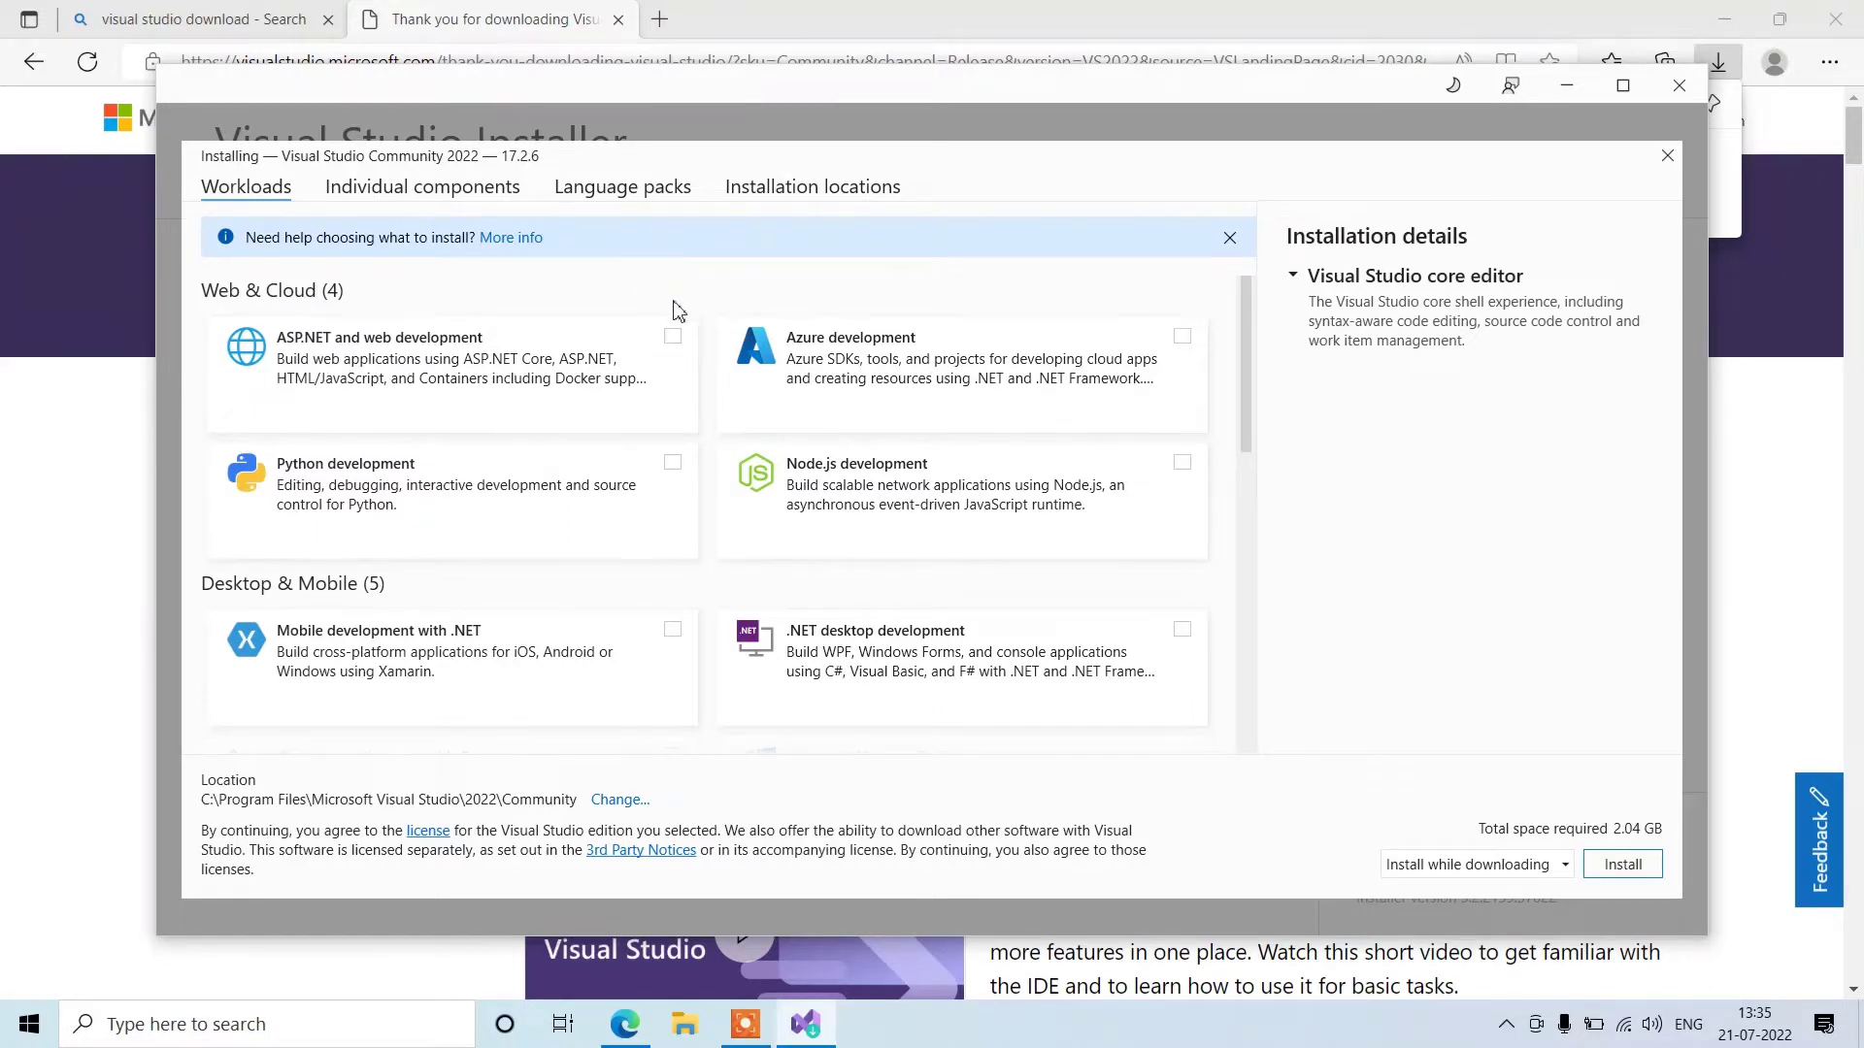
- Select the ASP.NET and web development and .NET desktop development workloads, excluding ML.NET Model Builder
{"action": "left_click", "coordinate": [672, 336]}
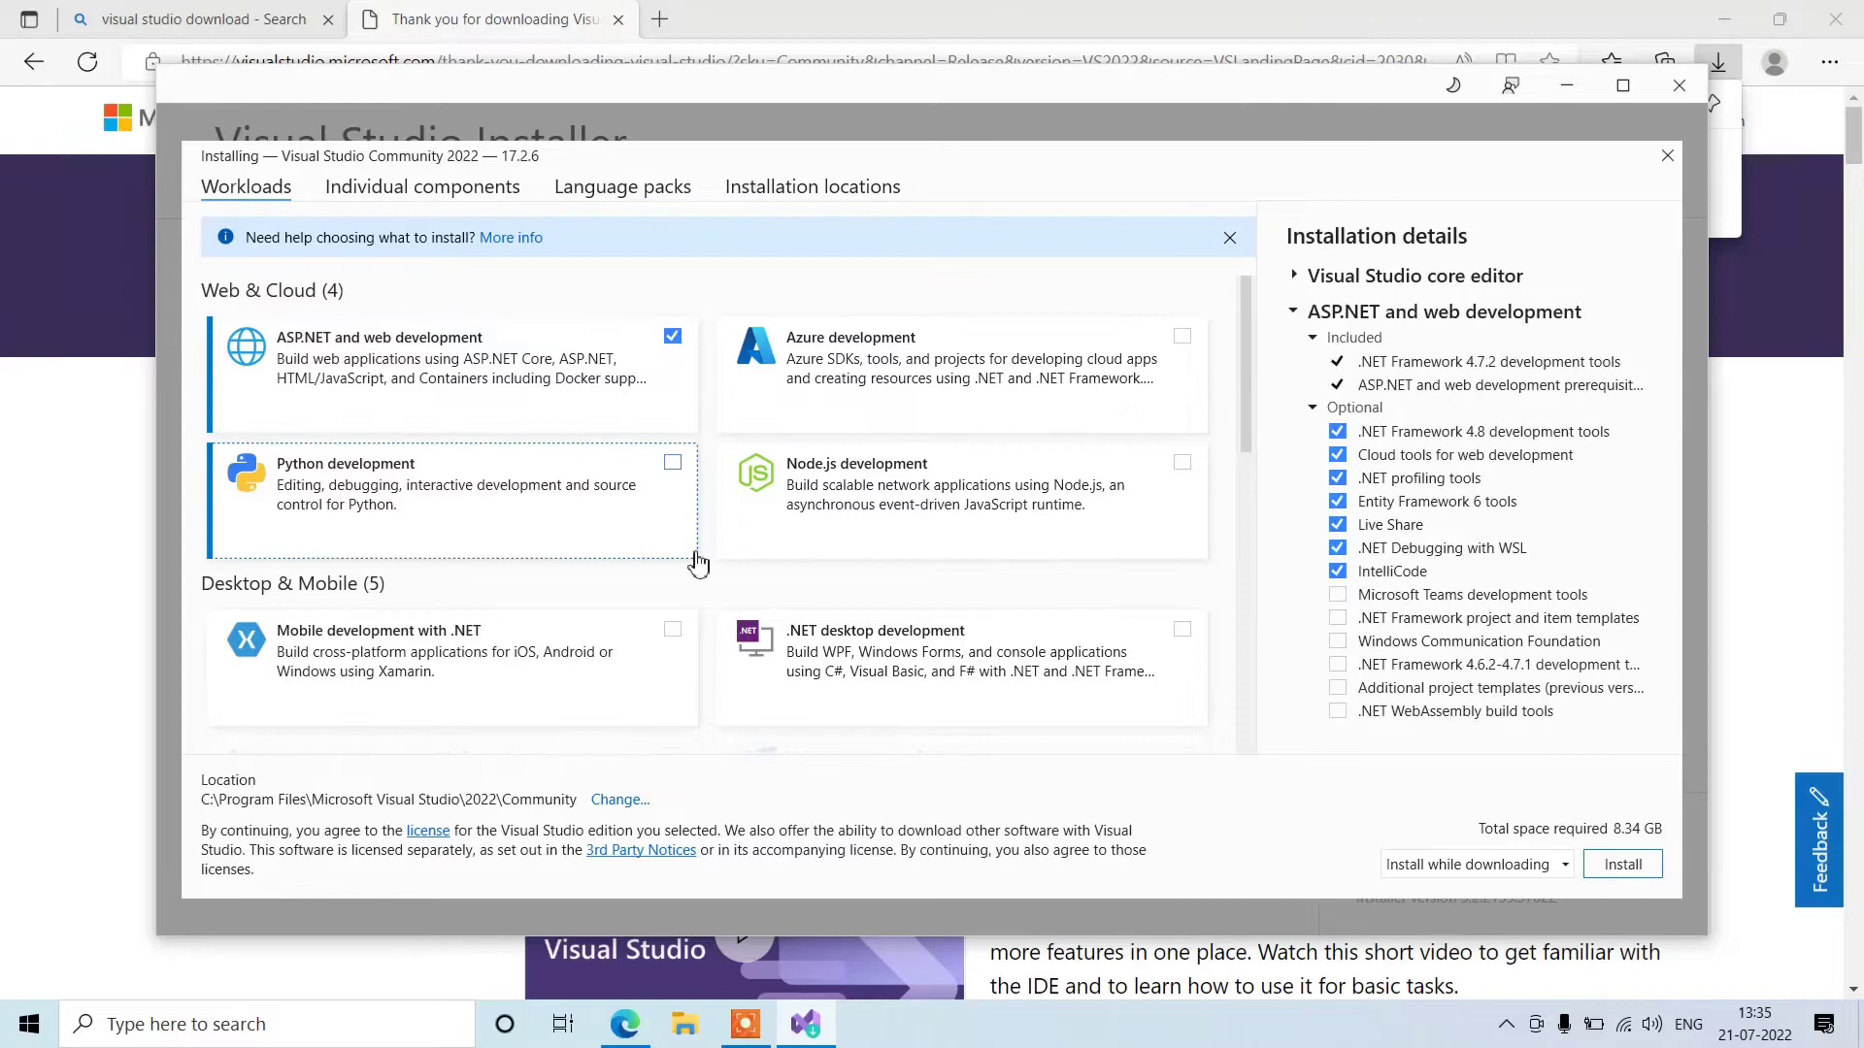
{"action": "left_click", "coordinate": [1182, 629]}
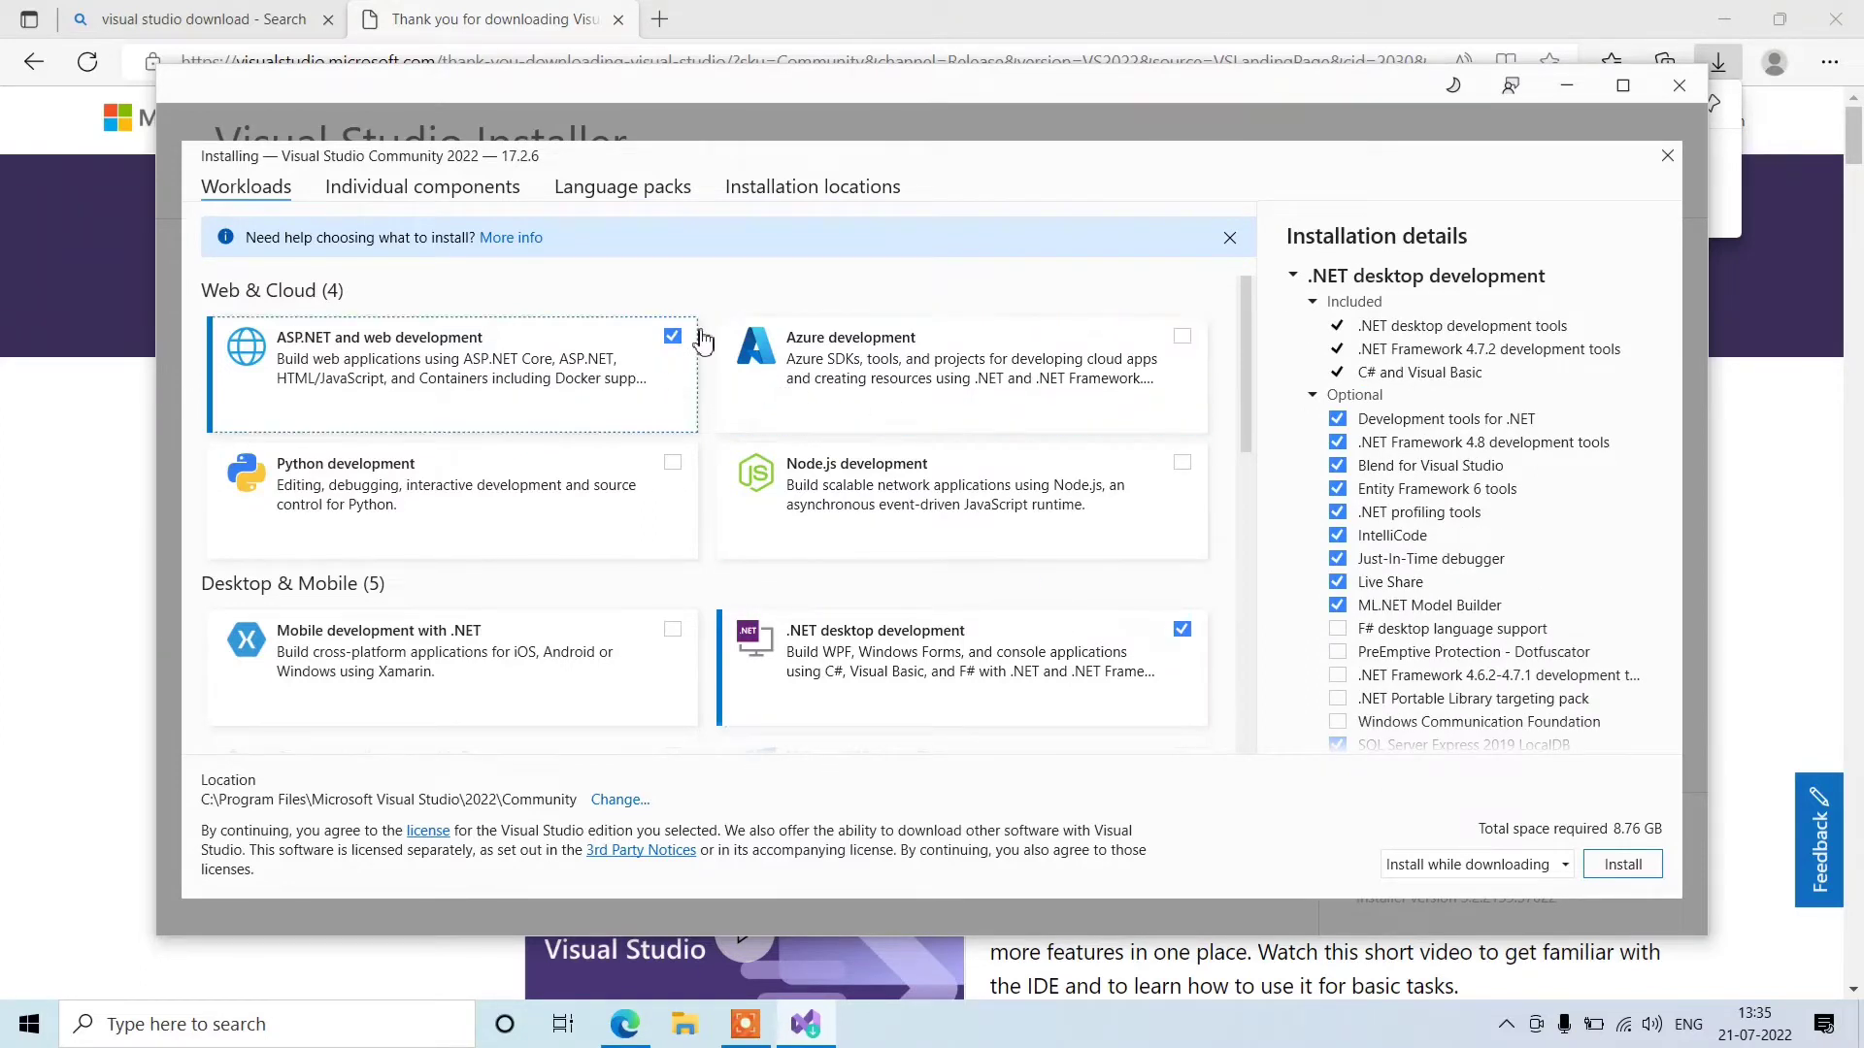
{"action": "left_click", "coordinate": [1338, 606]}
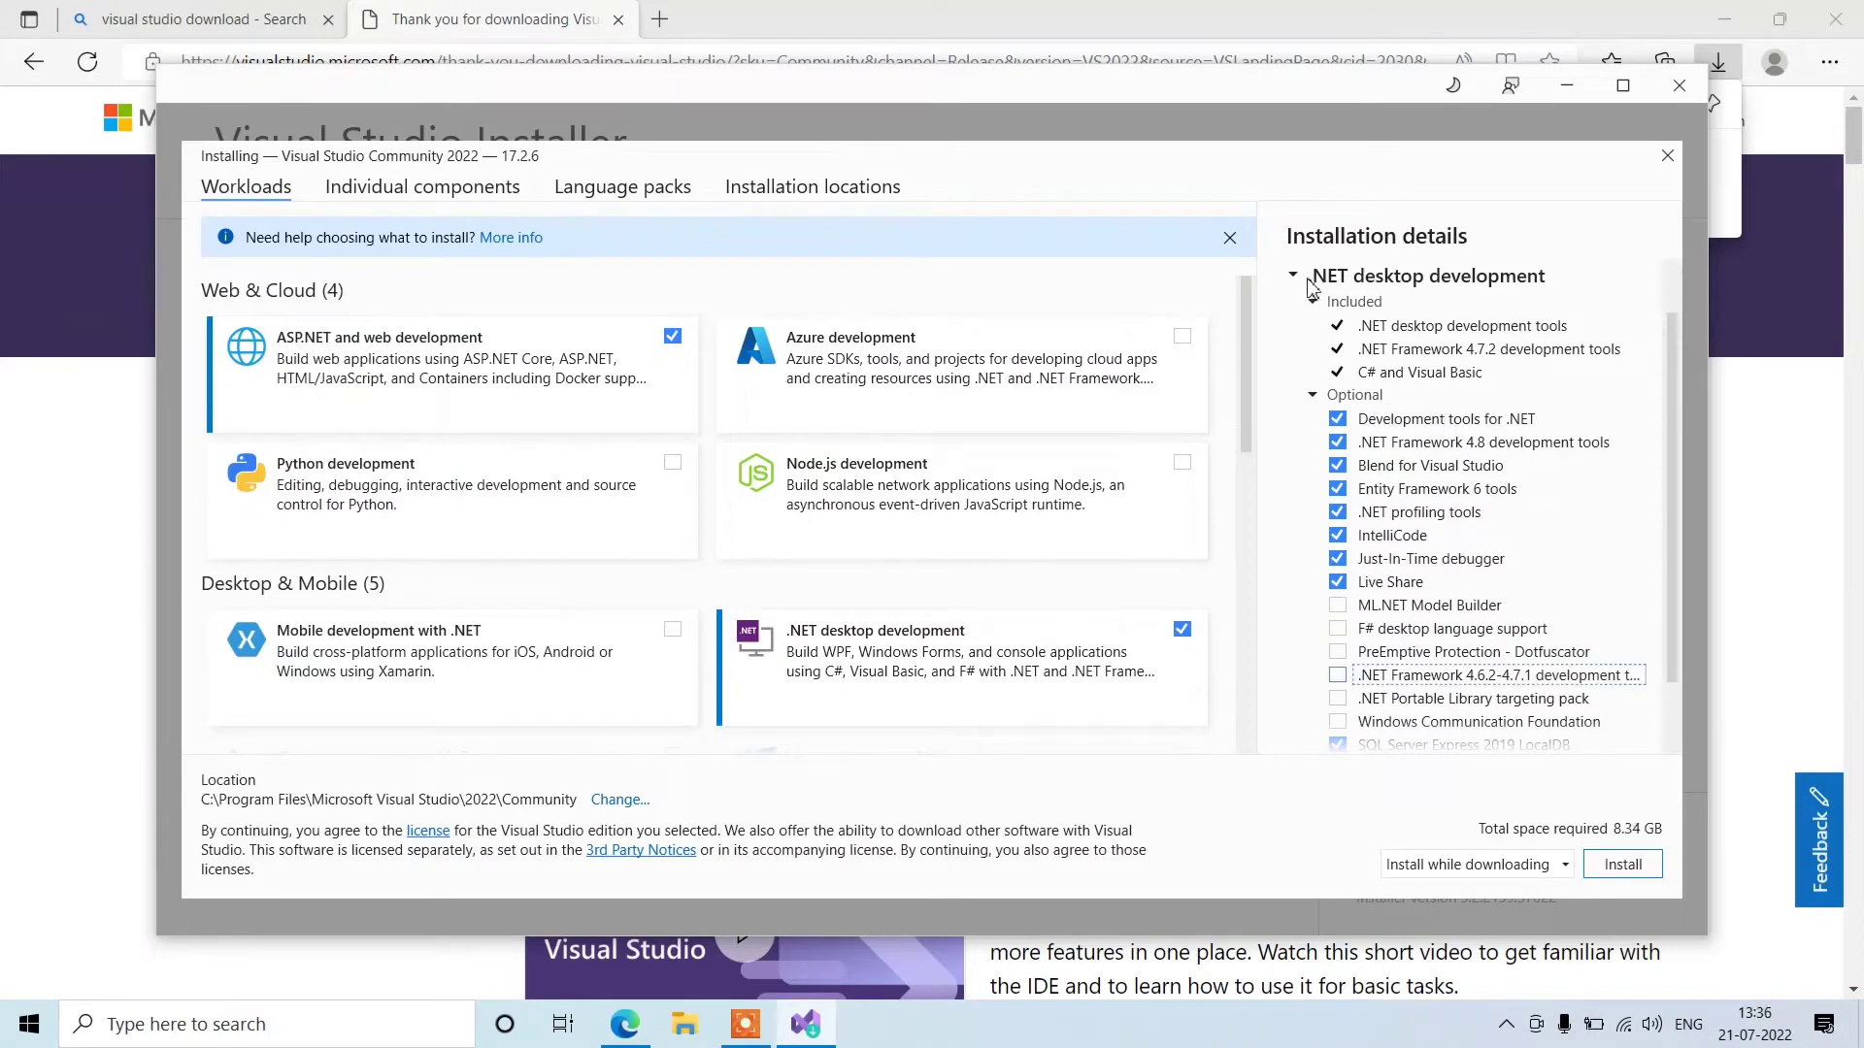
{"action": "left_click", "coordinate": [1293, 274]}
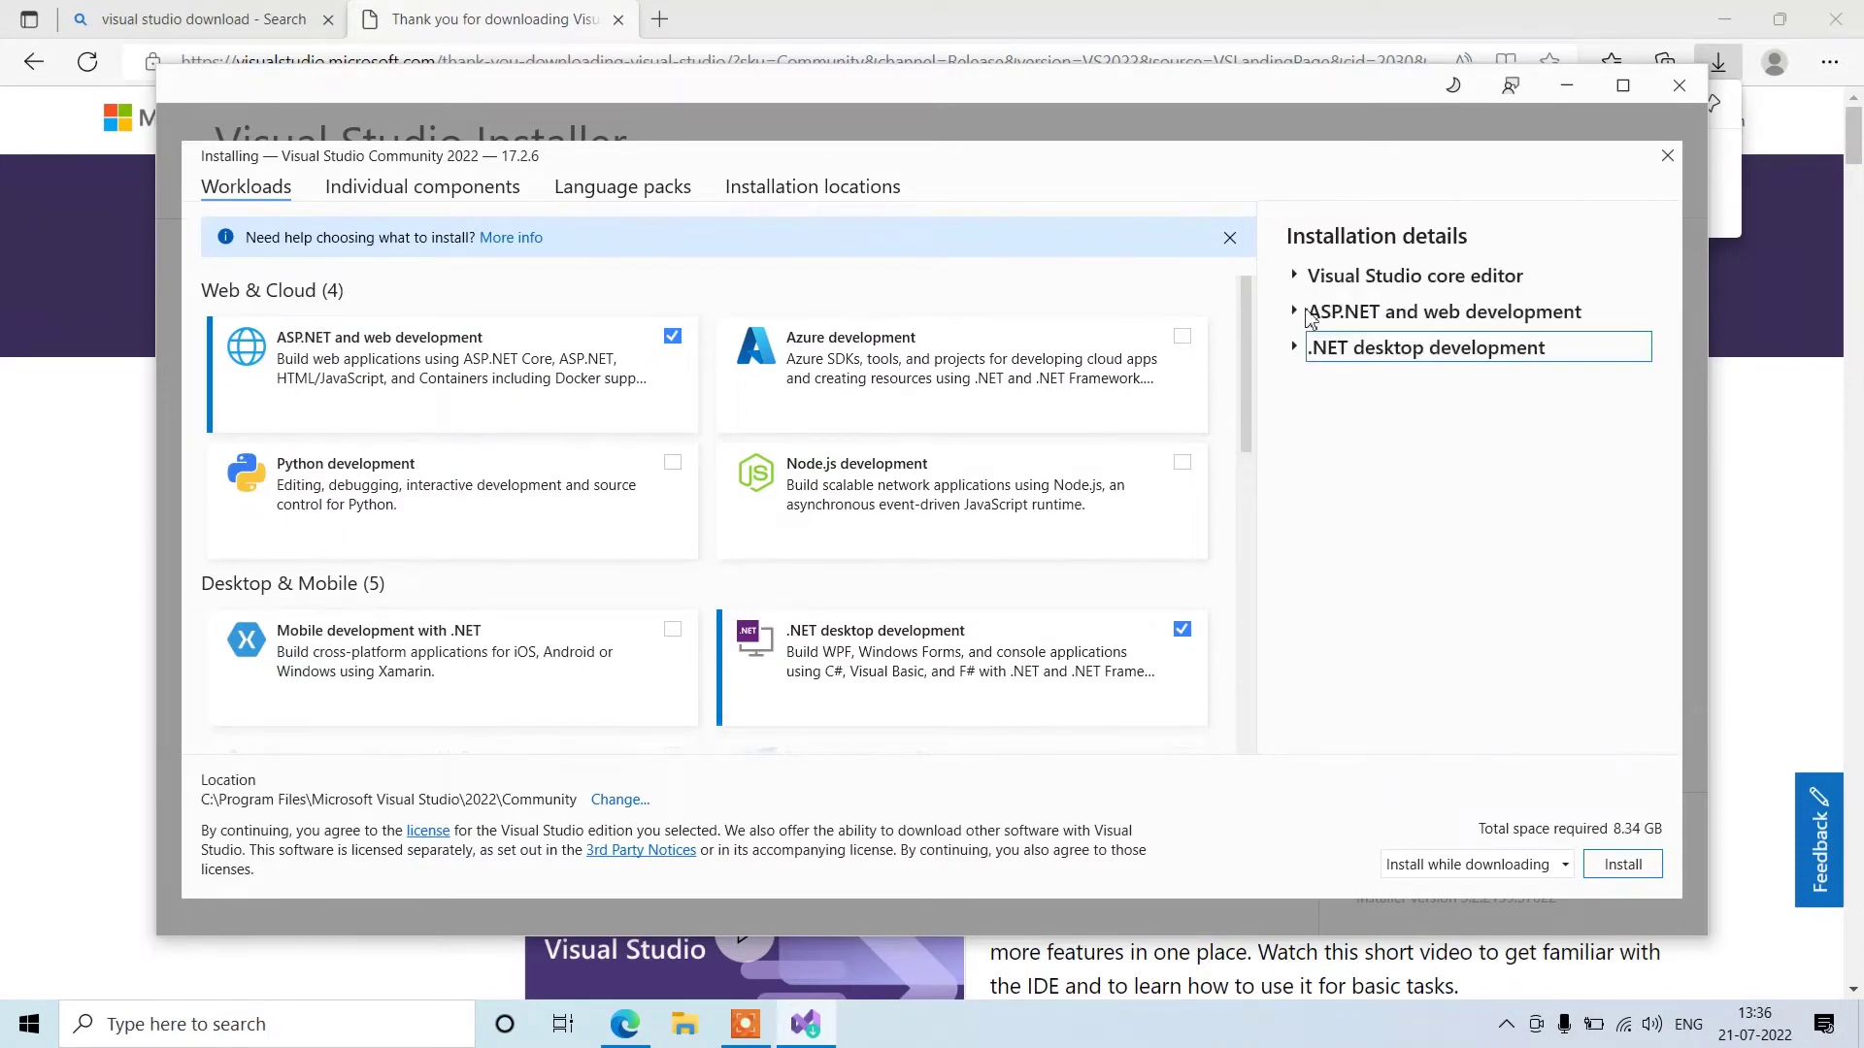
- Include .NET Framework and older-version project templates under ASP.NET web, then start the install
{"action": "left_click", "coordinate": [1295, 310]}
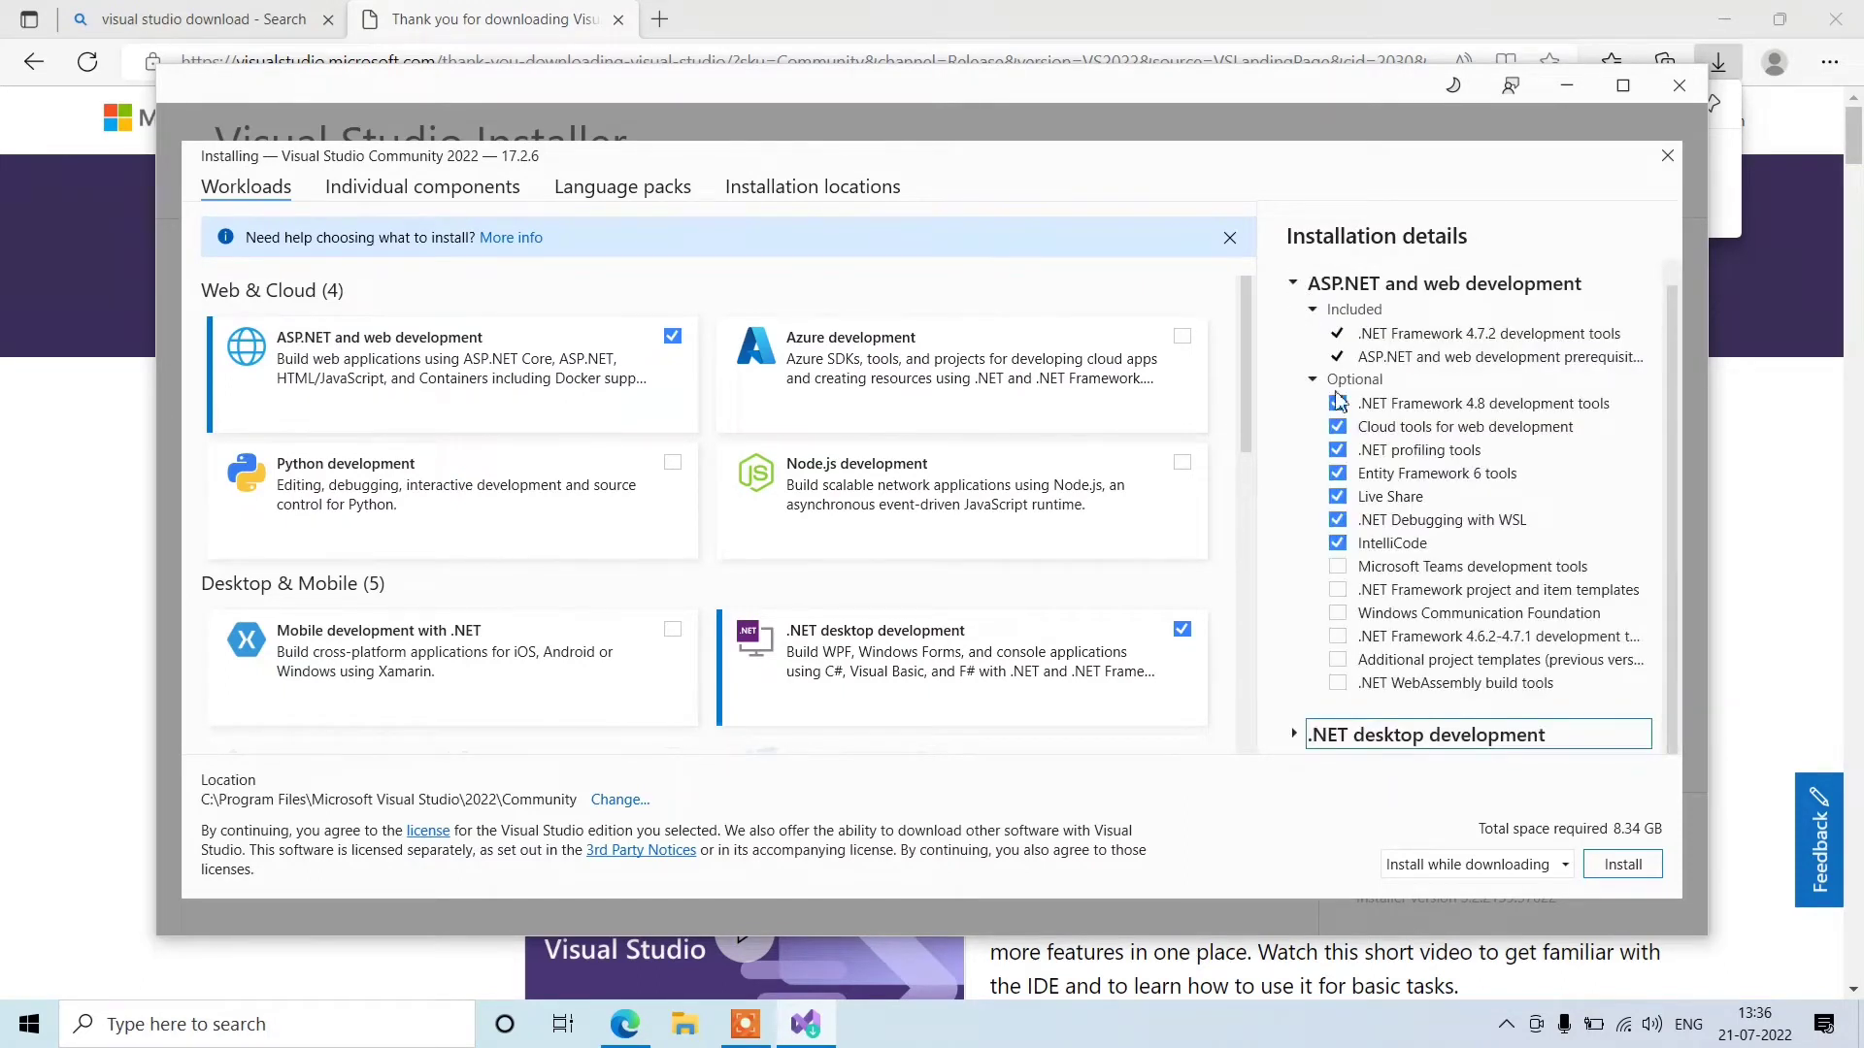
{"action": "left_click", "coordinate": [1338, 404]}
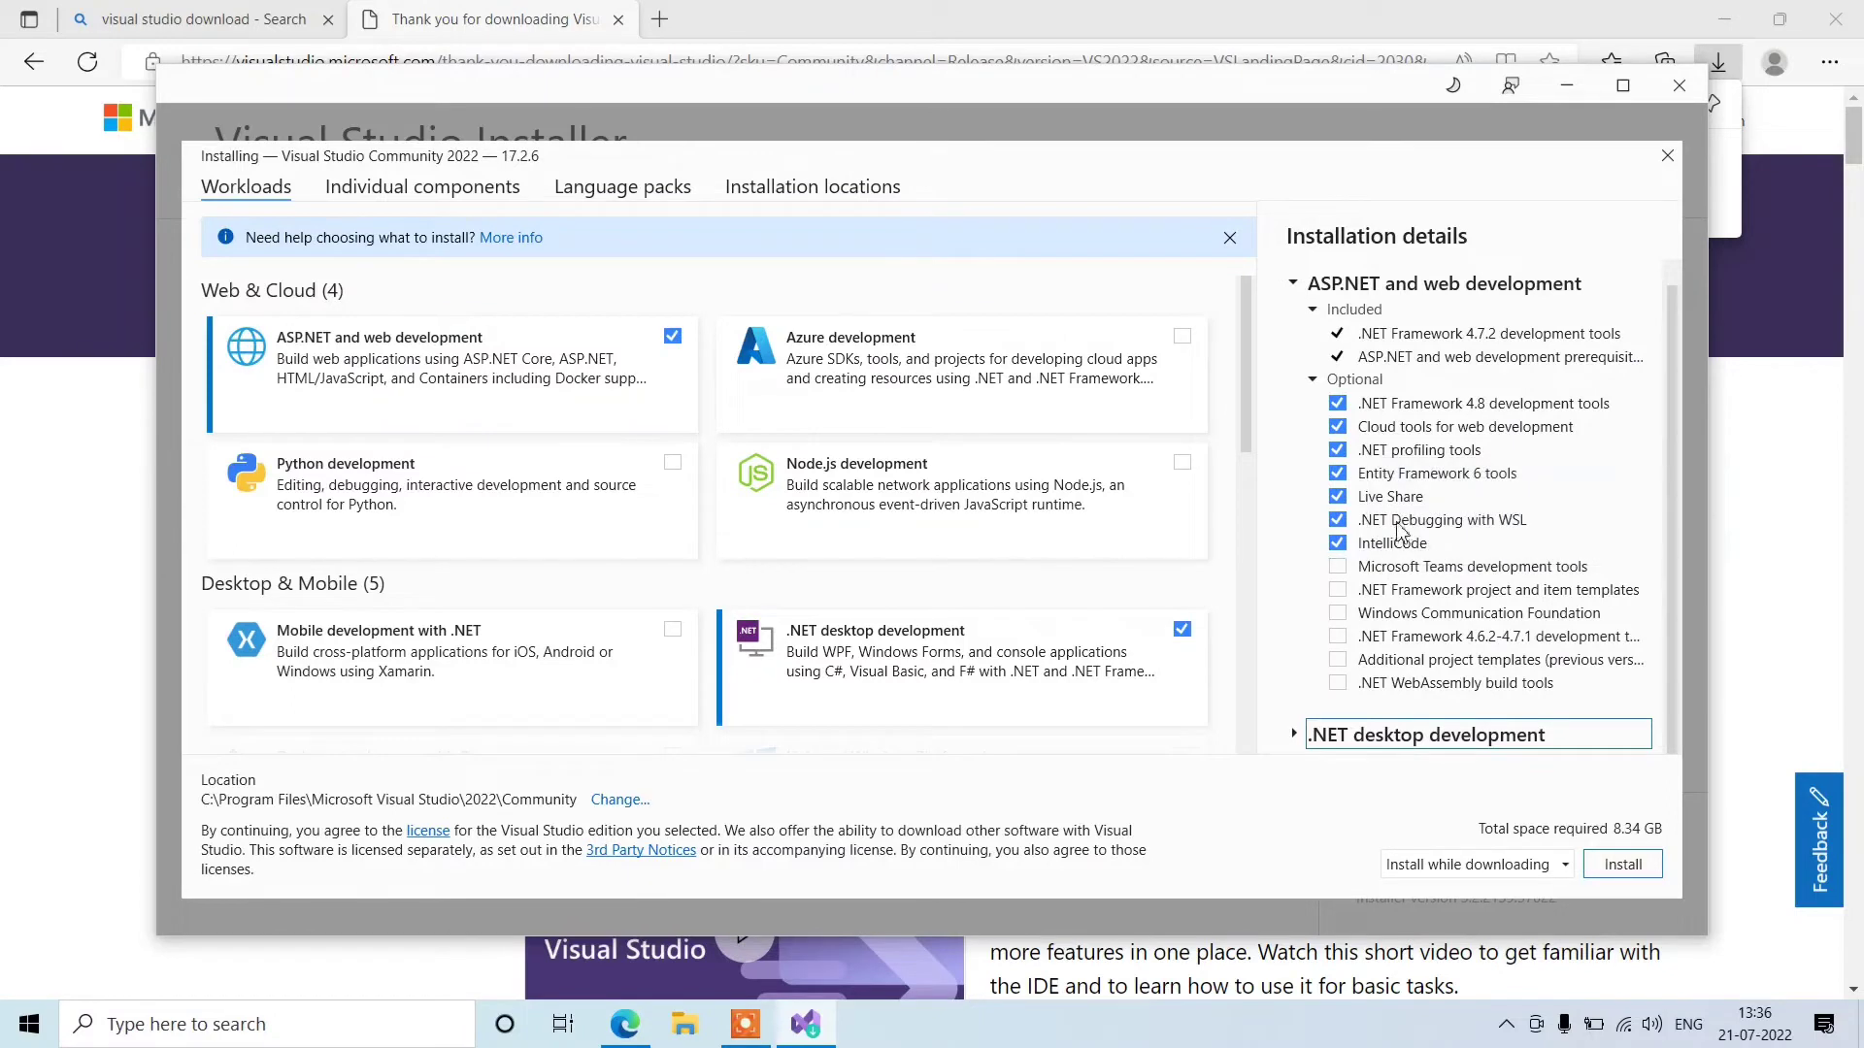
{"action": "mouse_move", "coordinate": [1400, 625]}
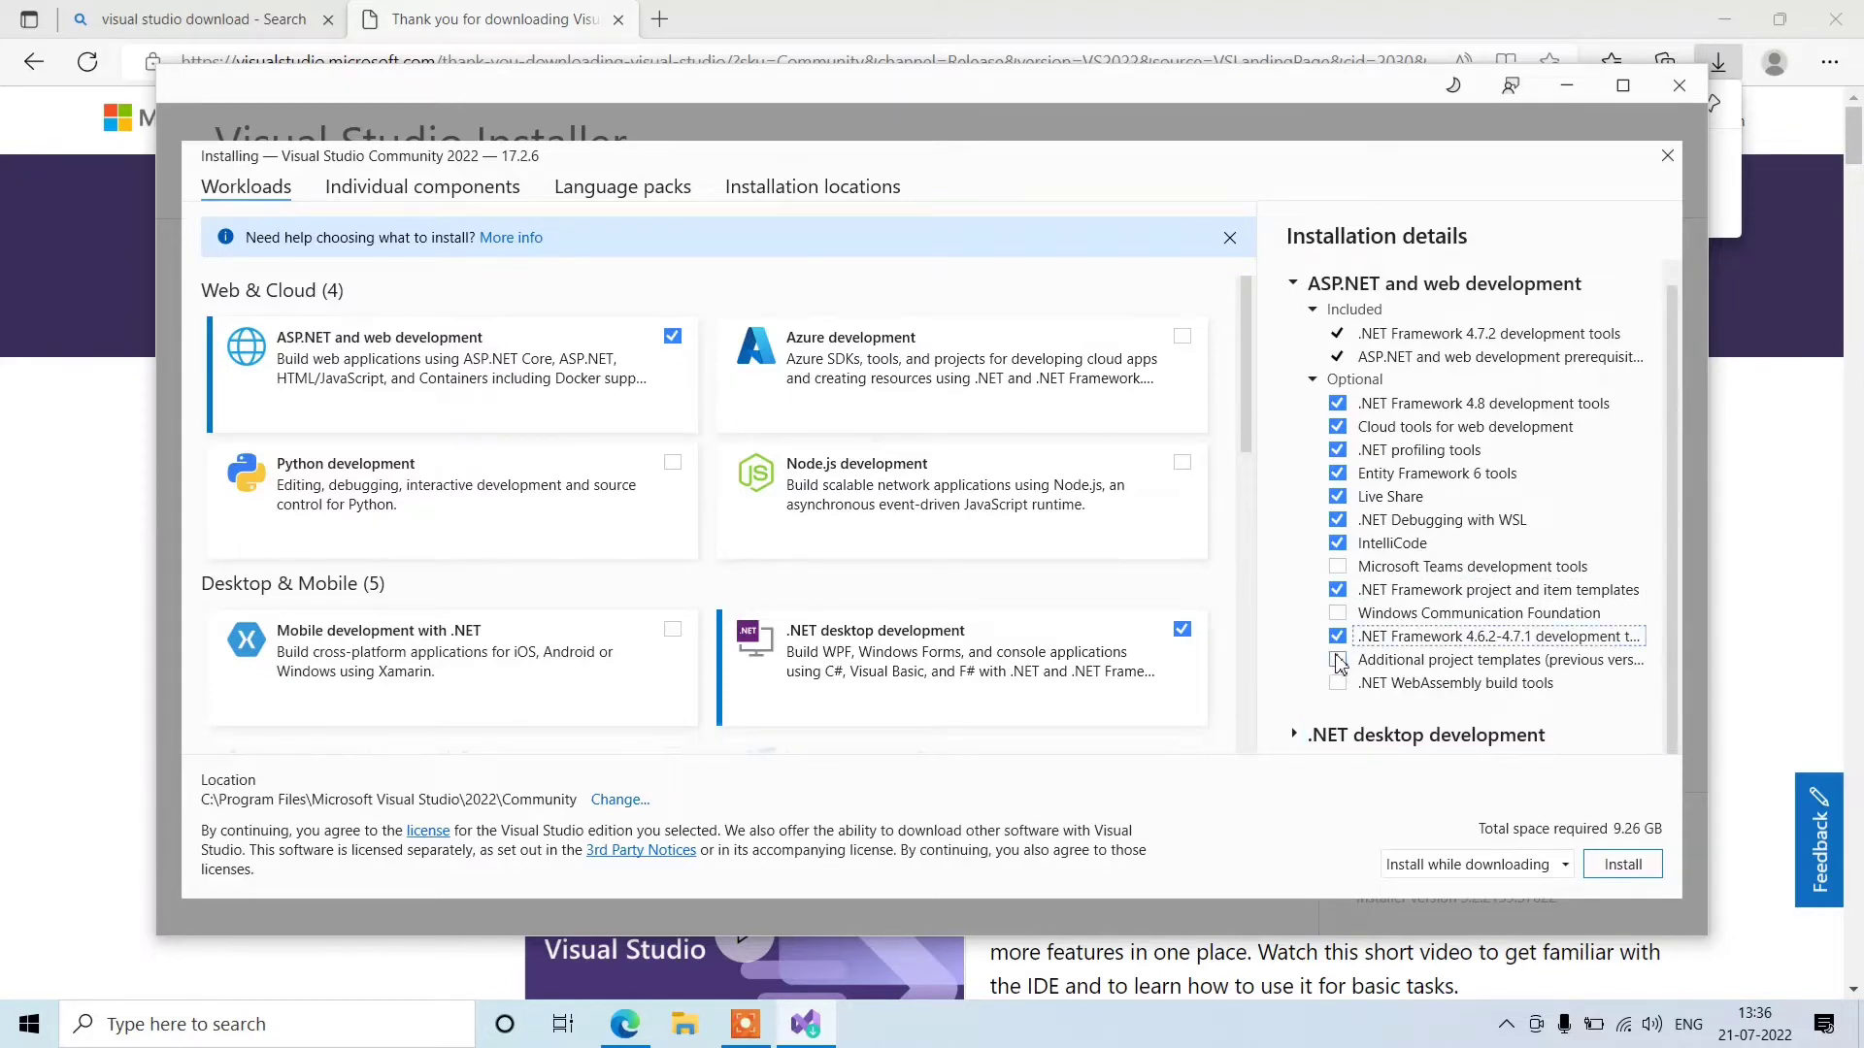
{"action": "left_click", "coordinate": [1337, 660]}
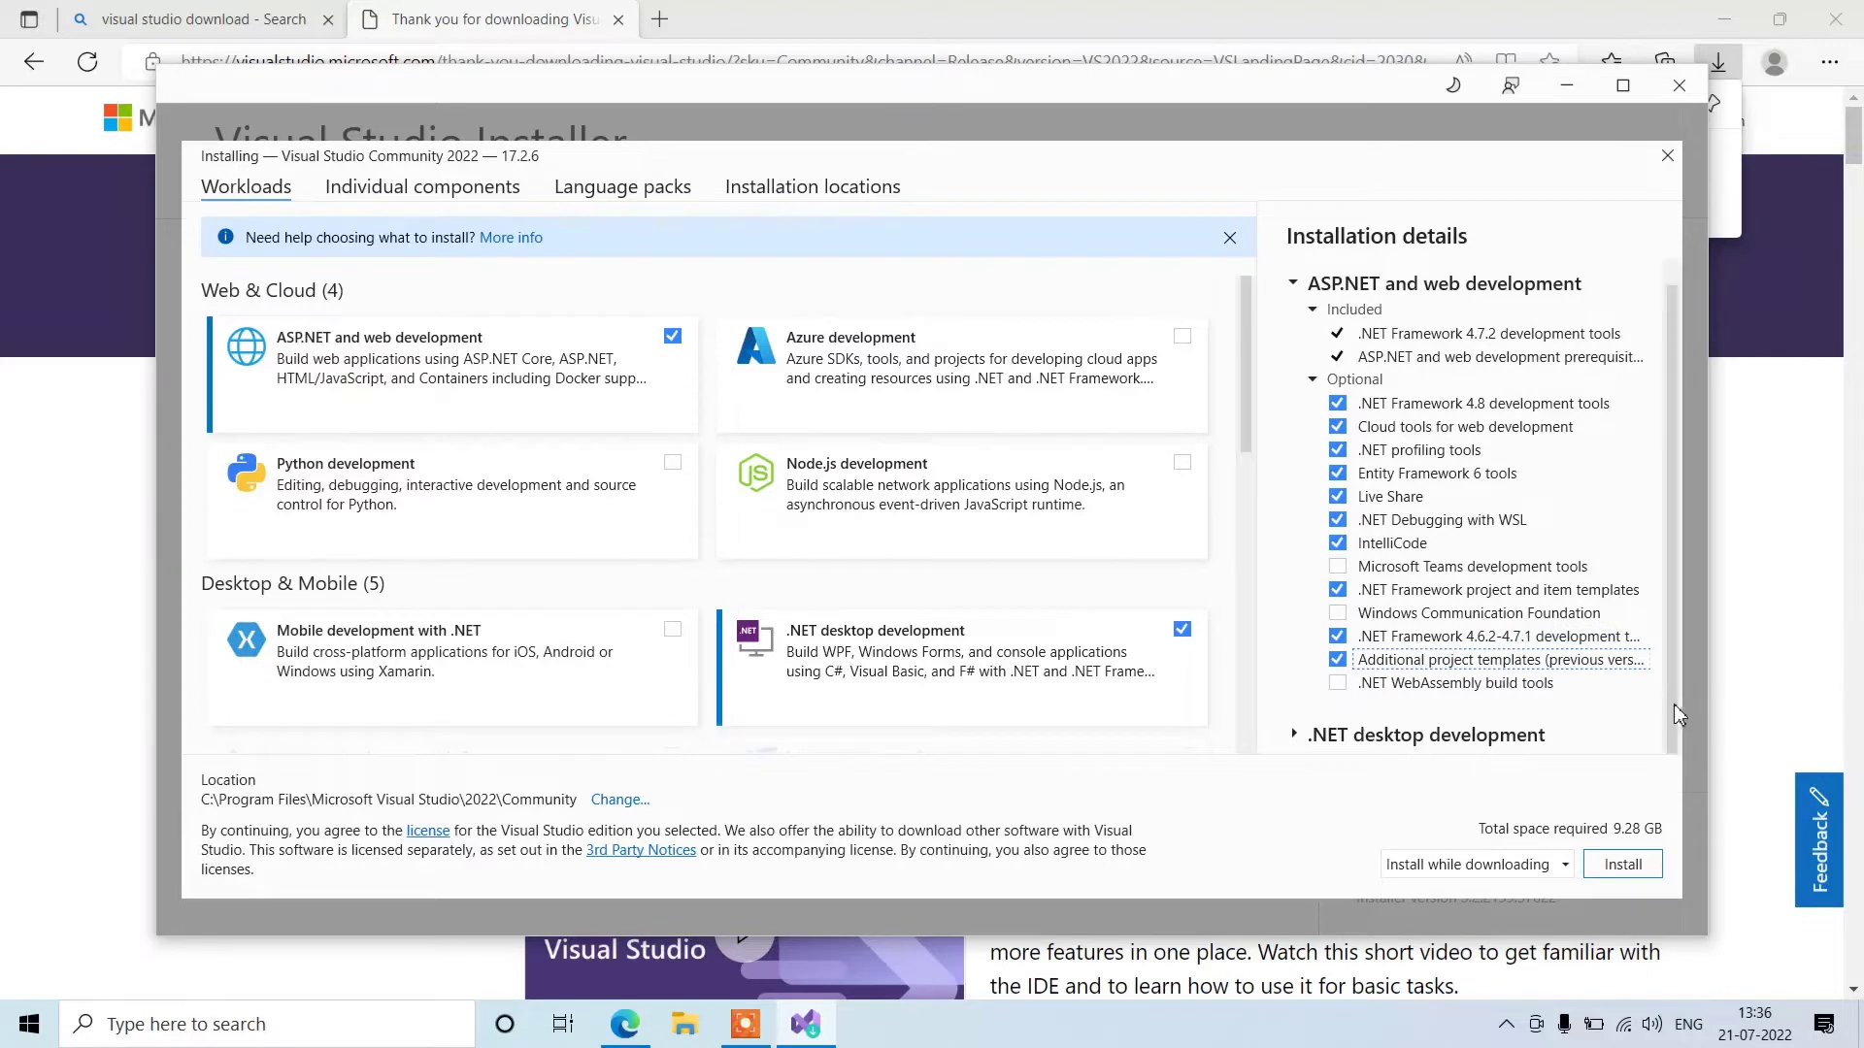
{"action": "mouse_move", "coordinate": [1676, 746]}
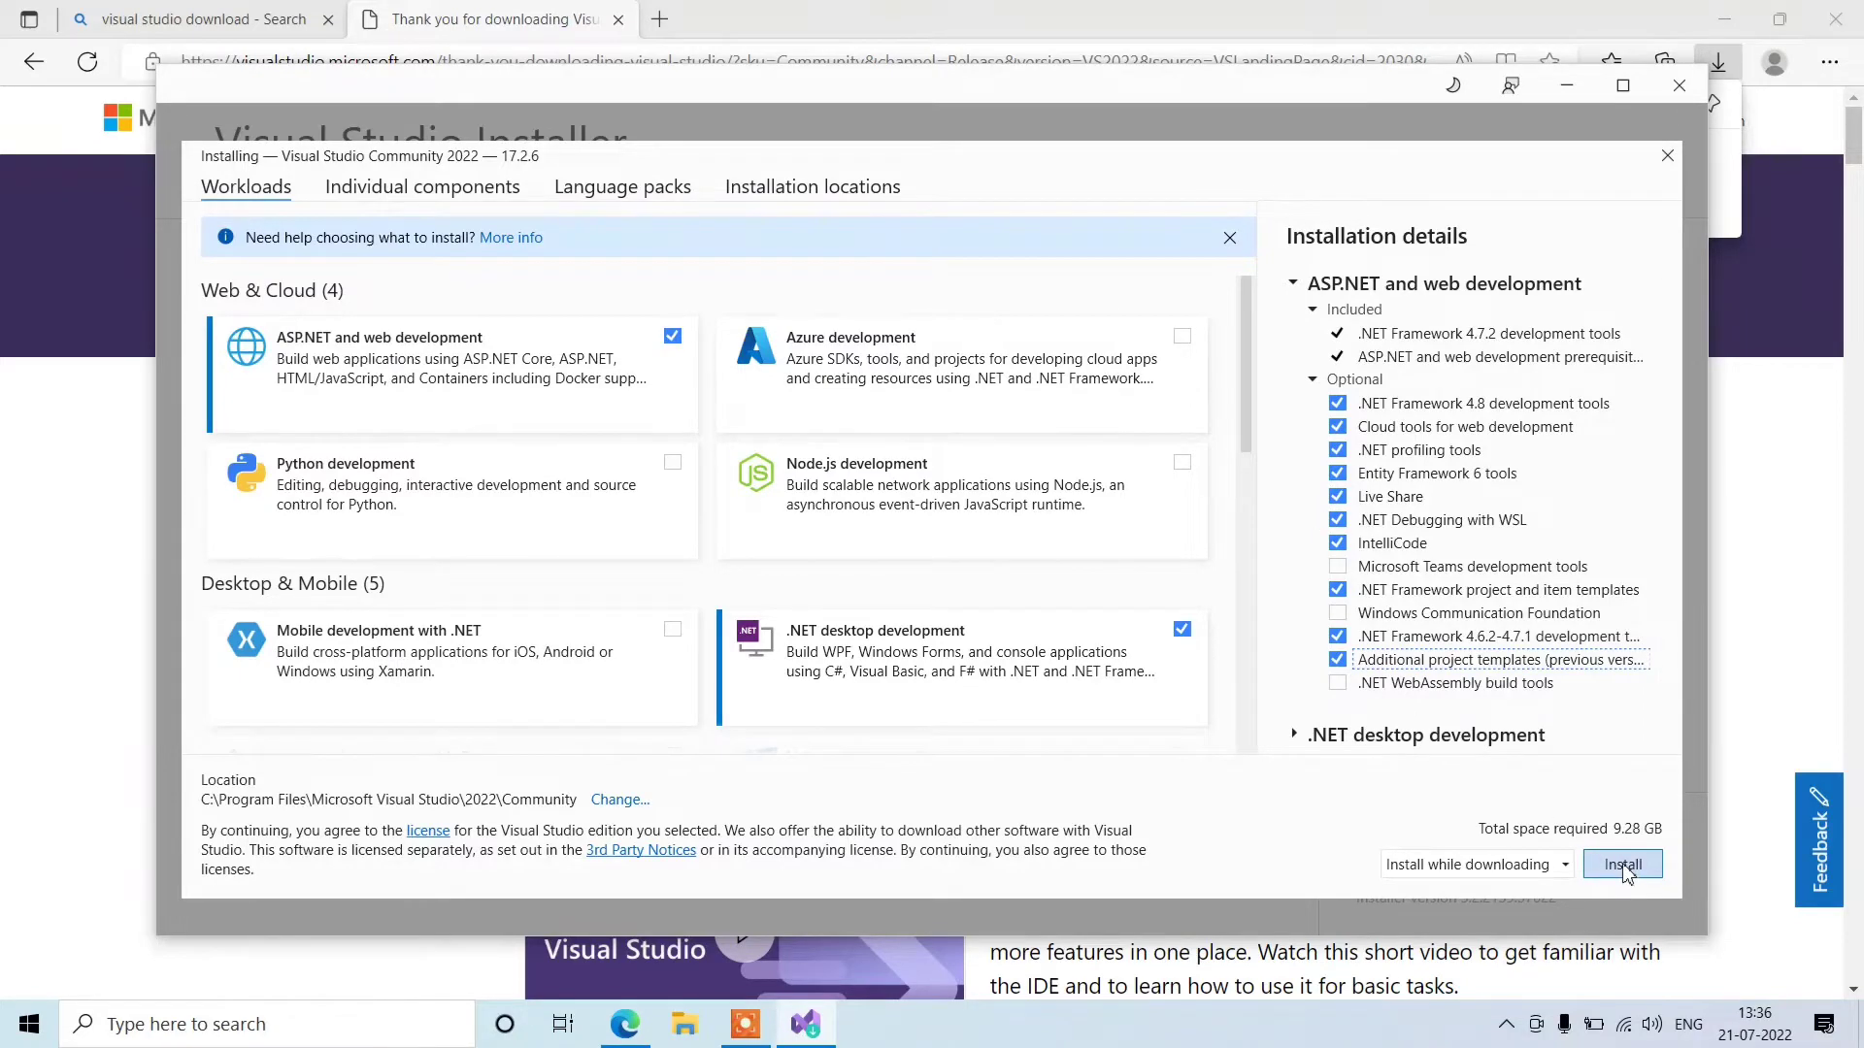
{"action": "left_click", "coordinate": [1621, 864]}
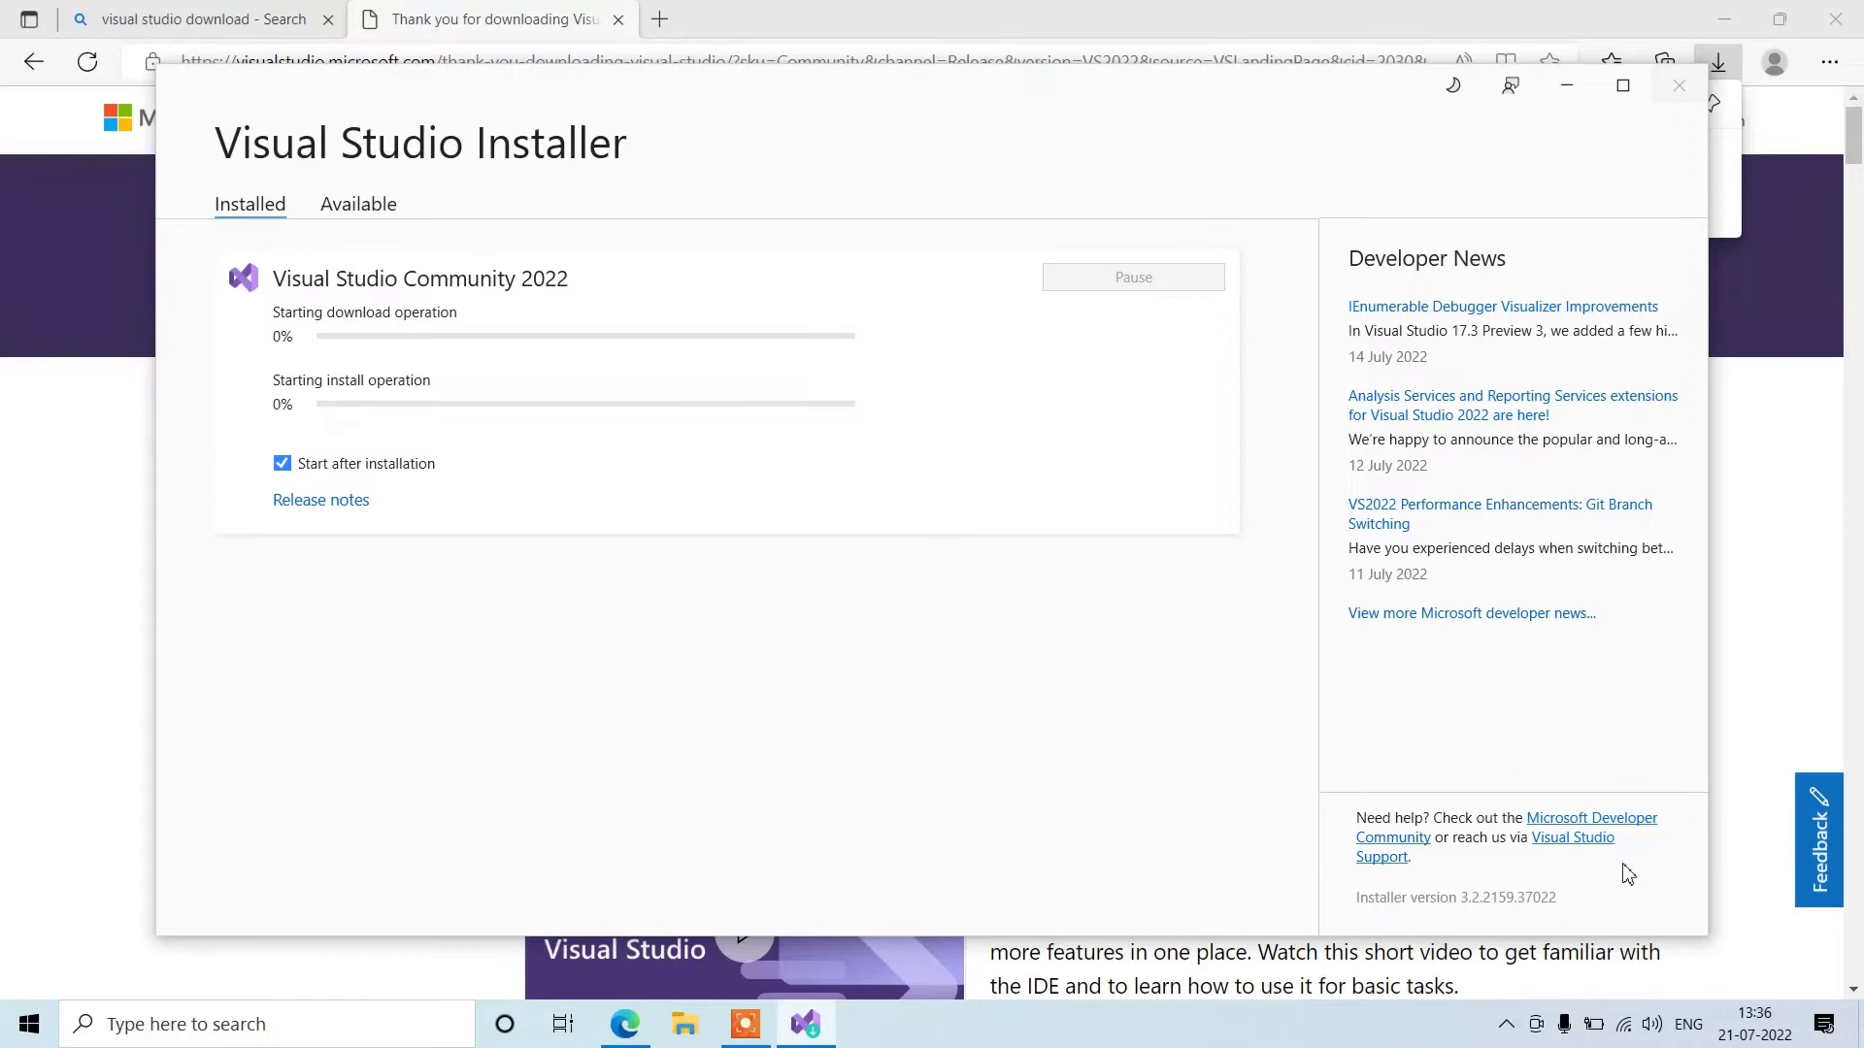
{"action": "mouse_move", "coordinate": [813, 458]}
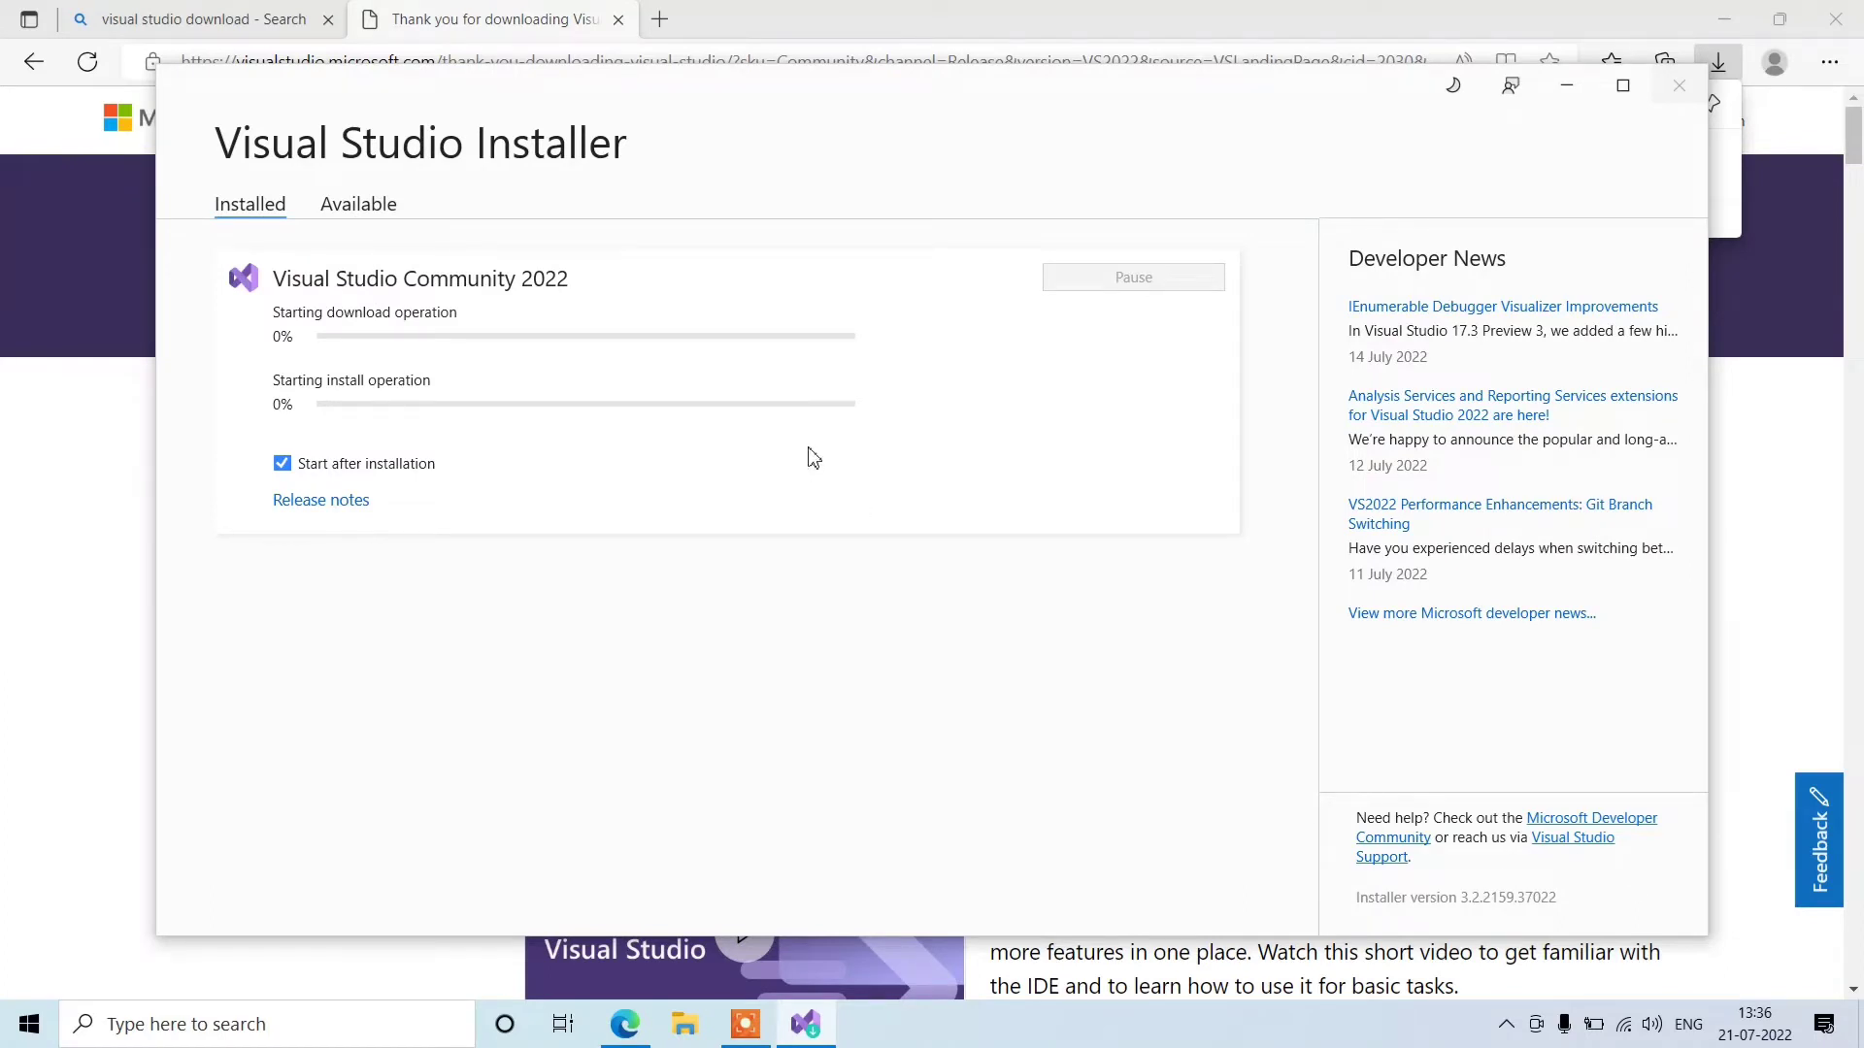
{"action": "mouse_move", "coordinate": [578, 332]}
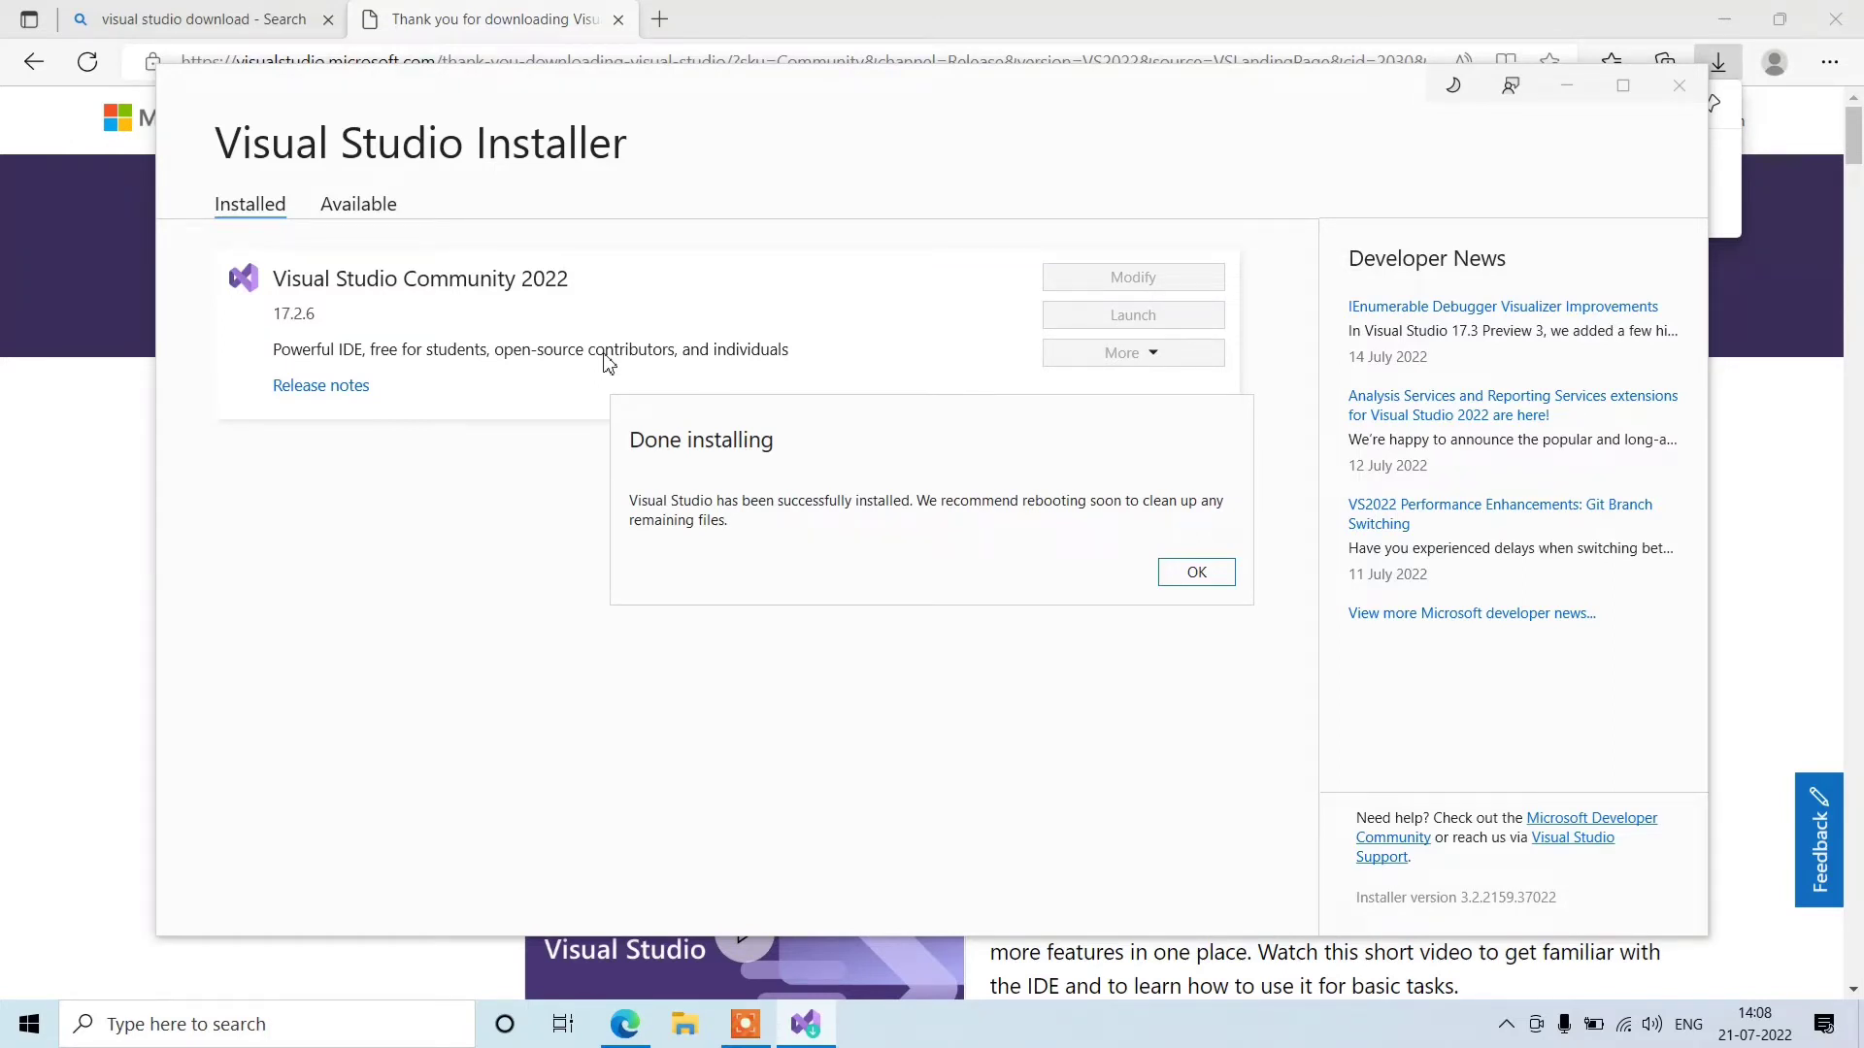
{"action": "mouse_move", "coordinate": [899, 489]}
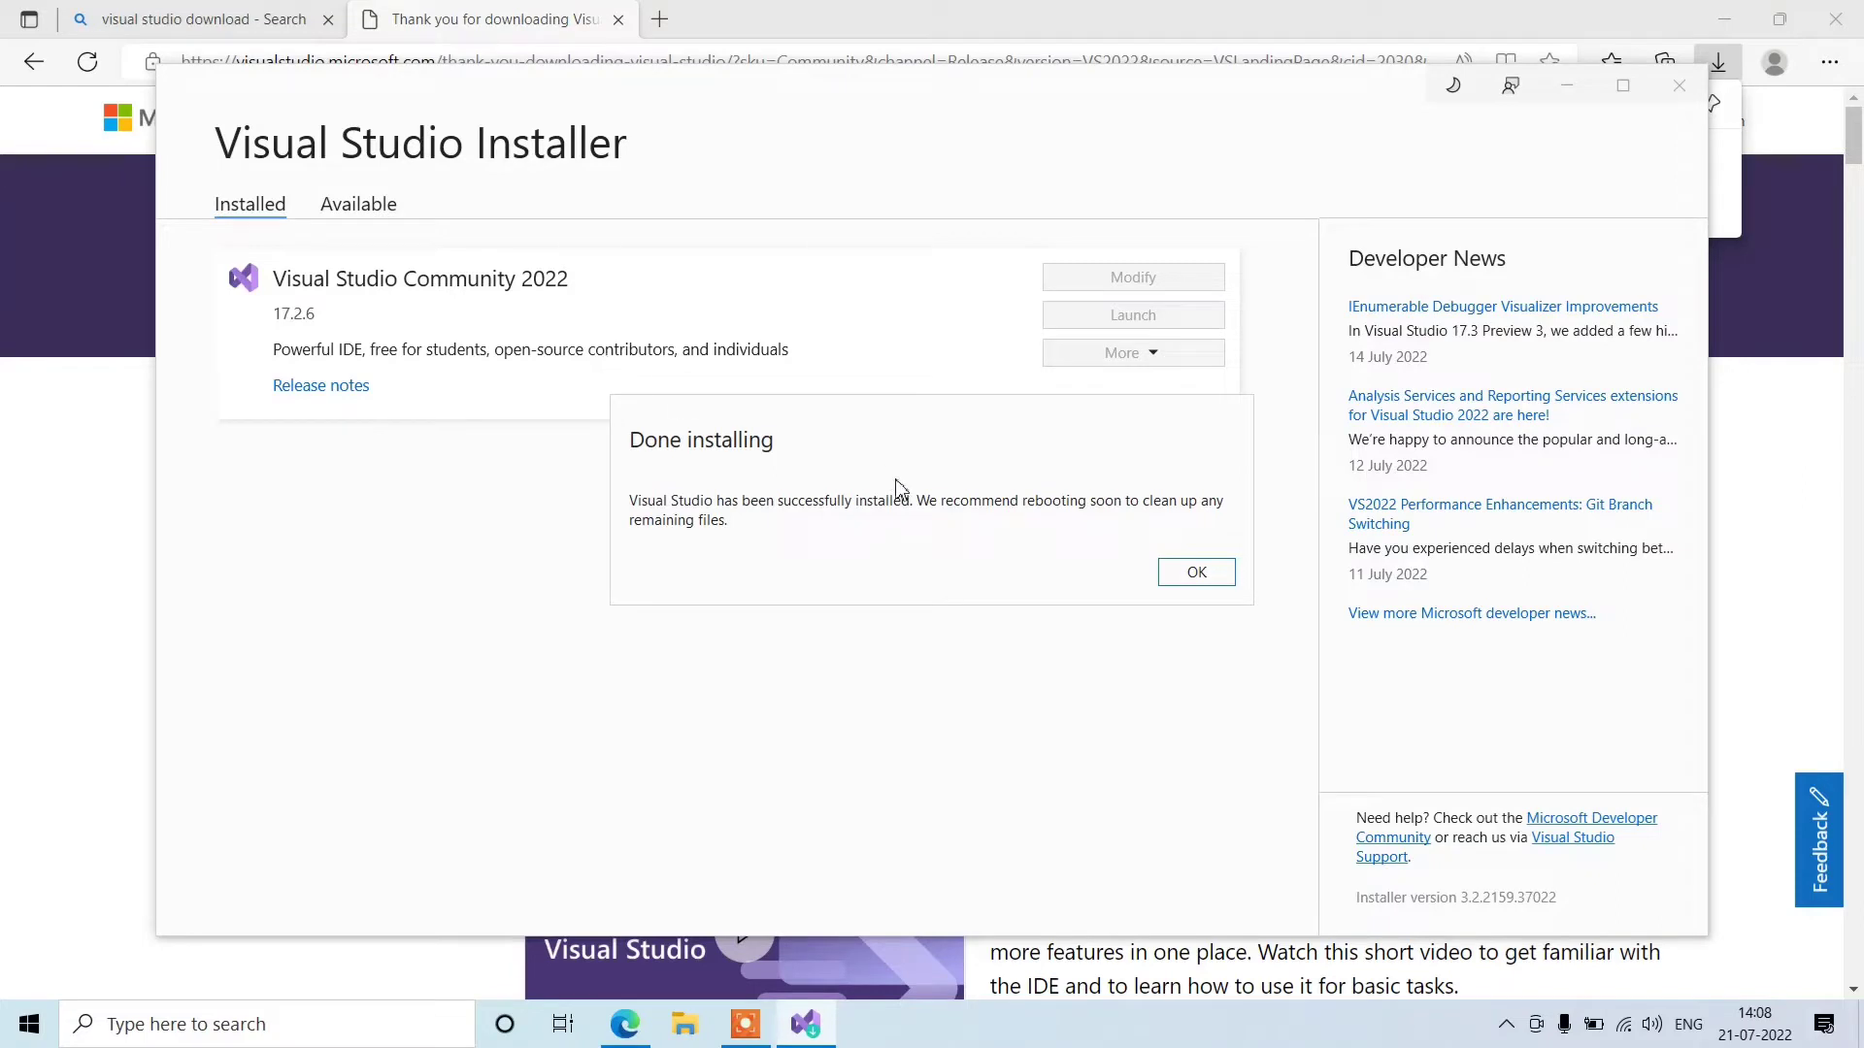
{"action": "mouse_move", "coordinate": [1196, 570]}
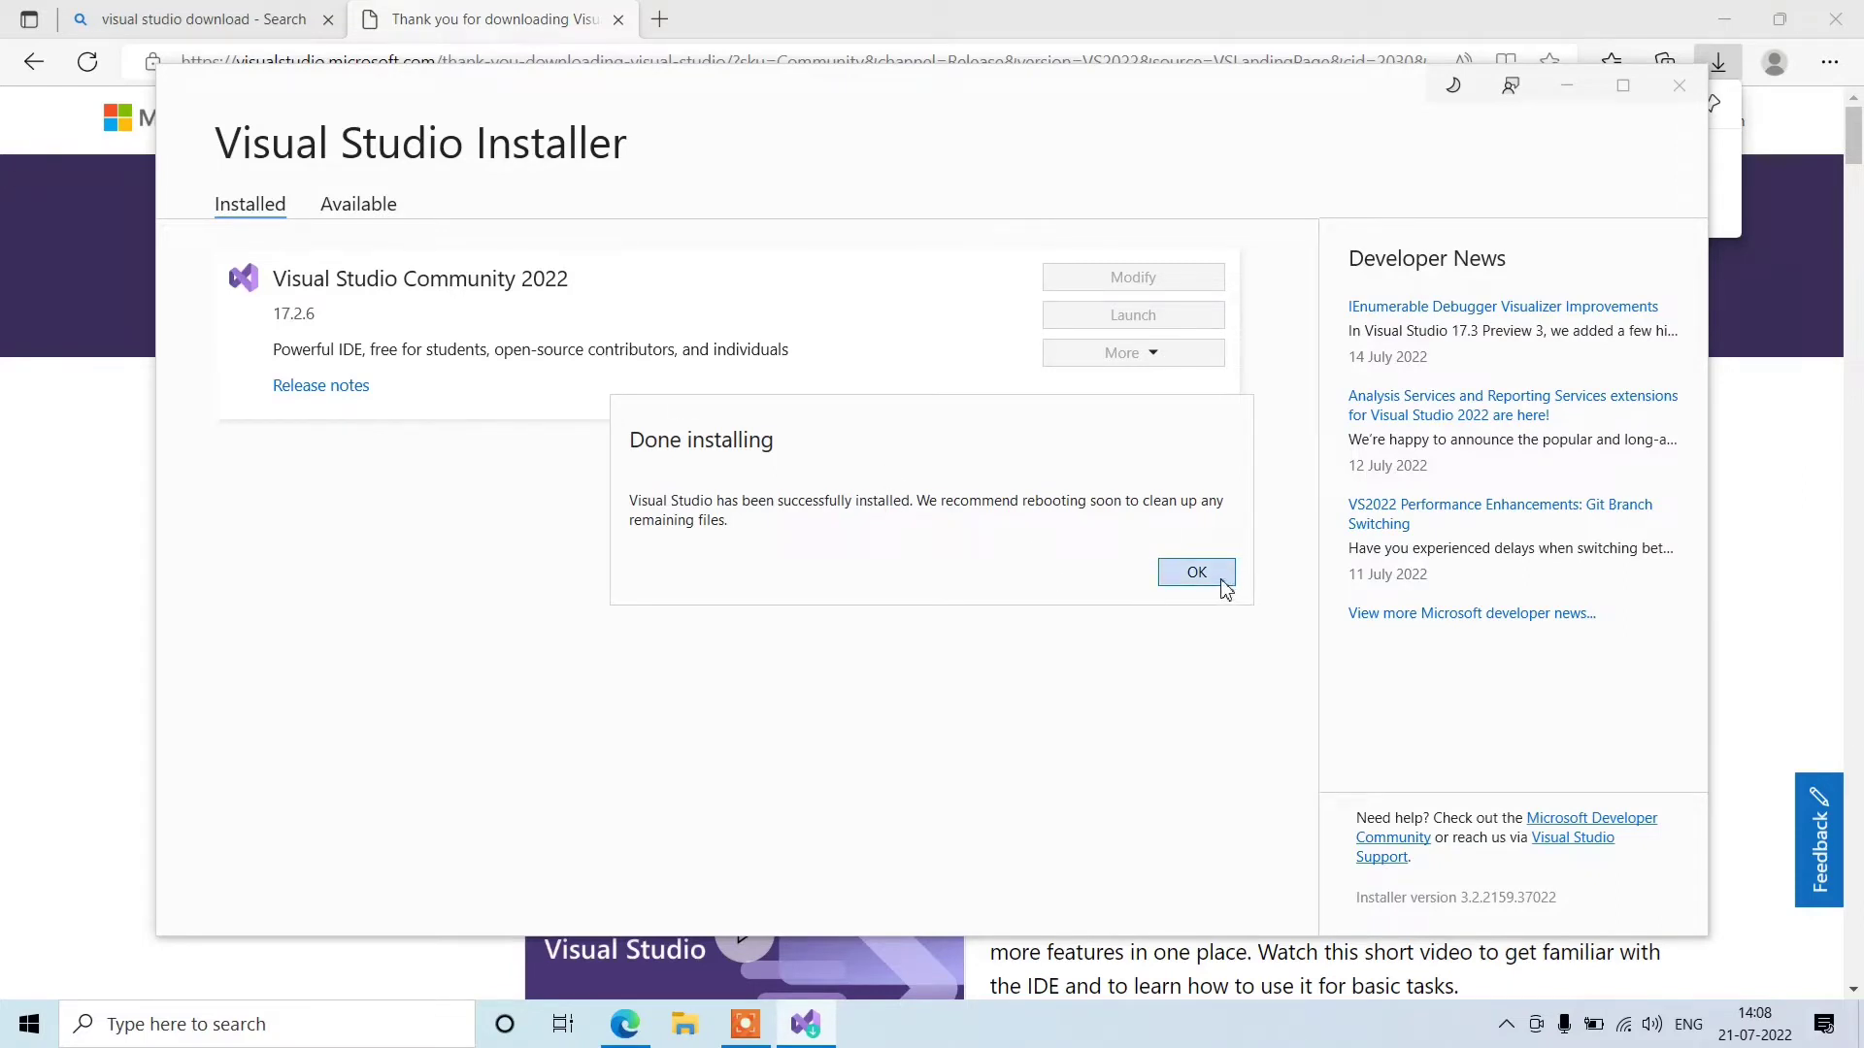
- Dismiss the Done installing notice and close the Visual Studio Installer
{"action": "left_click", "coordinate": [1196, 571]}
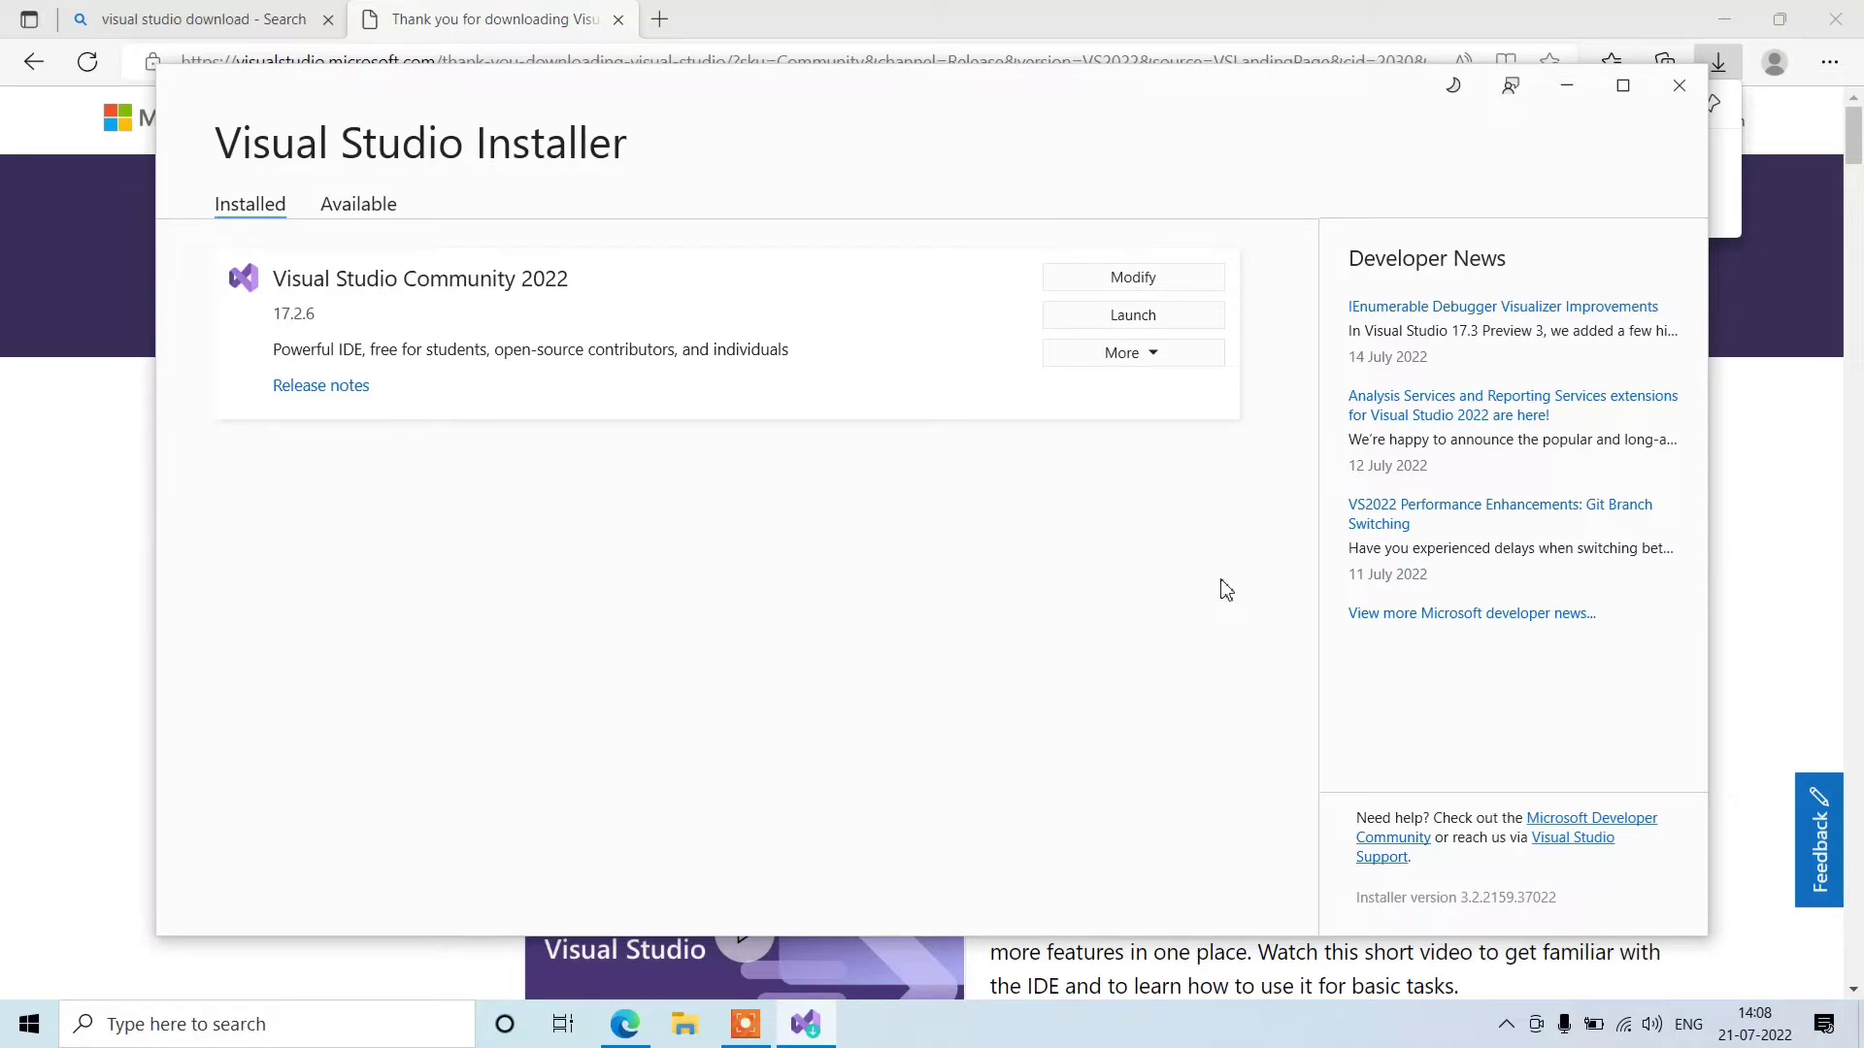
{"action": "mouse_move", "coordinate": [1455, 383]}
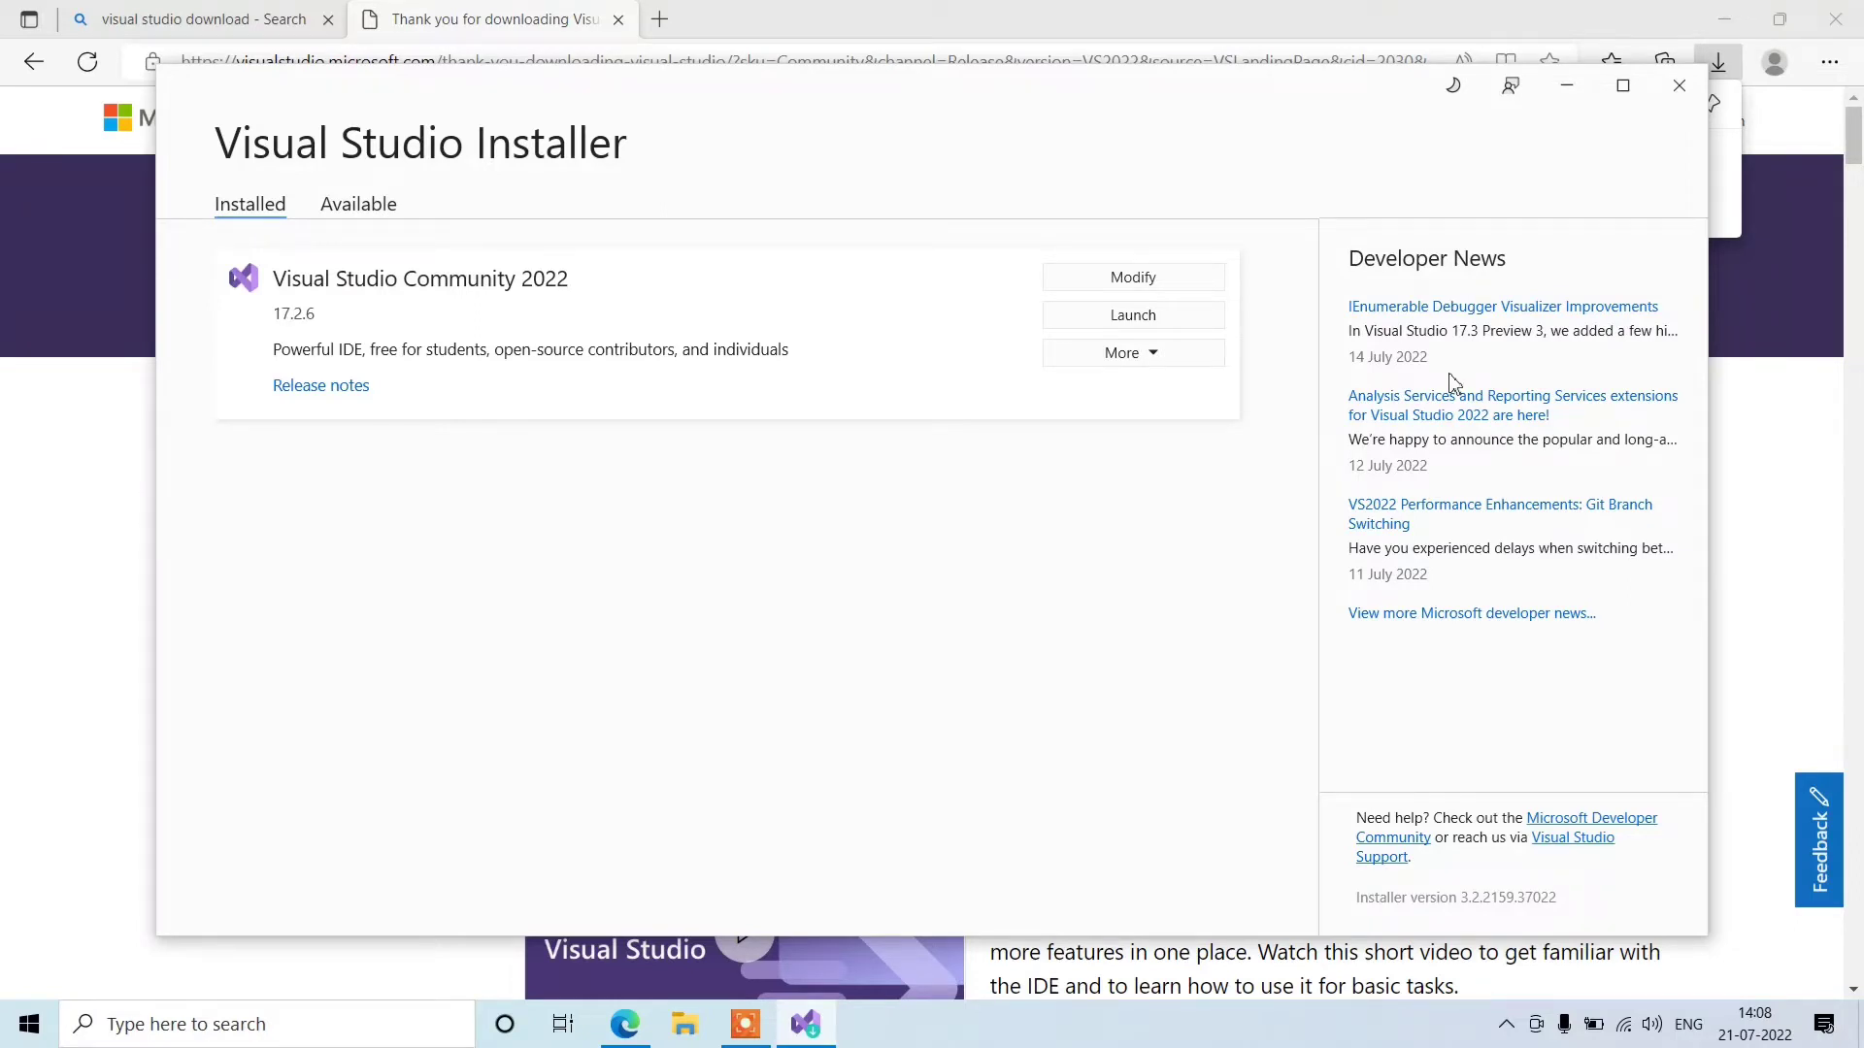
{"action": "mouse_move", "coordinate": [1453, 85]}
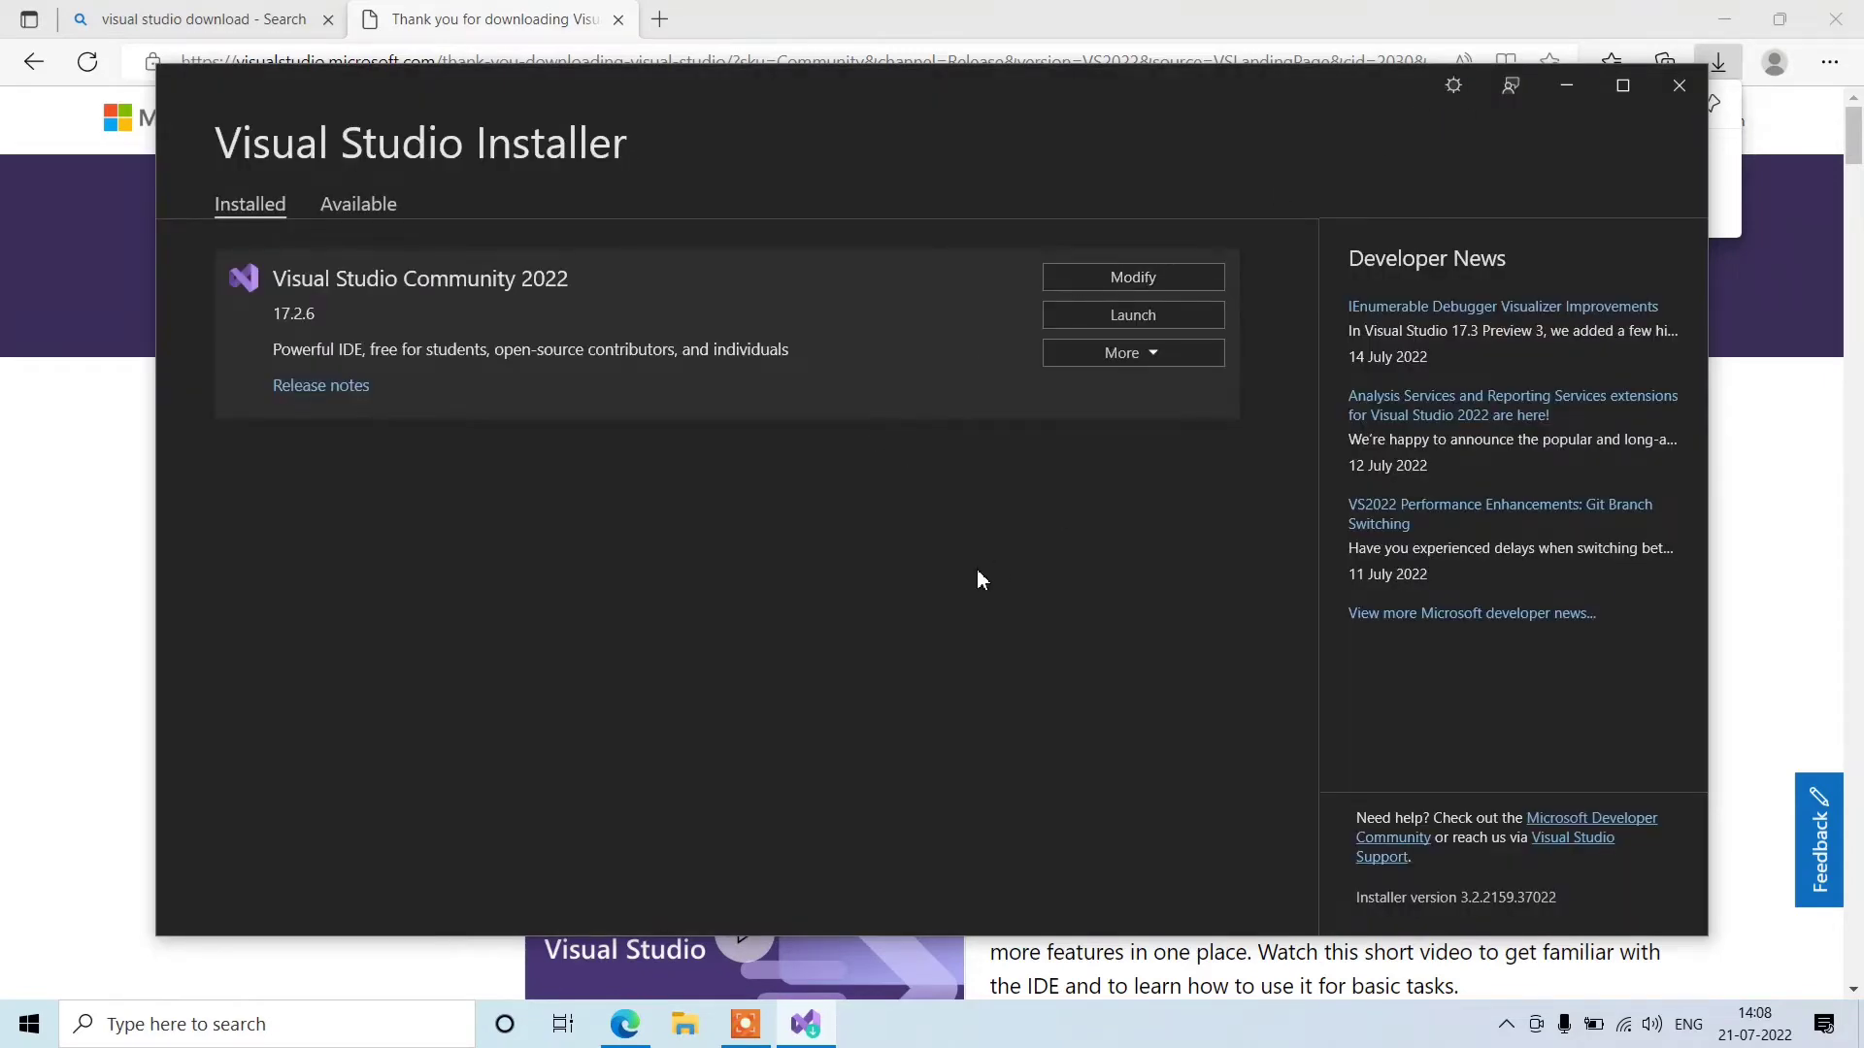
{"action": "mouse_move", "coordinate": [1677, 85]}
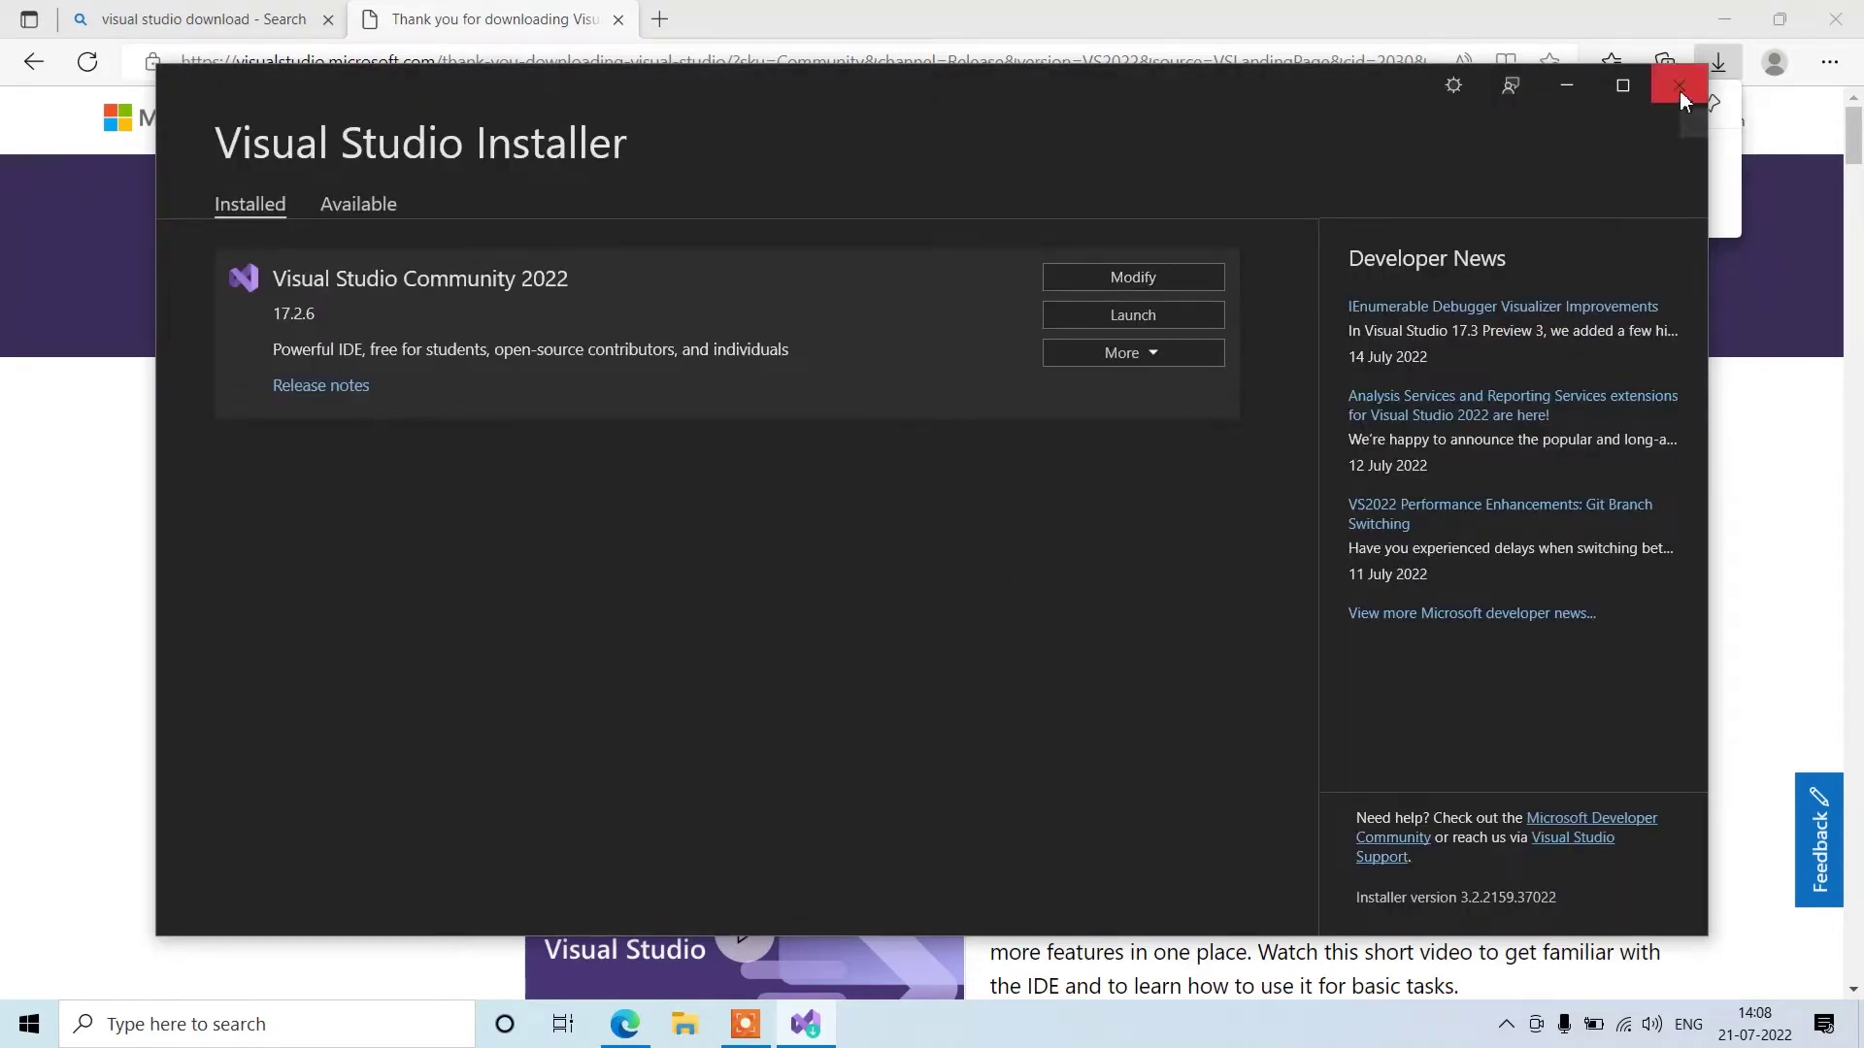
{"action": "left_click", "coordinate": [1680, 84]}
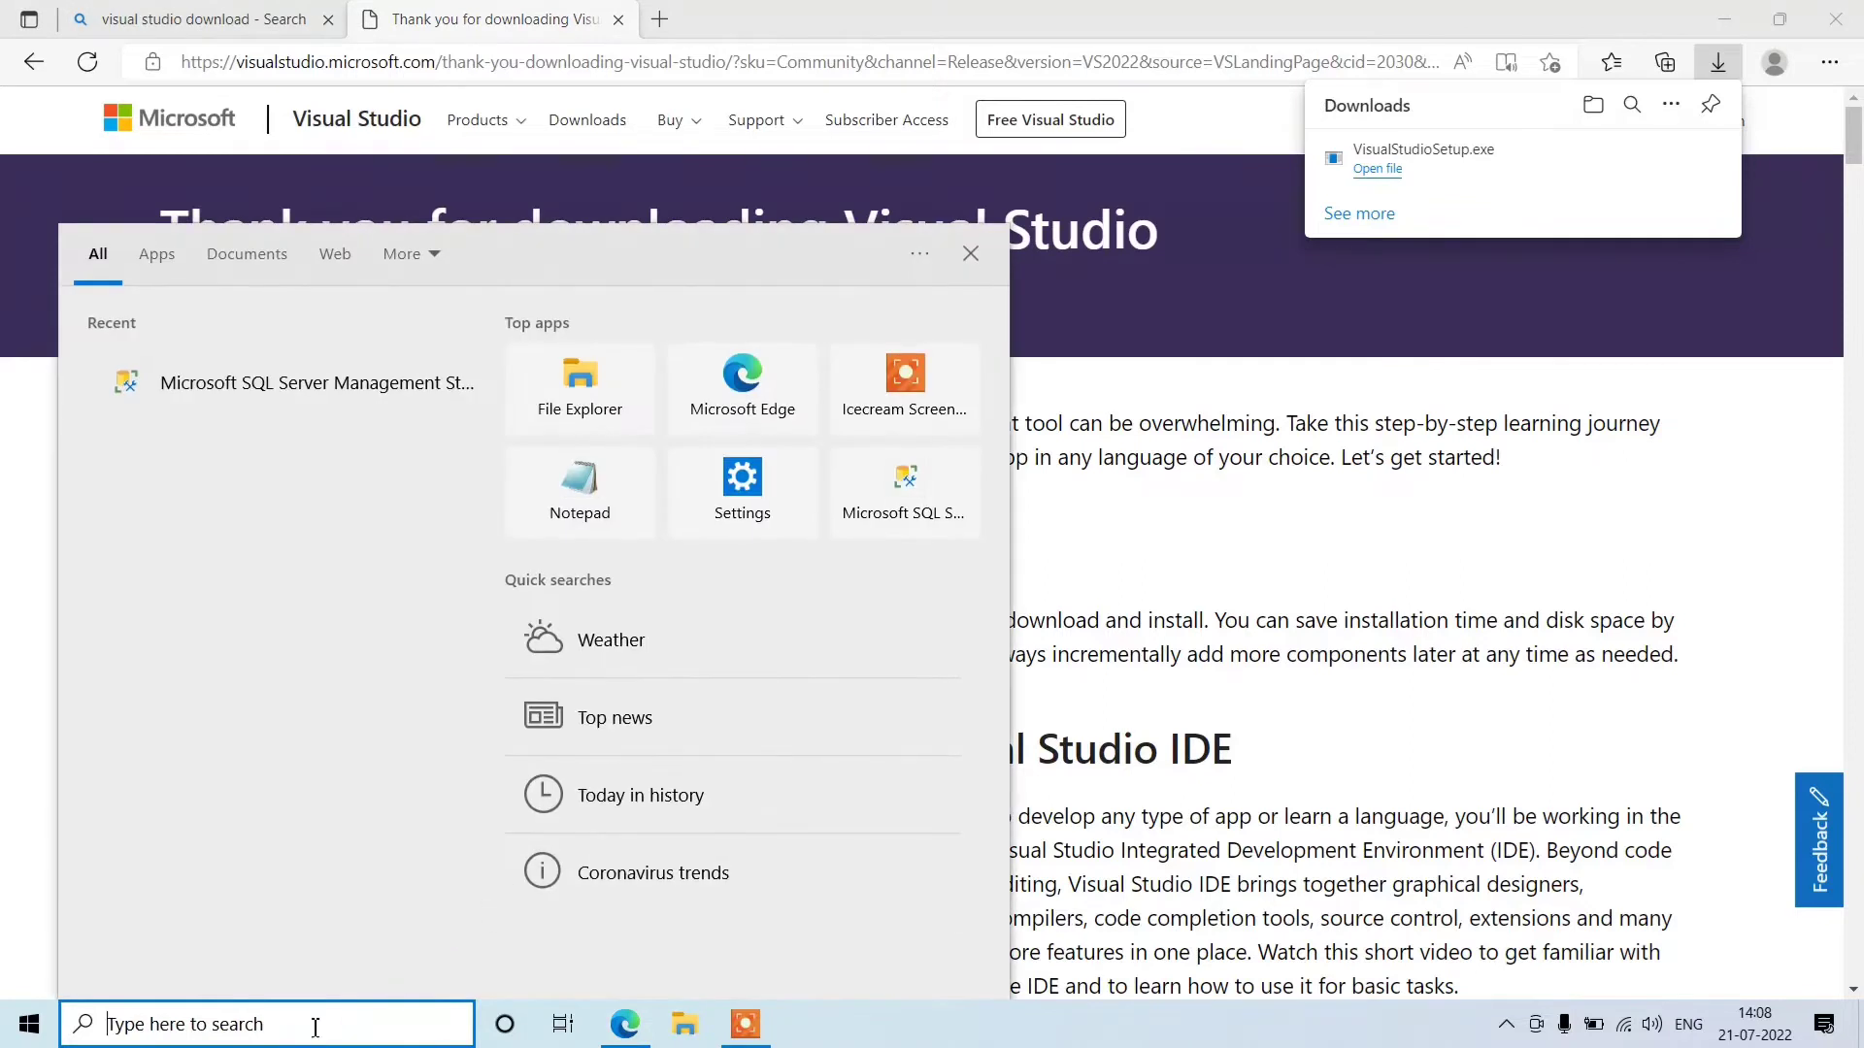
- Search Windows for 'vis' and launch Visual Studio 2022
{"action": "type", "text": "vis"}
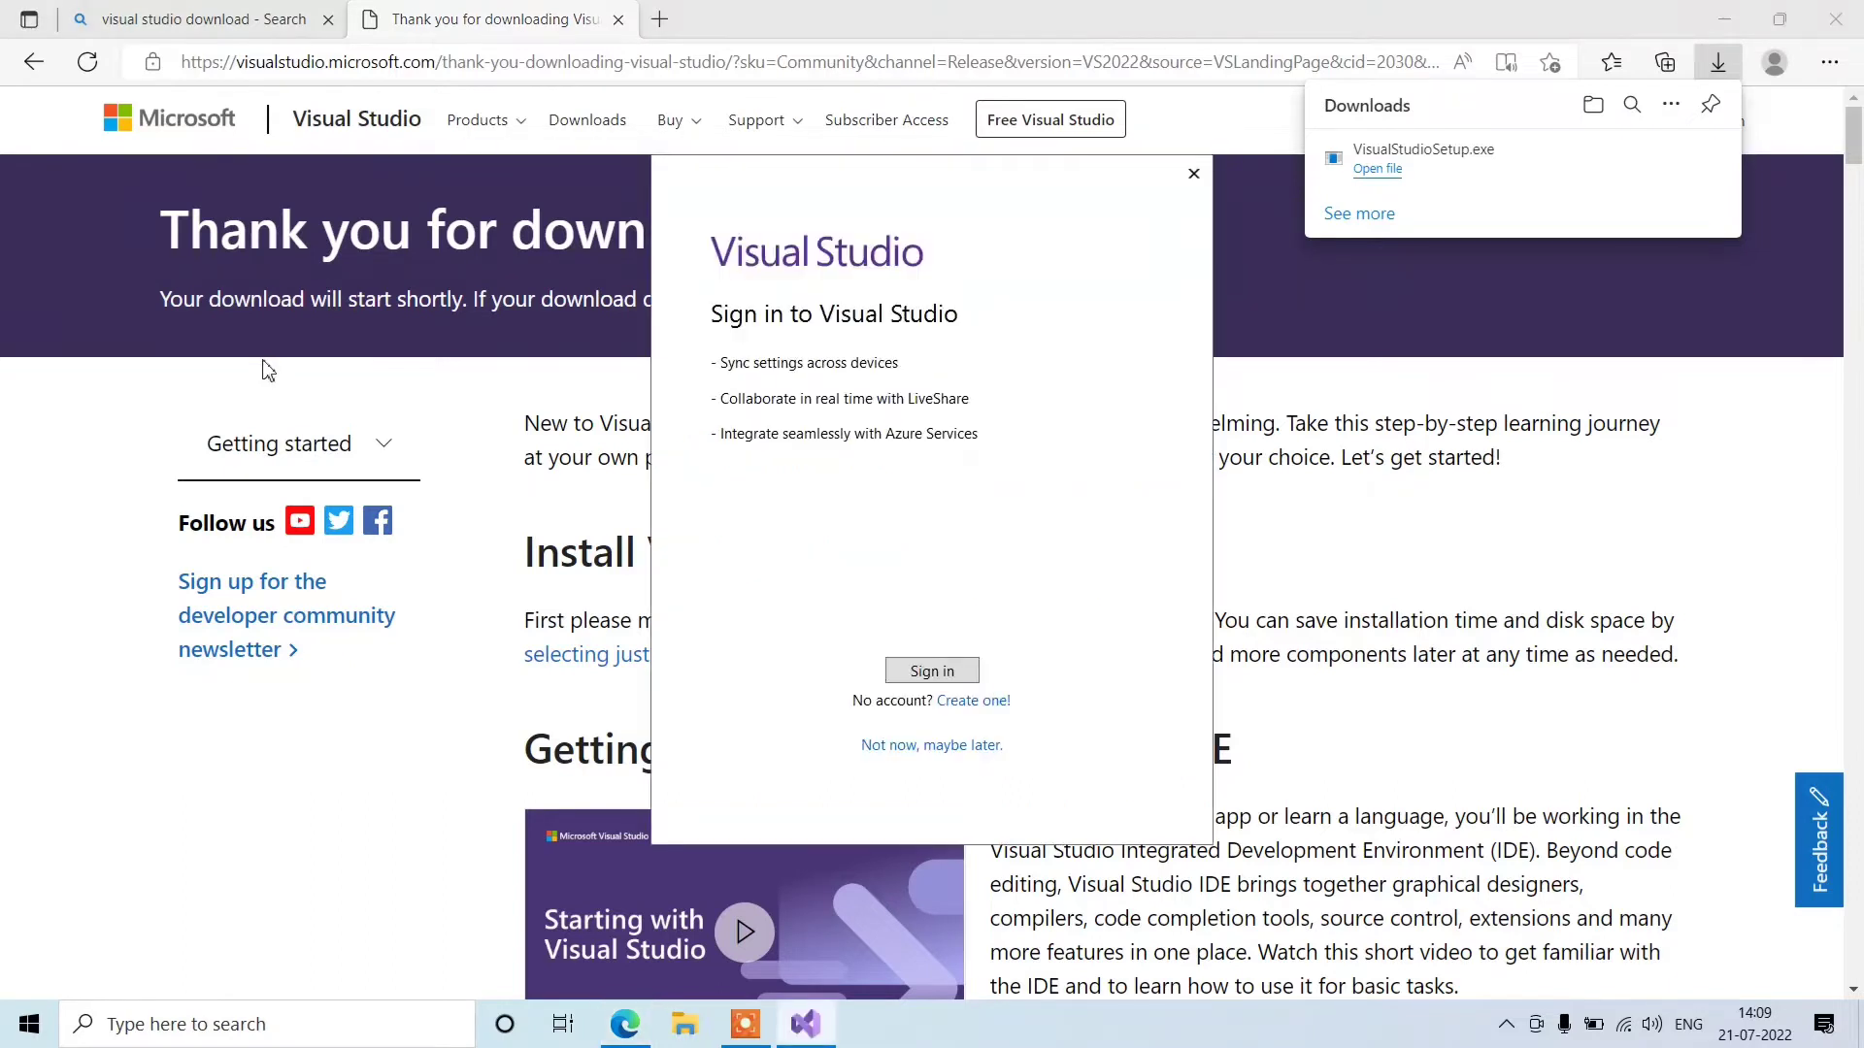
{"action": "left_click", "coordinate": [299, 443]}
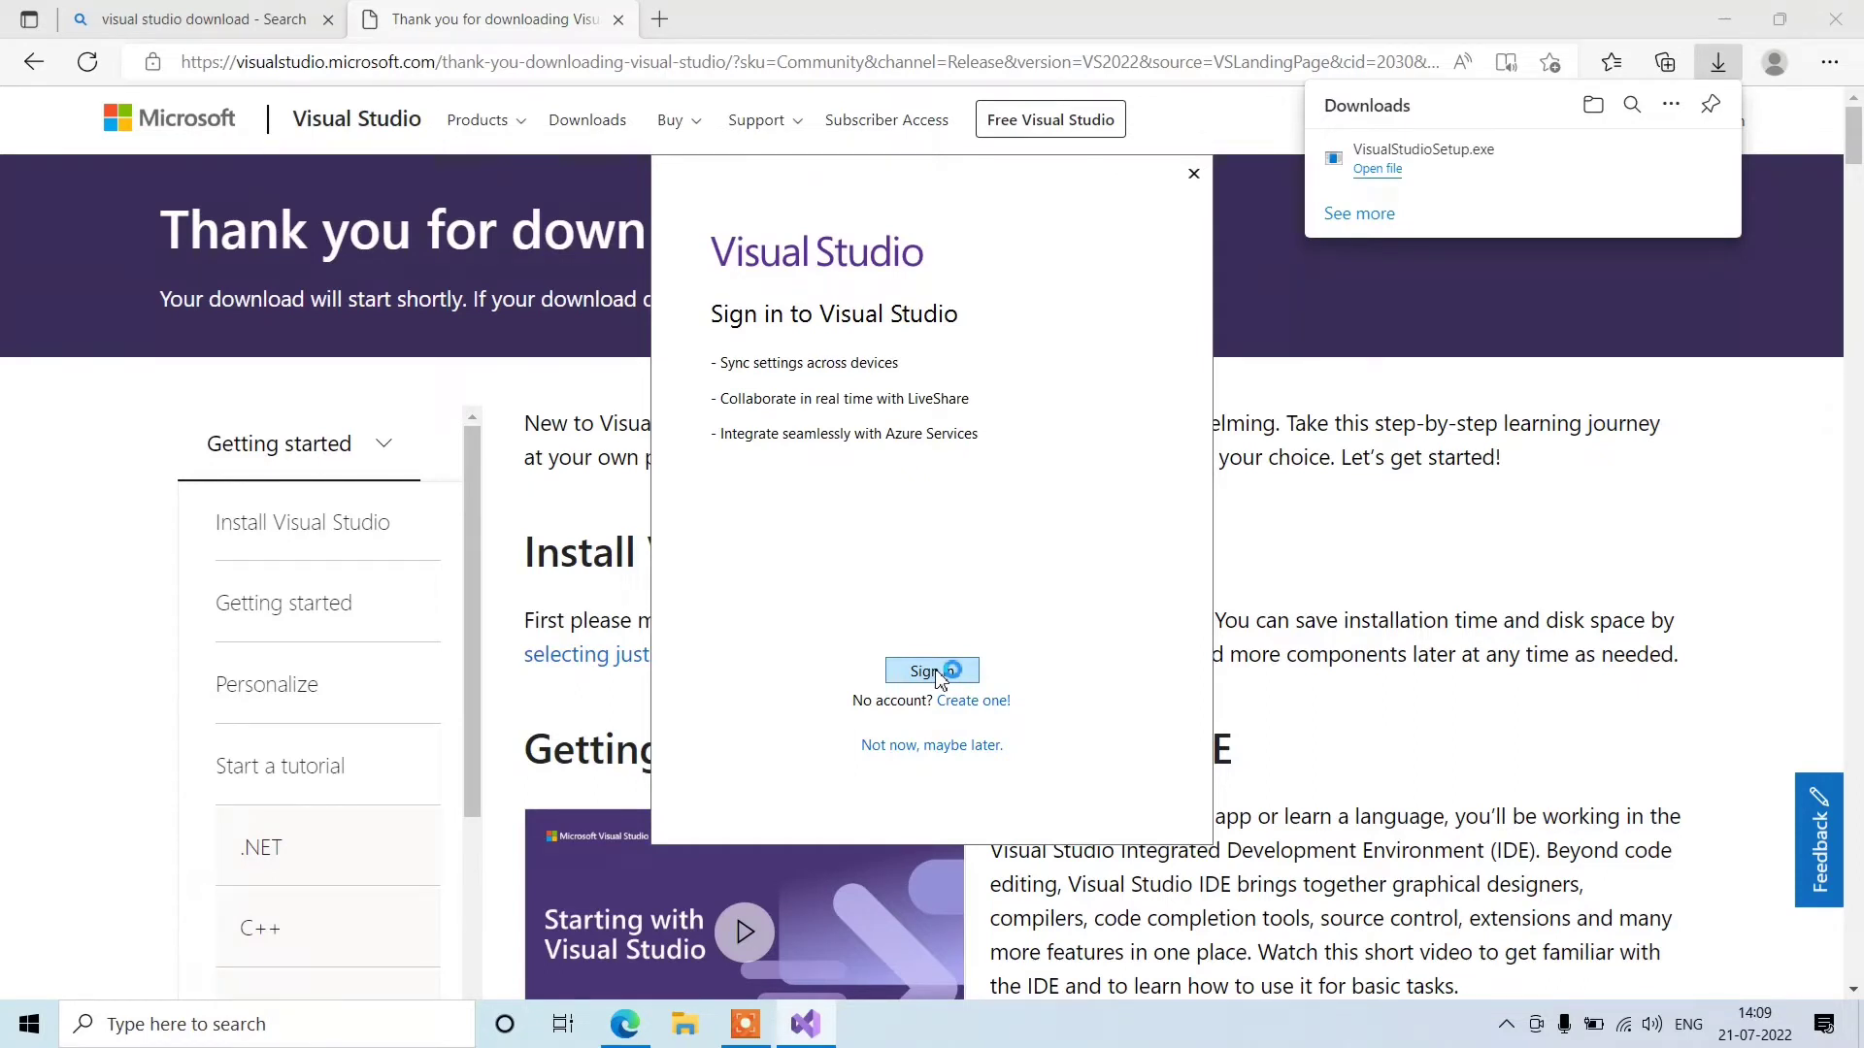
{"action": "left_click", "coordinate": [930, 670]}
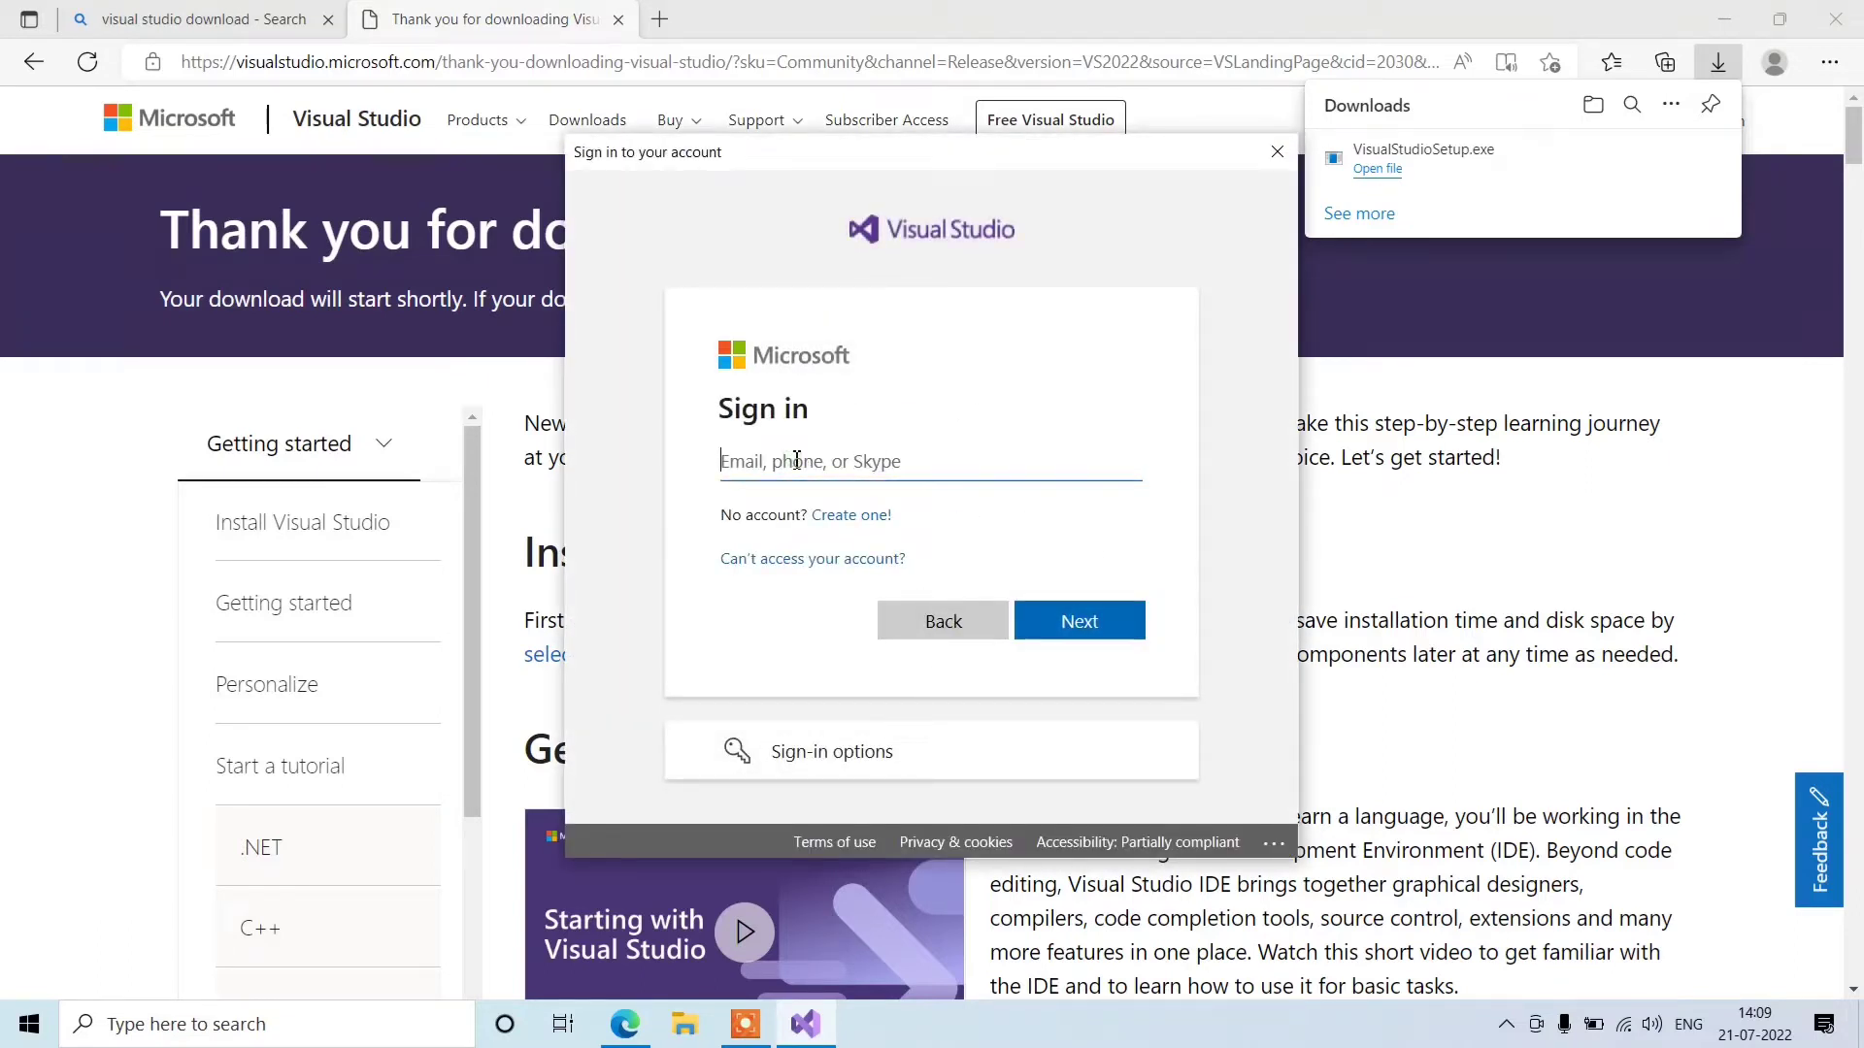
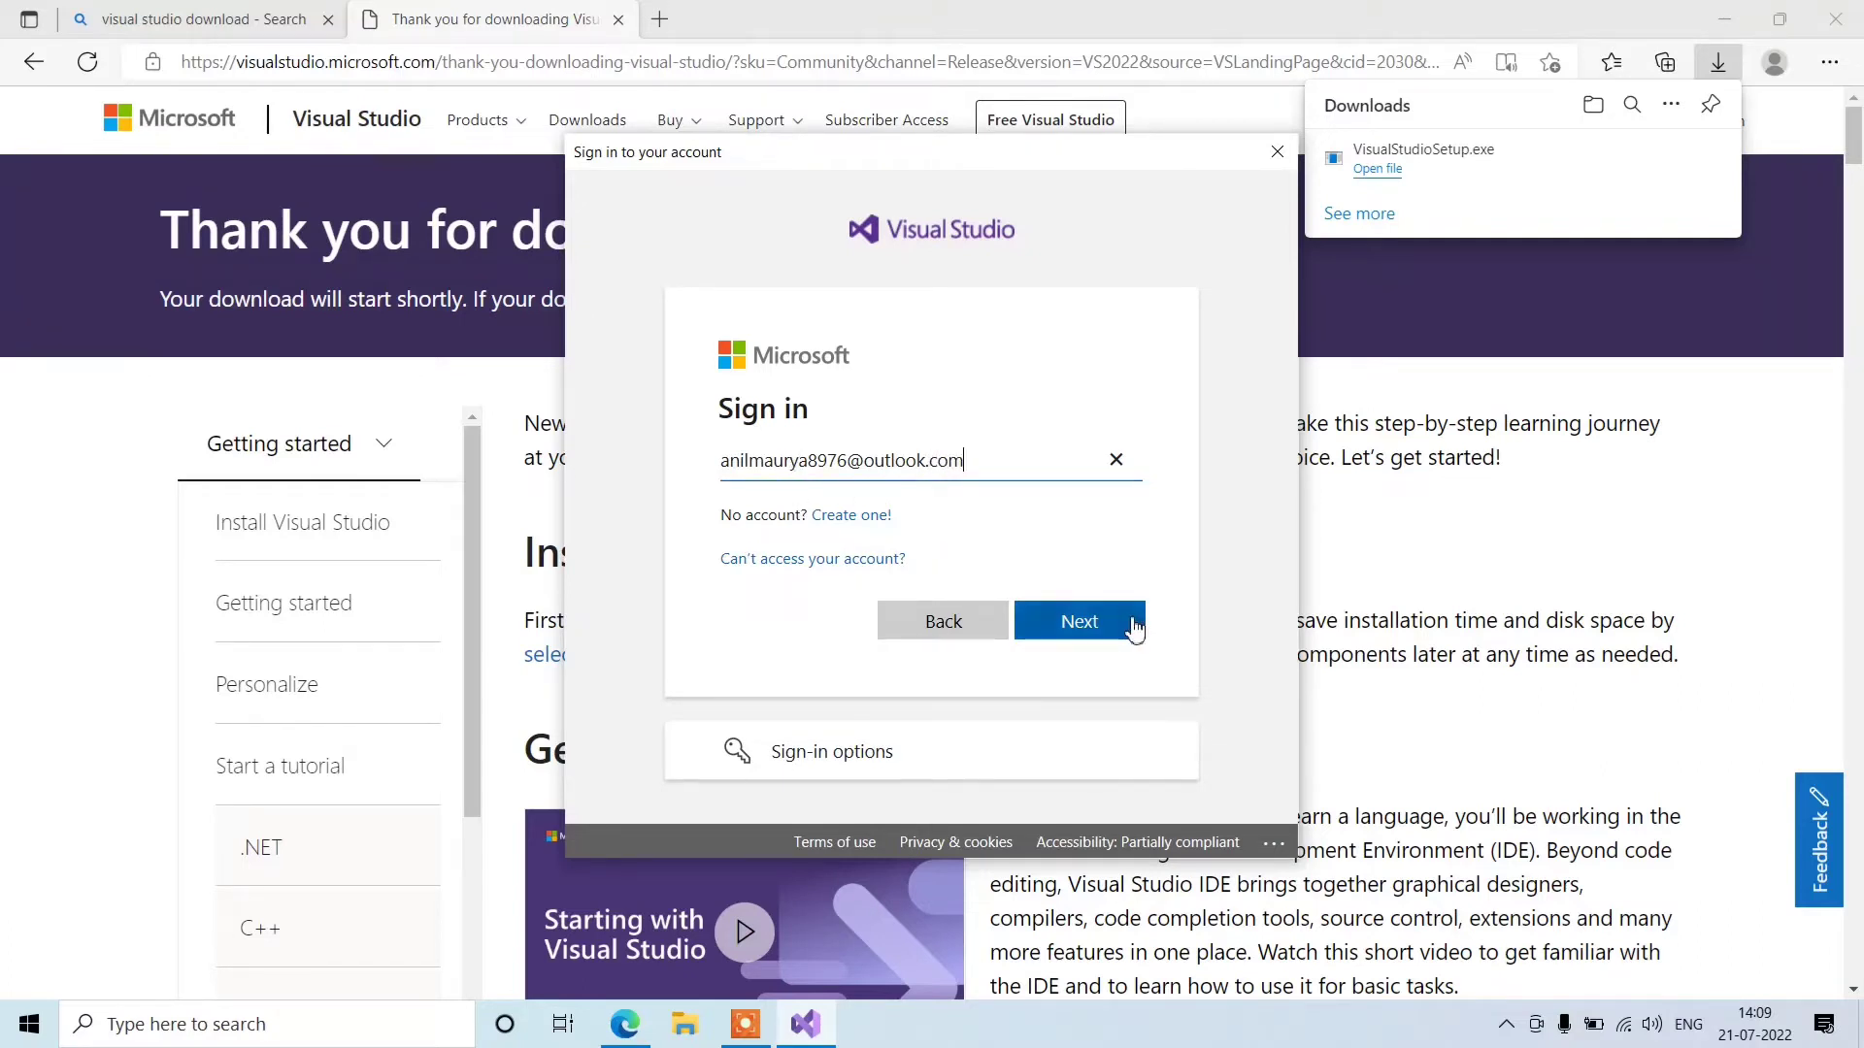
{"action": "left_click", "coordinate": [1078, 621]}
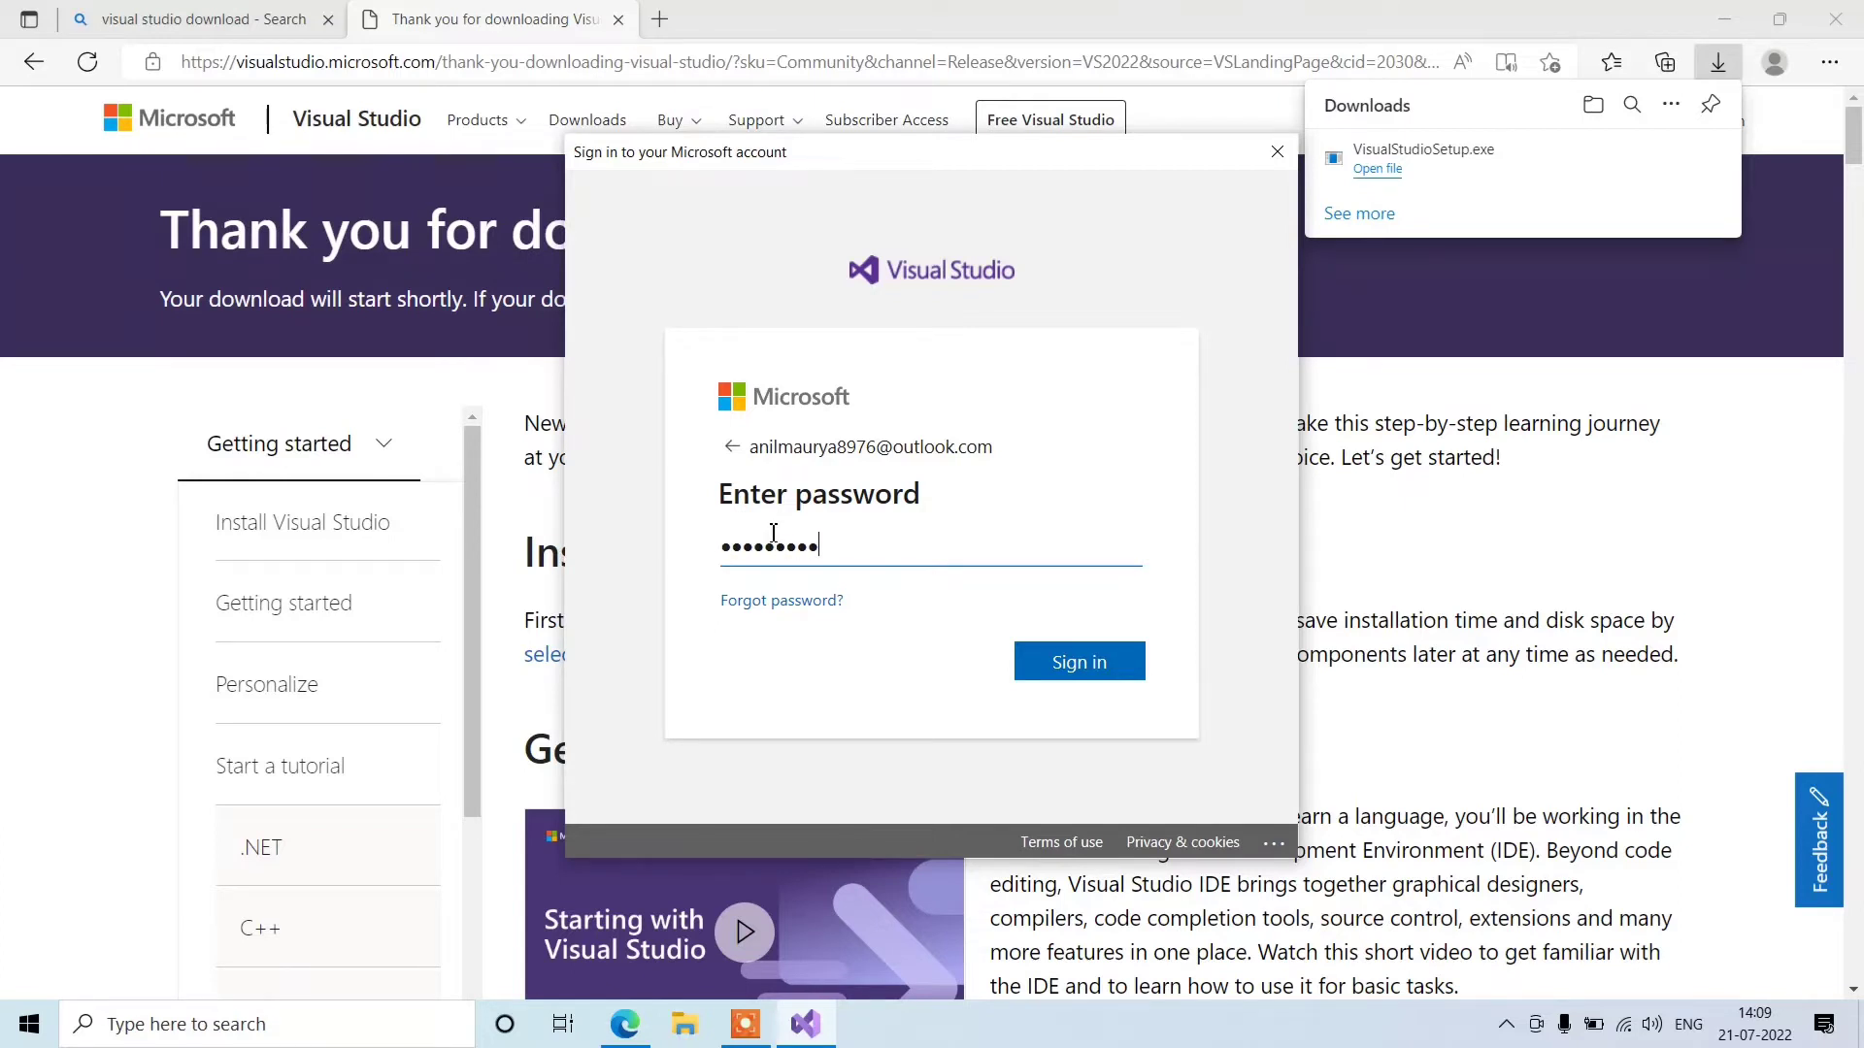
- Submit the password to finish signing in to Visual Studio 2022
{"action": "left_click", "coordinate": [1078, 662]}
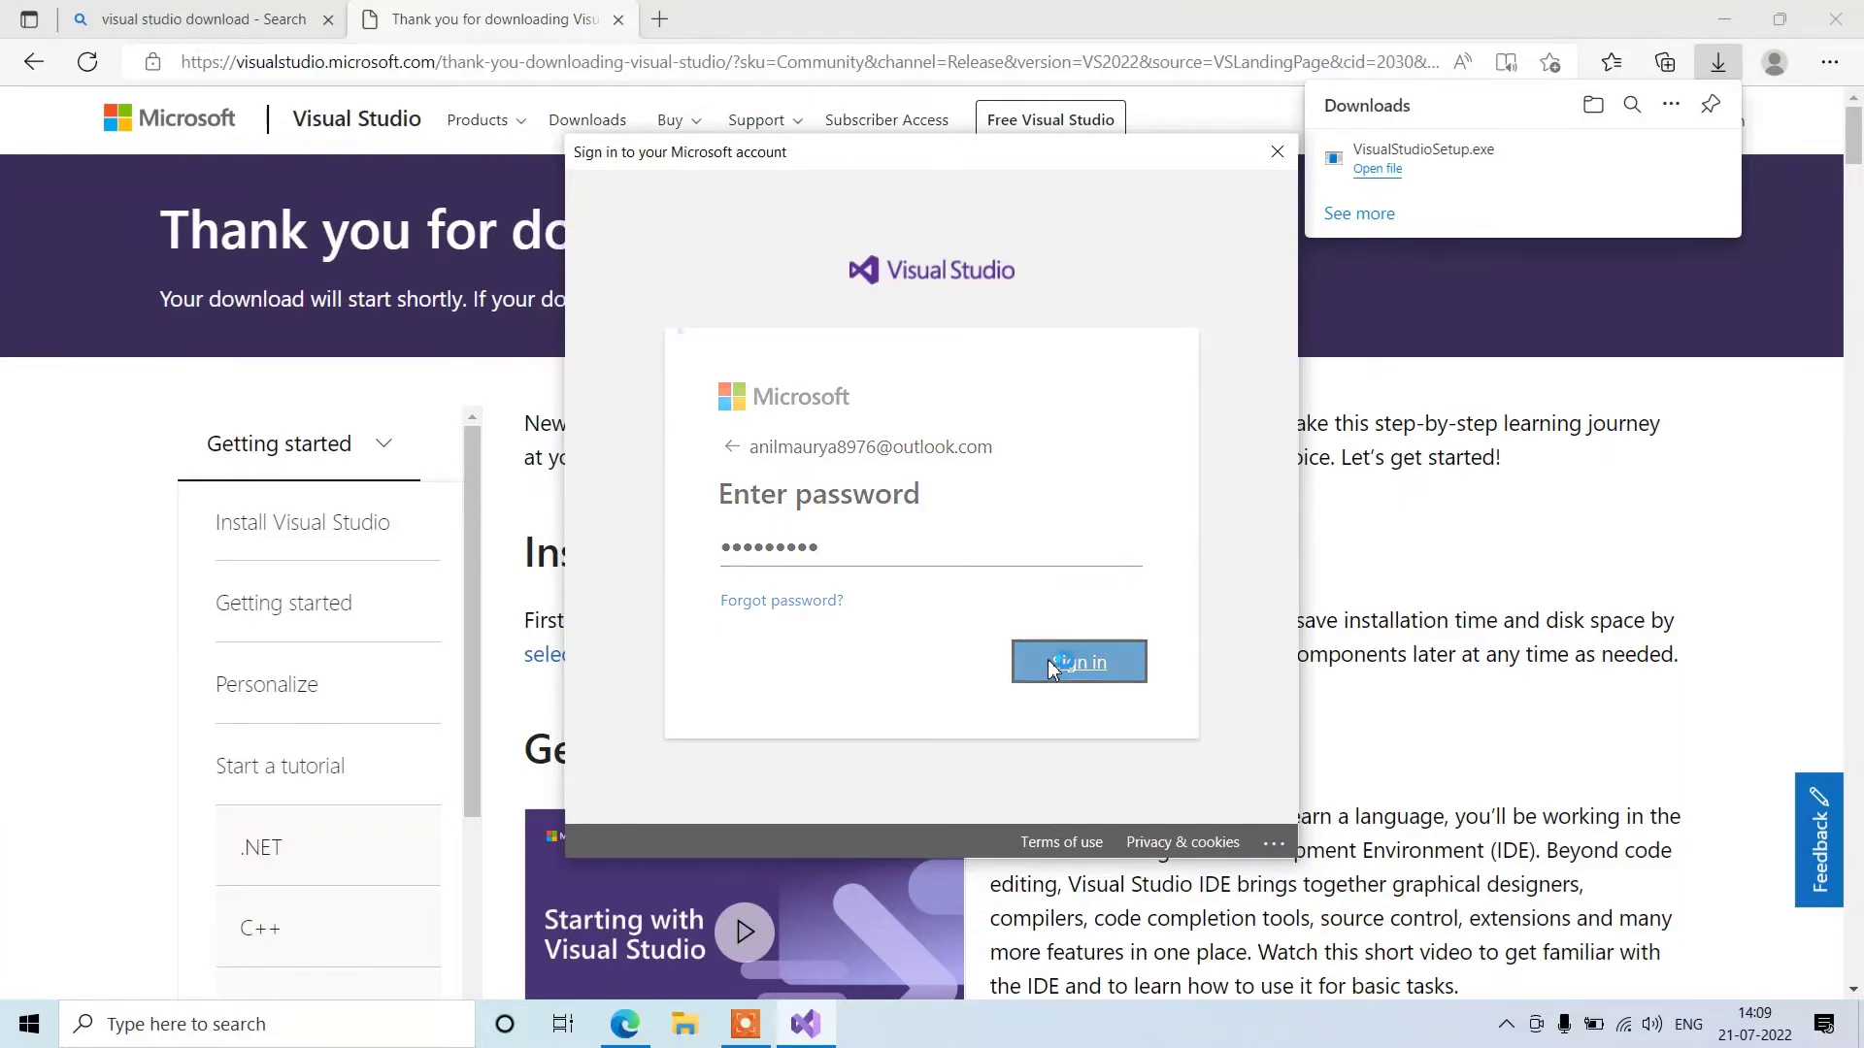
{"action": "left_click", "coordinate": [1077, 662]}
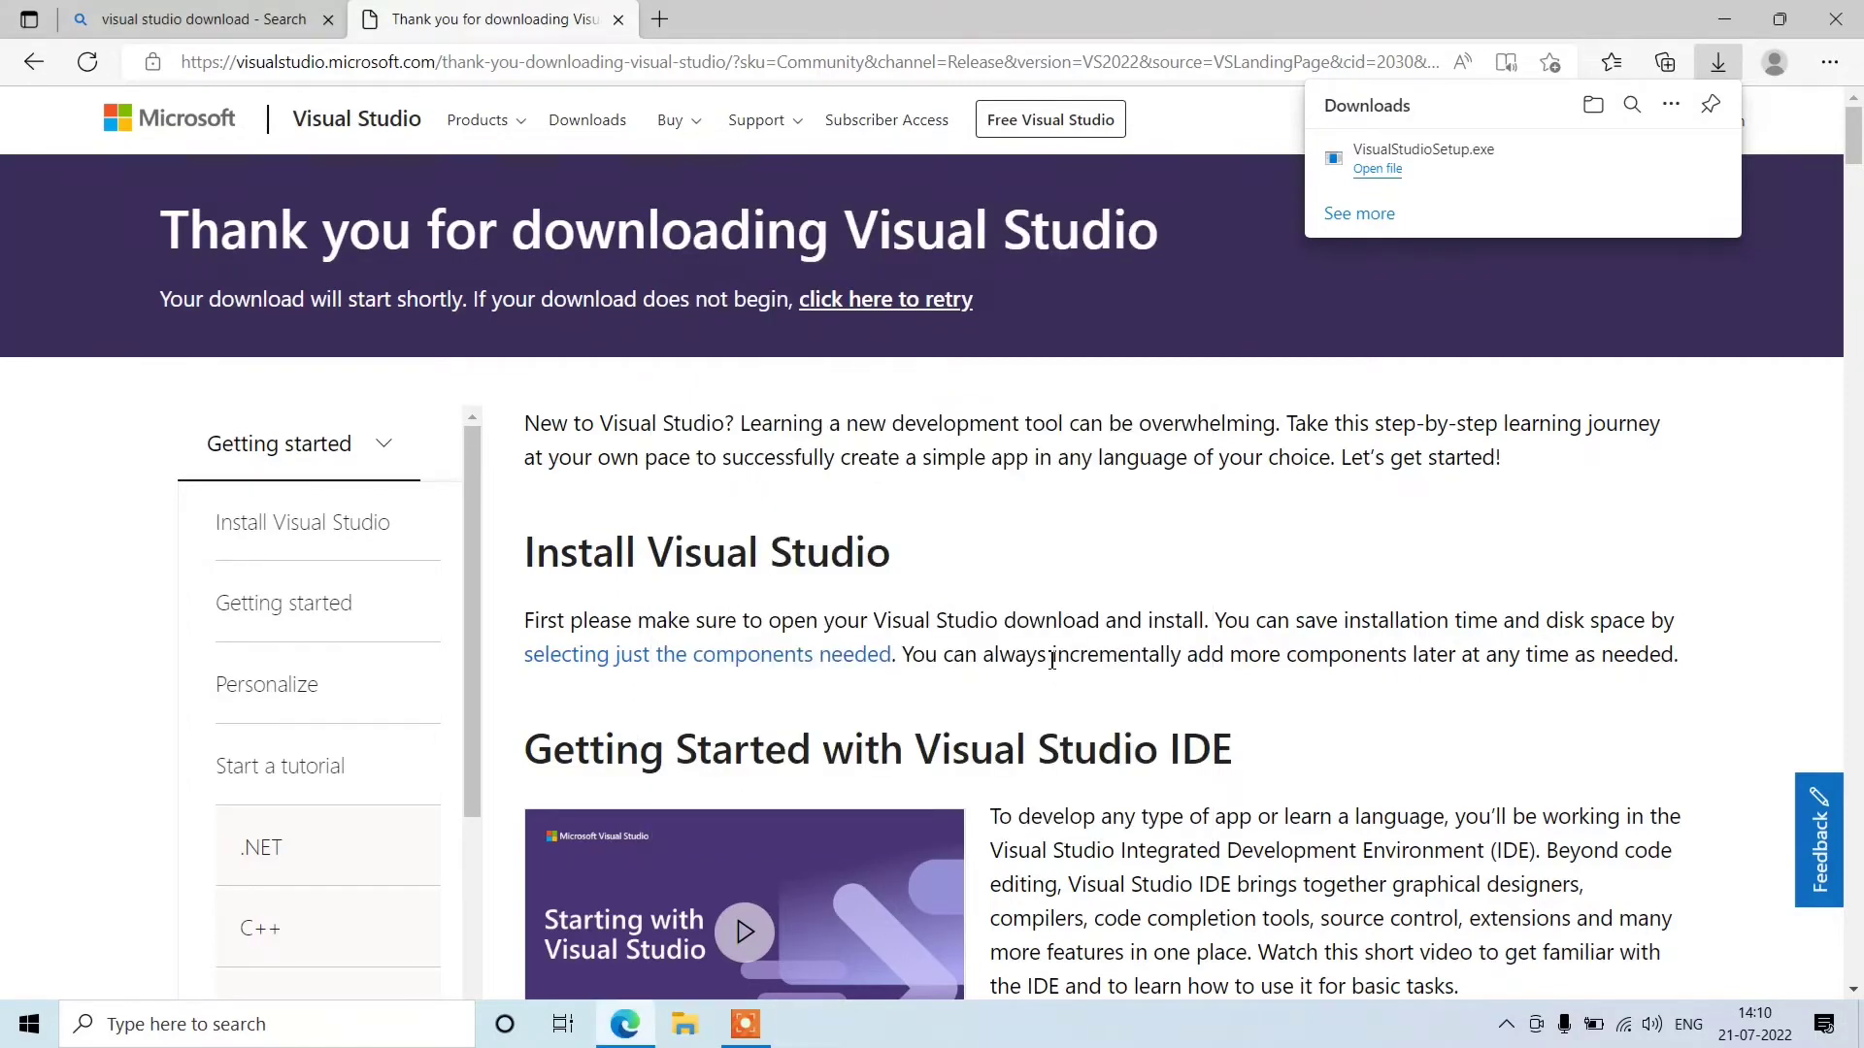
{"action": "left_click", "coordinate": [1375, 169]}
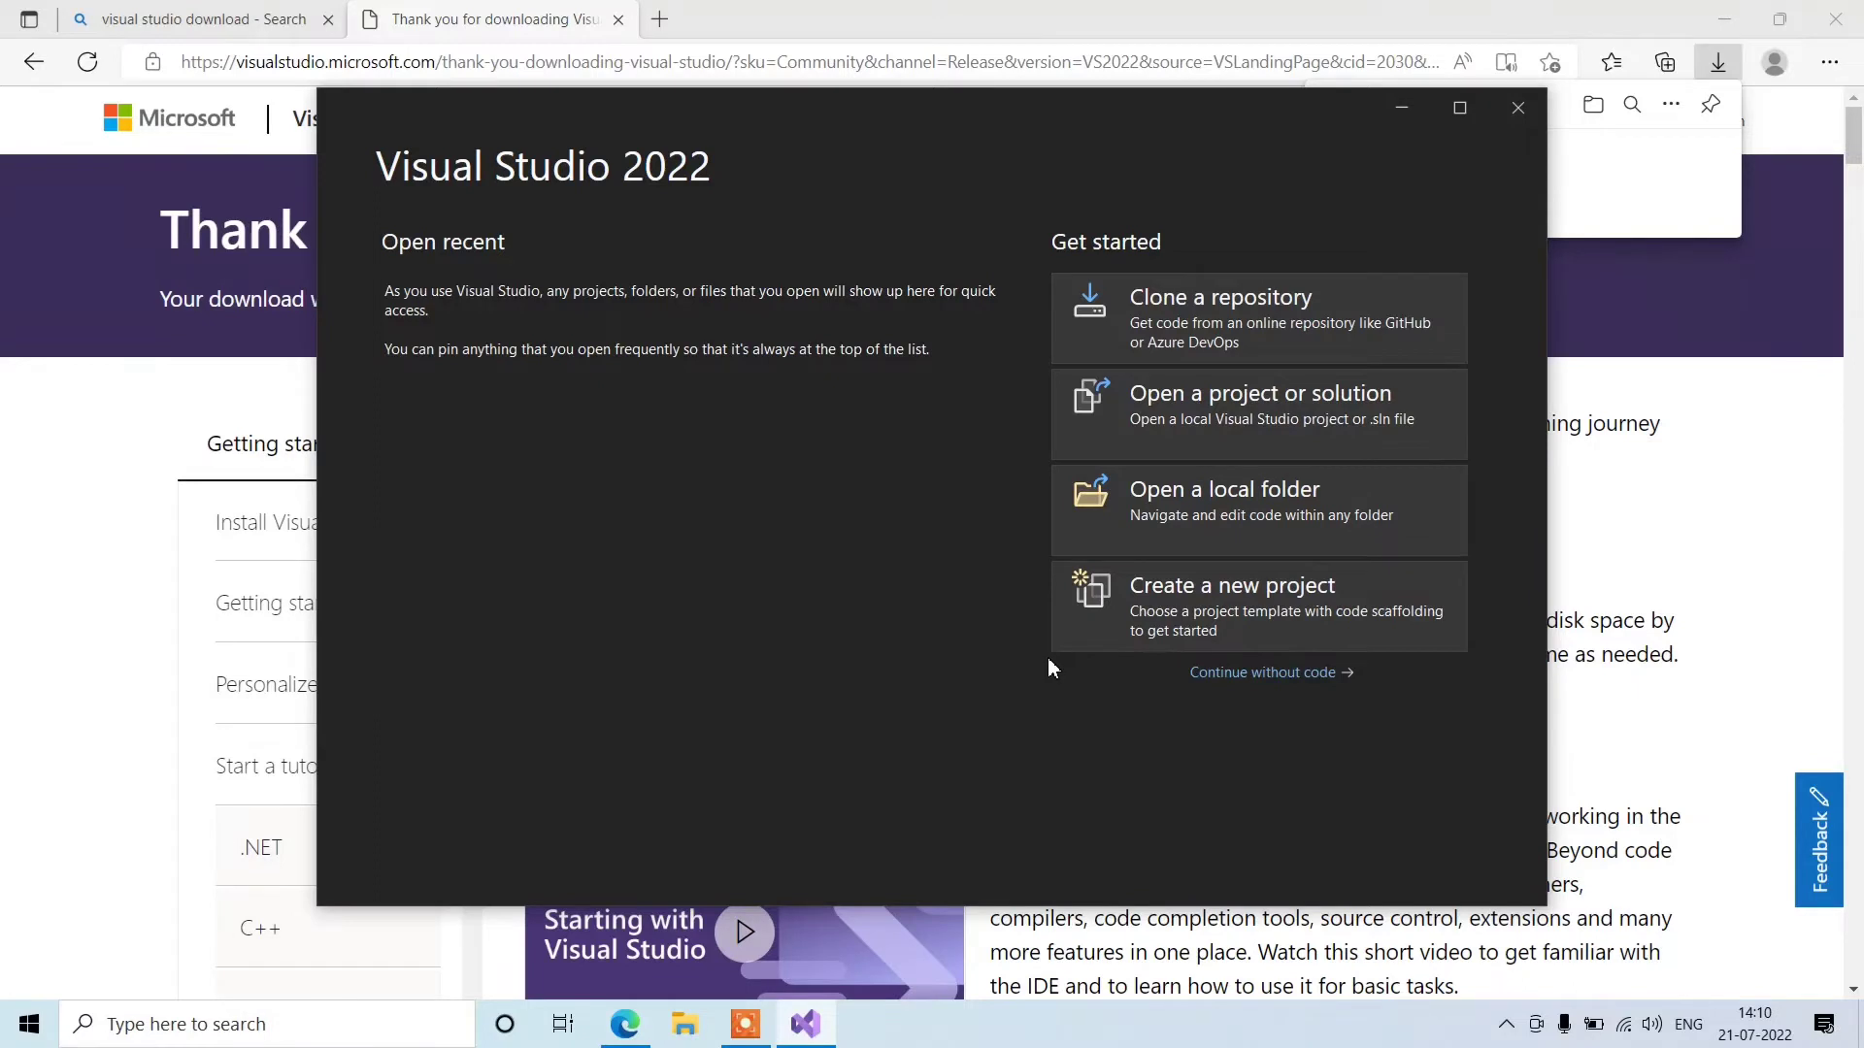
{"action": "mouse_move", "coordinate": [1057, 732]}
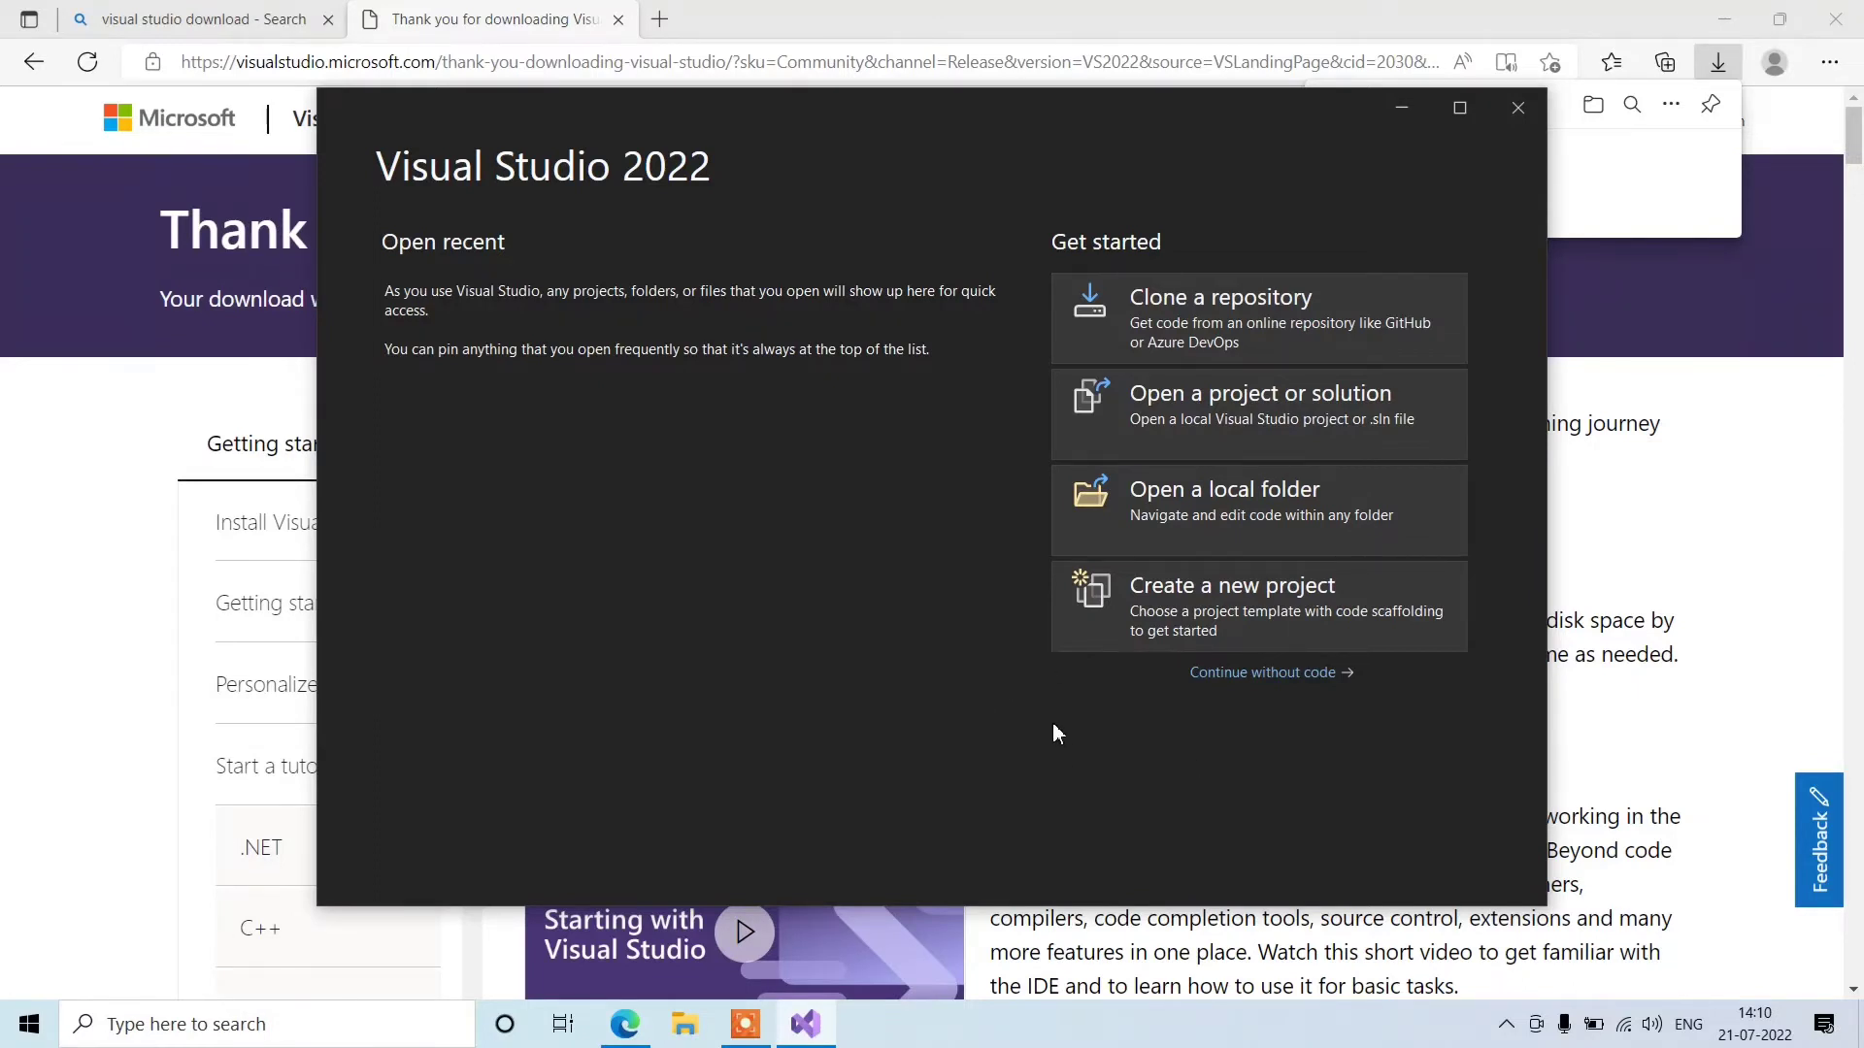
{"action": "mouse_move", "coordinate": [1260, 606]}
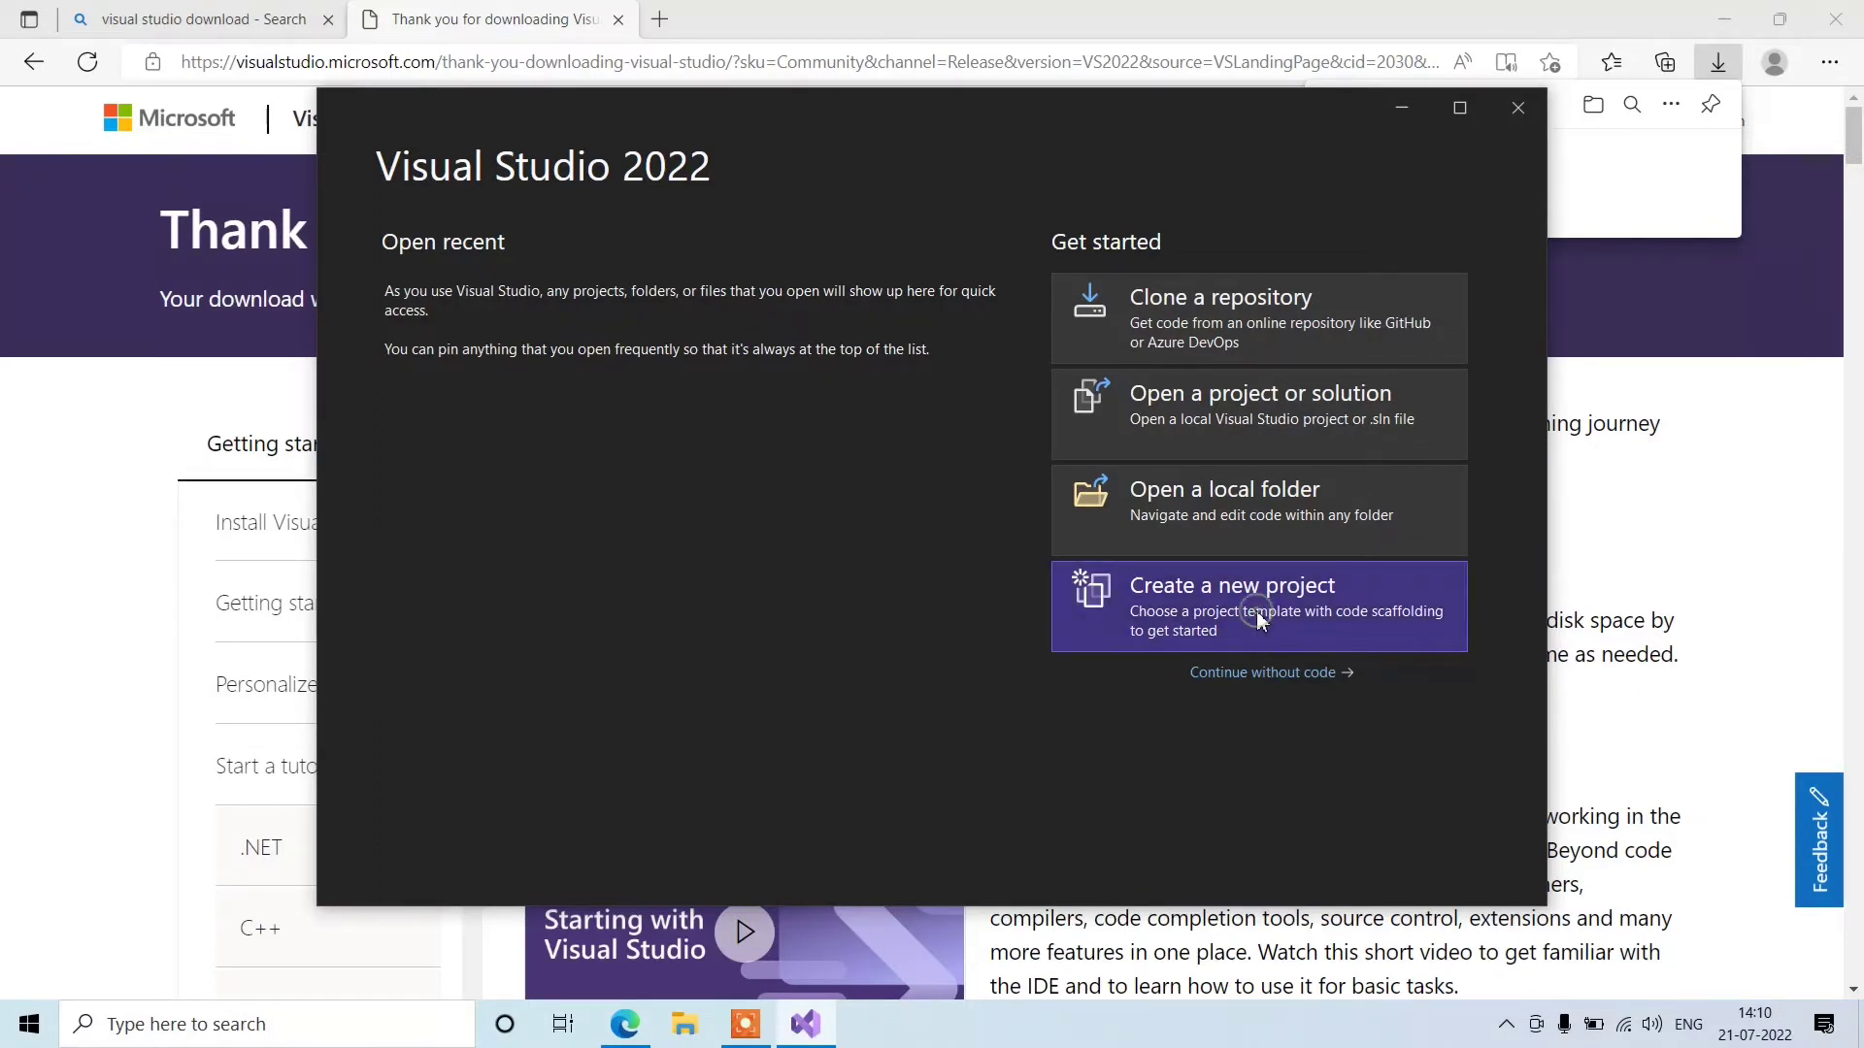
- Create a new project, search templates for 'web' and choose ASP.NET Web Application (.NET Framework)
{"action": "left_click", "coordinate": [1231, 584]}
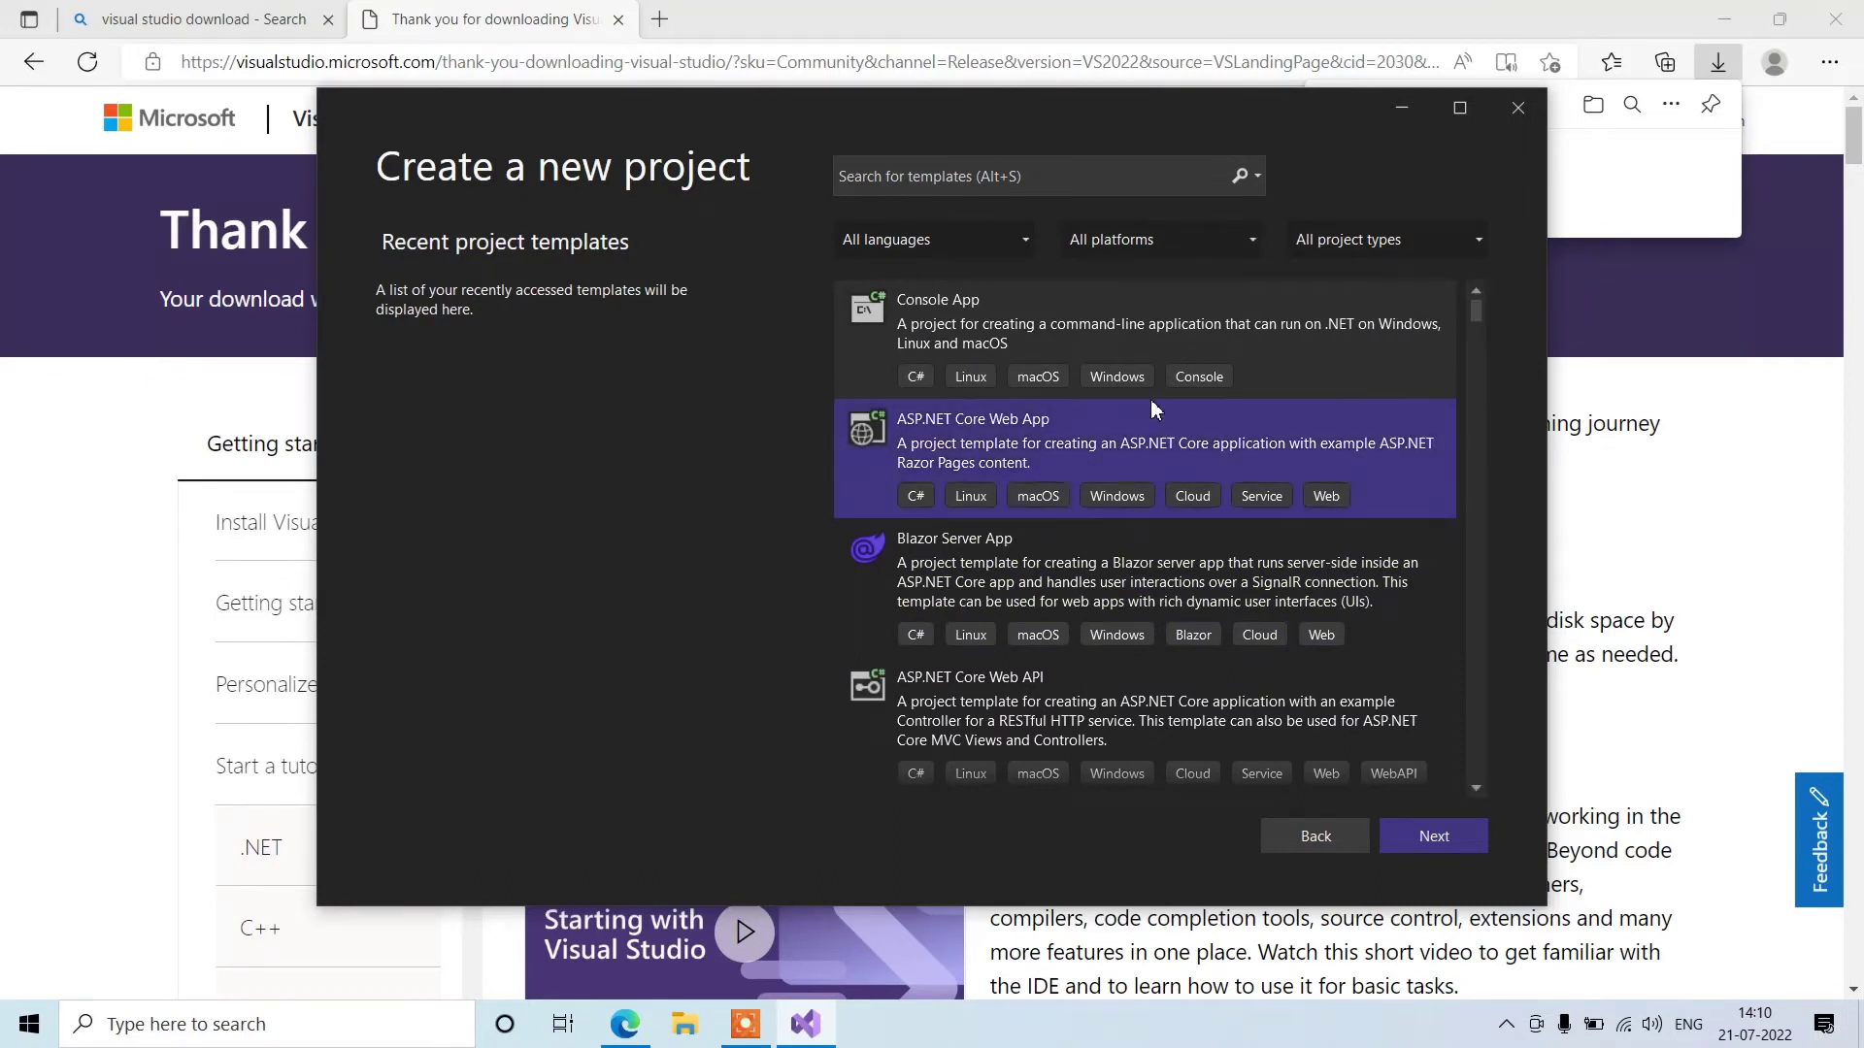
{"action": "left_click", "coordinate": [1046, 177]}
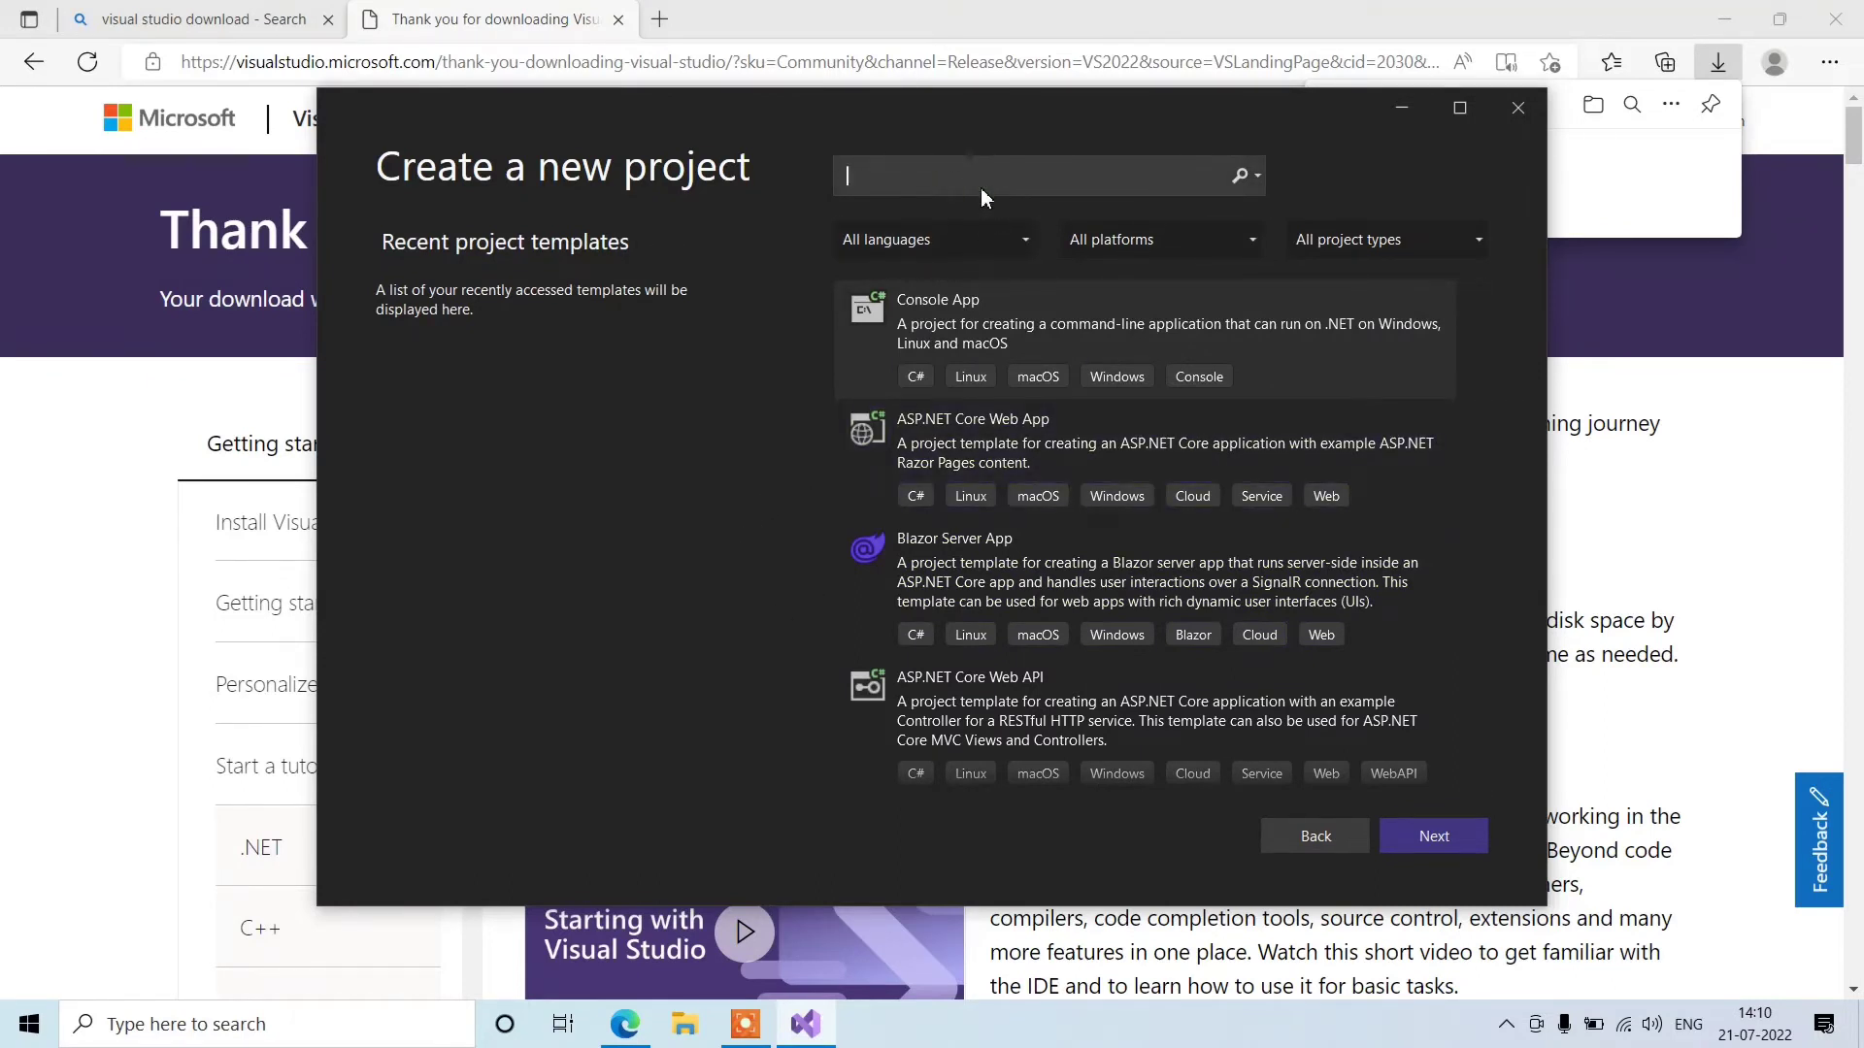
{"action": "type", "text": "we"}
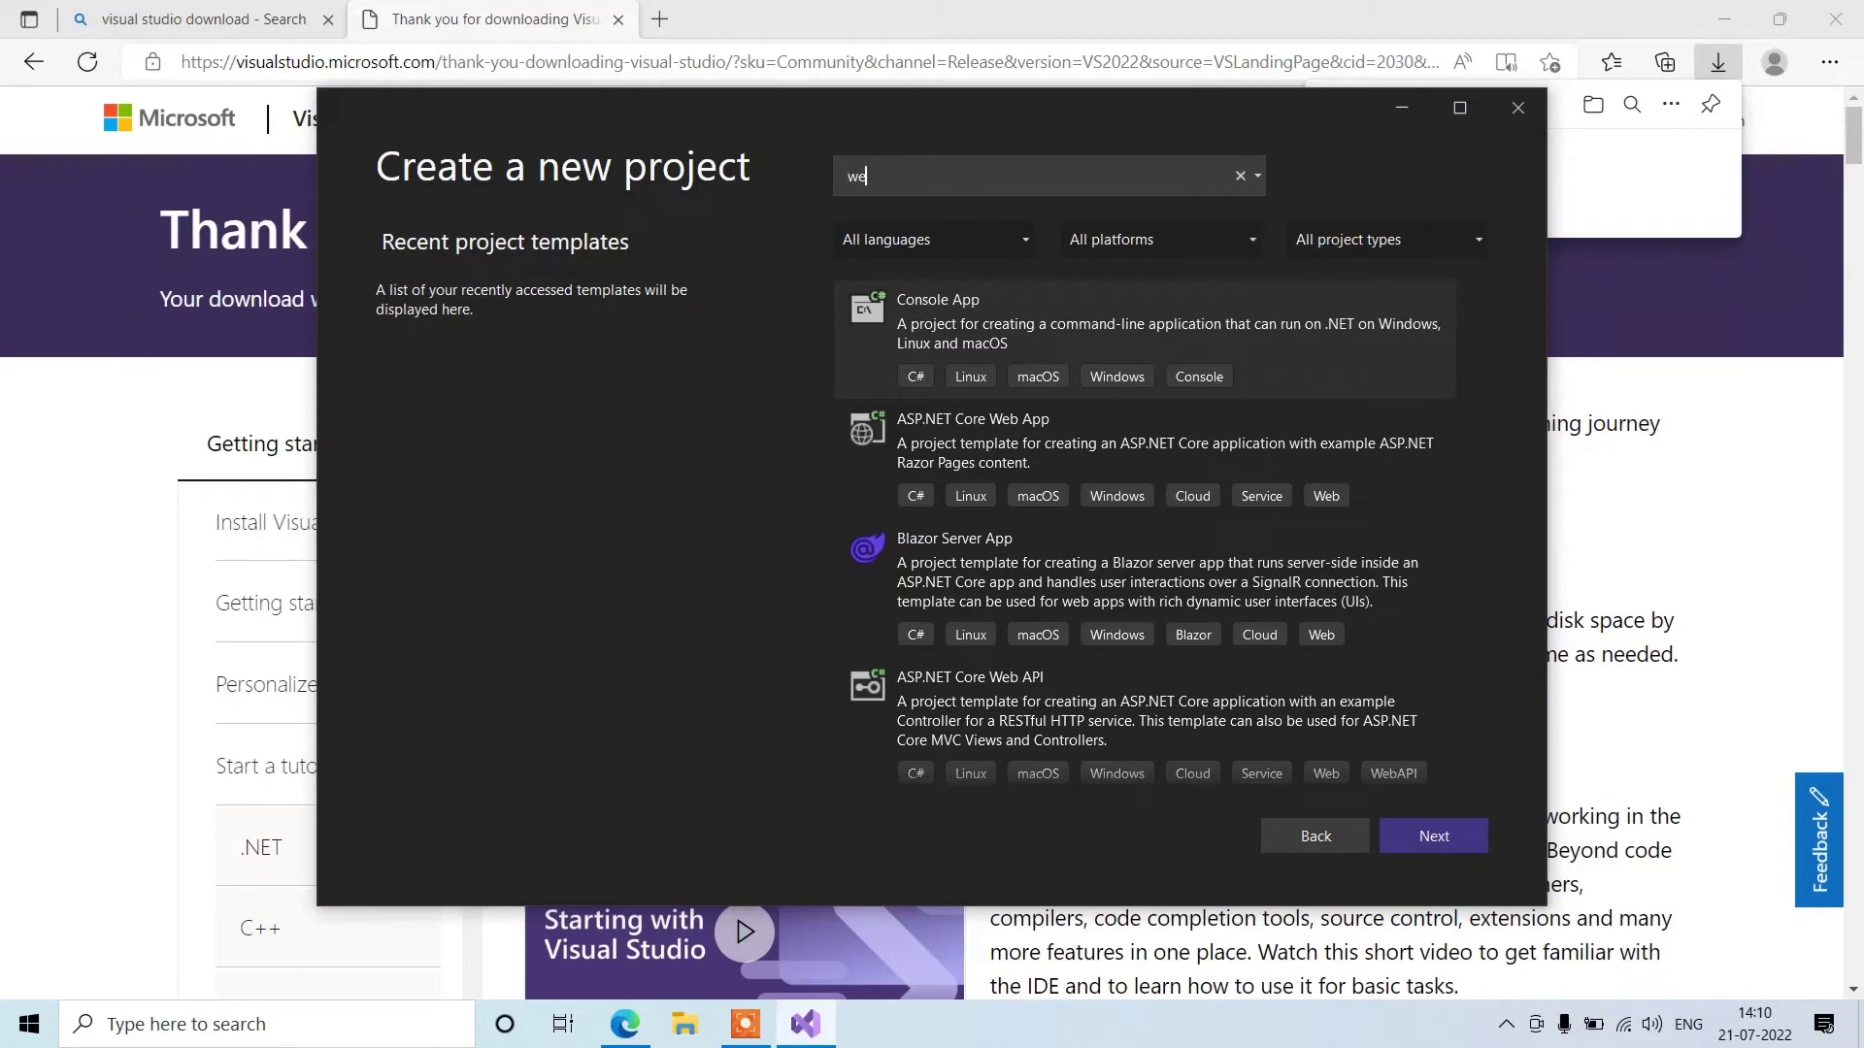
{"action": "type", "text": "b"}
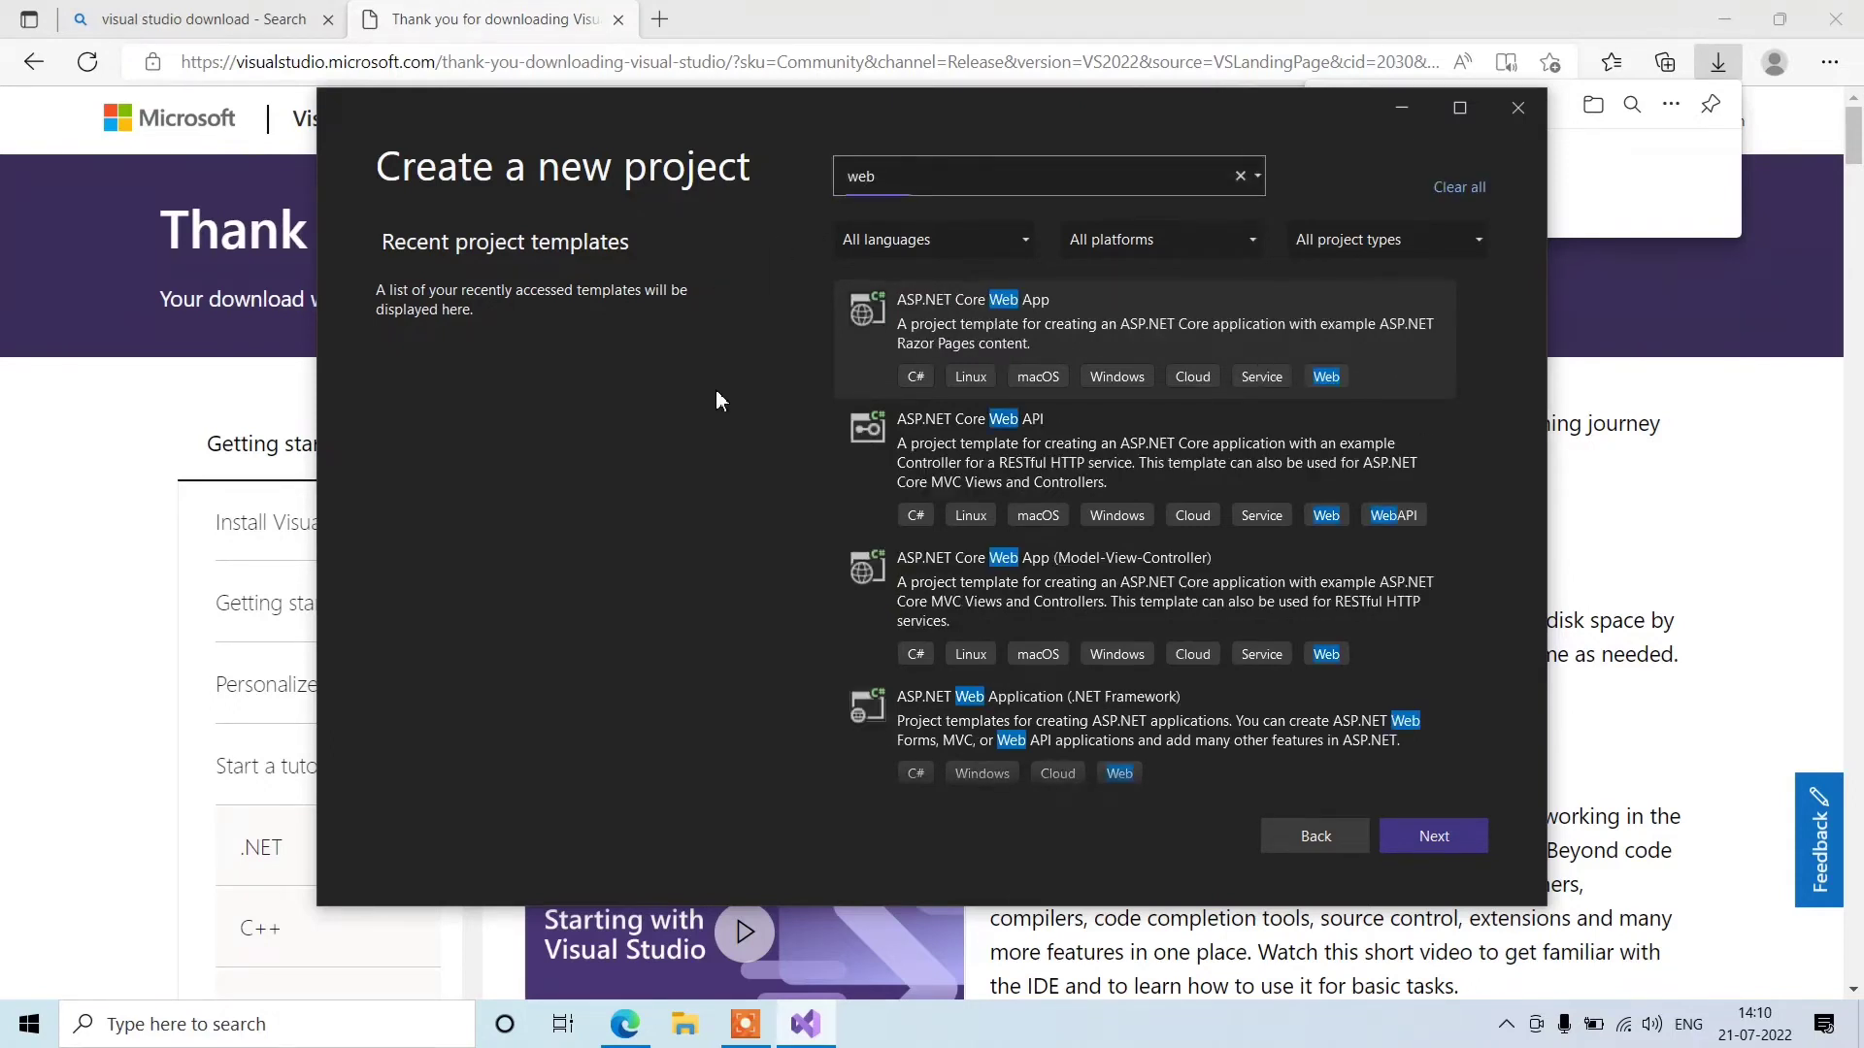
{"action": "mouse_move", "coordinate": [761, 596]}
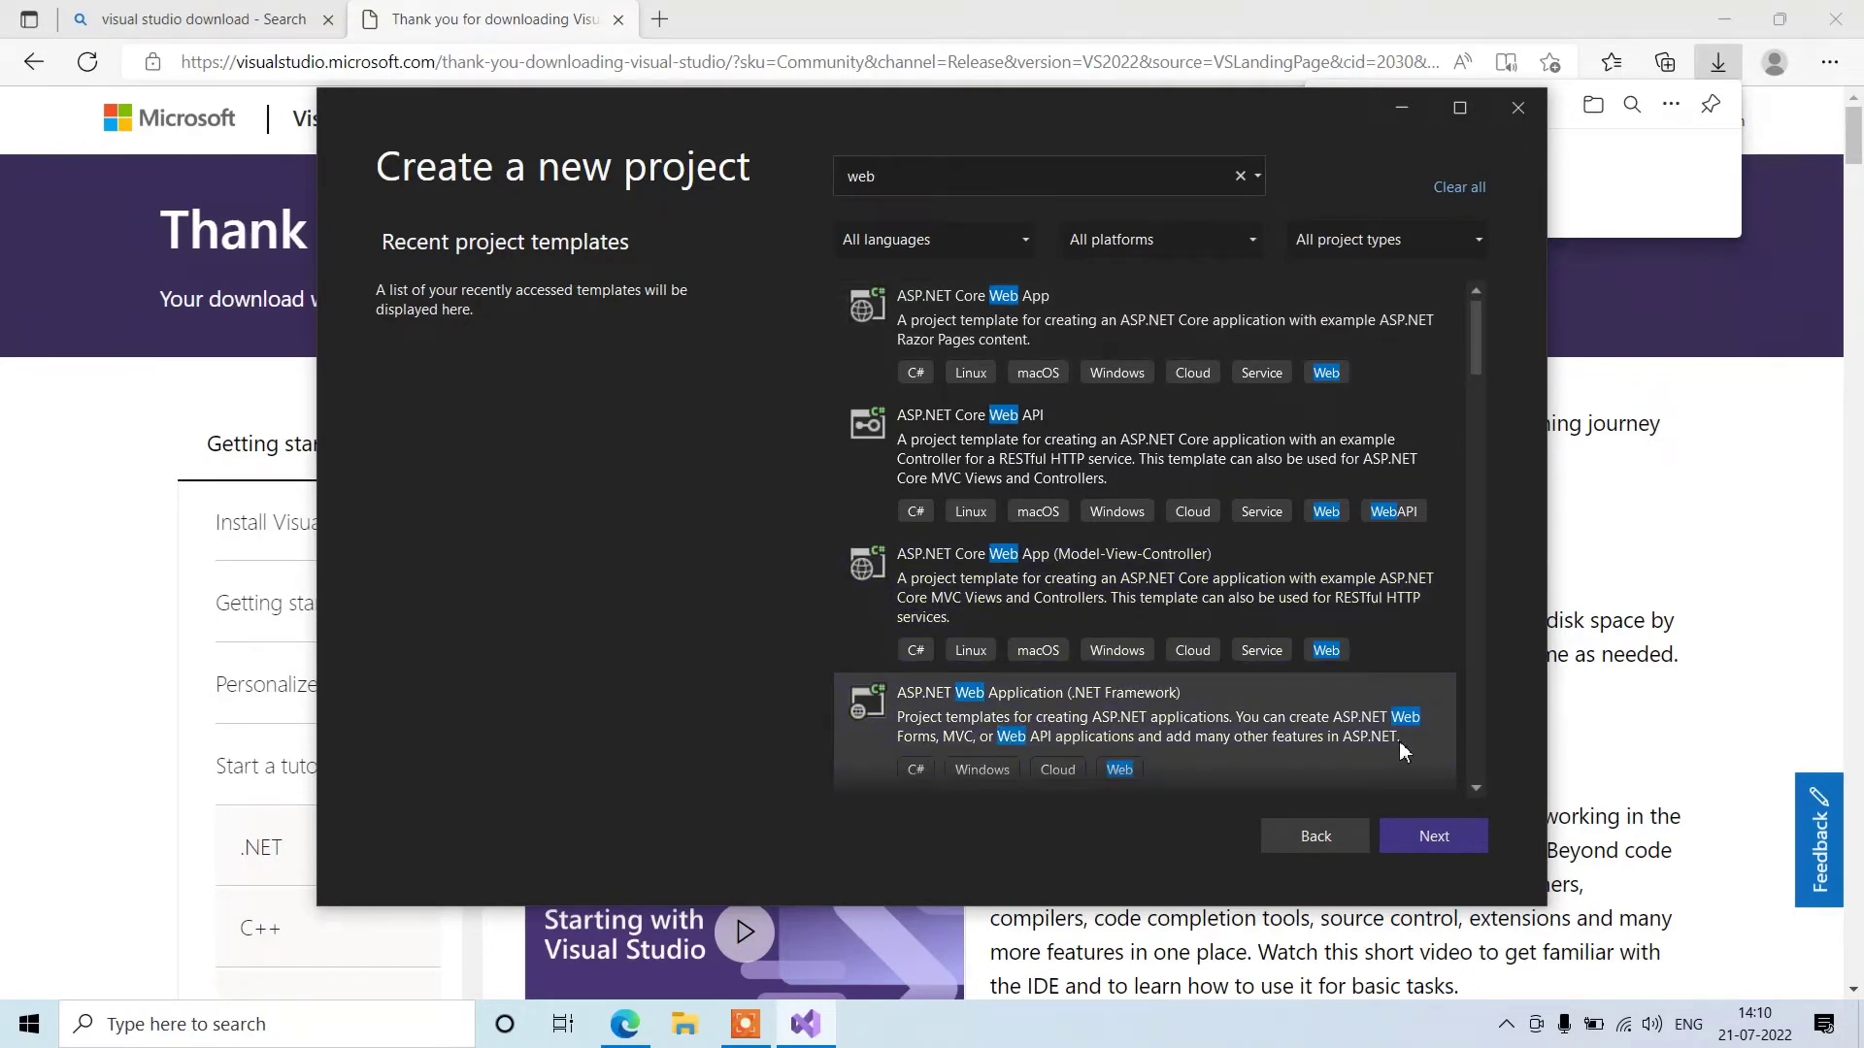
{"action": "mouse_move", "coordinate": [963, 746]}
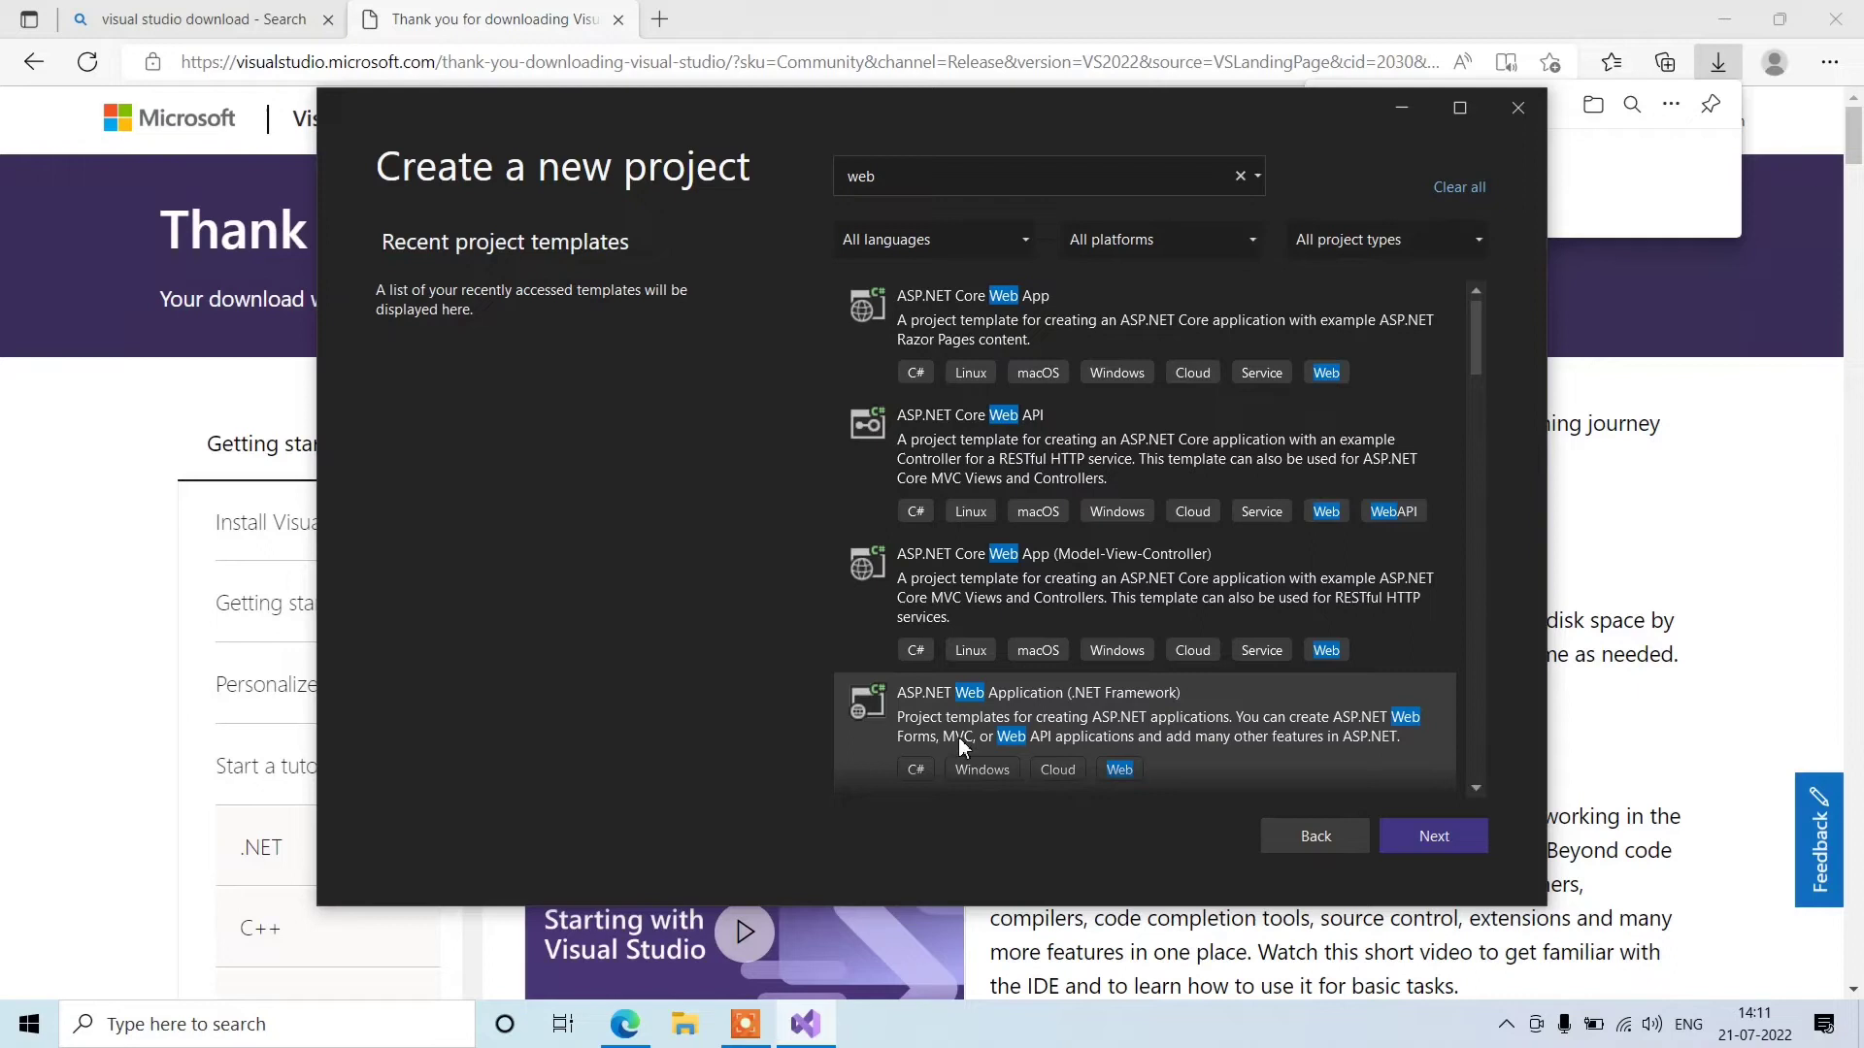
{"action": "mouse_move", "coordinate": [1094, 728]}
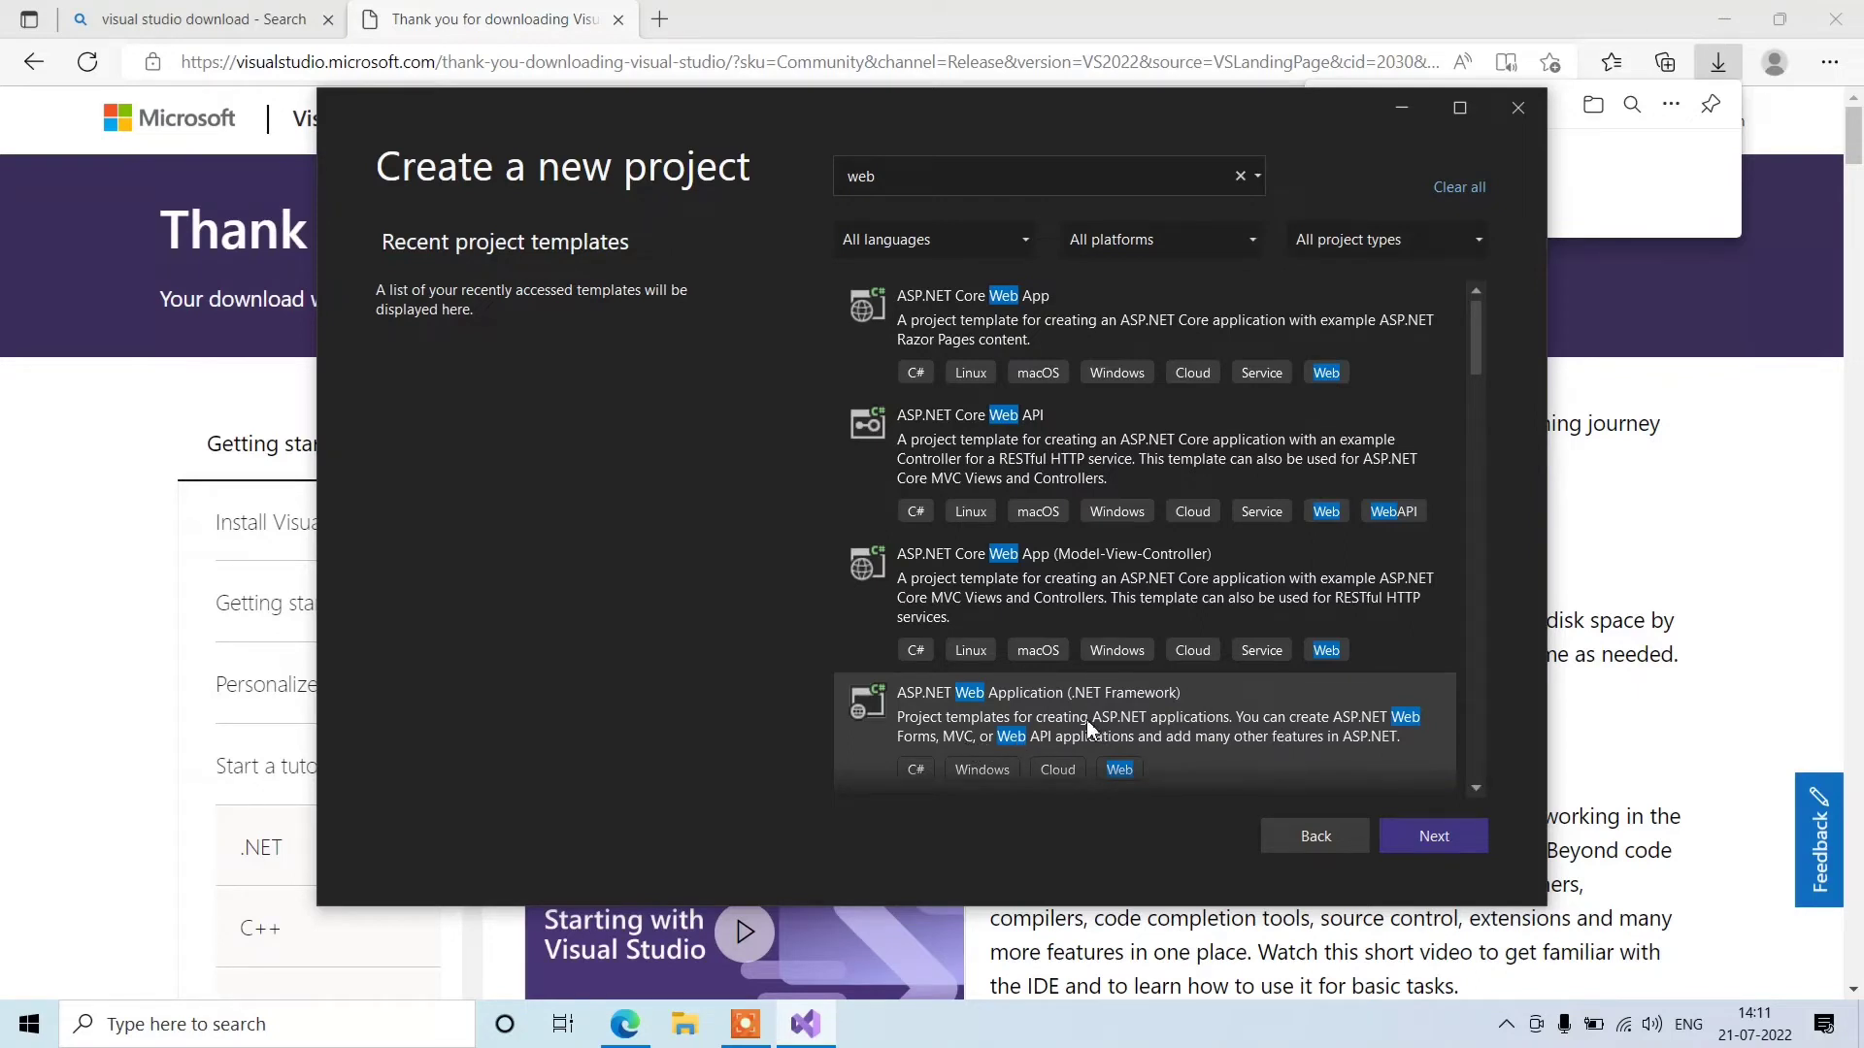
{"action": "left_click", "coordinate": [1070, 446]}
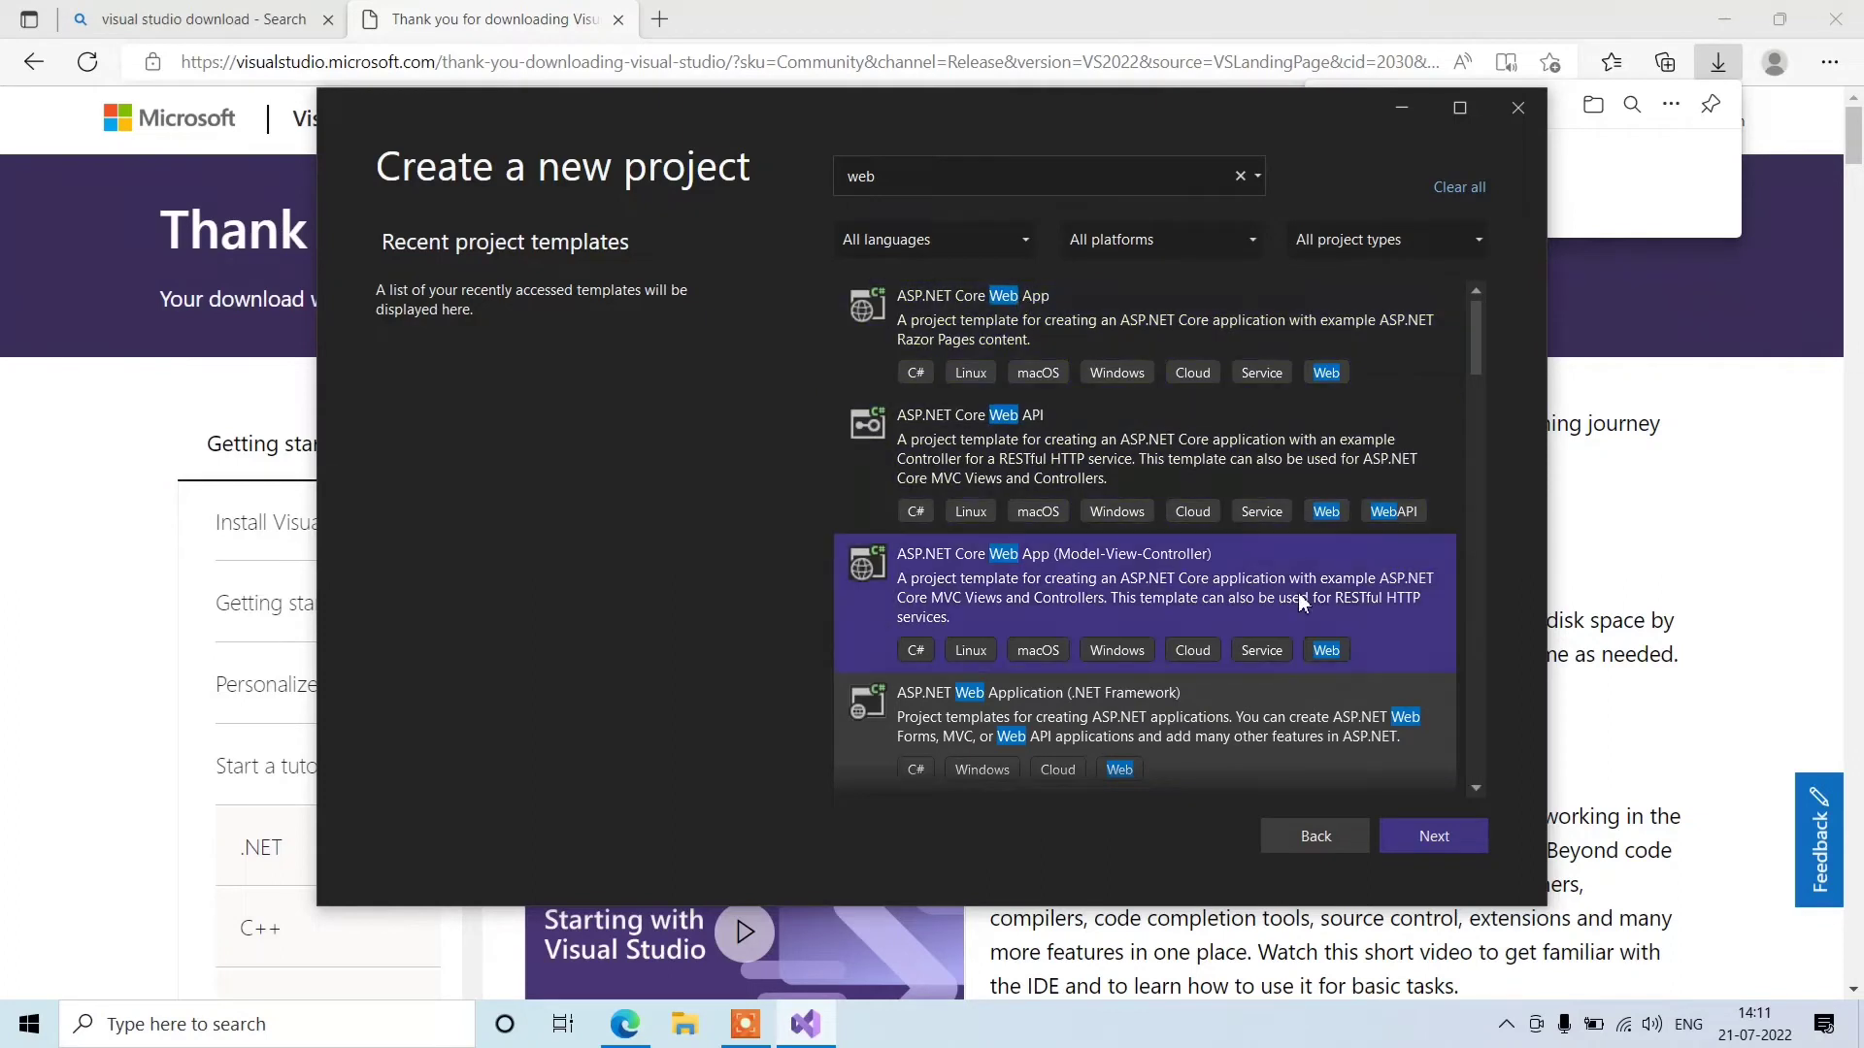
{"action": "left_click", "coordinate": [1433, 835]}
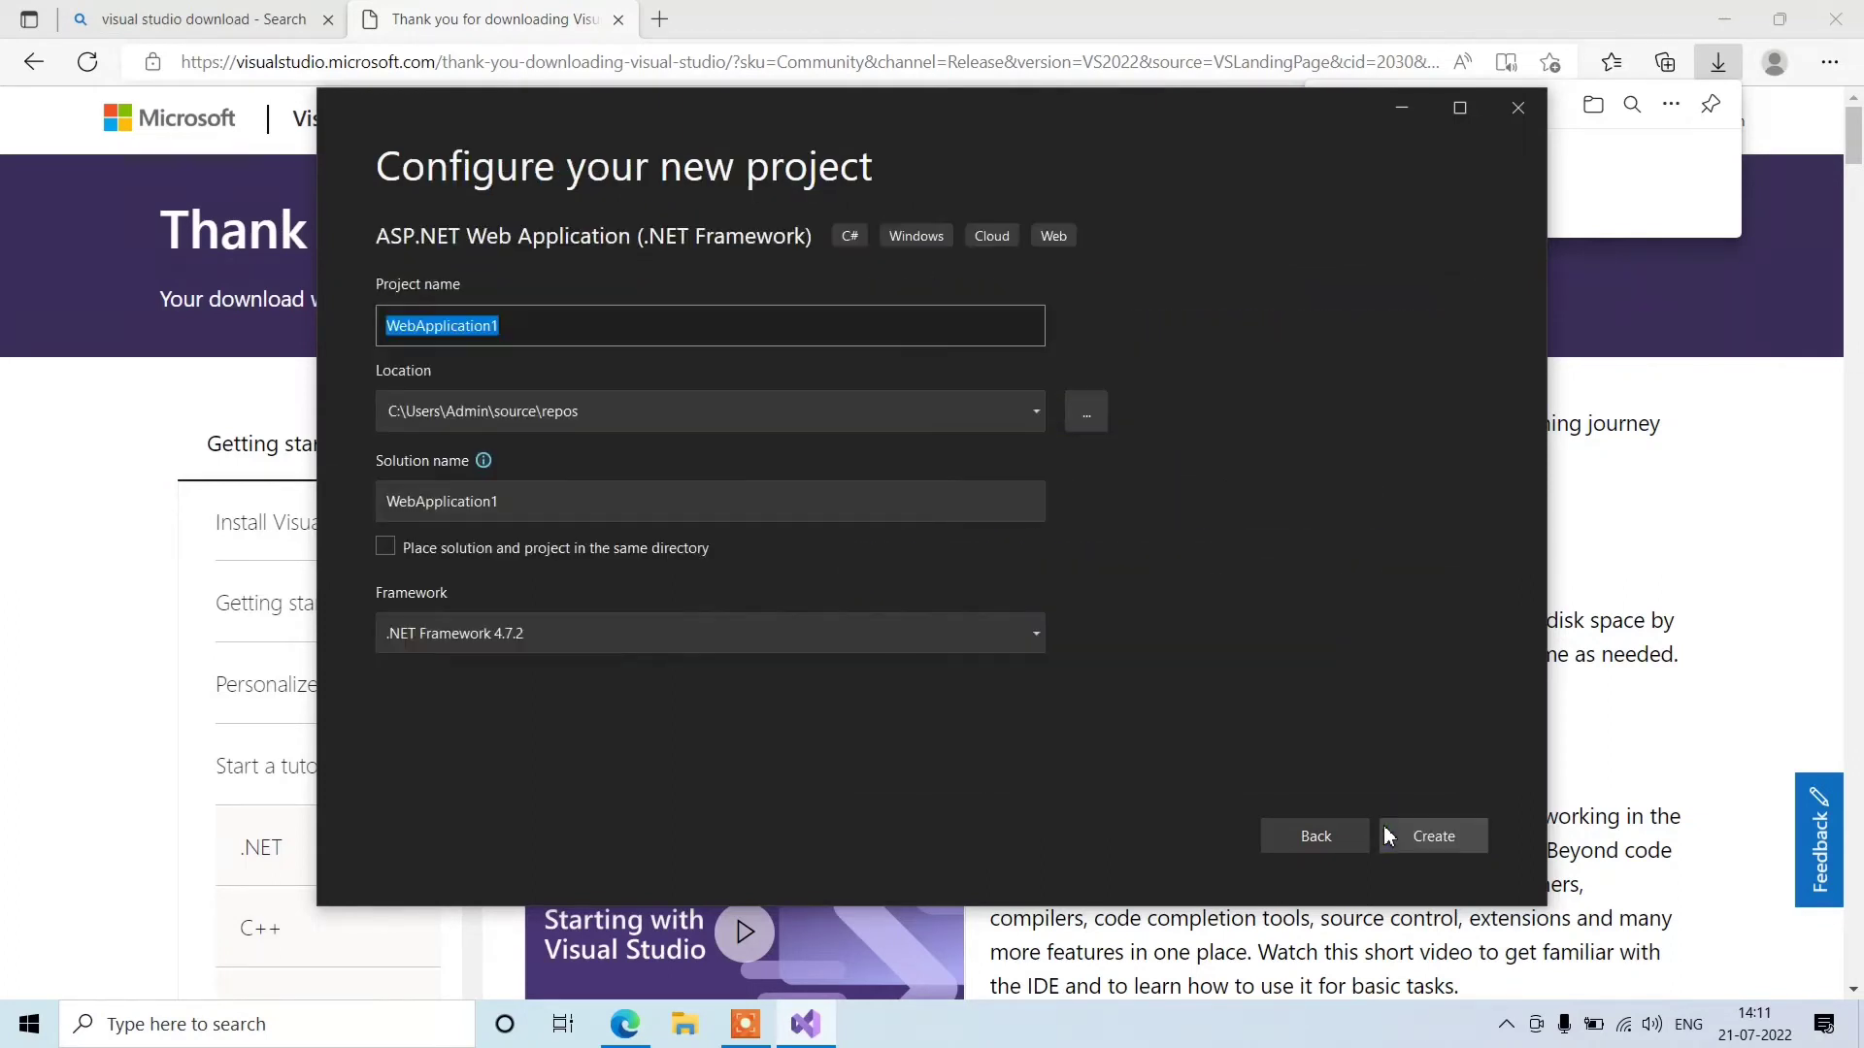
{"action": "mouse_move", "coordinate": [1019, 440]}
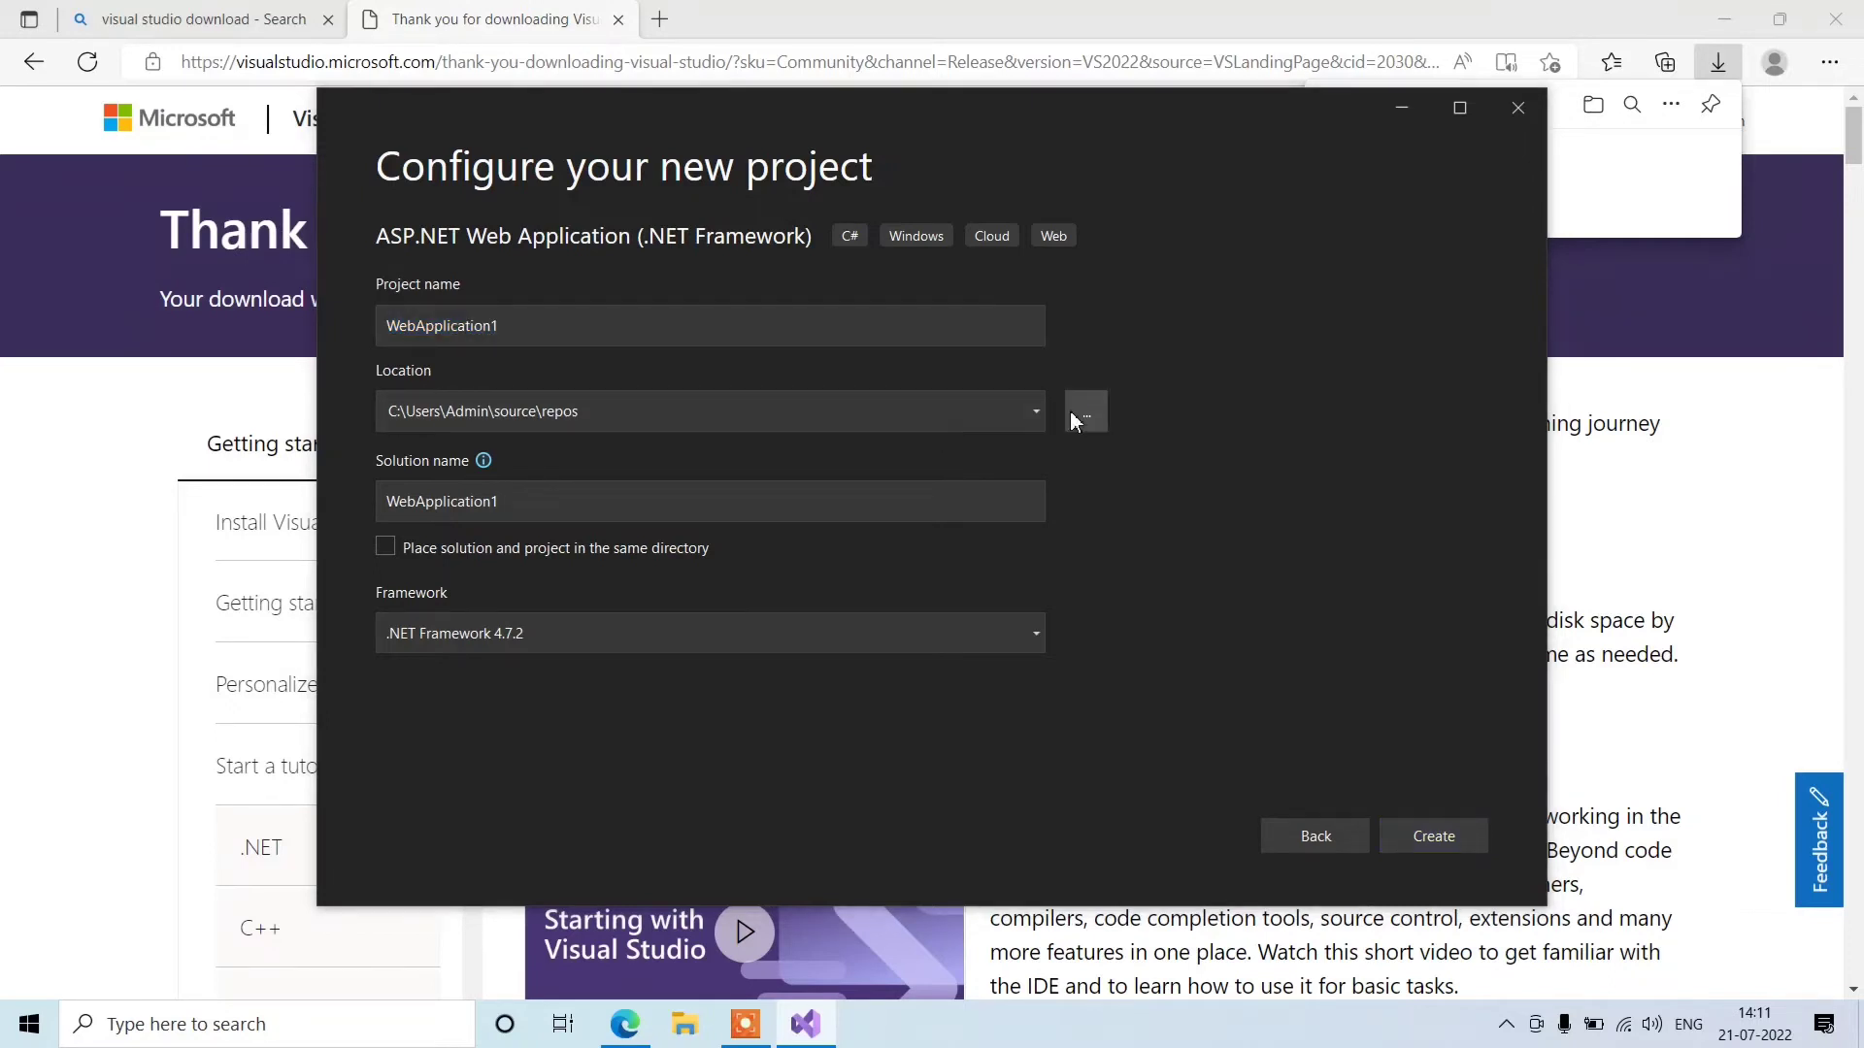
- Set the project location to Local Disk (E:)
{"action": "left_click", "coordinate": [1084, 412]}
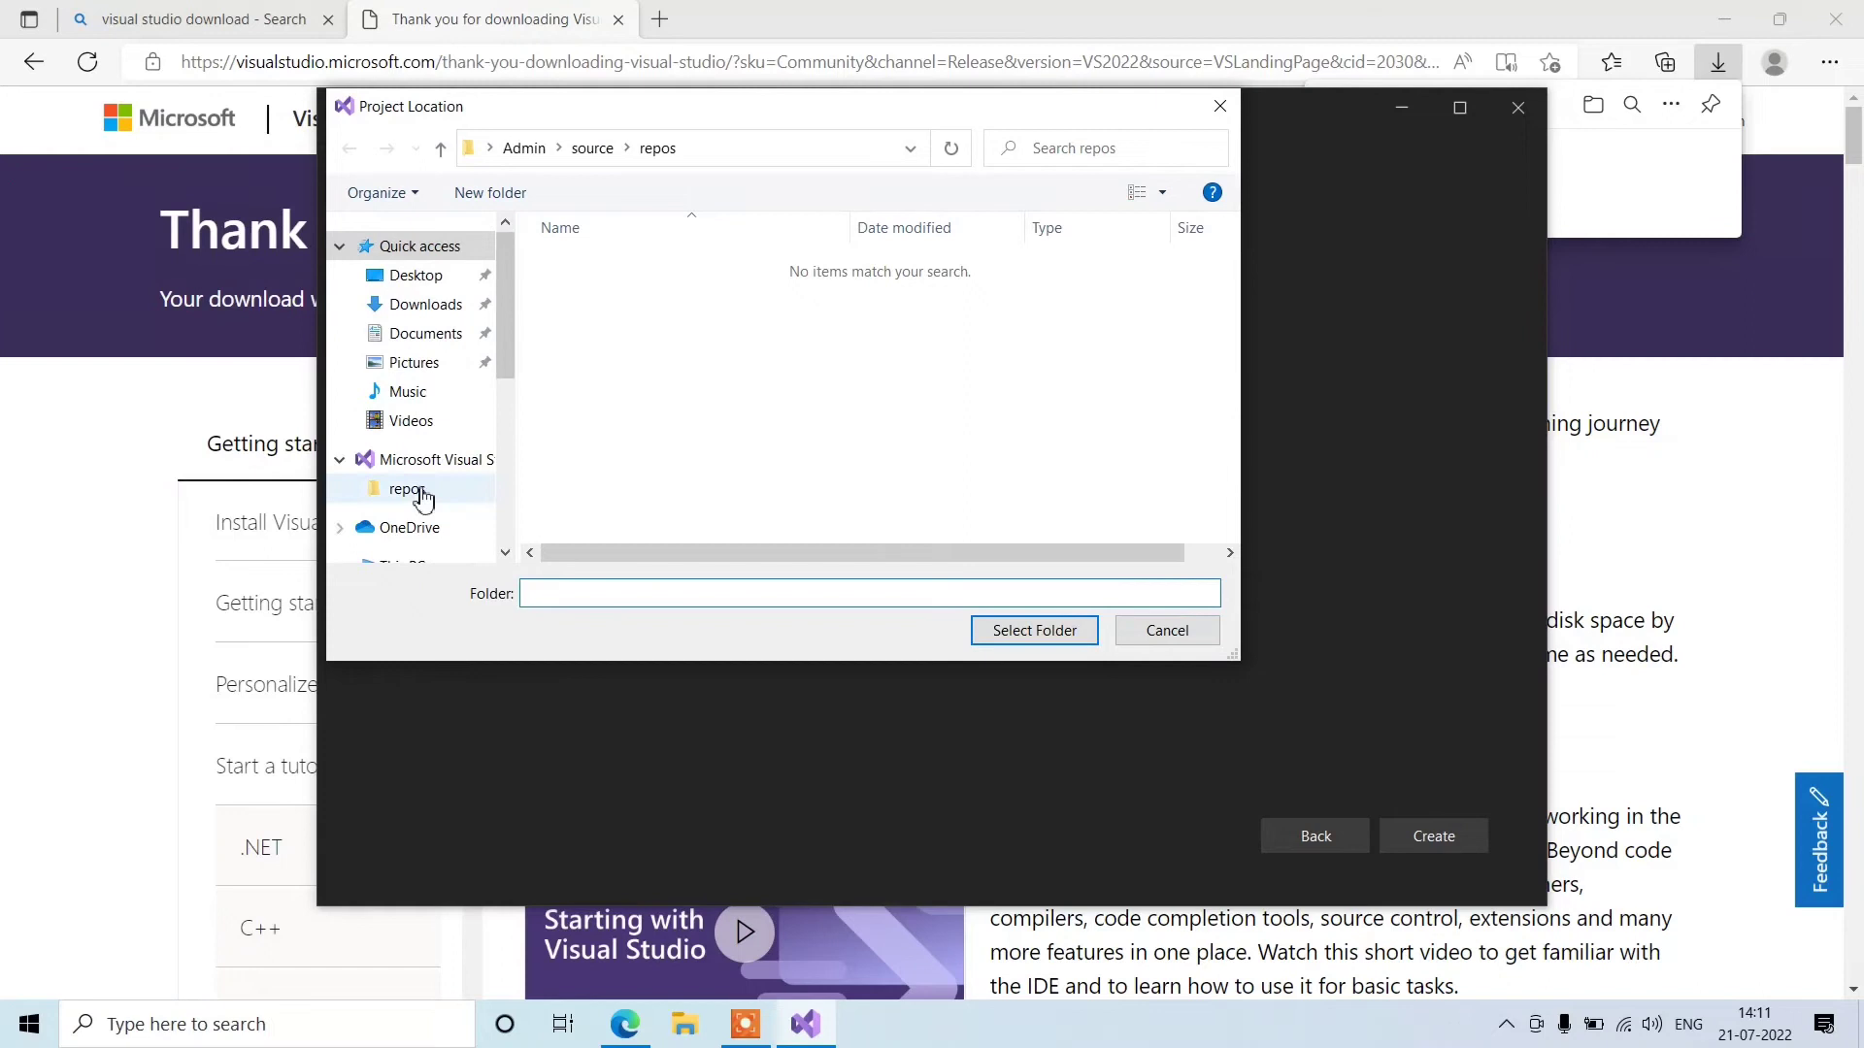
{"action": "mouse_move", "coordinate": [627, 278]}
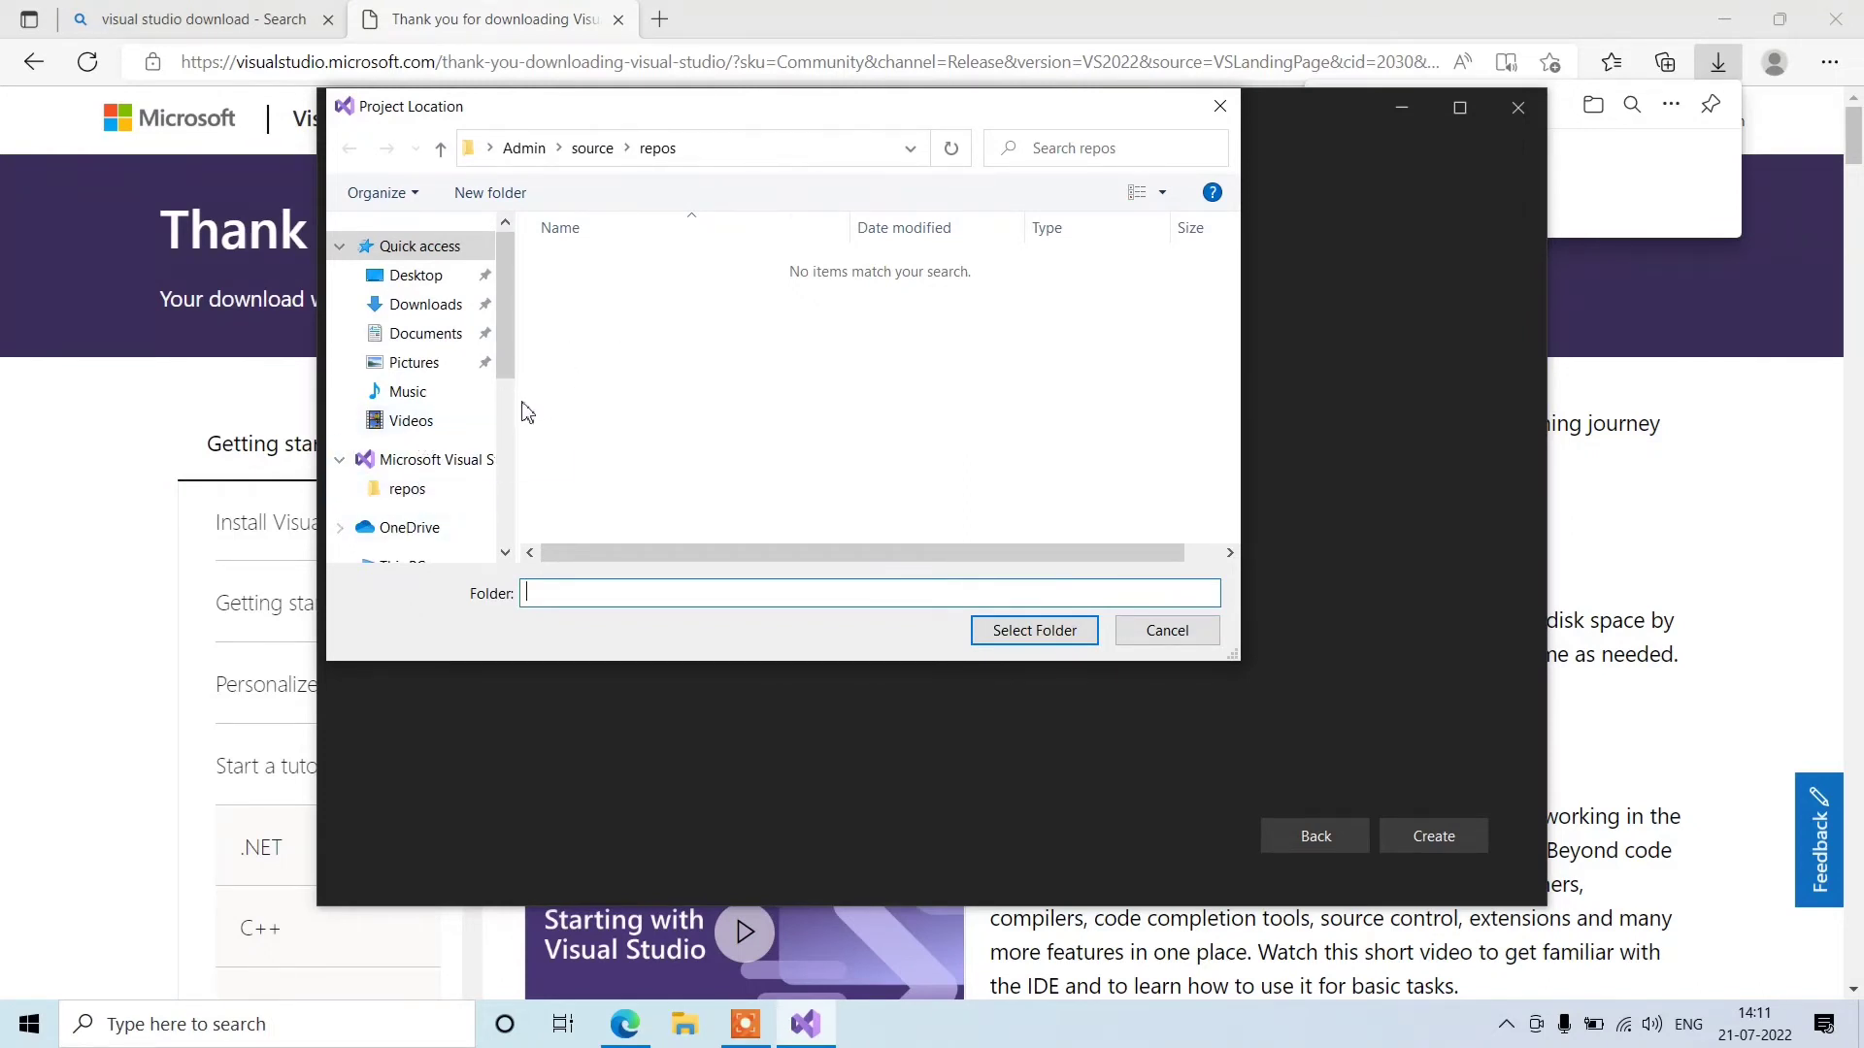
{"action": "scroll", "scroll_direction": "down", "scroll_amount": 3}
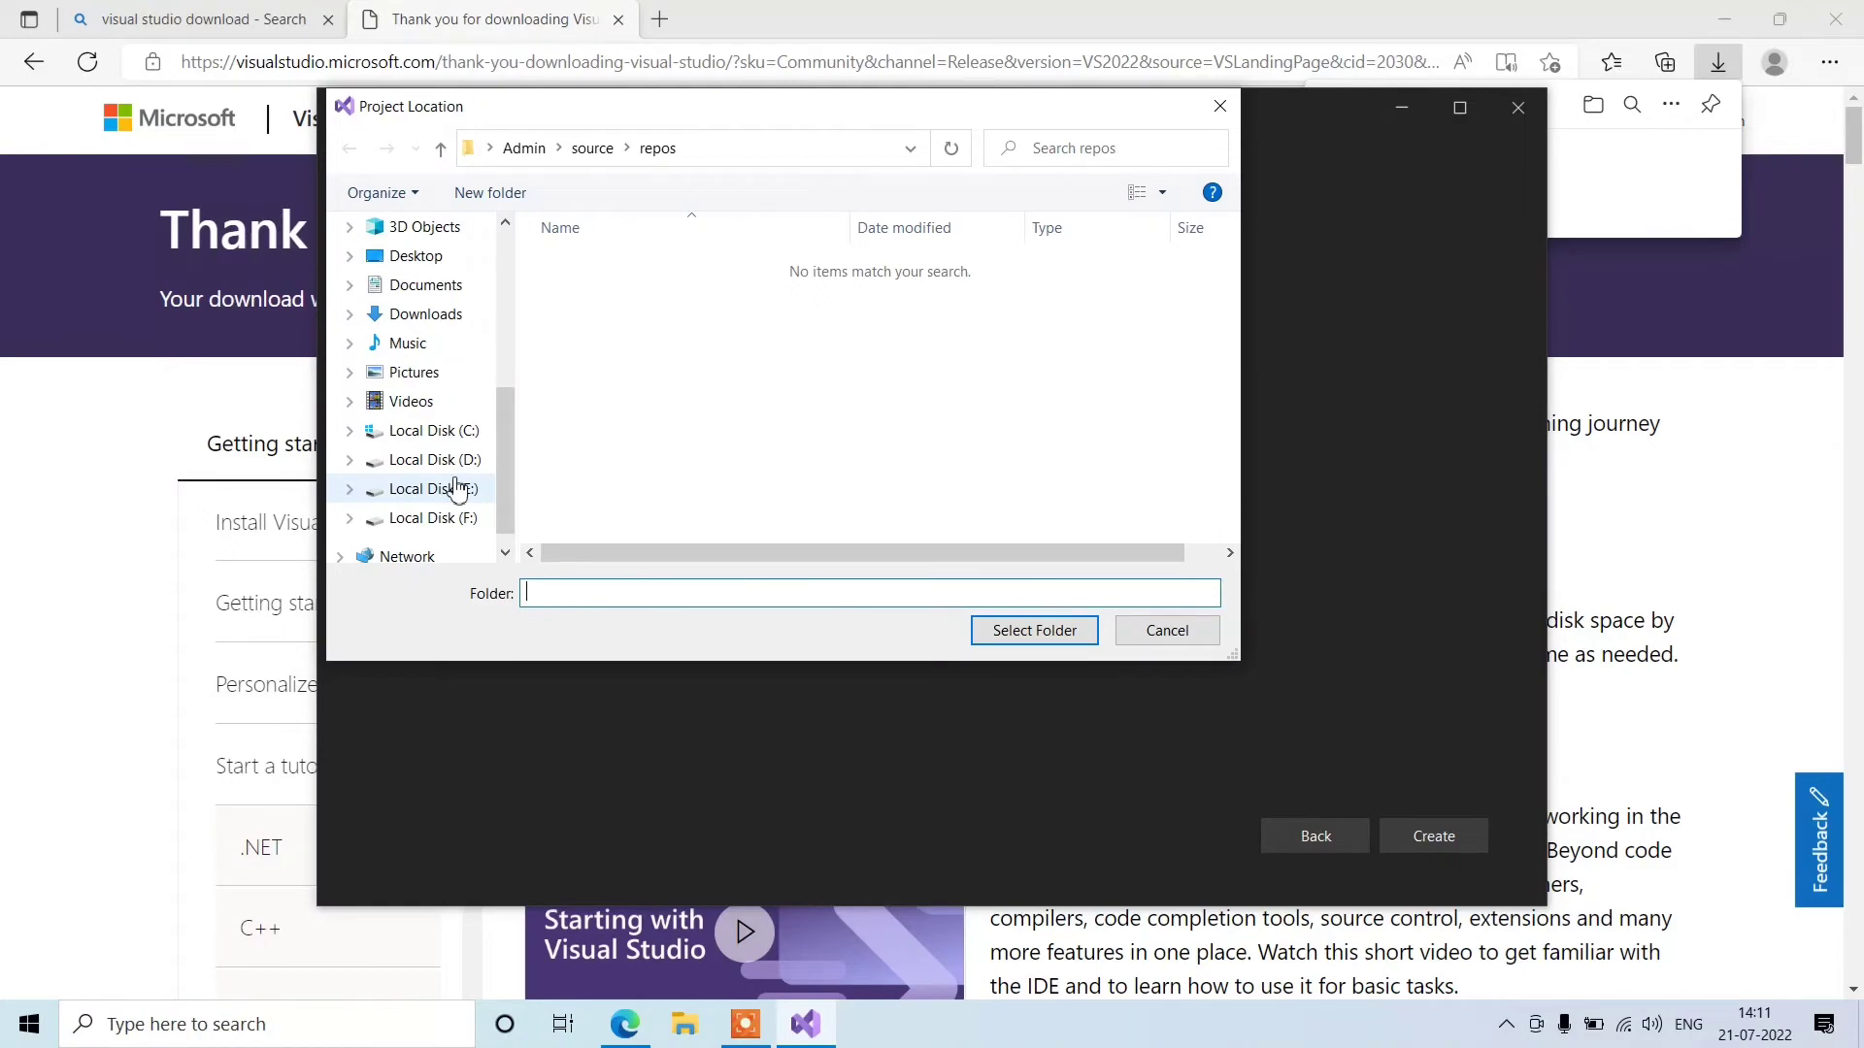
{"action": "left_click", "coordinate": [433, 490]}
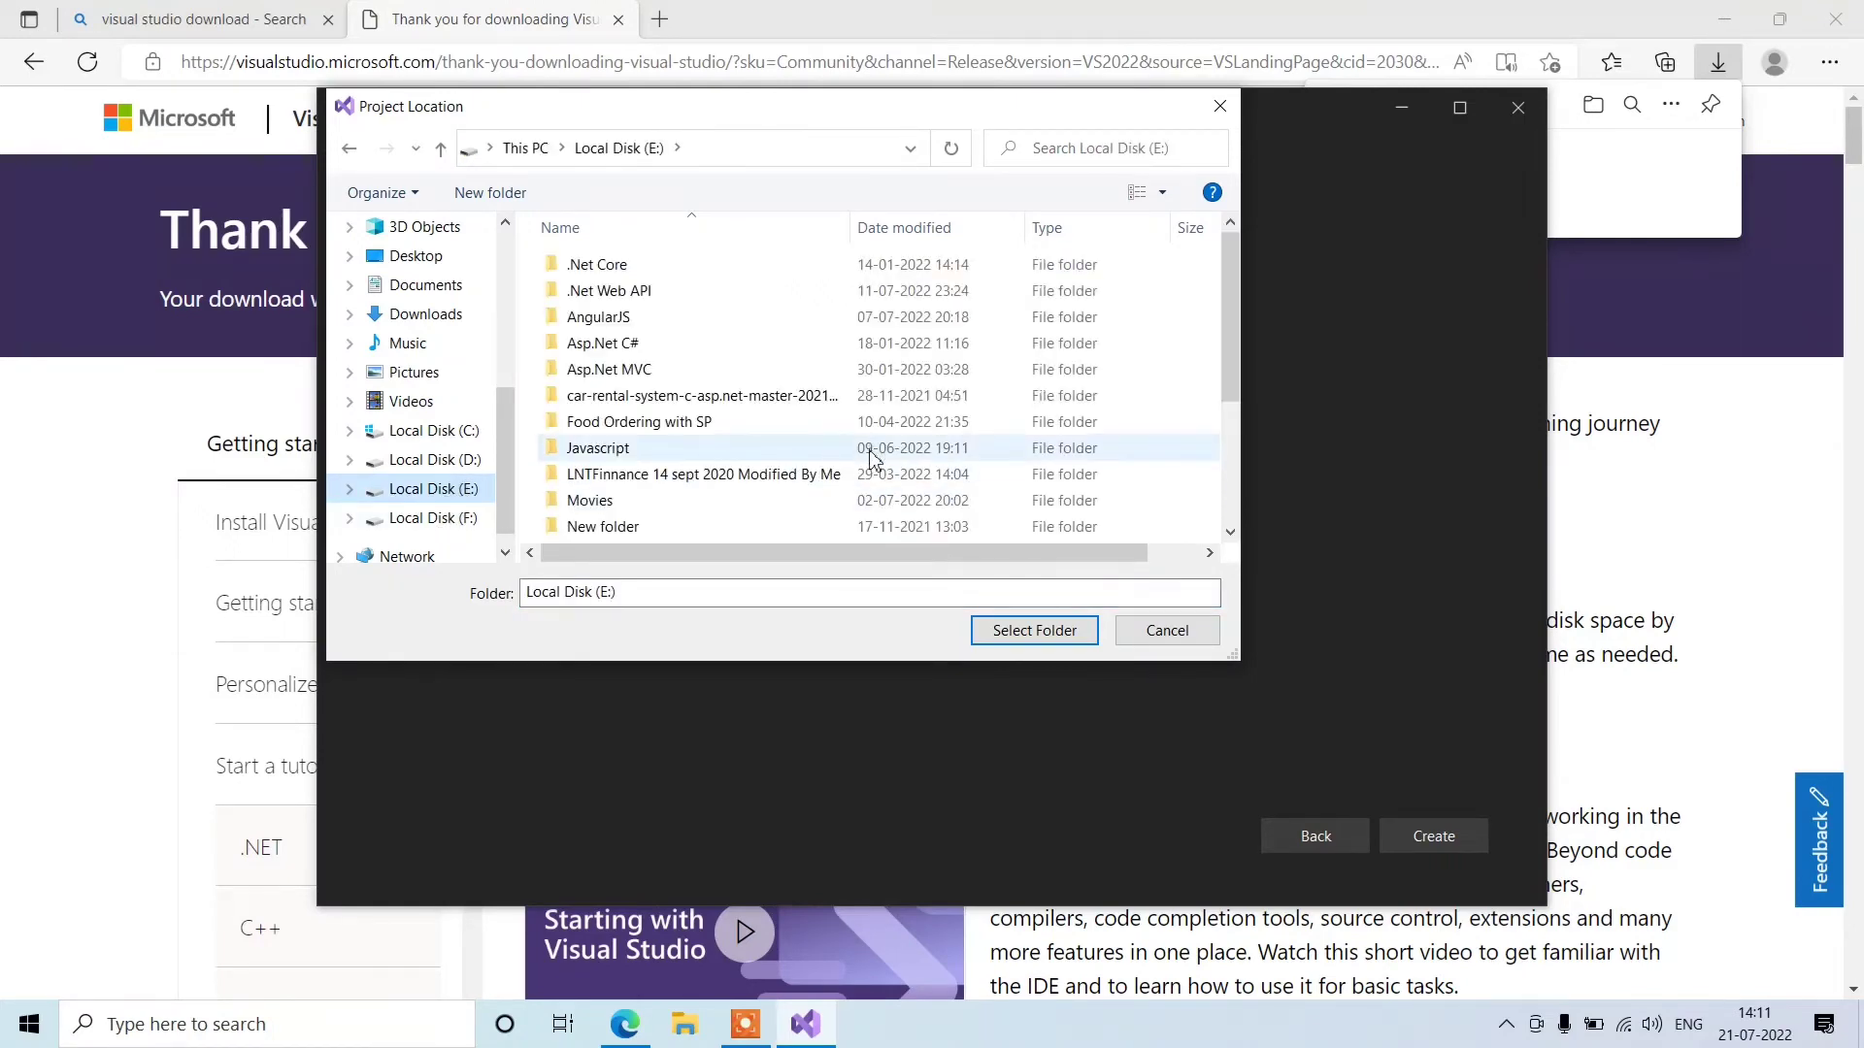
{"action": "left_click", "coordinate": [1031, 629]}
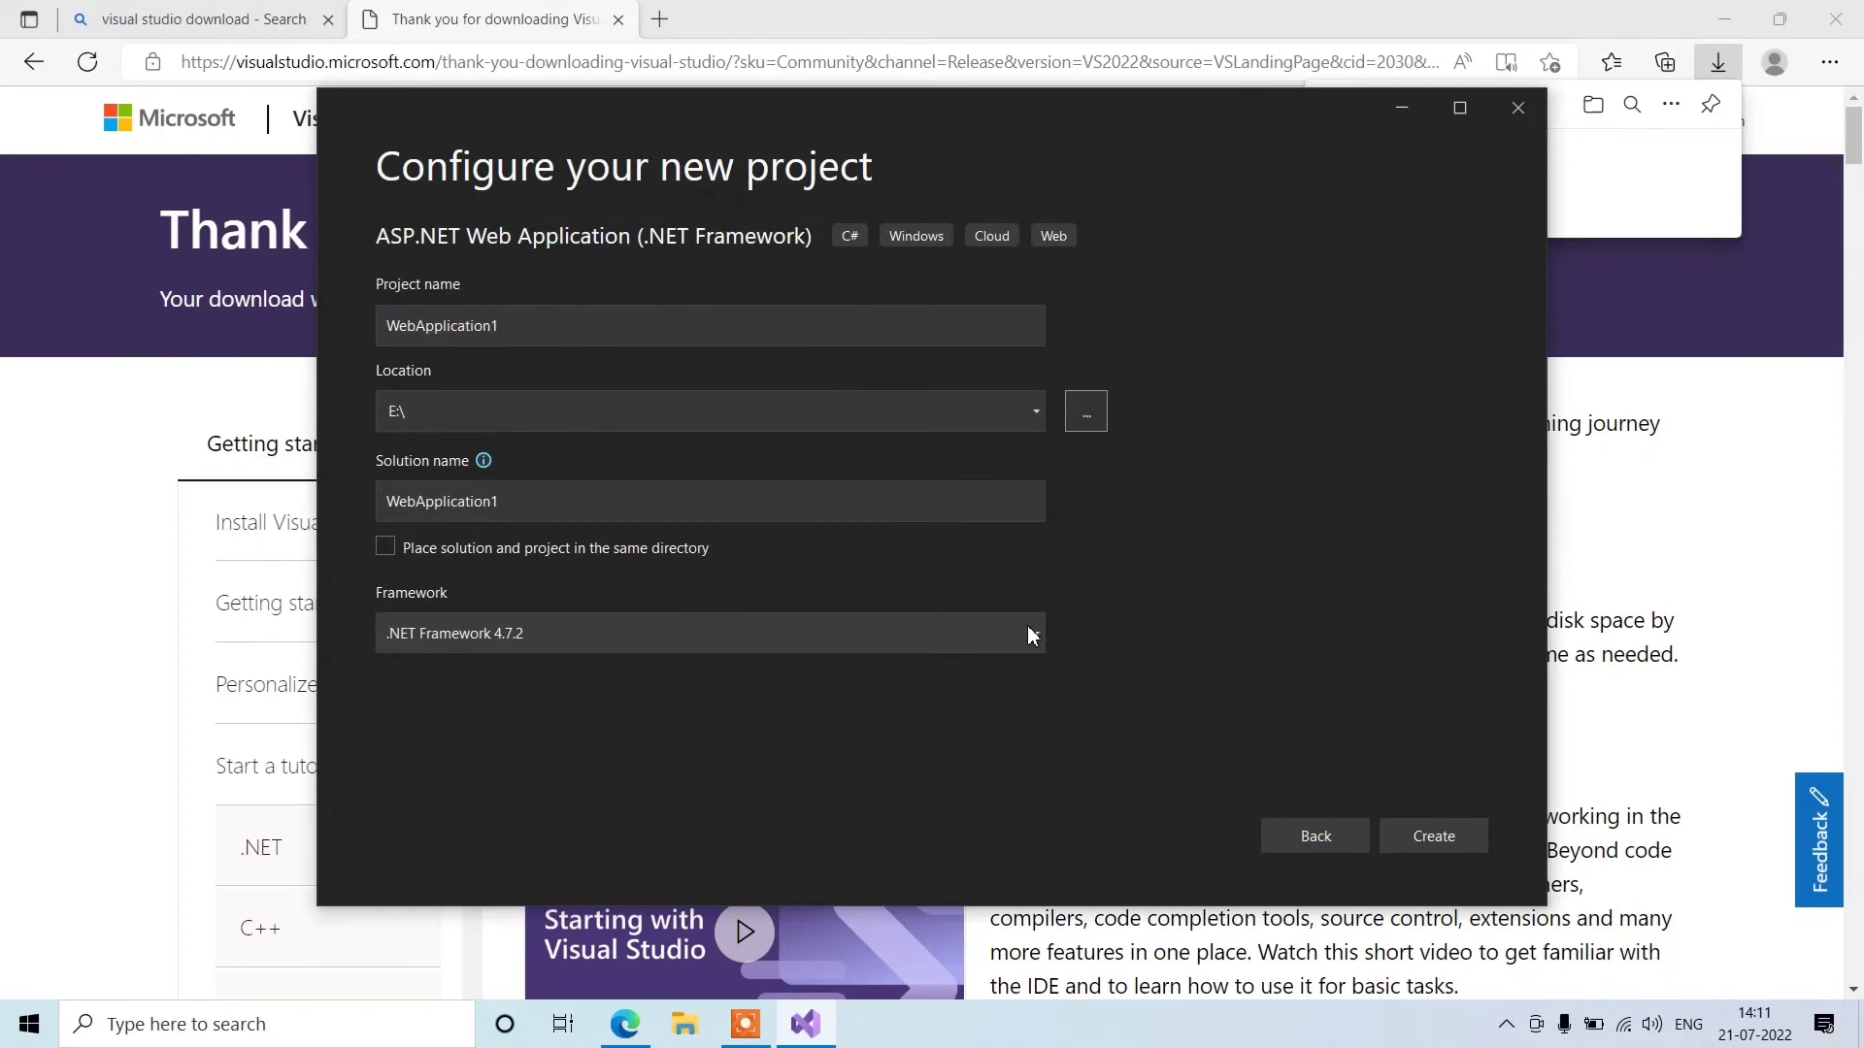
{"action": "mouse_move", "coordinate": [926, 691]}
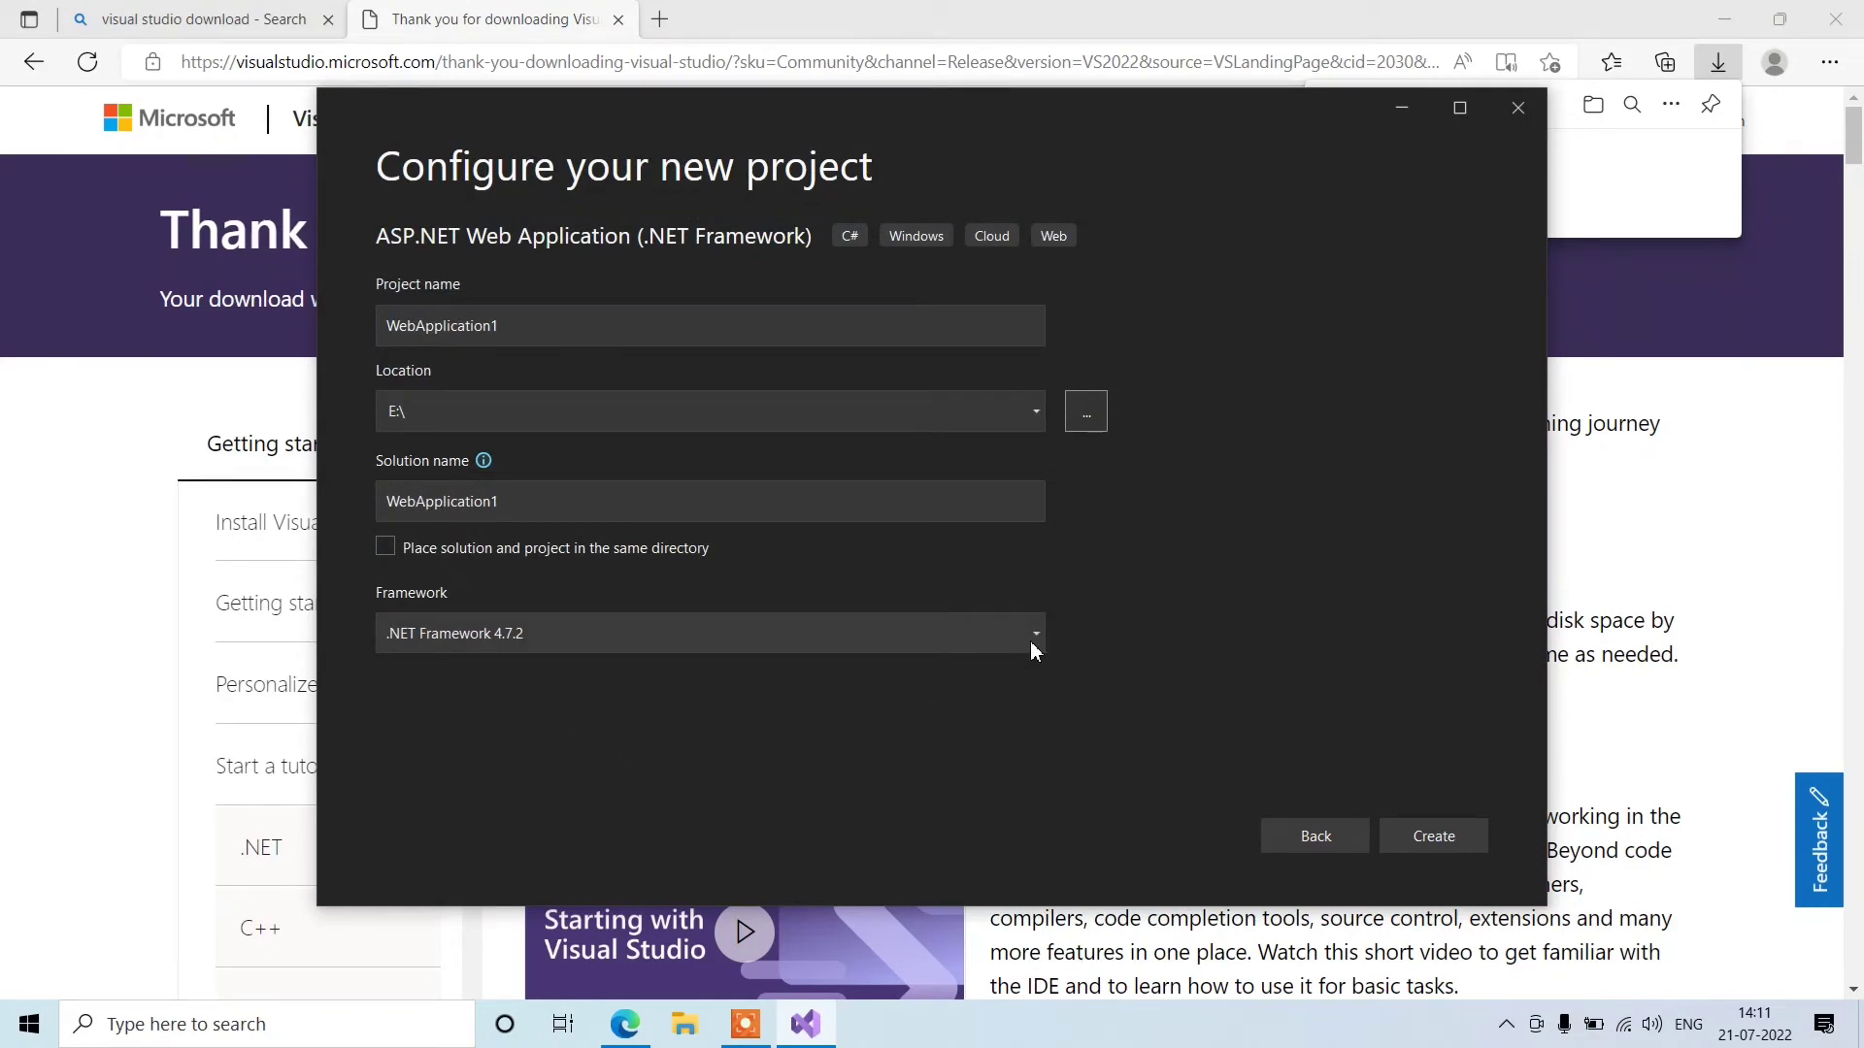
- Target .NET Framework 4.8 for WebApplication1 and continue to the template choice
{"action": "left_click", "coordinate": [711, 633]}
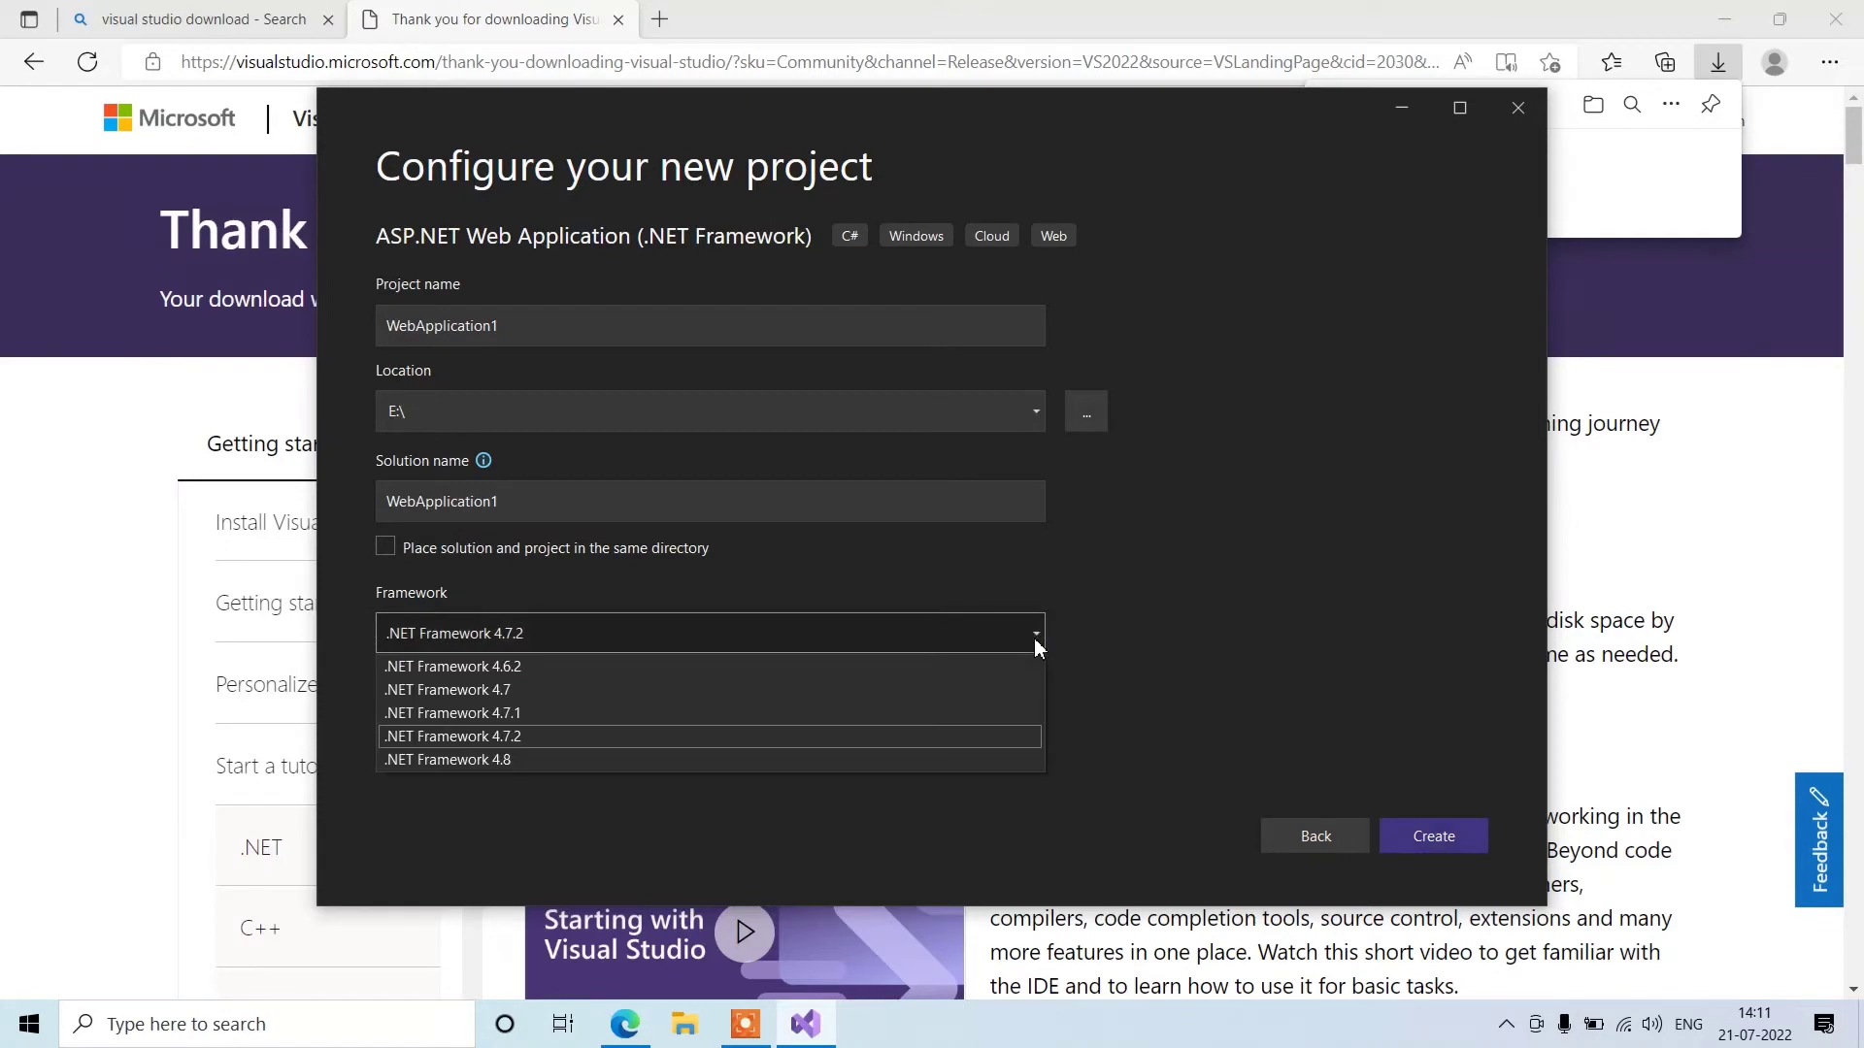
{"action": "left_click", "coordinate": [449, 760]}
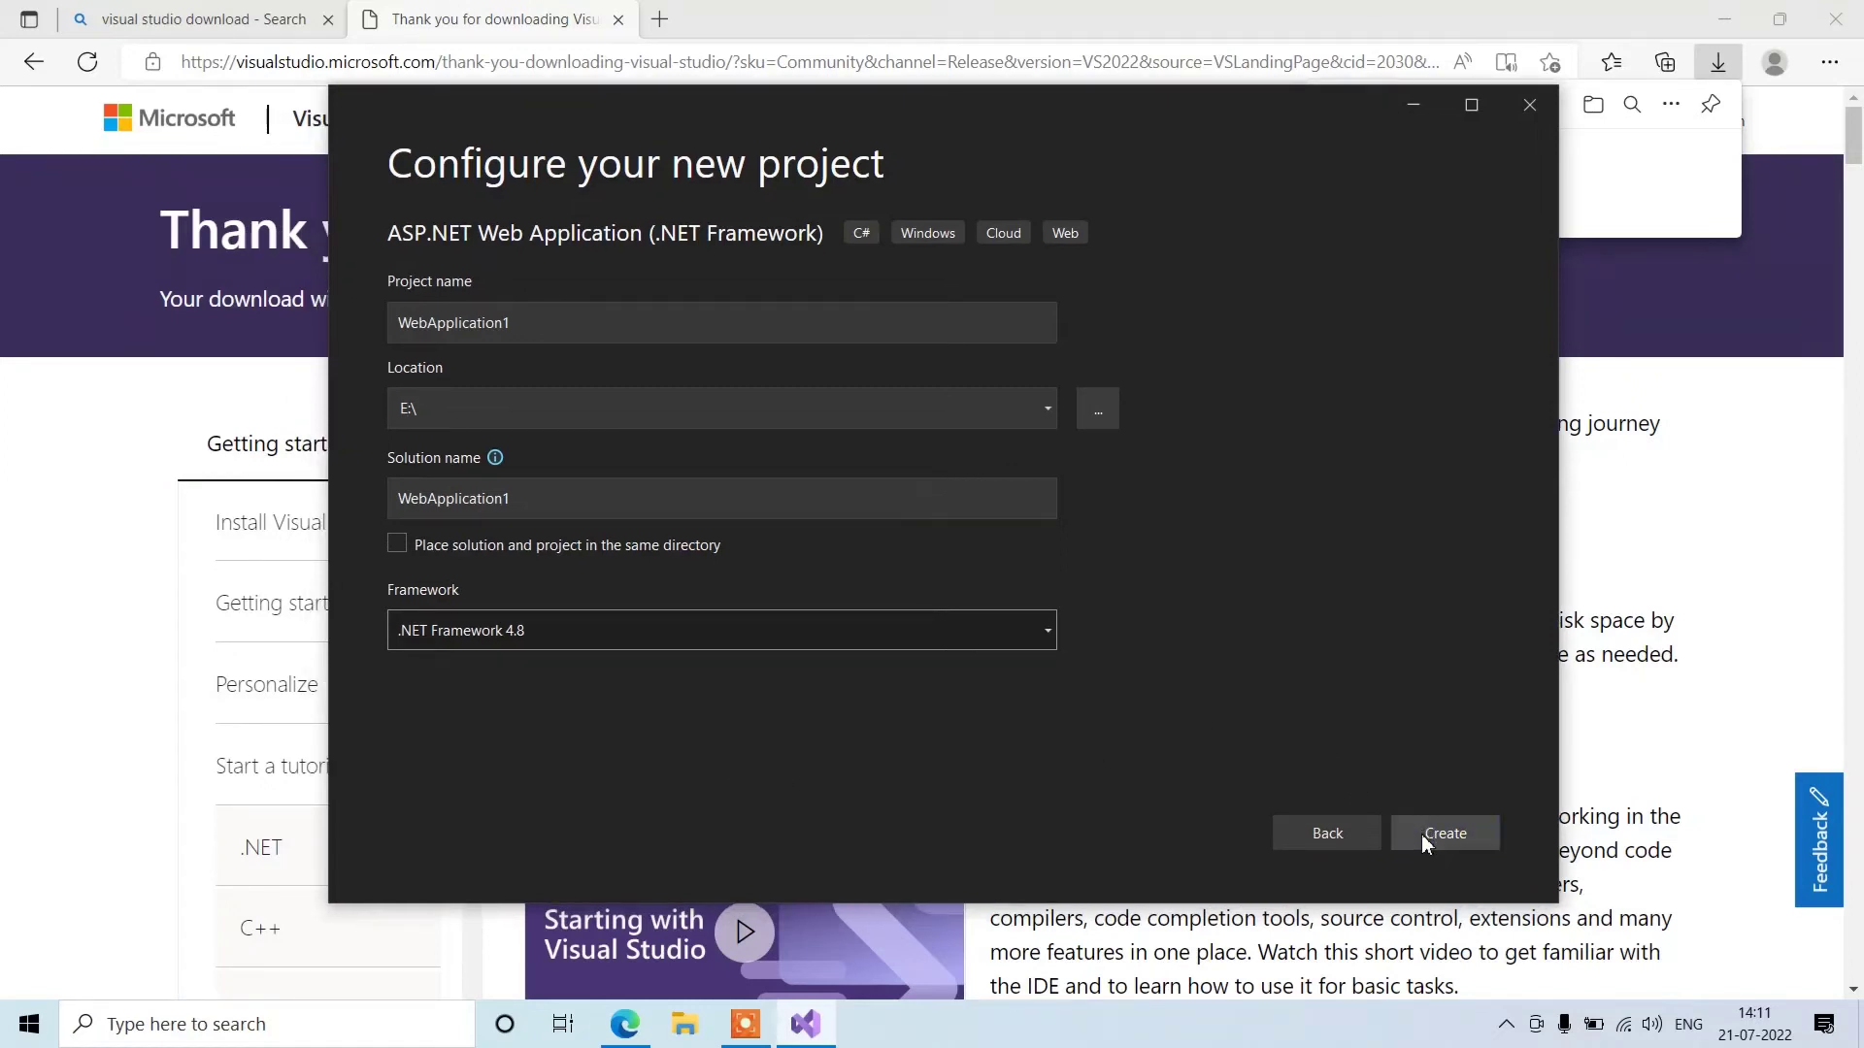
{"action": "left_click", "coordinate": [1444, 833]}
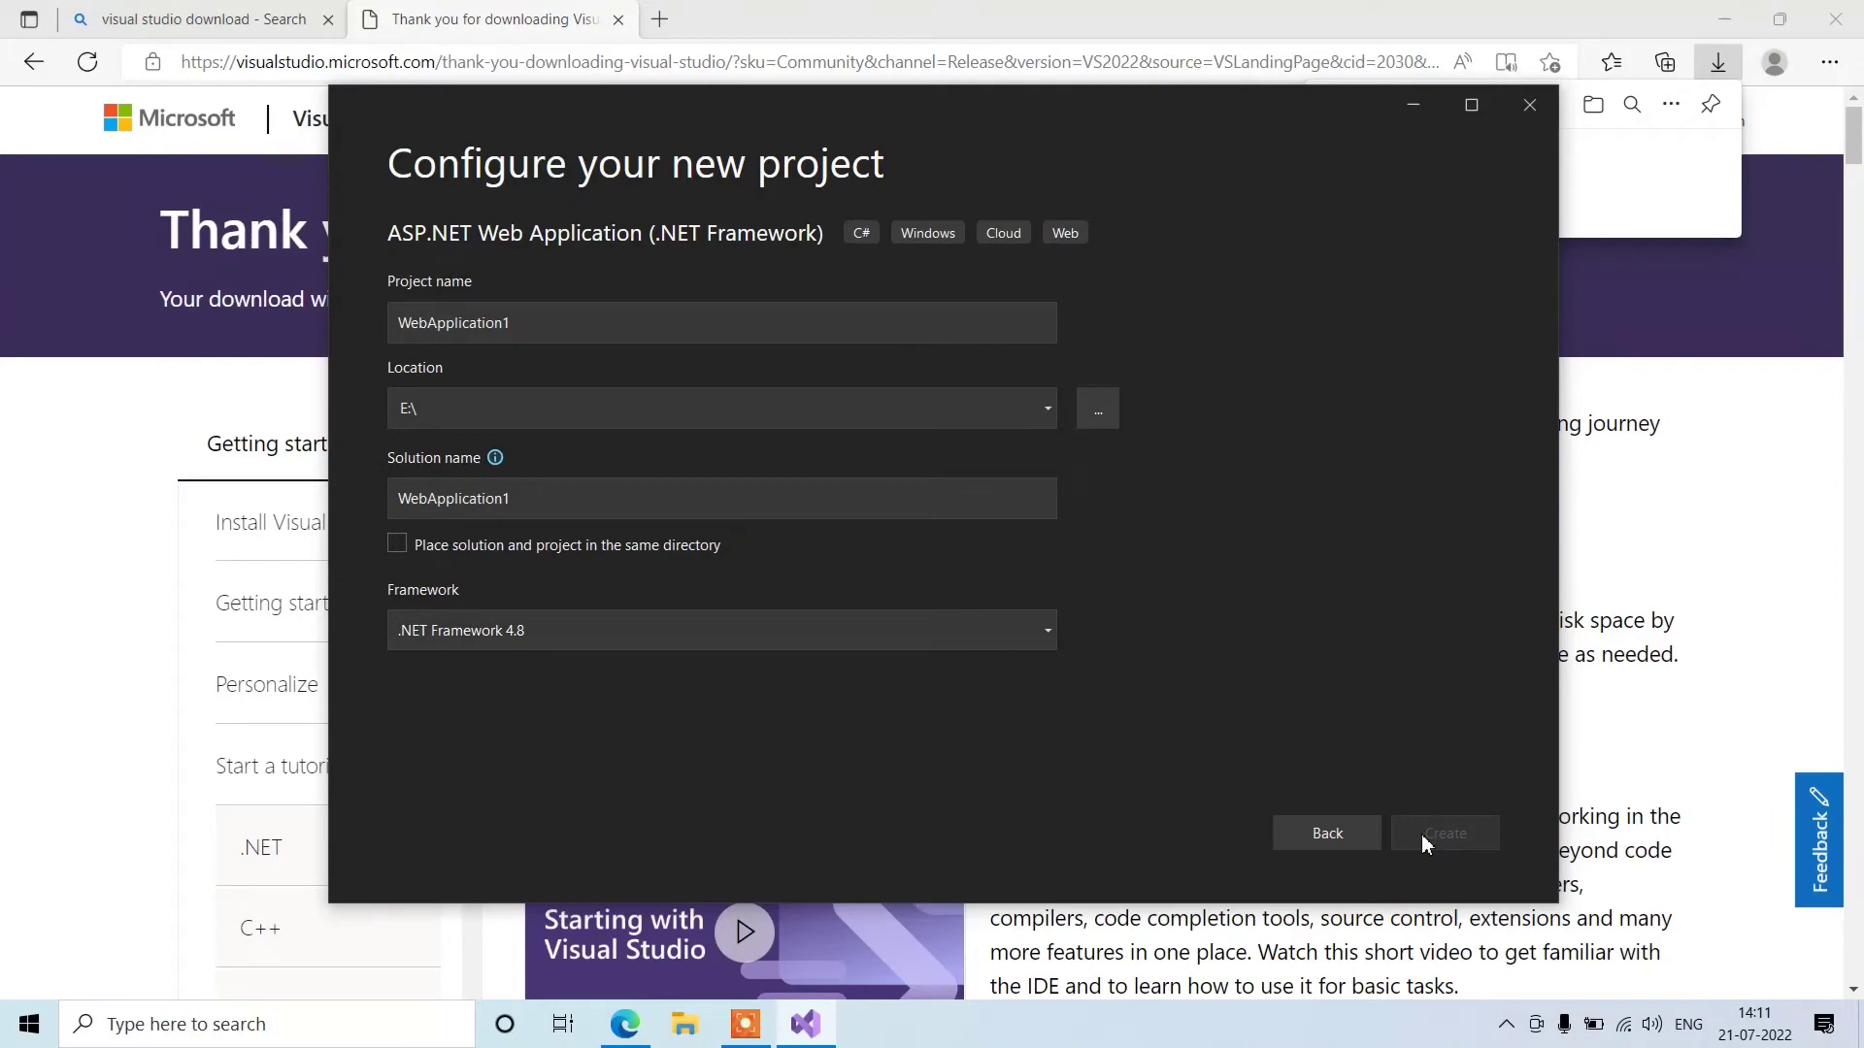
{"action": "left_click", "coordinate": [1445, 832]}
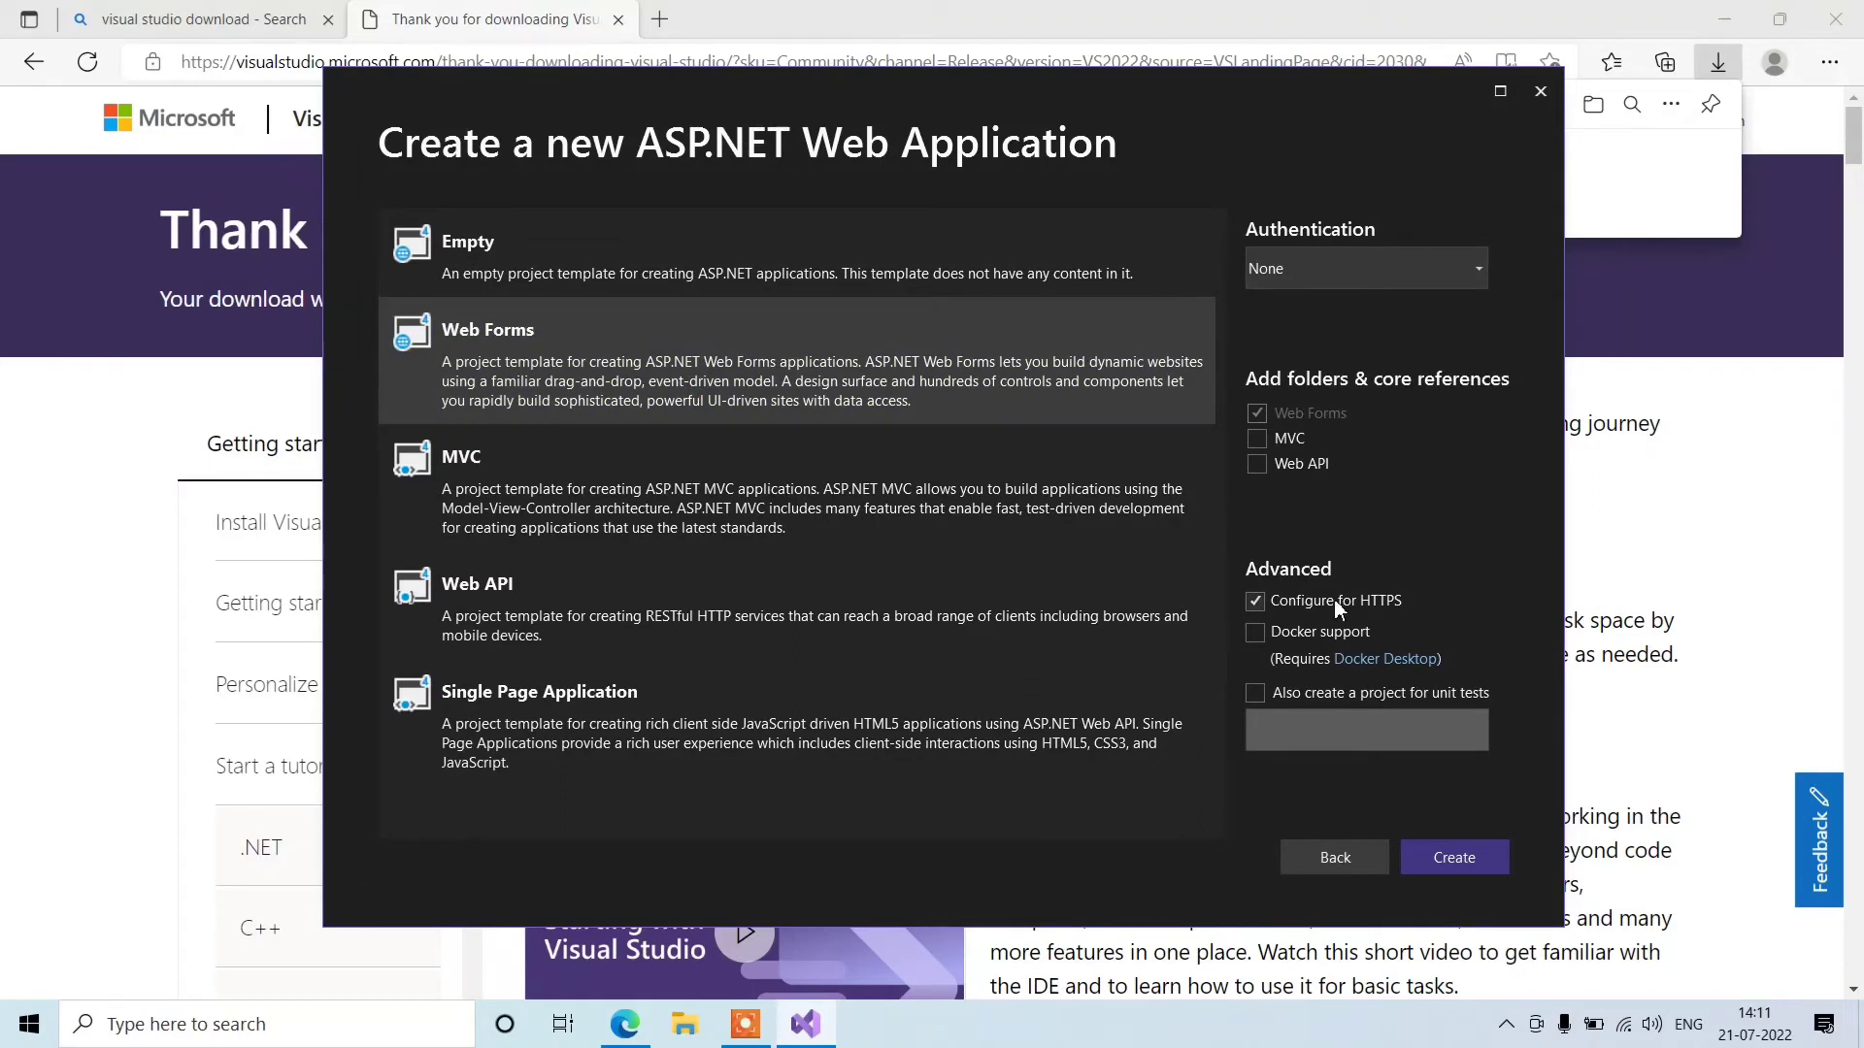
- Create WebApplication1 from the Web Forms template with Configure for HTTPS unchecked
{"action": "left_click", "coordinate": [1254, 600]}
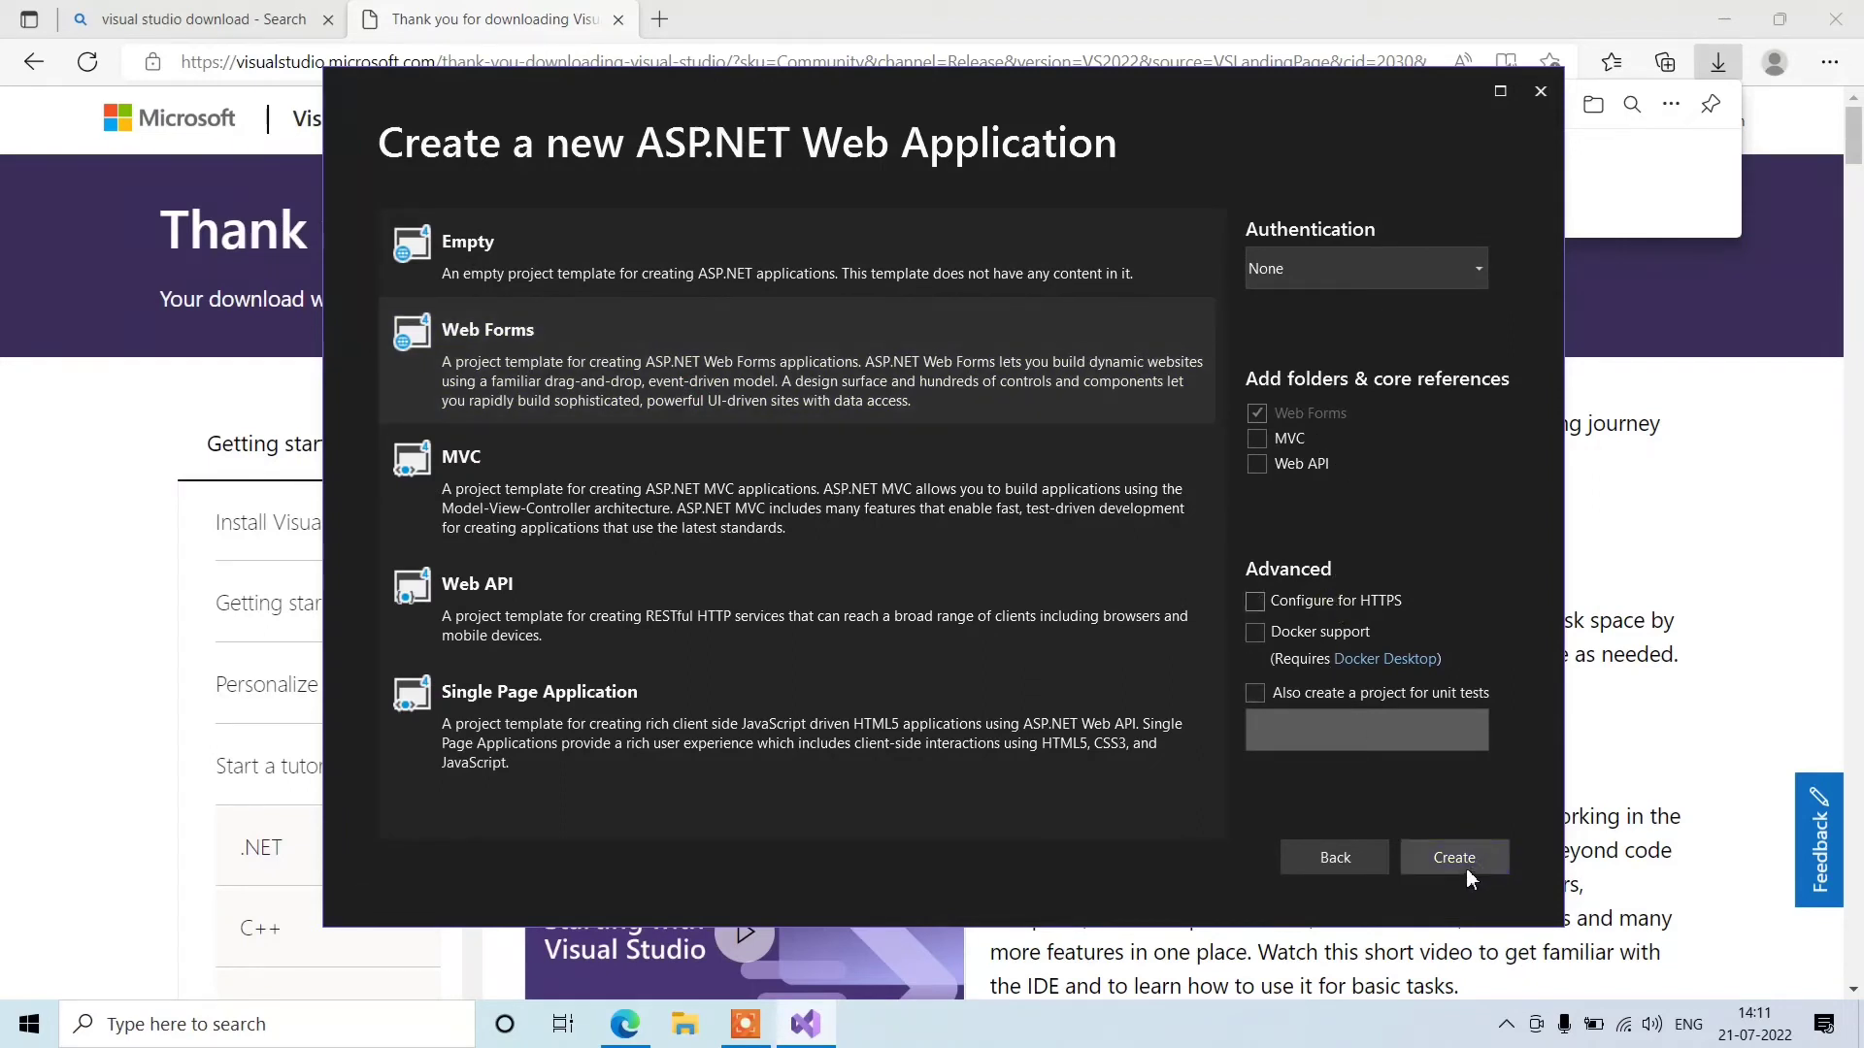
{"action": "left_click", "coordinate": [1453, 857]}
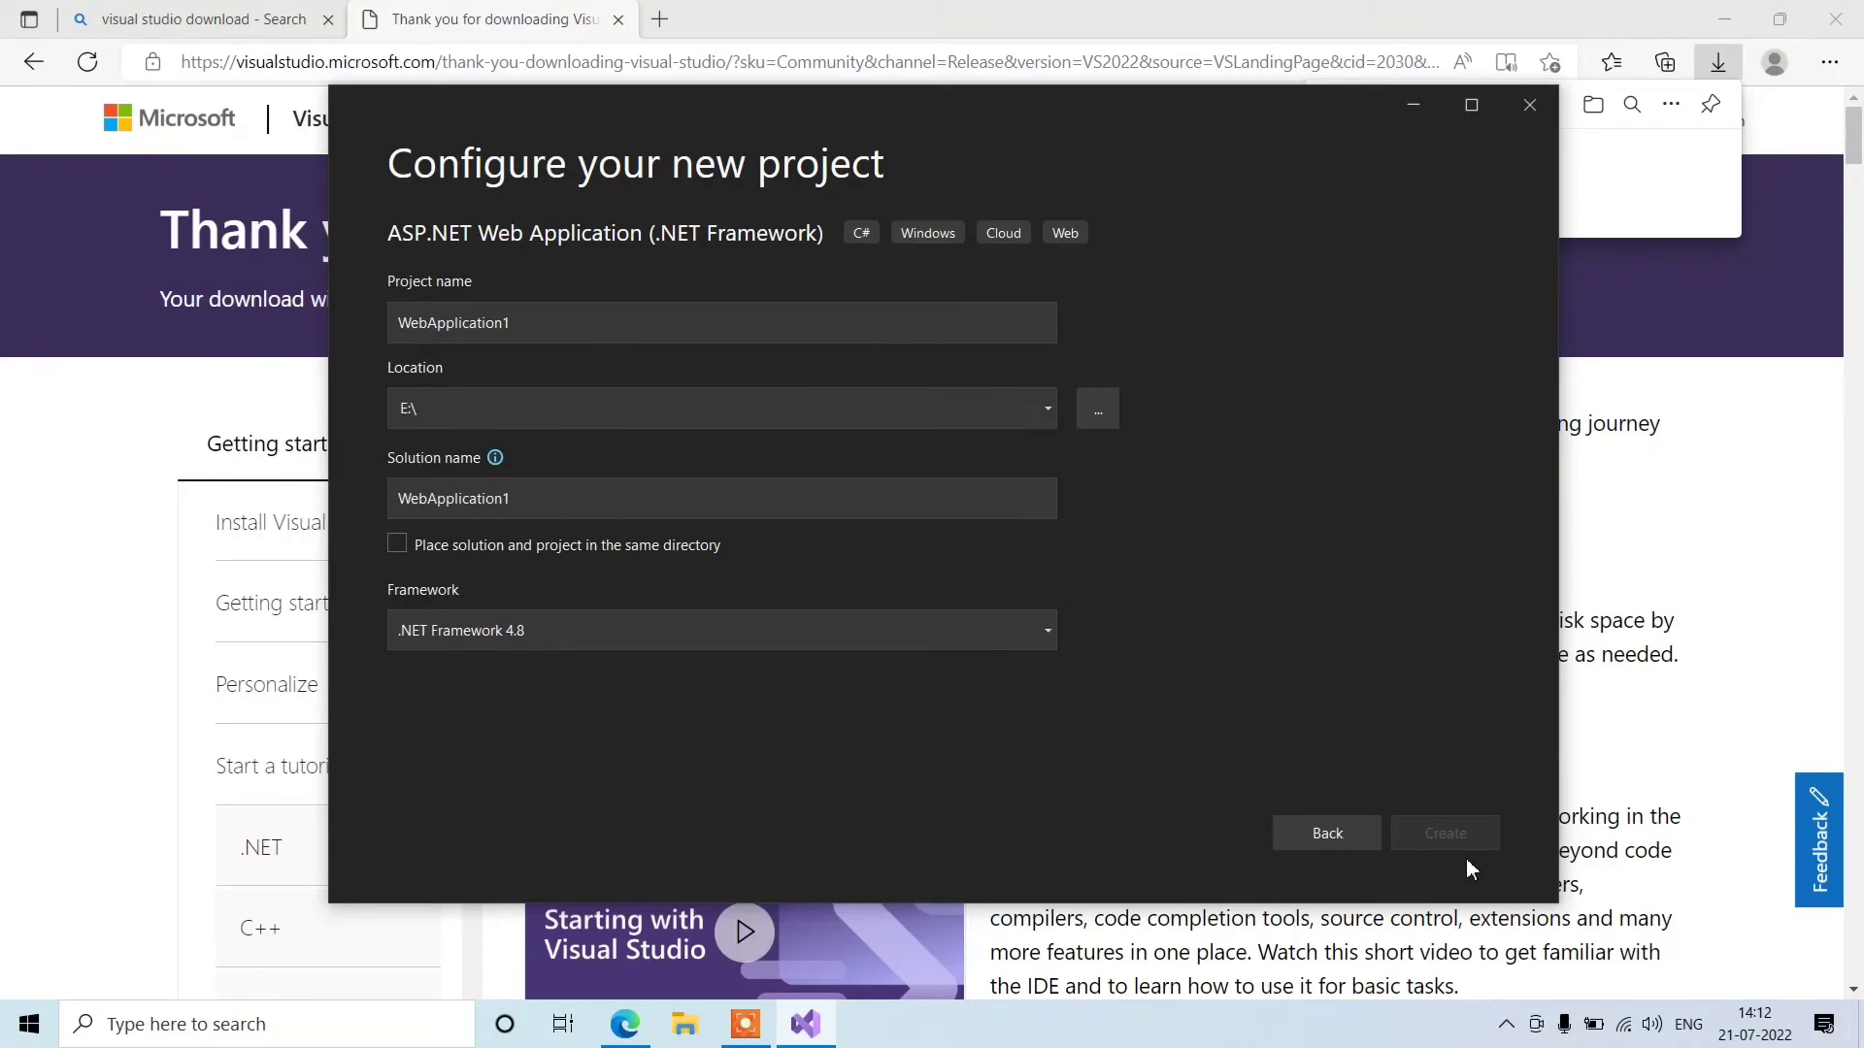
{"action": "left_click", "coordinate": [1445, 833]}
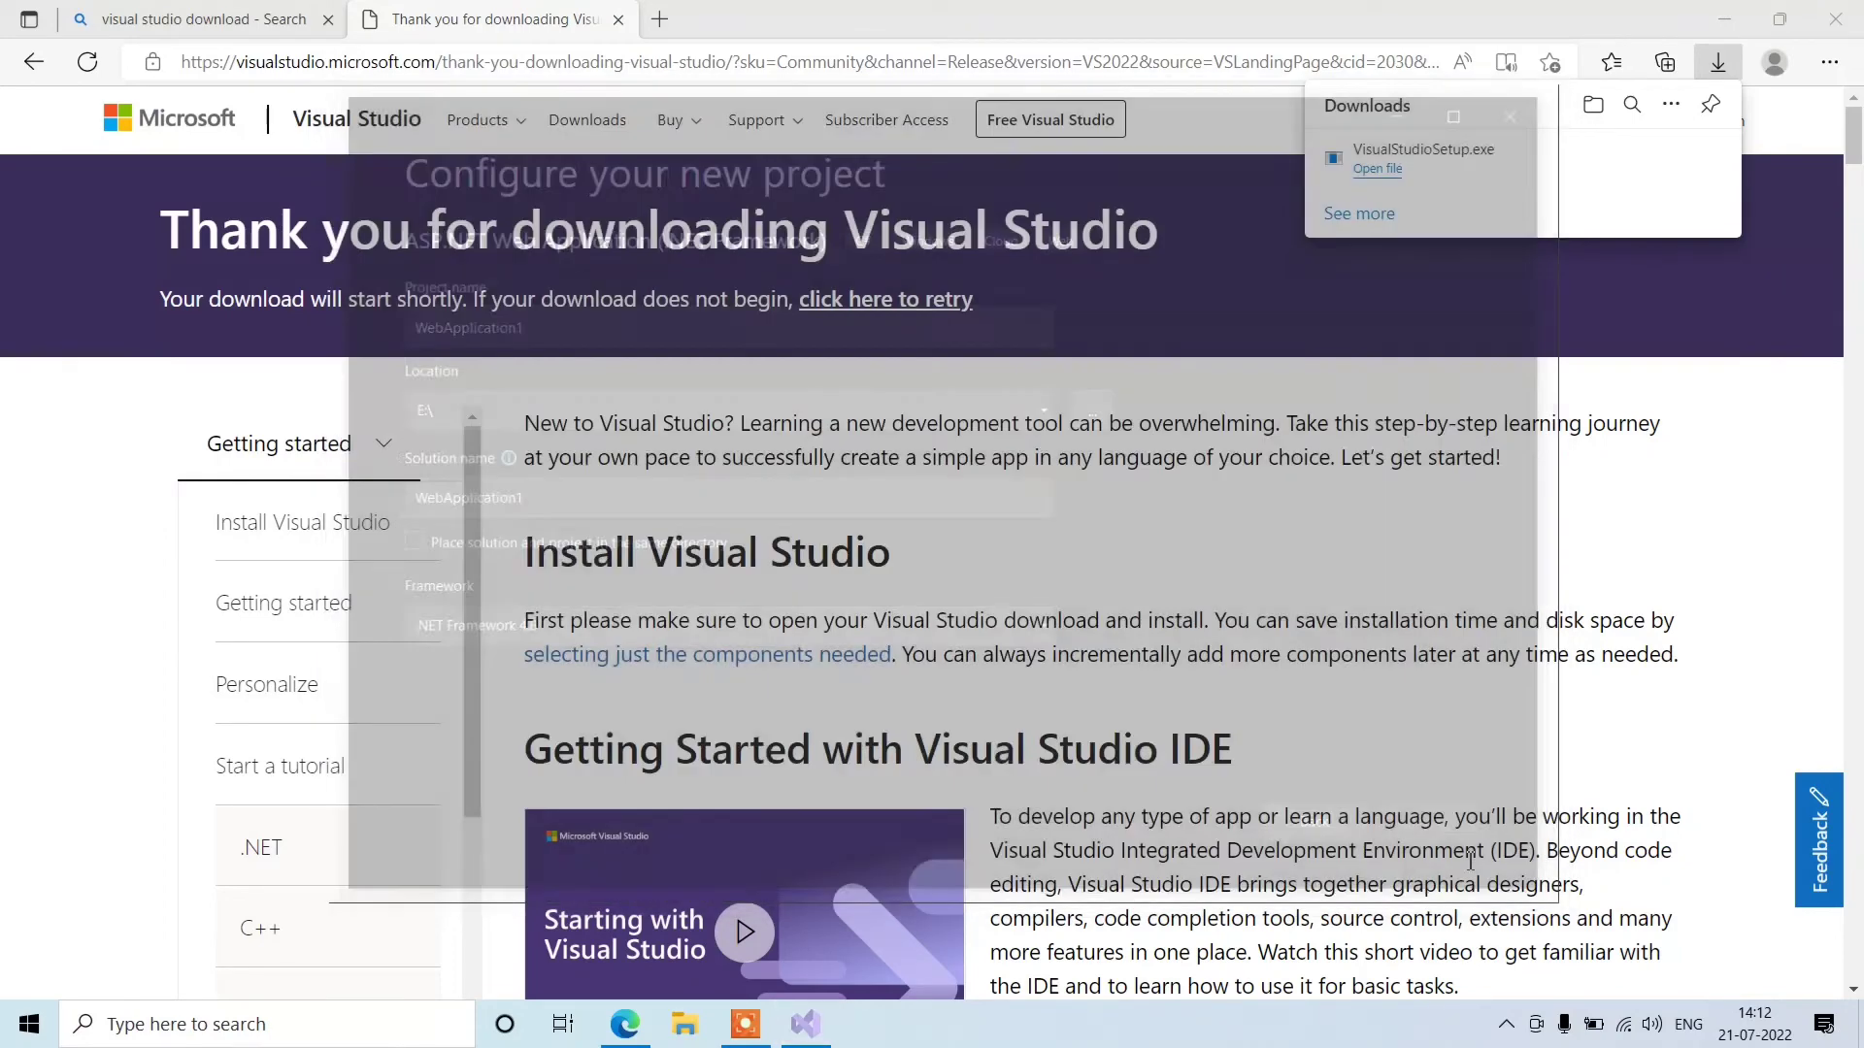
{"action": "left_click", "coordinate": [804, 1023]}
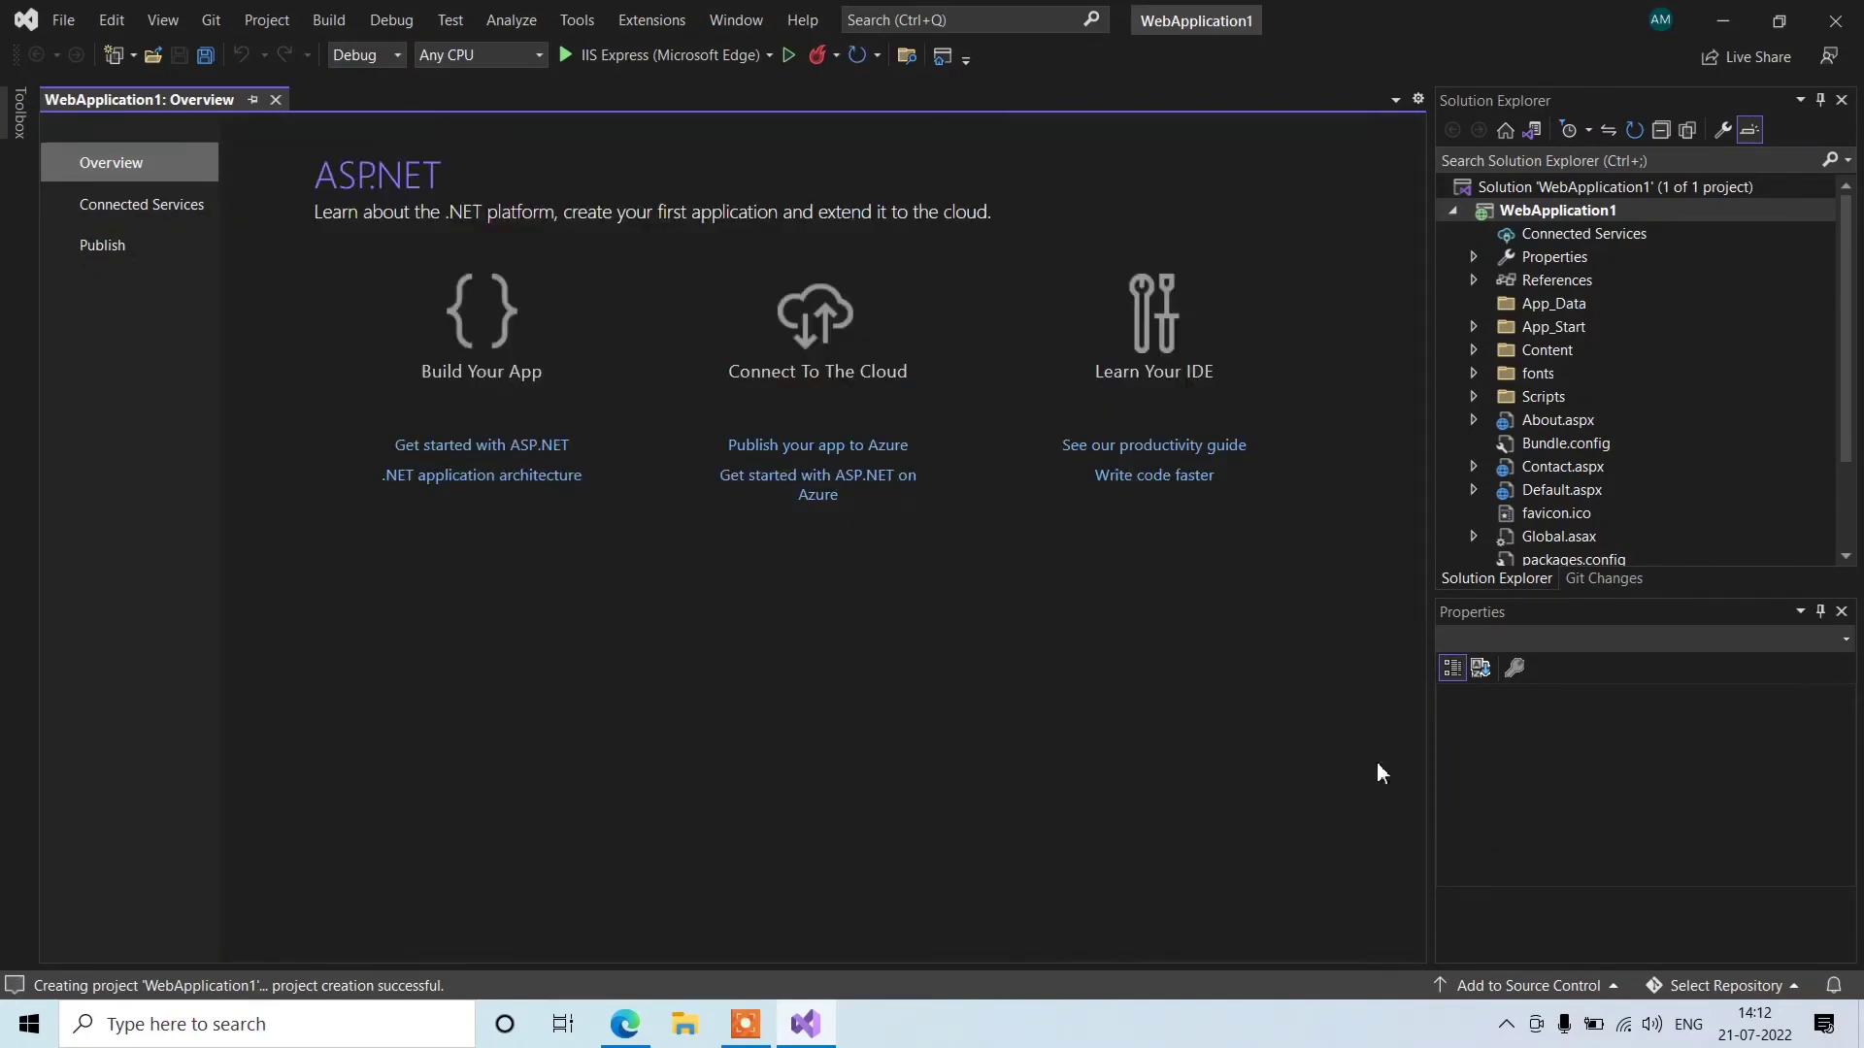
{"action": "mouse_move", "coordinate": [276, 99]}
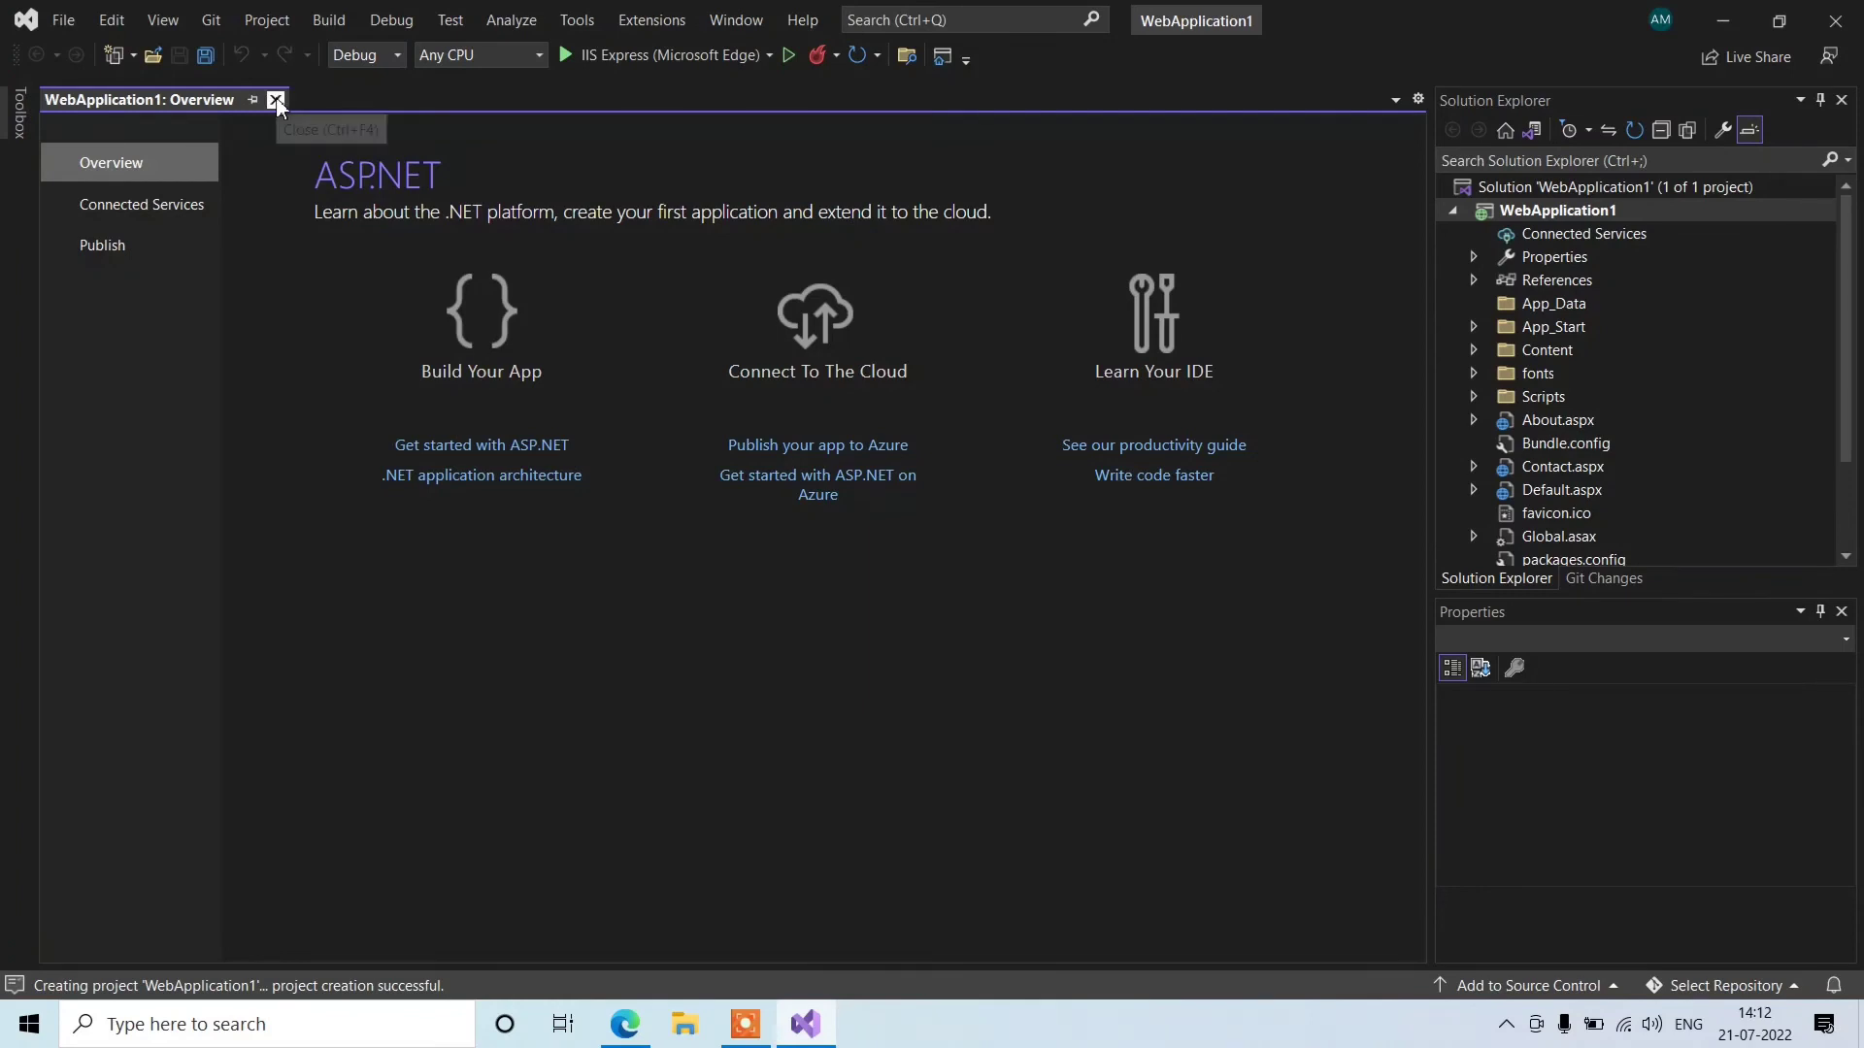
- Close the project Overview page and open Default.aspx from Solution Explorer
{"action": "left_click", "coordinate": [276, 99]}
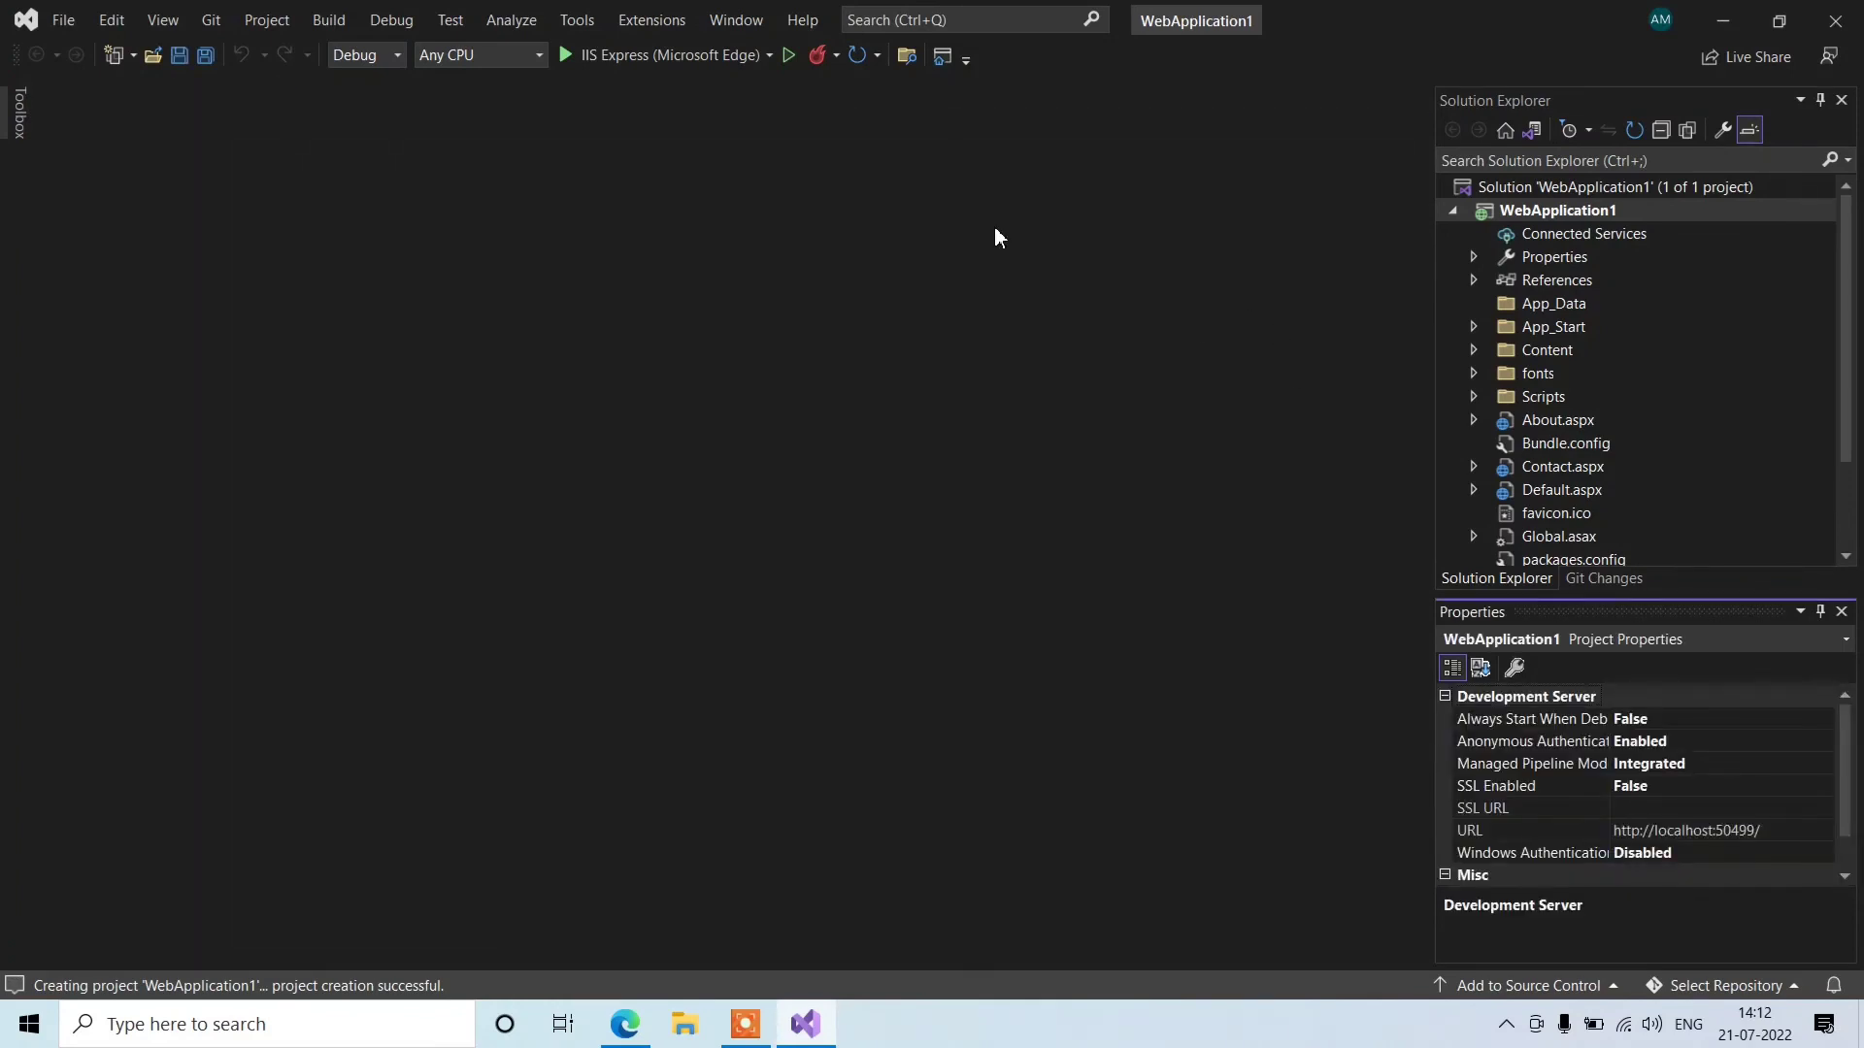
{"action": "mouse_move", "coordinate": [662, 54]}
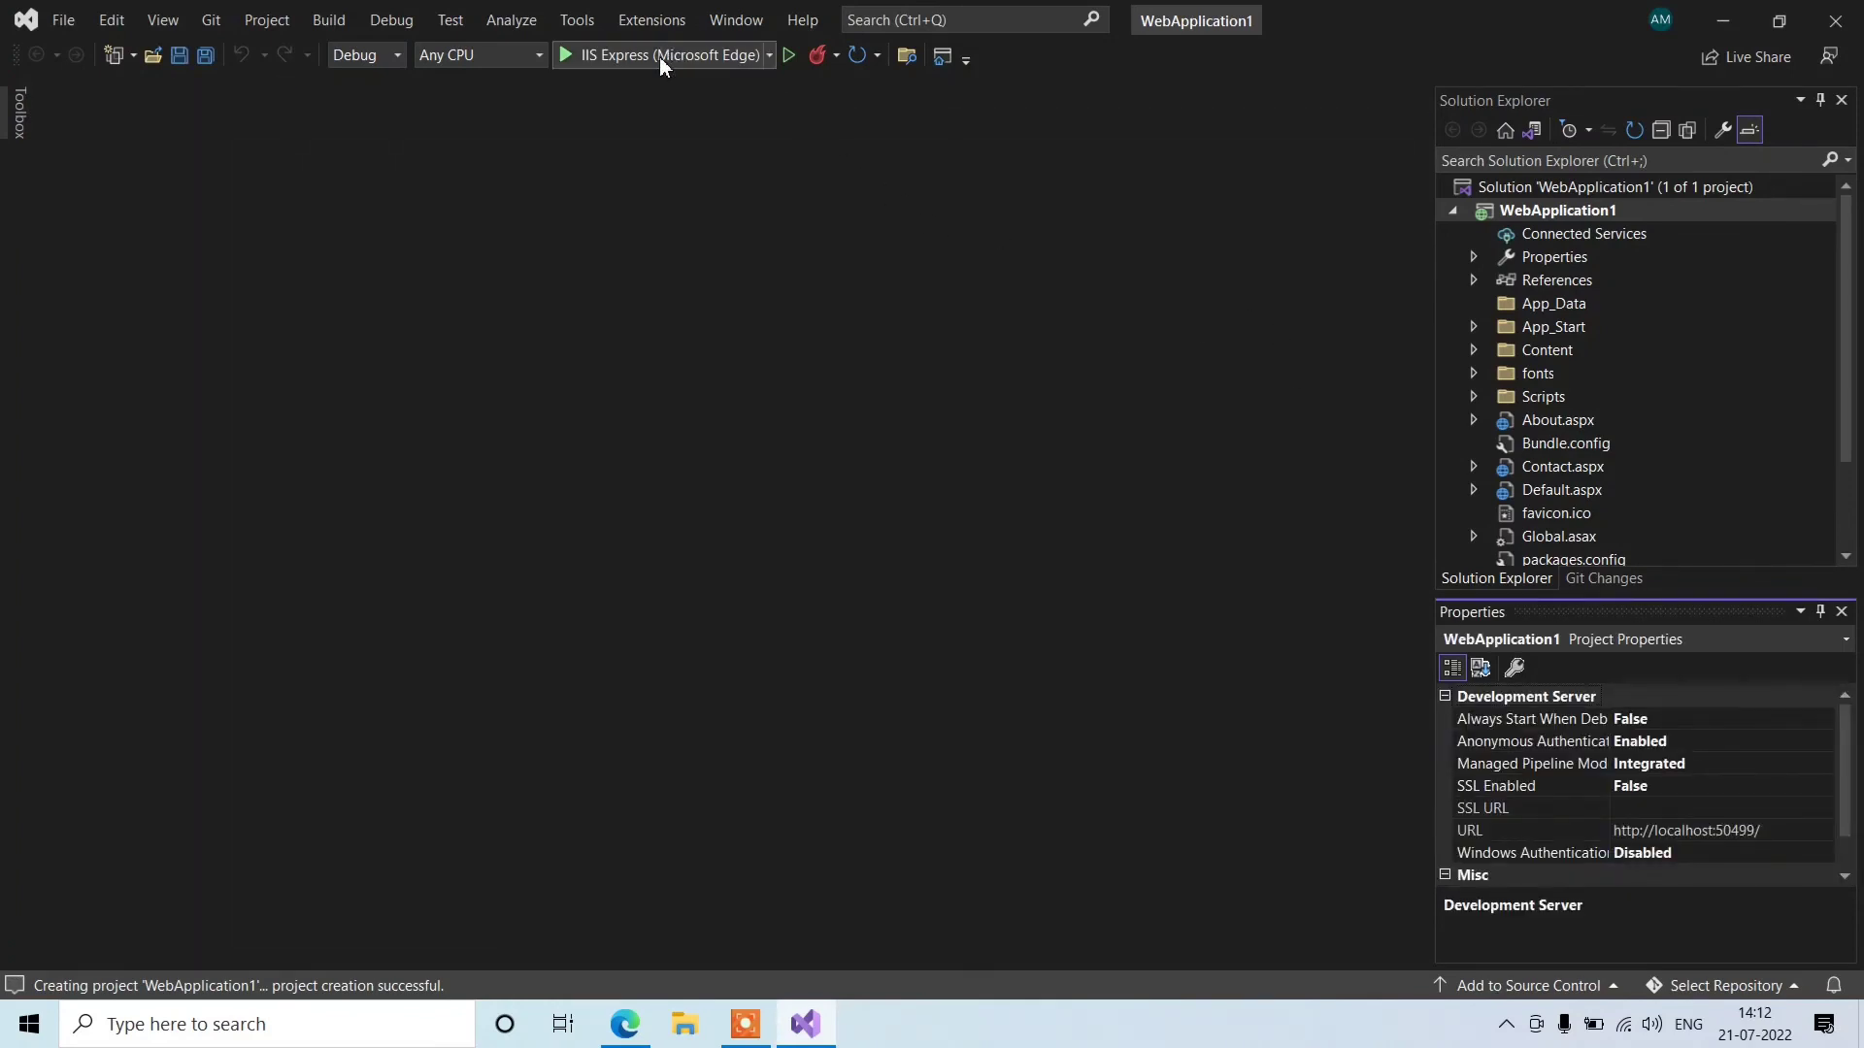
{"action": "mouse_move", "coordinate": [1561, 448]}
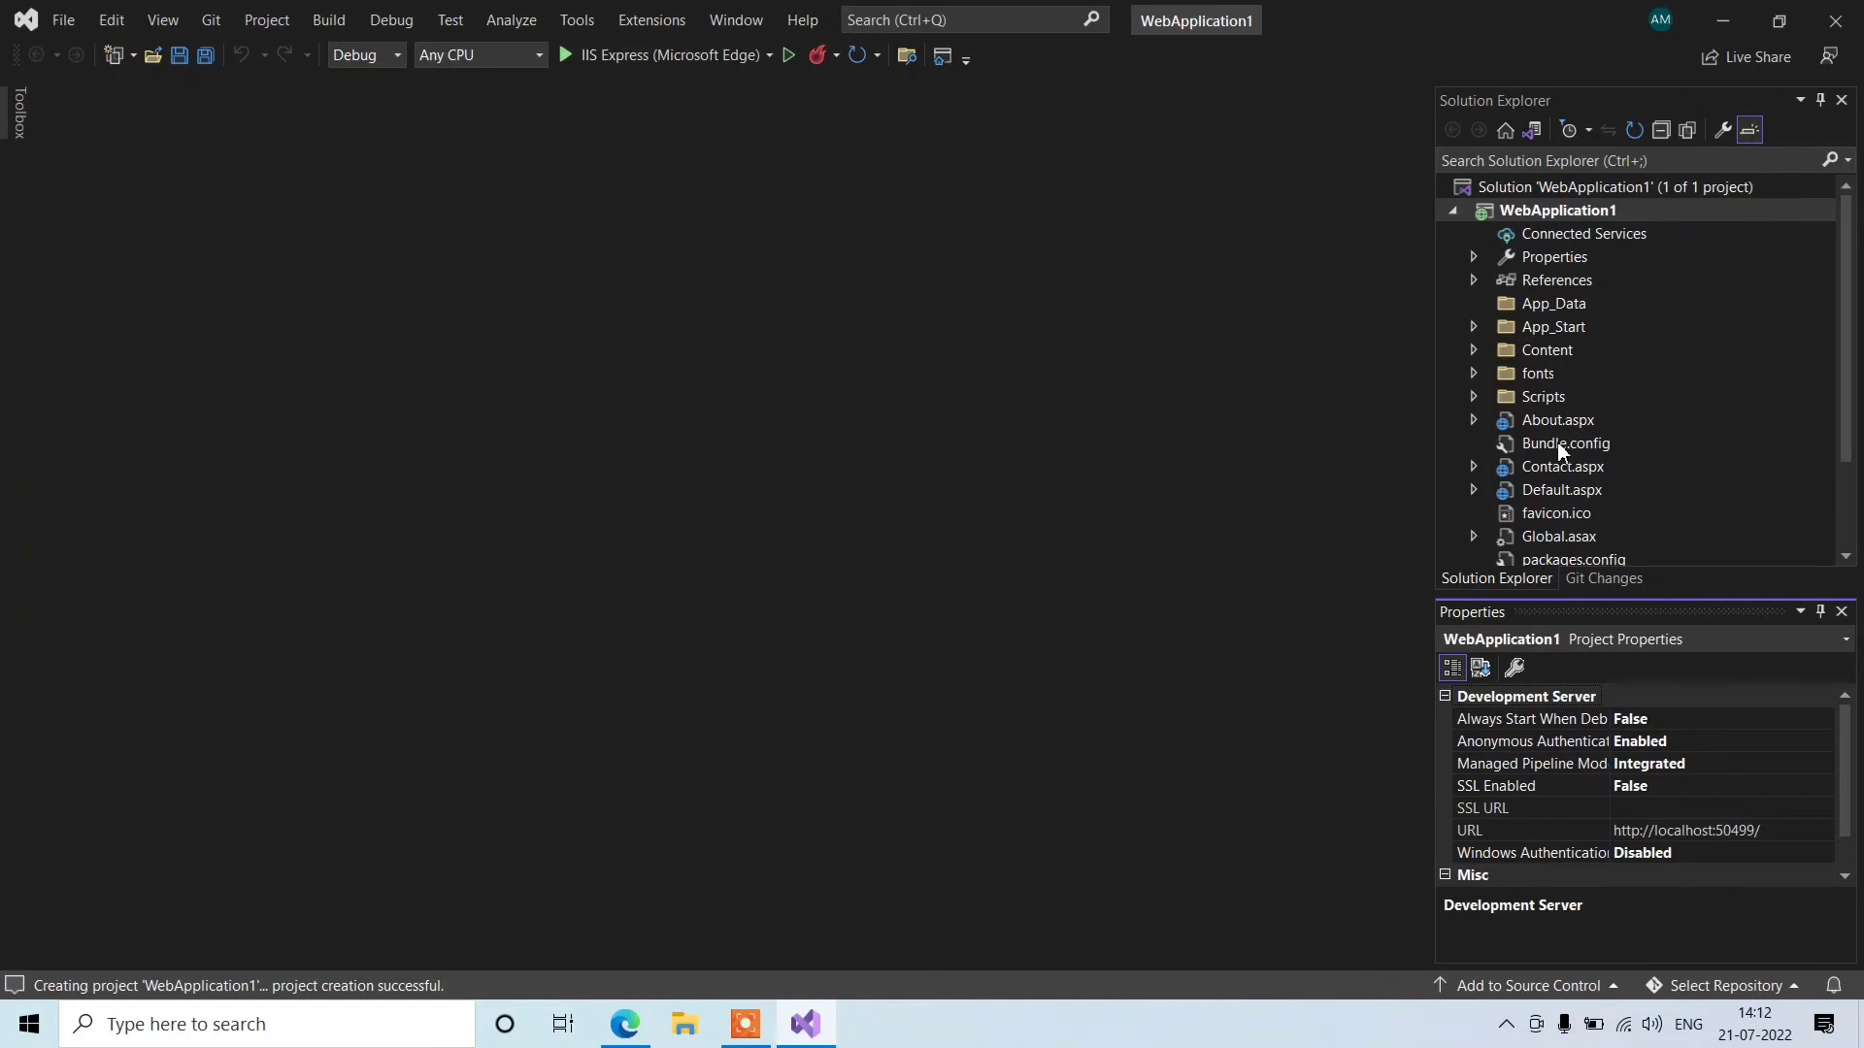
{"action": "left_click", "coordinate": [1561, 489]}
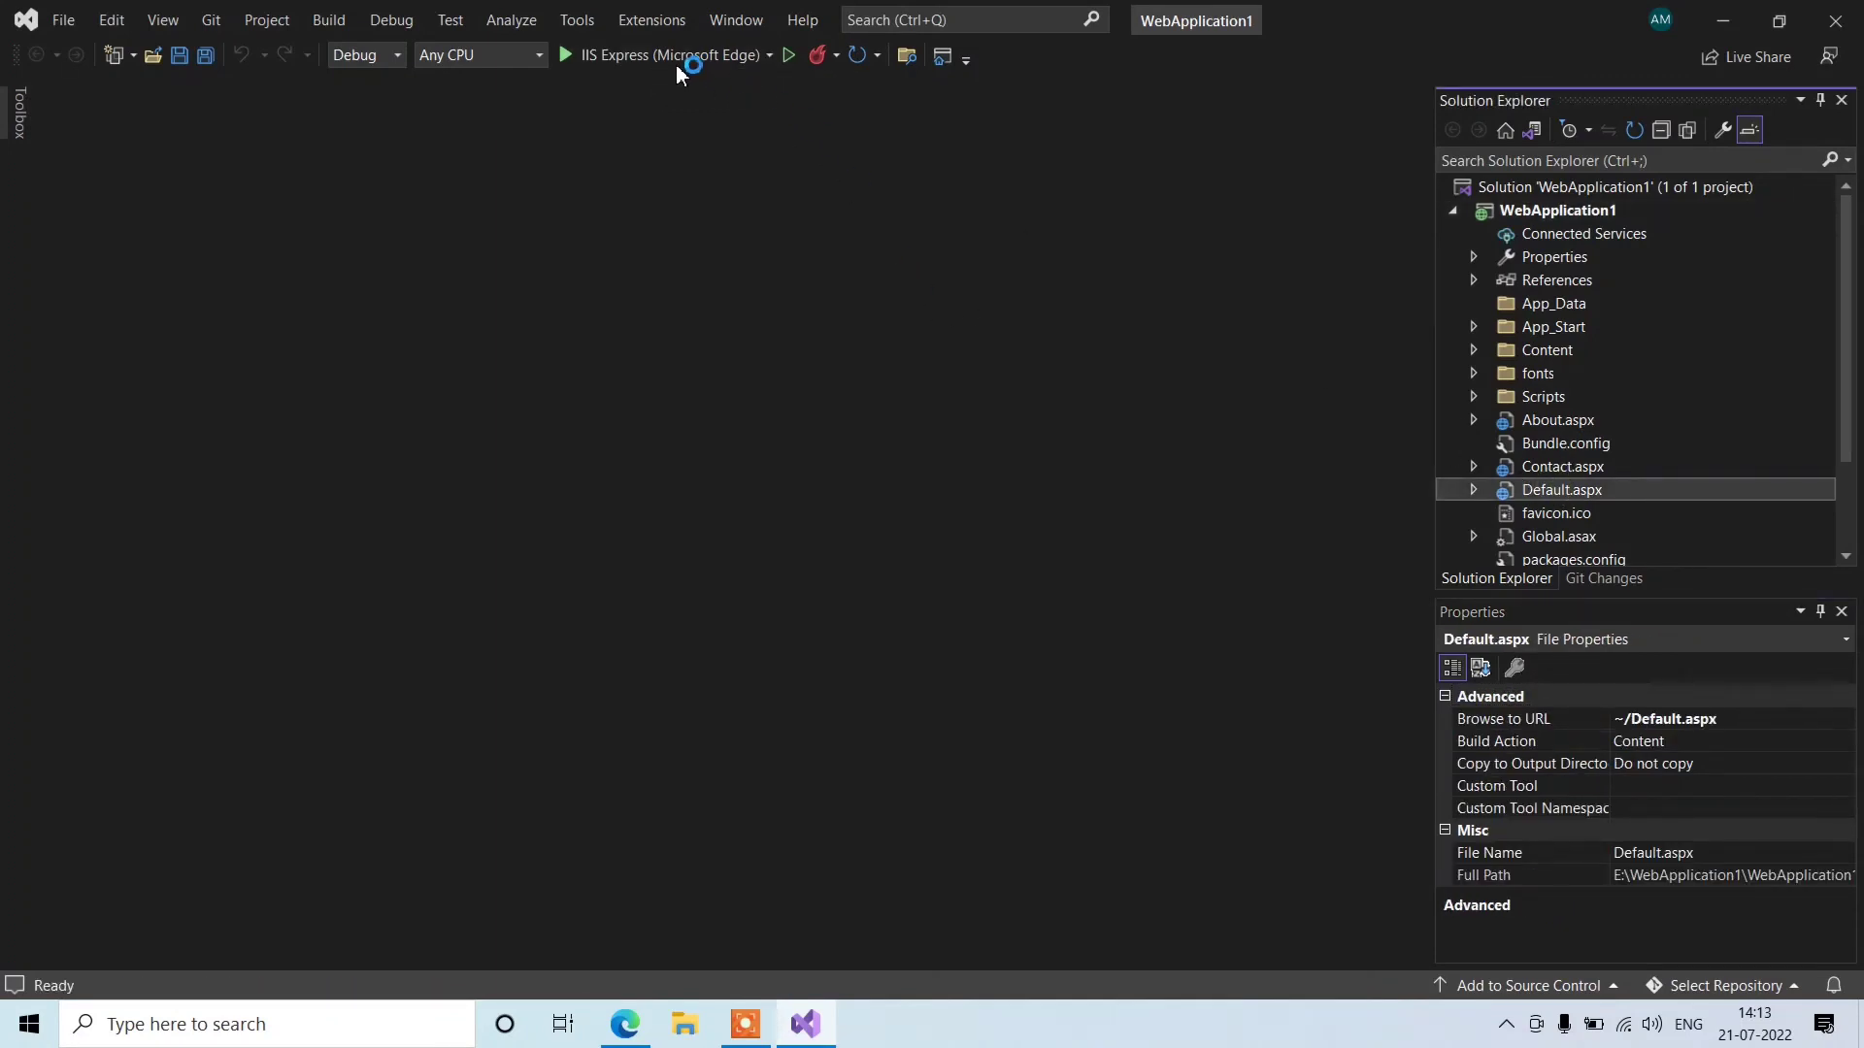
{"action": "double_click", "coordinate": [1561, 490]}
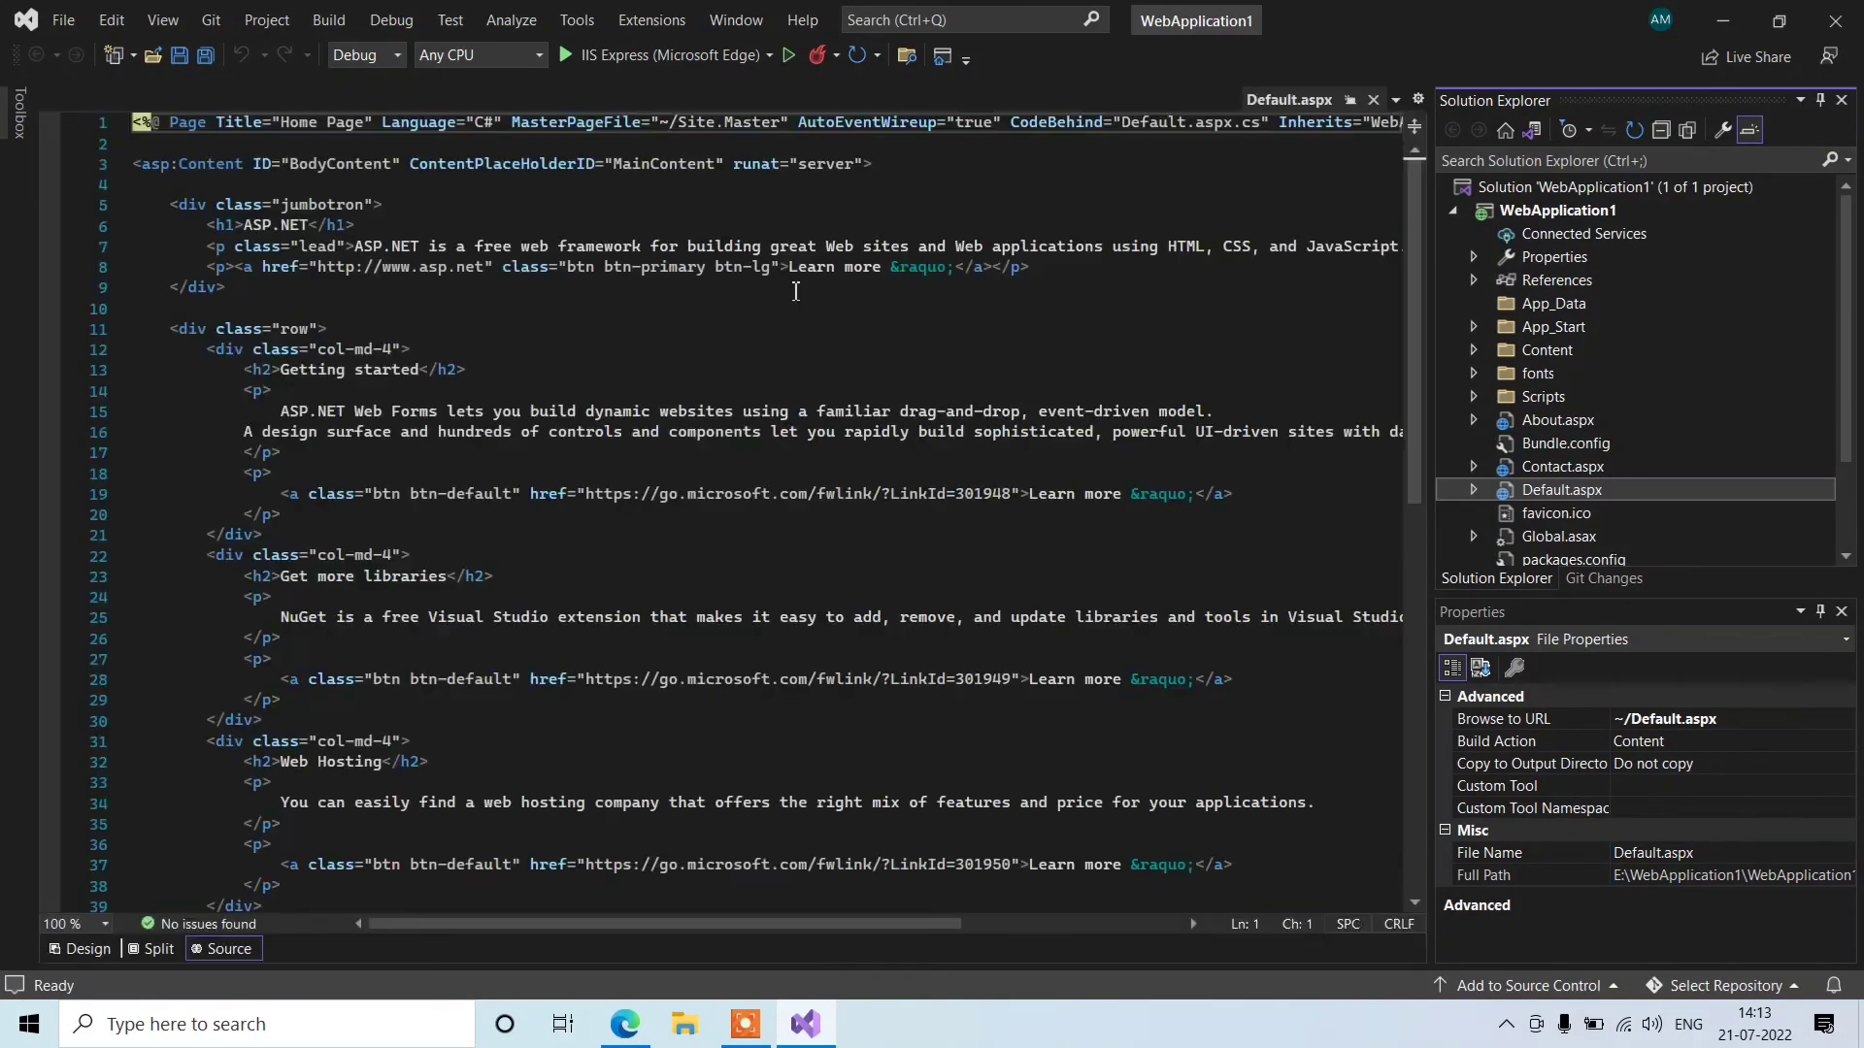
{"action": "mouse_move", "coordinate": [670, 54]}
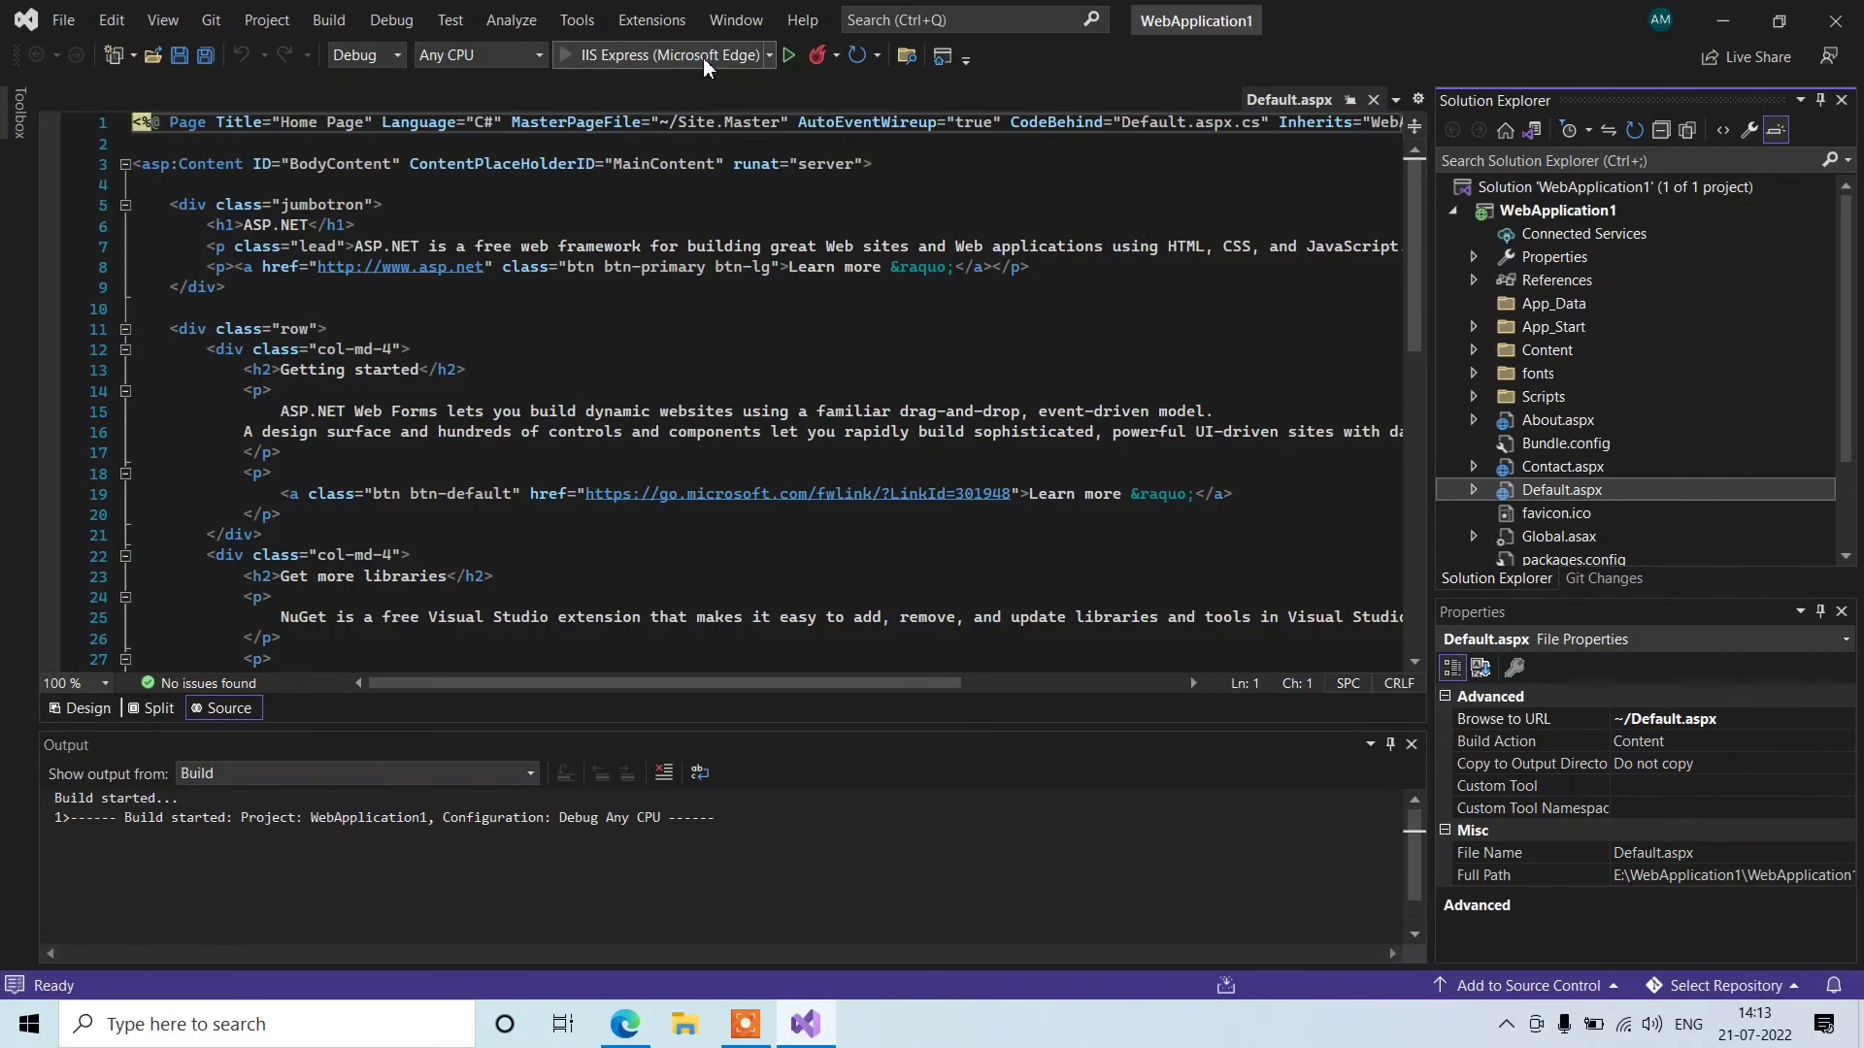
- Build and run WebApplication1 under the debugger with IIS Express (Microsoft Edge)
{"action": "left_click", "coordinate": [786, 55]}
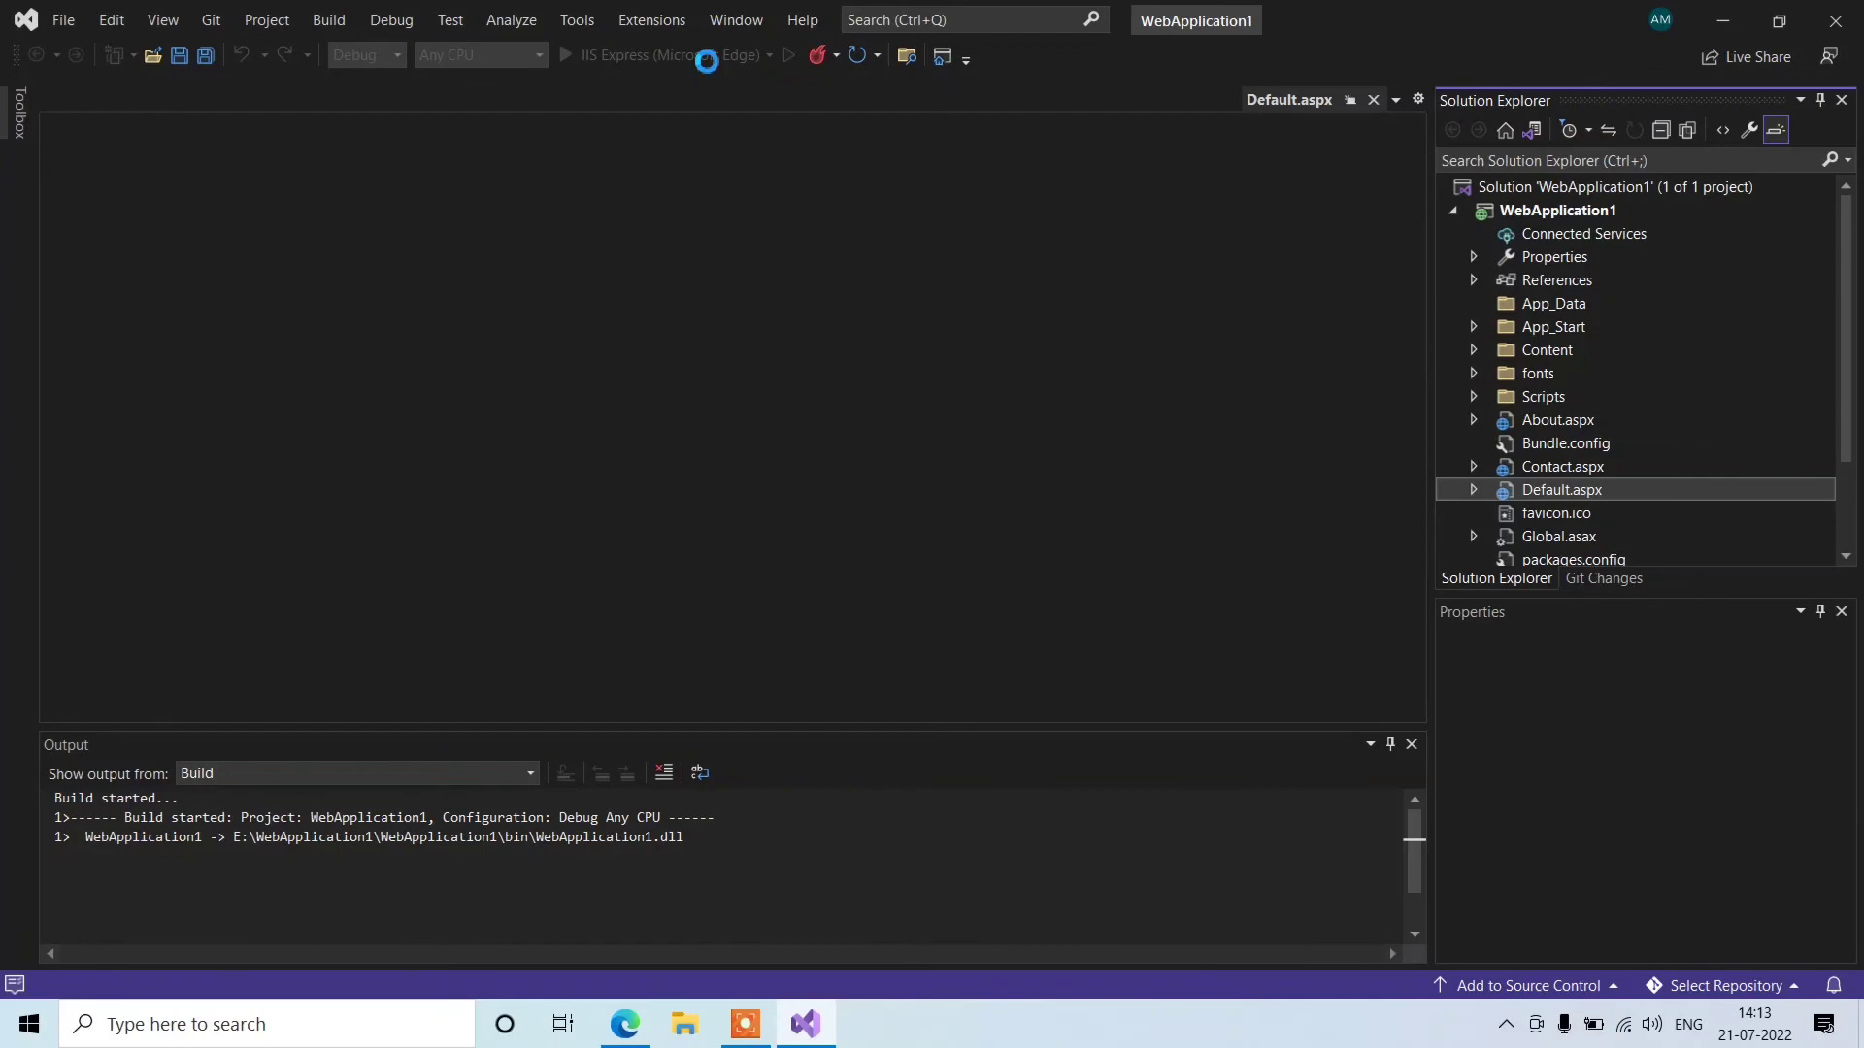
{"action": "left_click", "coordinate": [565, 55]}
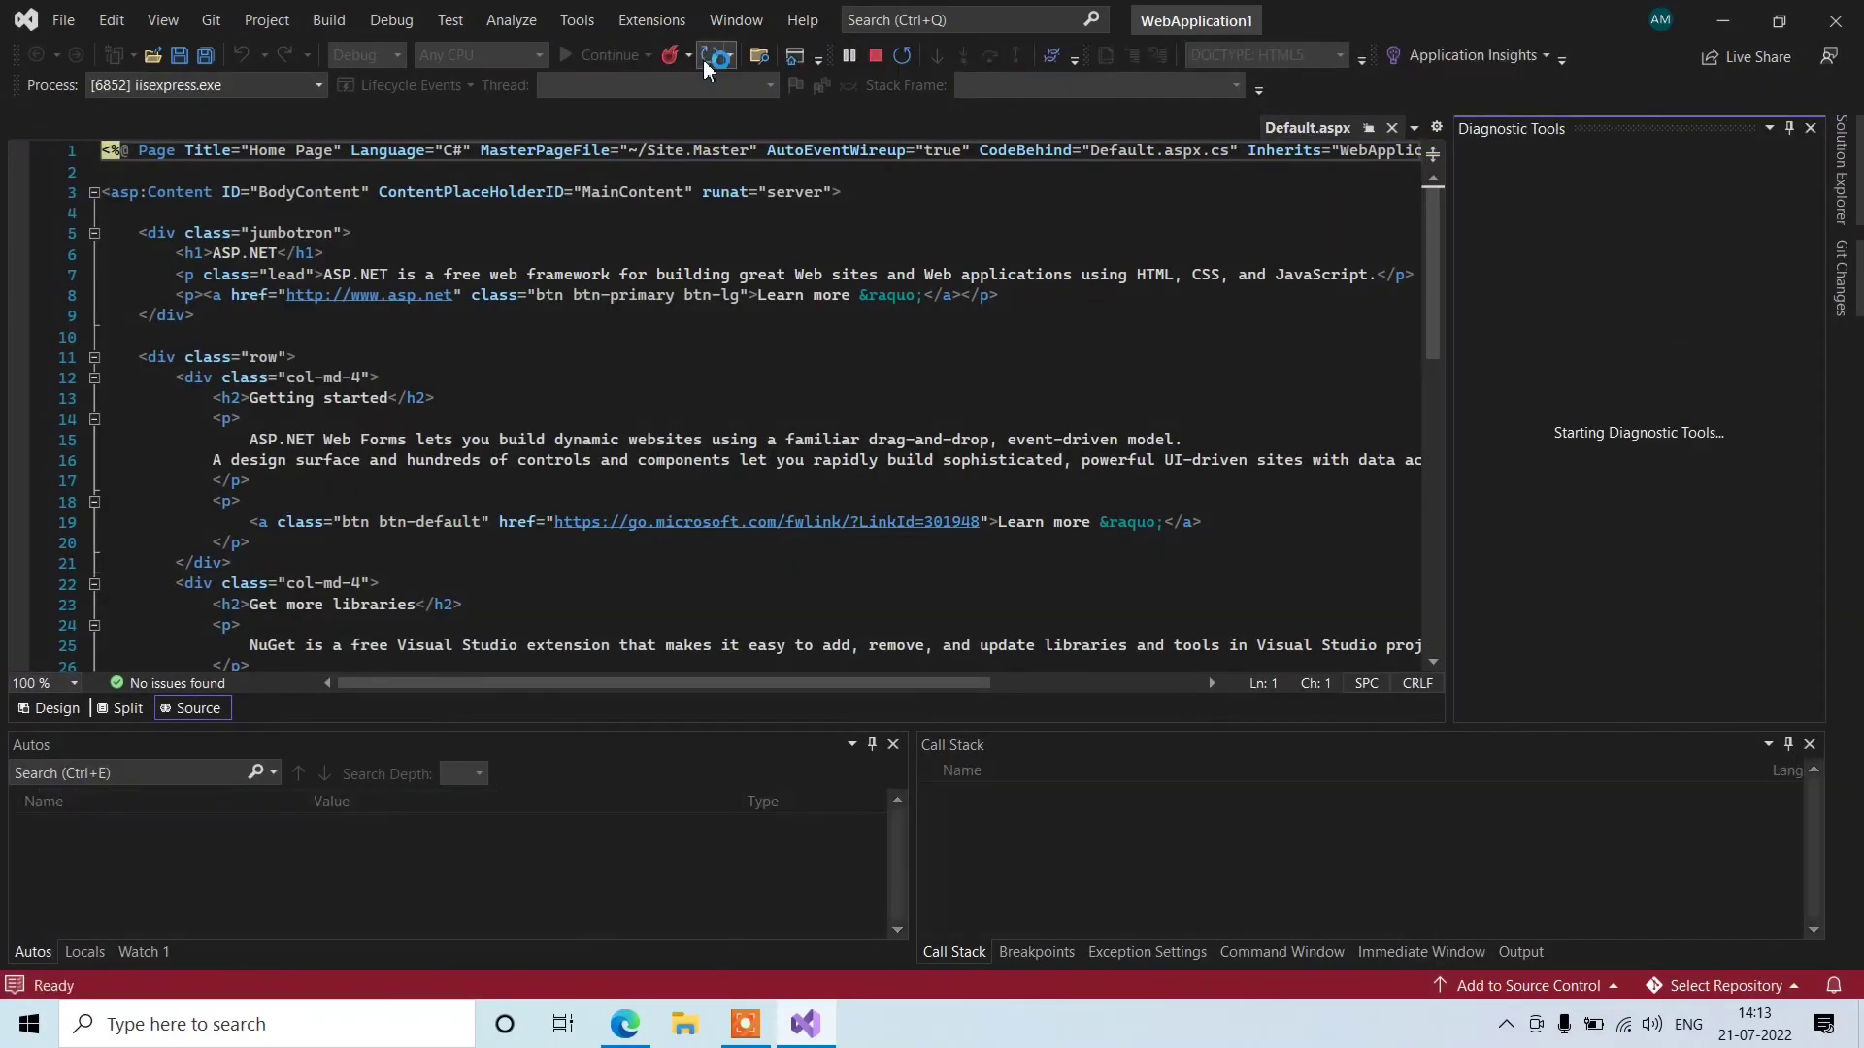
- Browse the running localhost site in Edge: visit About, then Contact, then return Home
{"action": "left_click", "coordinate": [716, 54]}
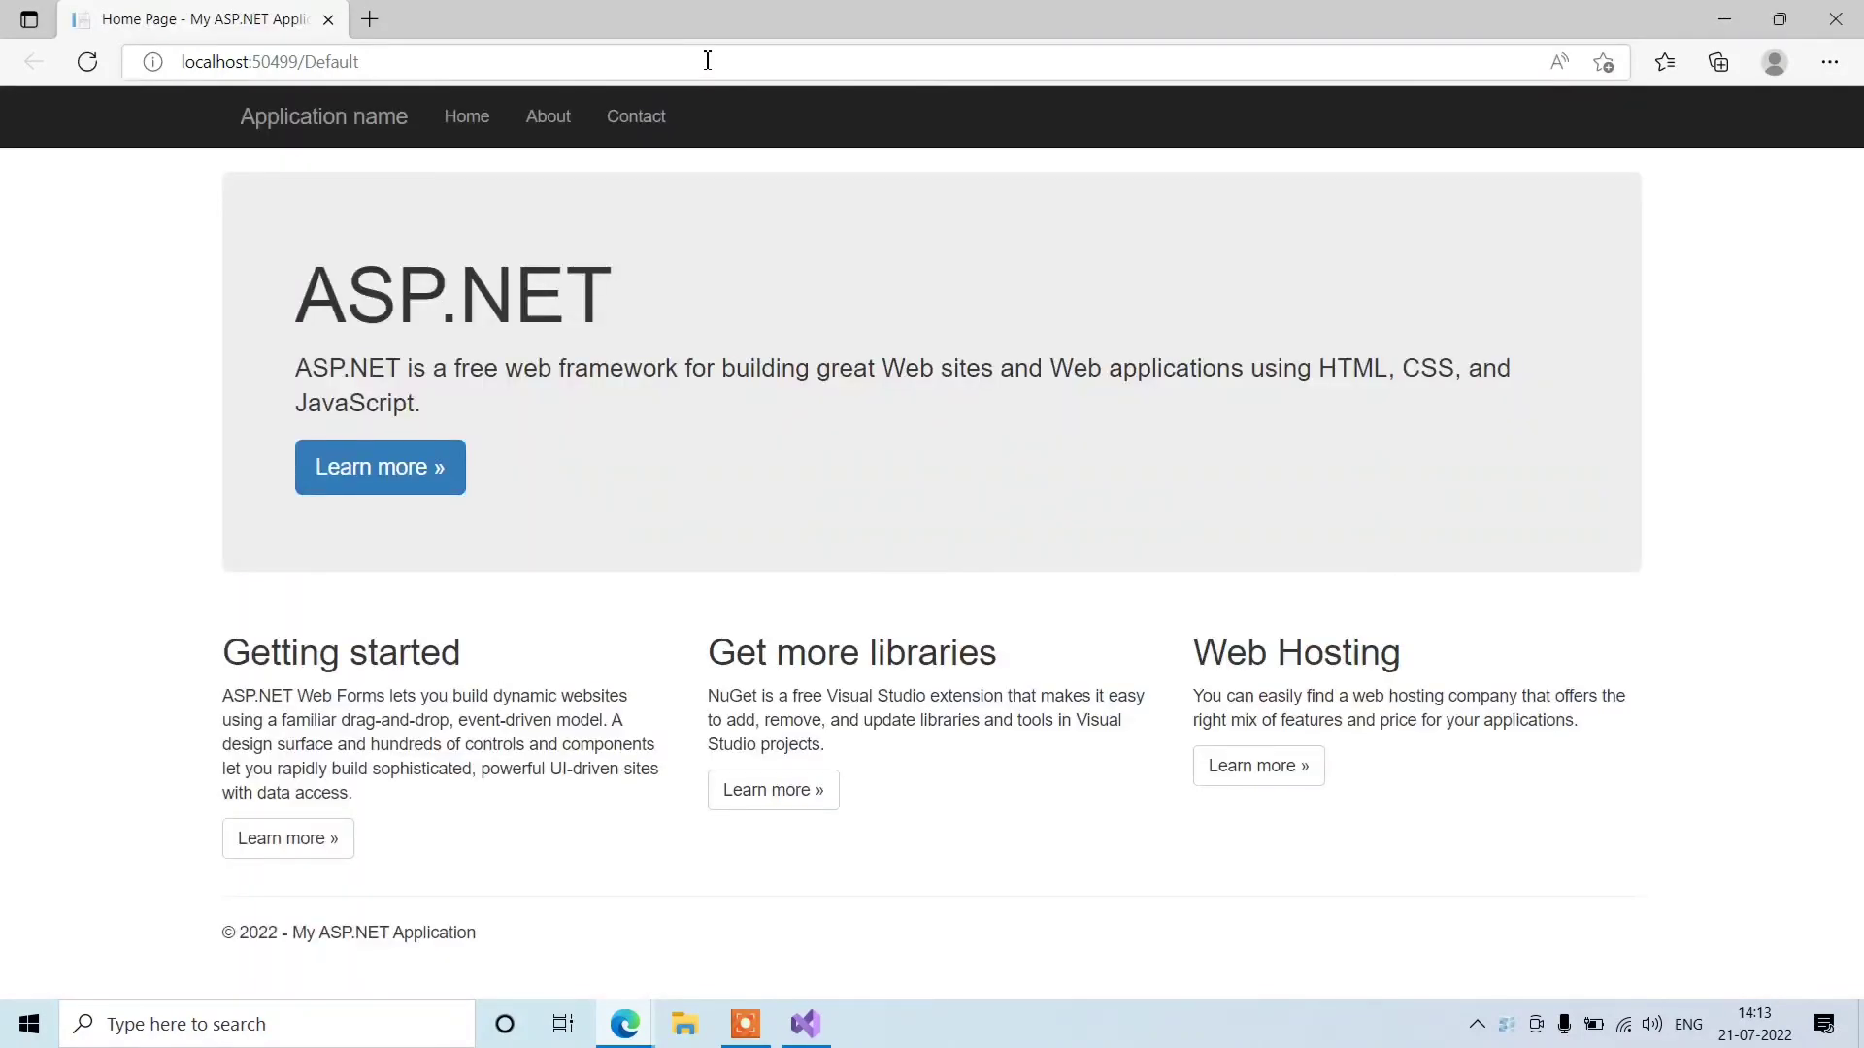
{"action": "mouse_move", "coordinate": [410, 272]}
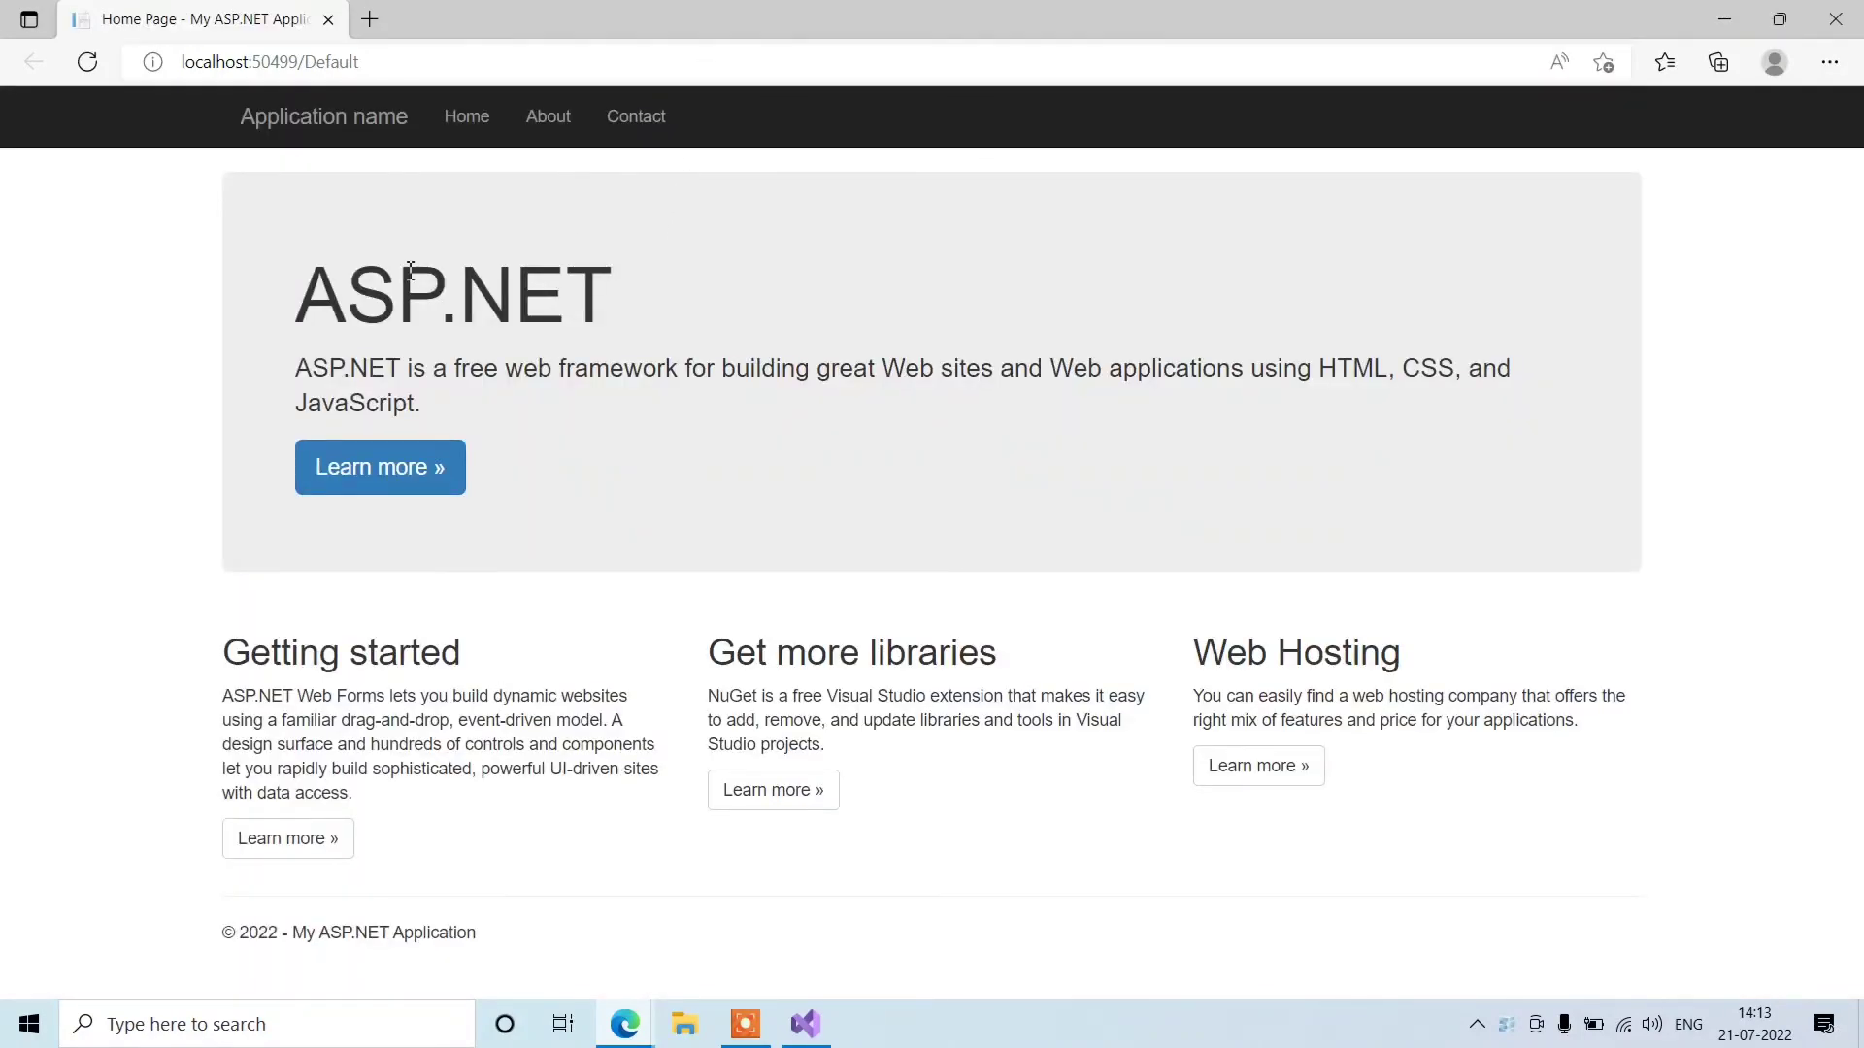
{"action": "mouse_move", "coordinate": [517, 167]}
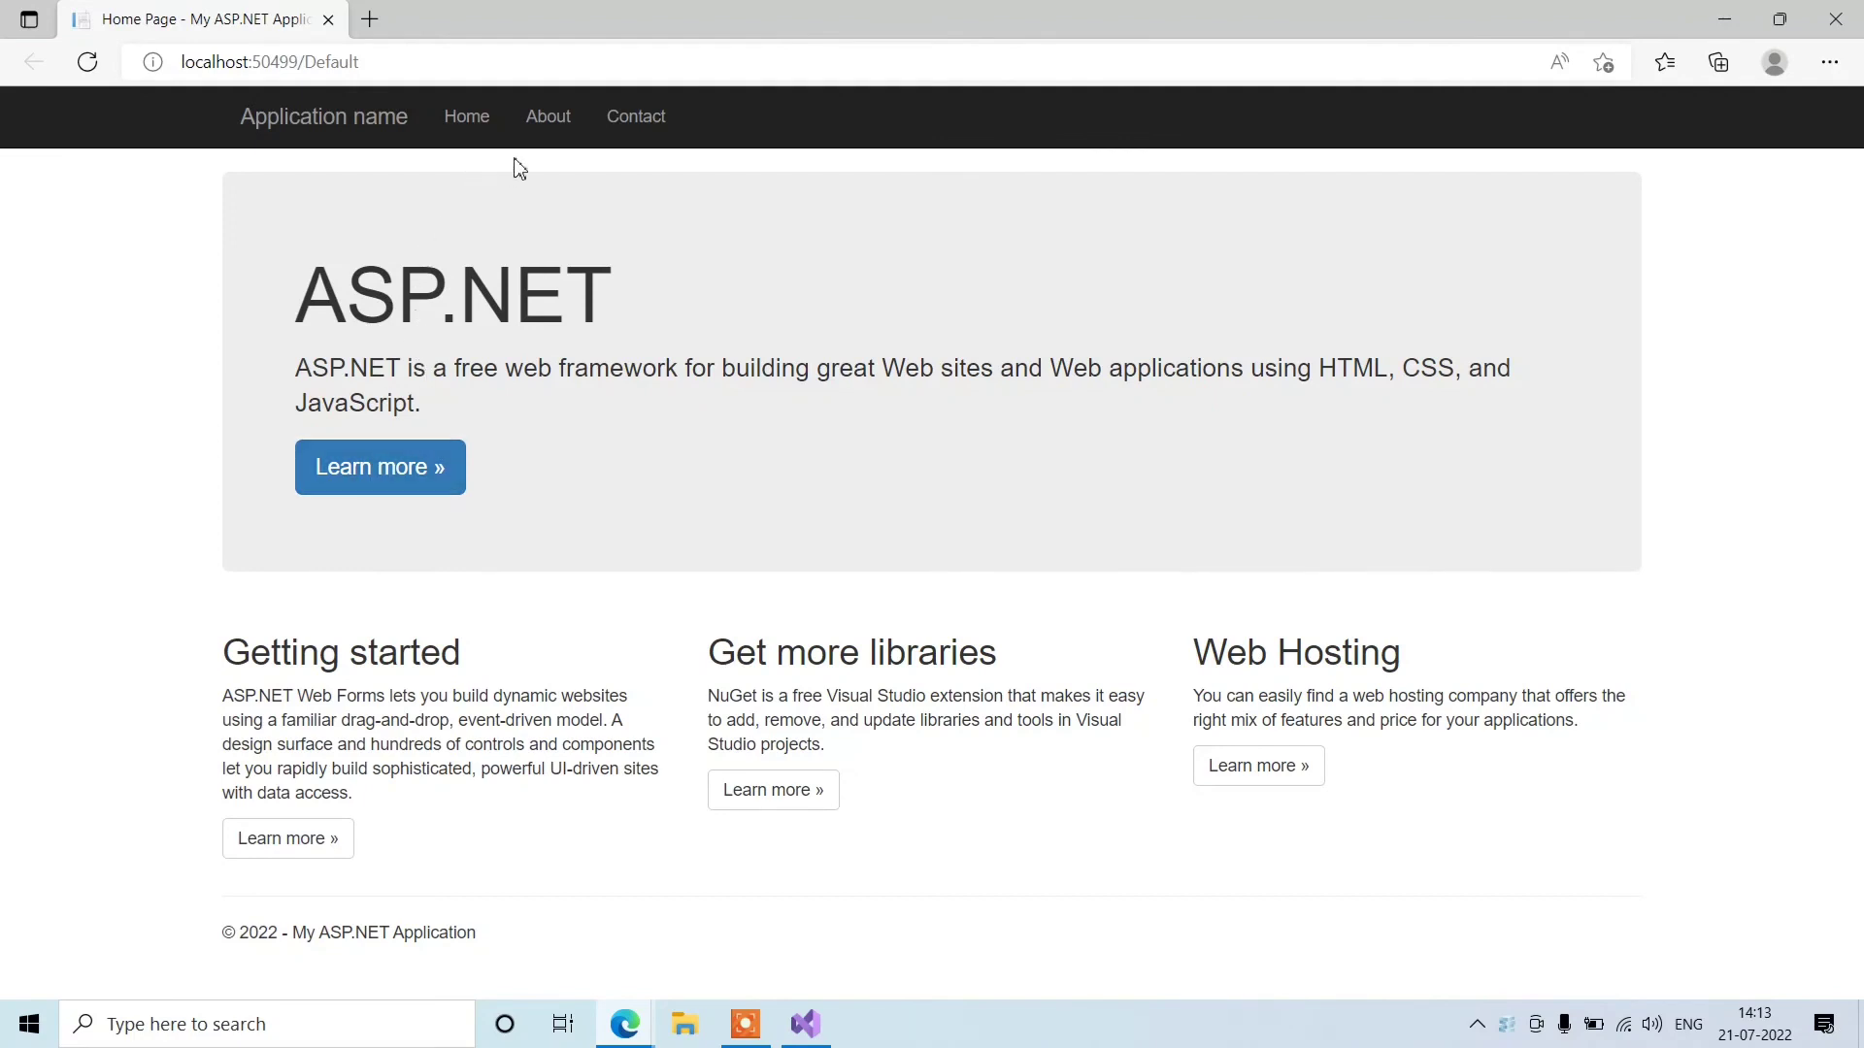
{"action": "left_click", "coordinate": [548, 117]}
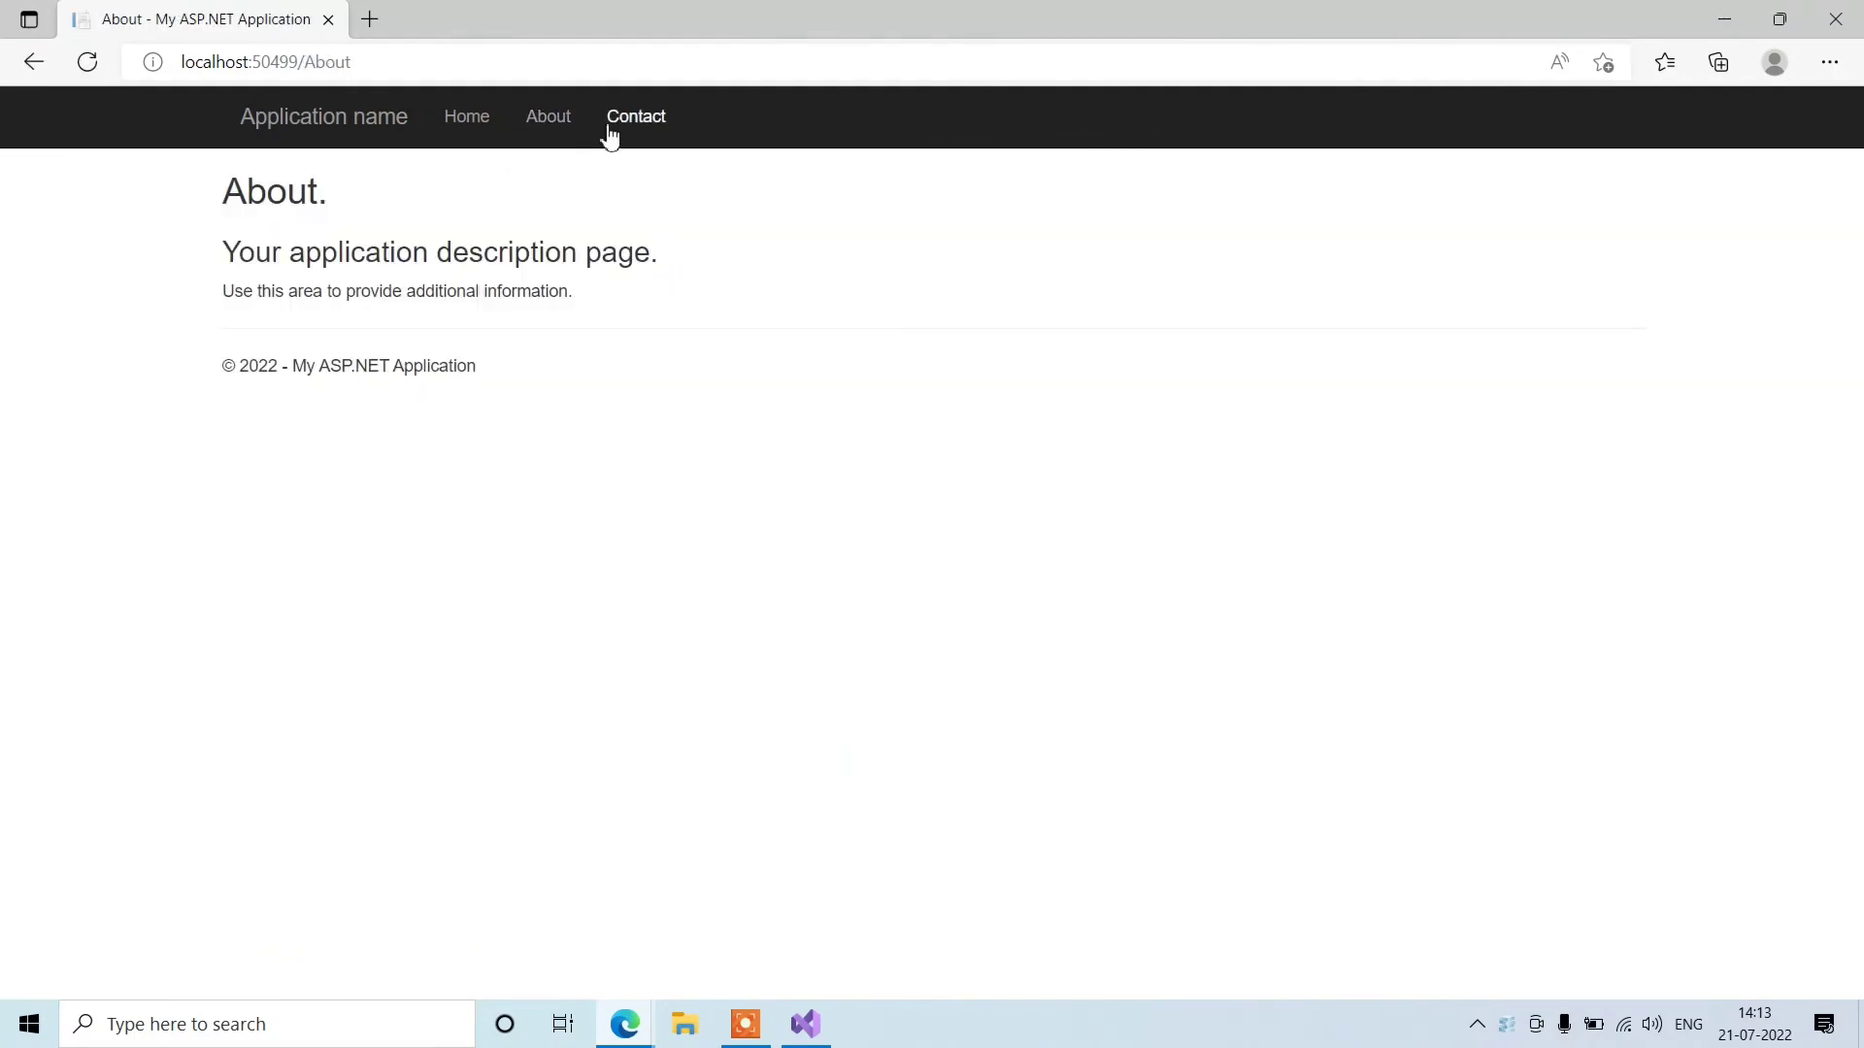
{"action": "left_click", "coordinate": [635, 115]}
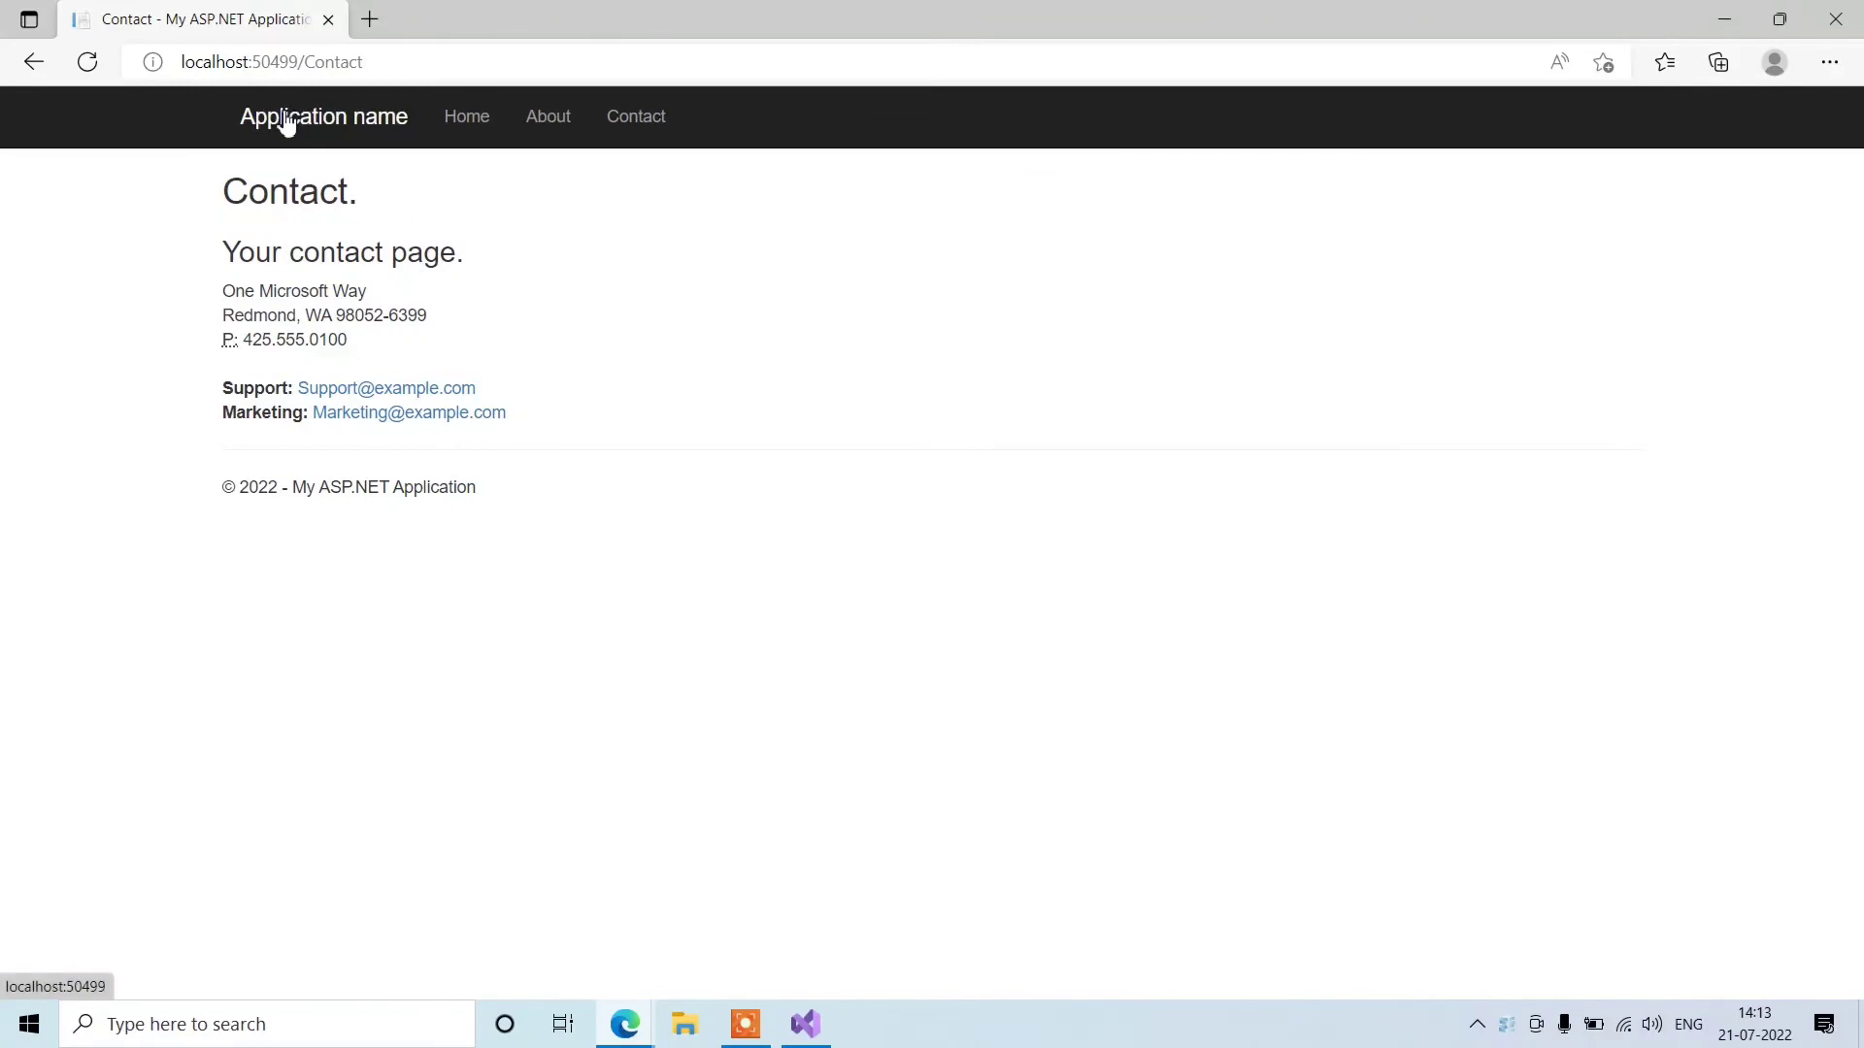
{"action": "left_click", "coordinate": [325, 116]}
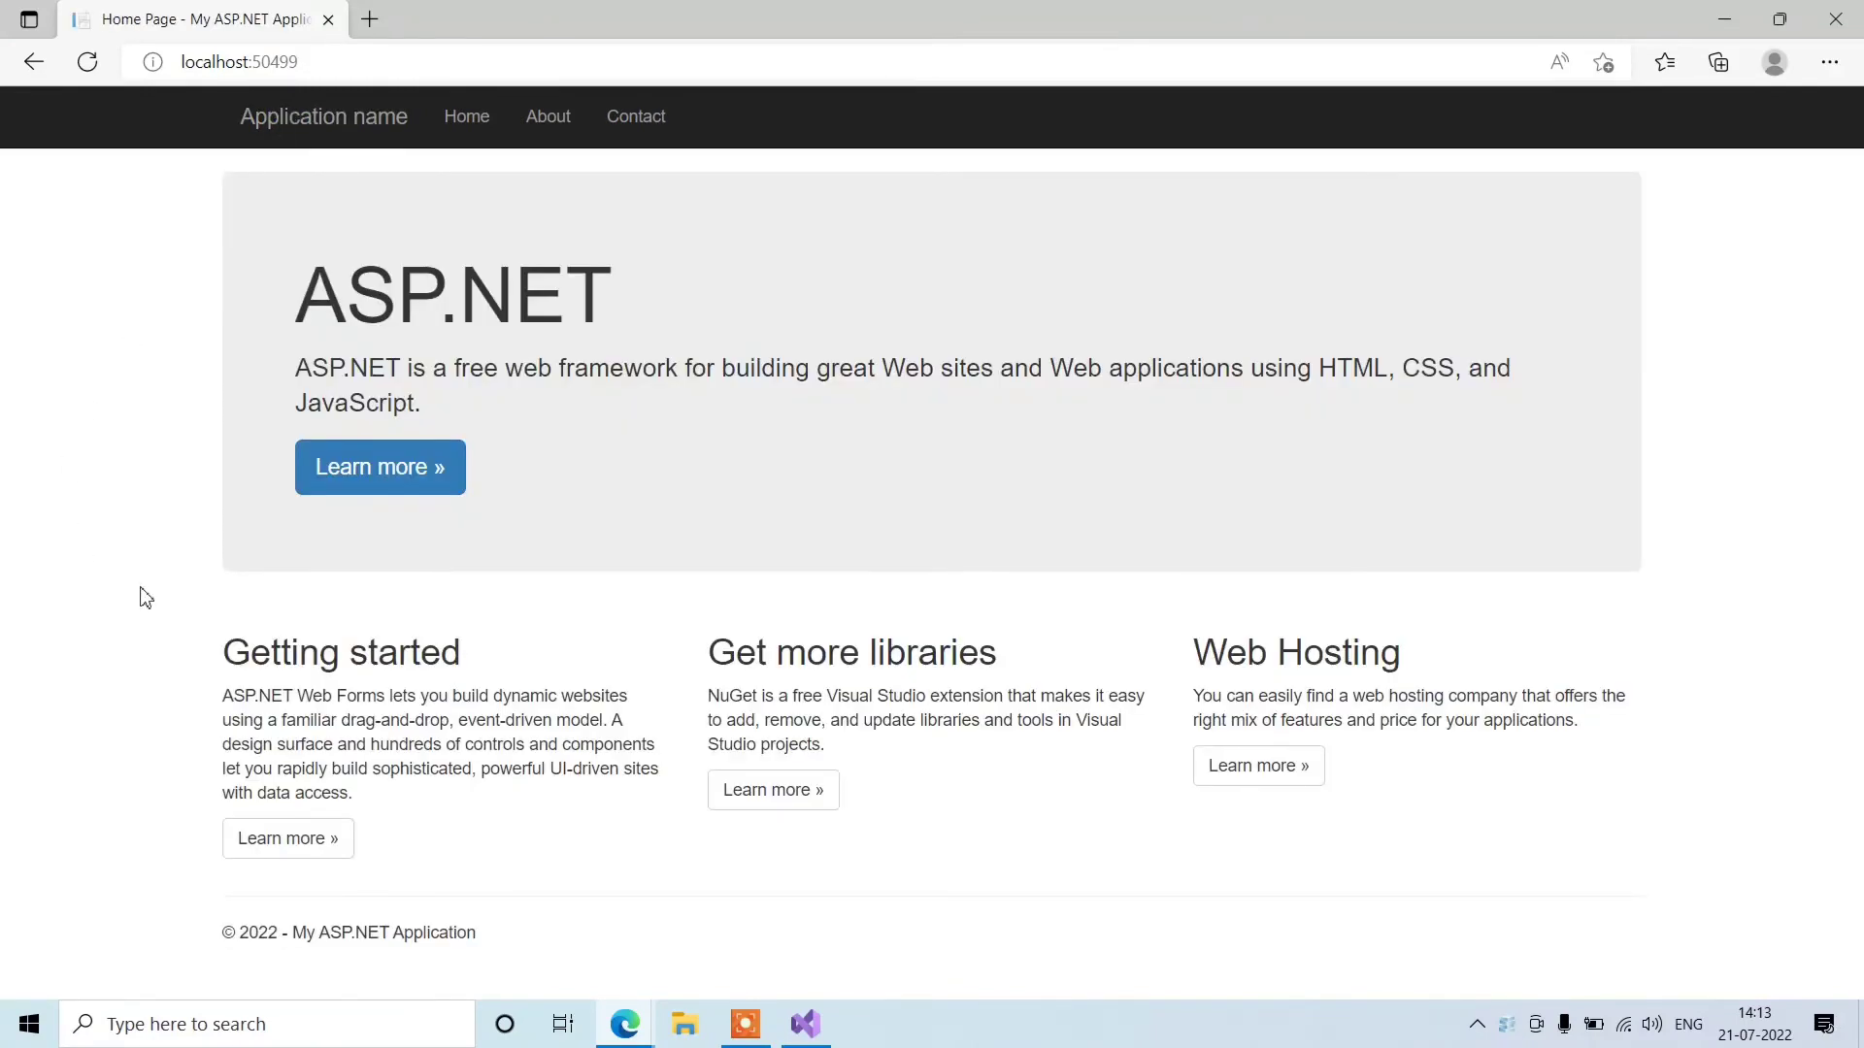
{"action": "mouse_move", "coordinate": [728, 827]}
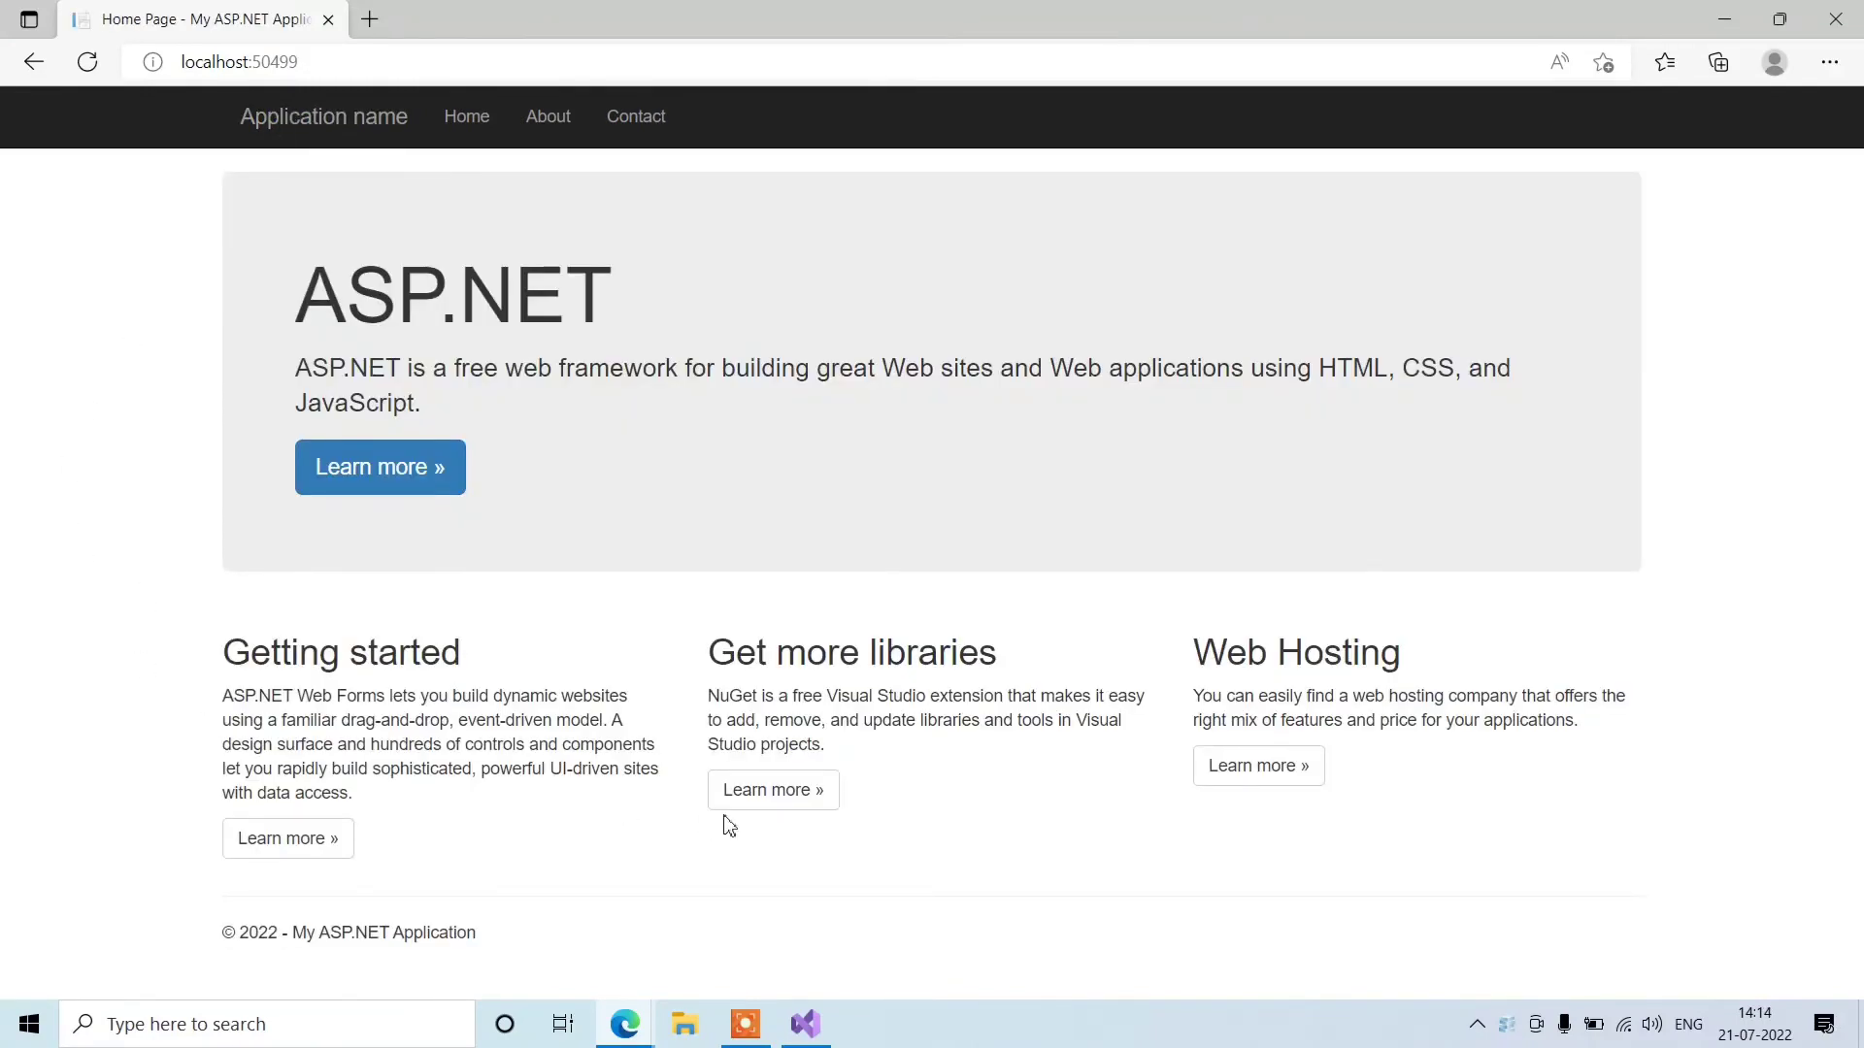